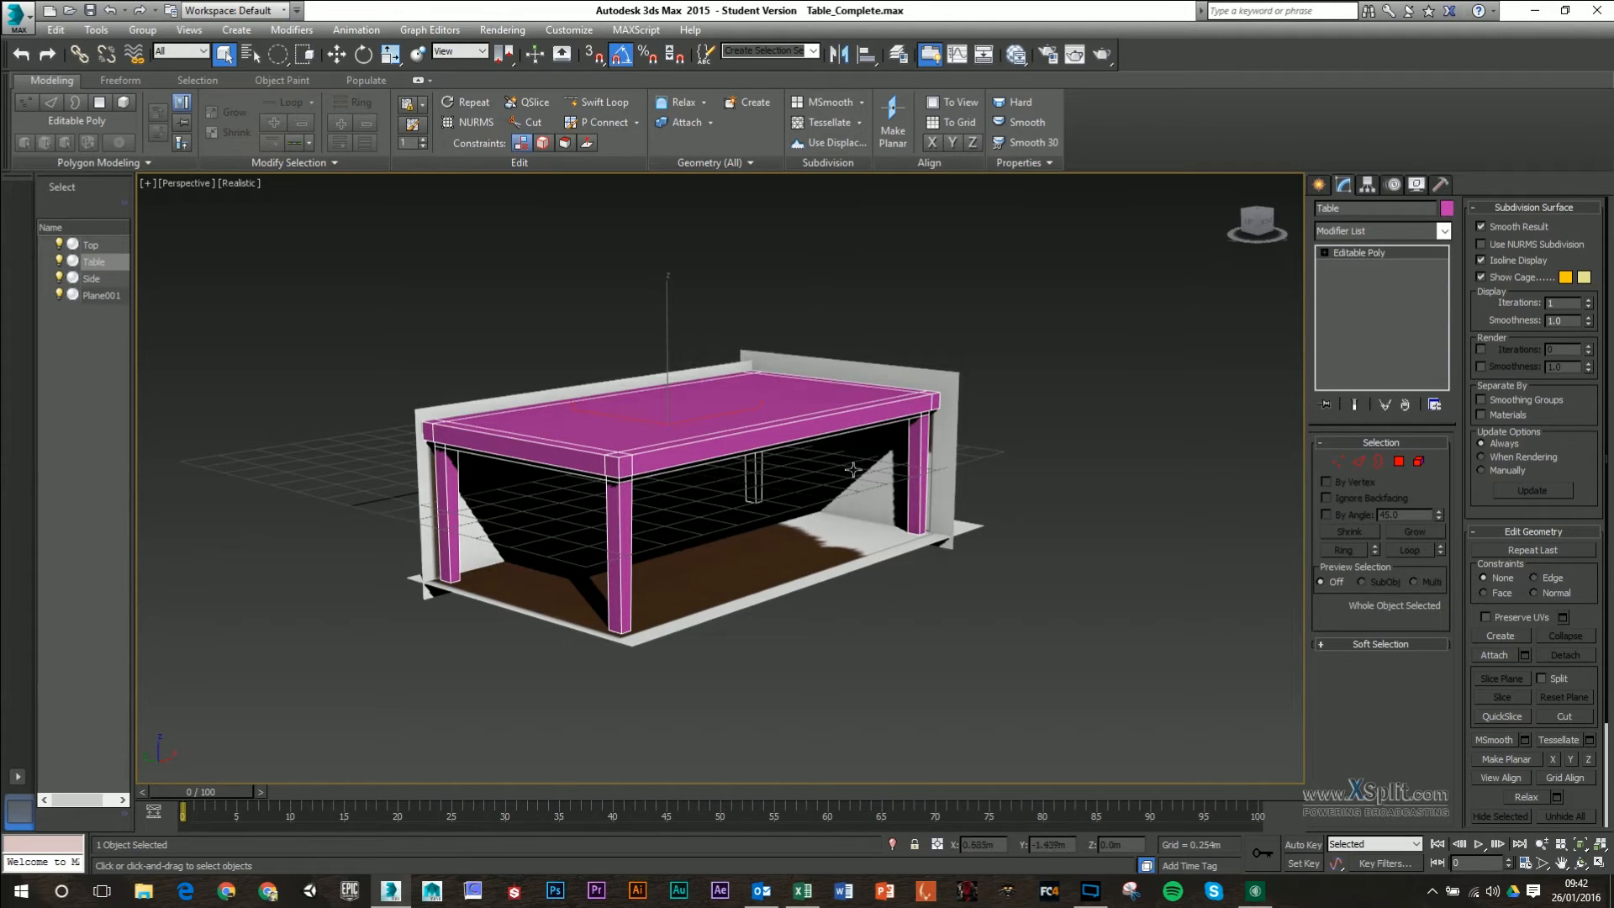
- Delete the Top, Side and Plane001 objects so only the Table remains selected
click(92, 278)
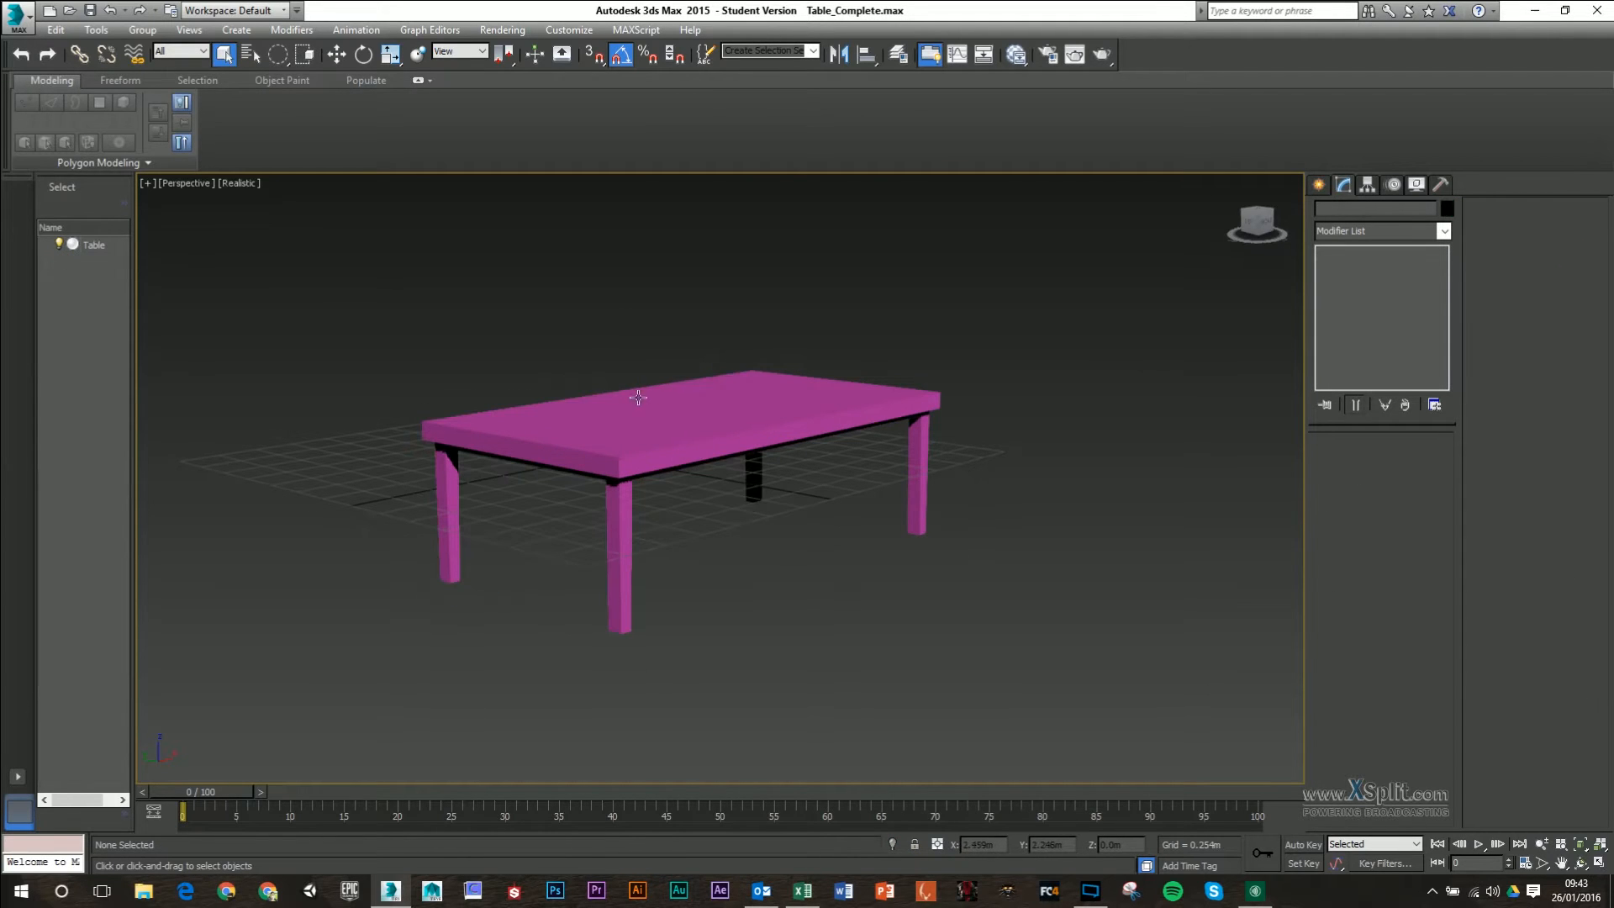
mouse_move(700, 415)
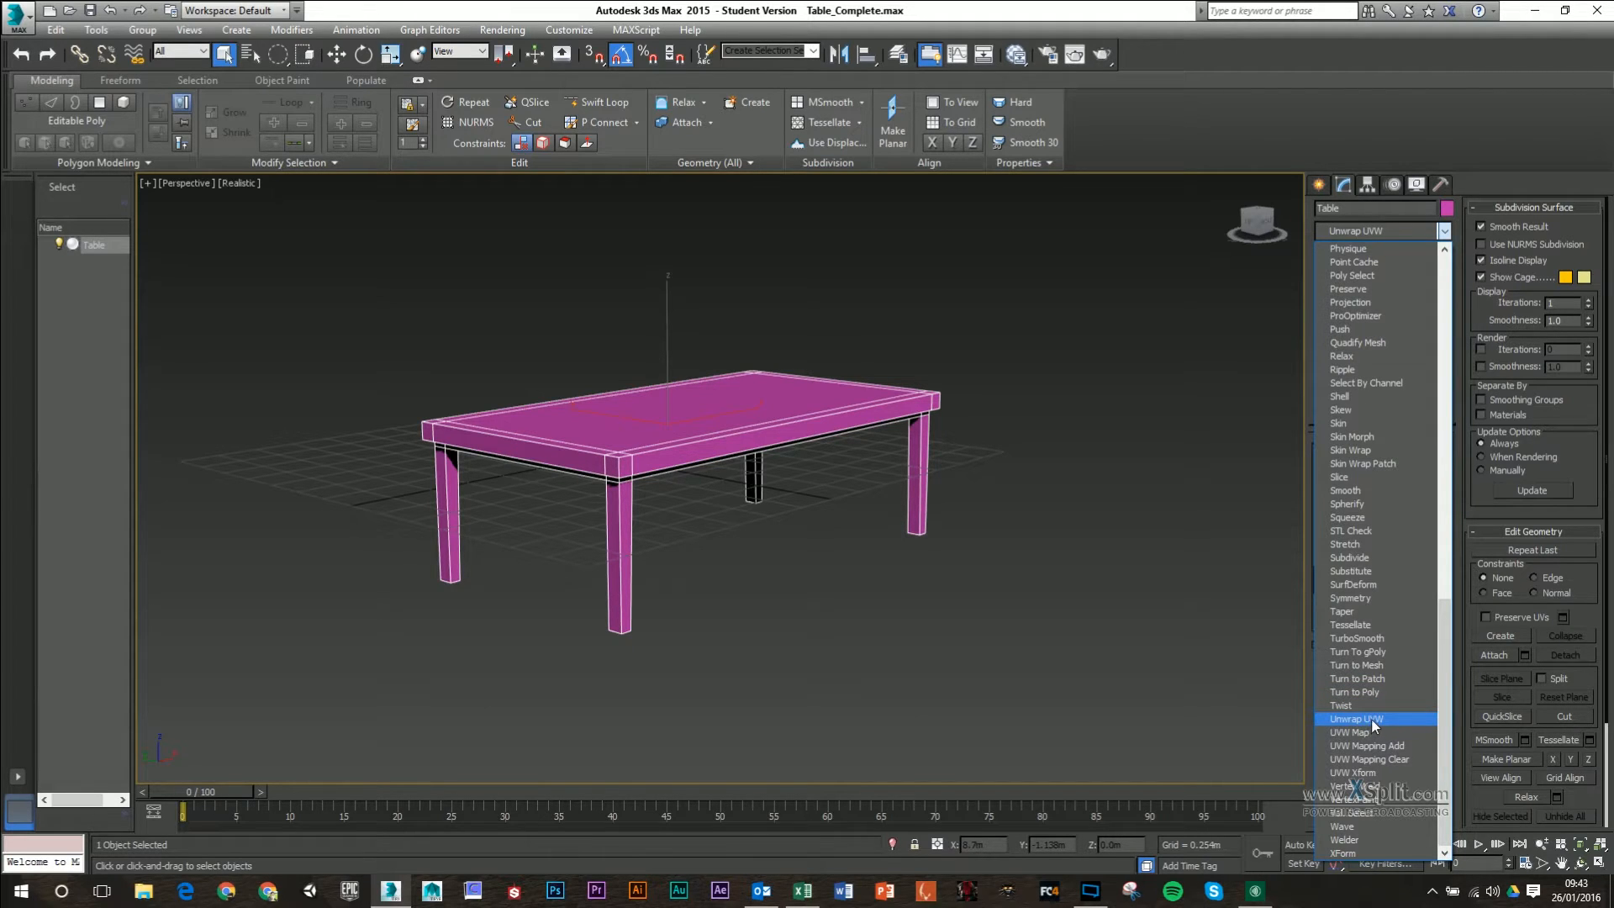
- Add an Unwrap UVW modifier to the table, then open and close its UV editor
click(1357, 719)
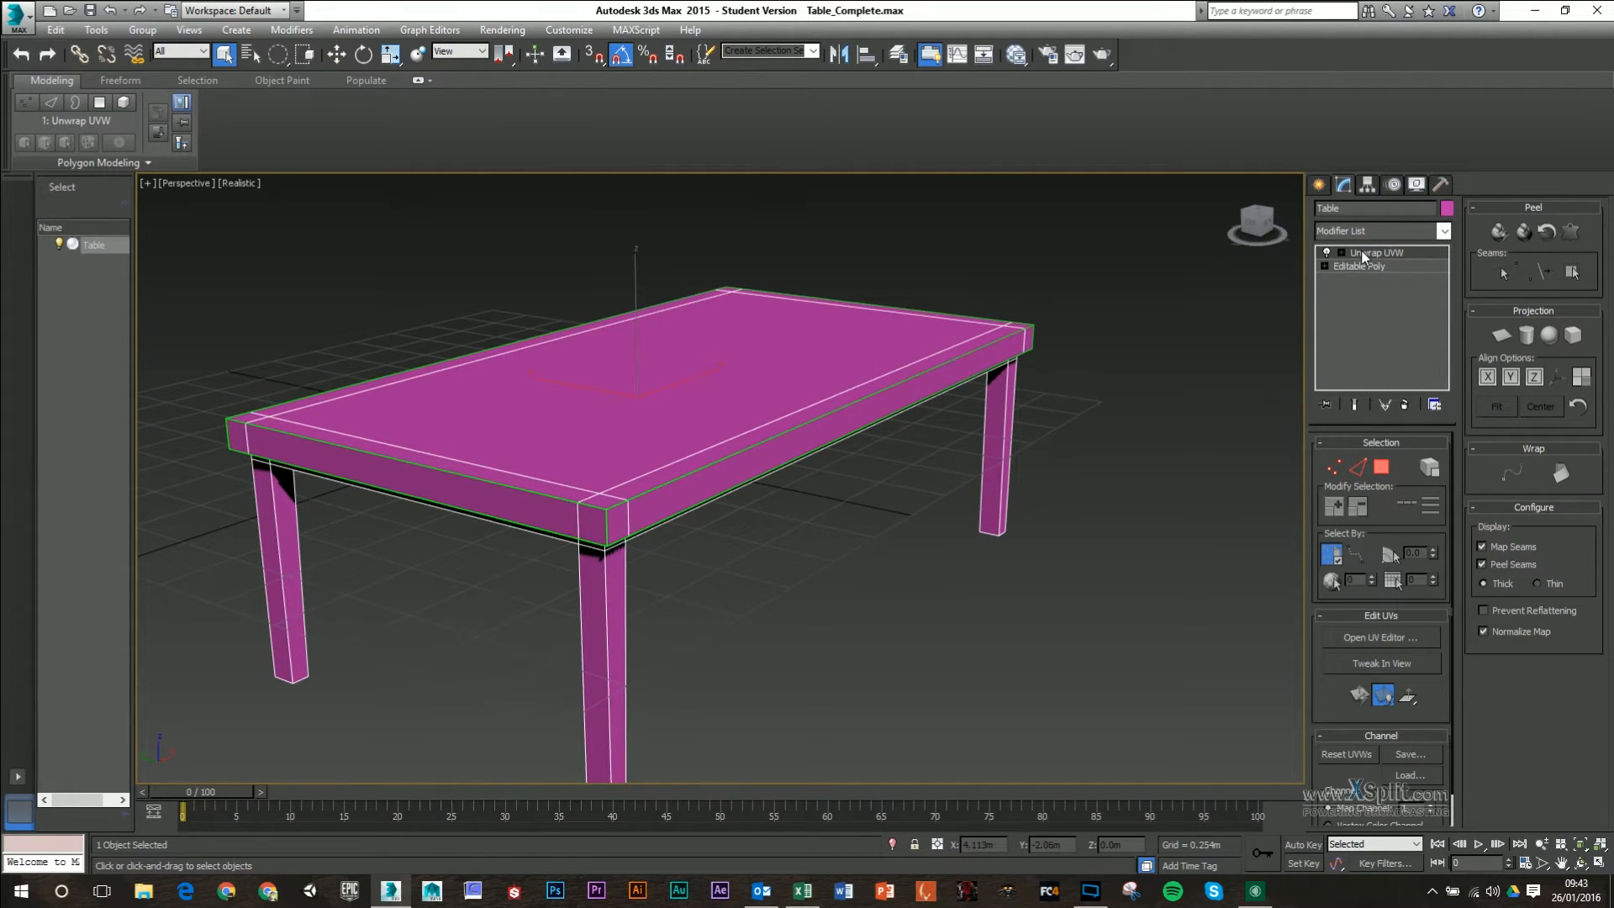
mouse_move(778, 418)
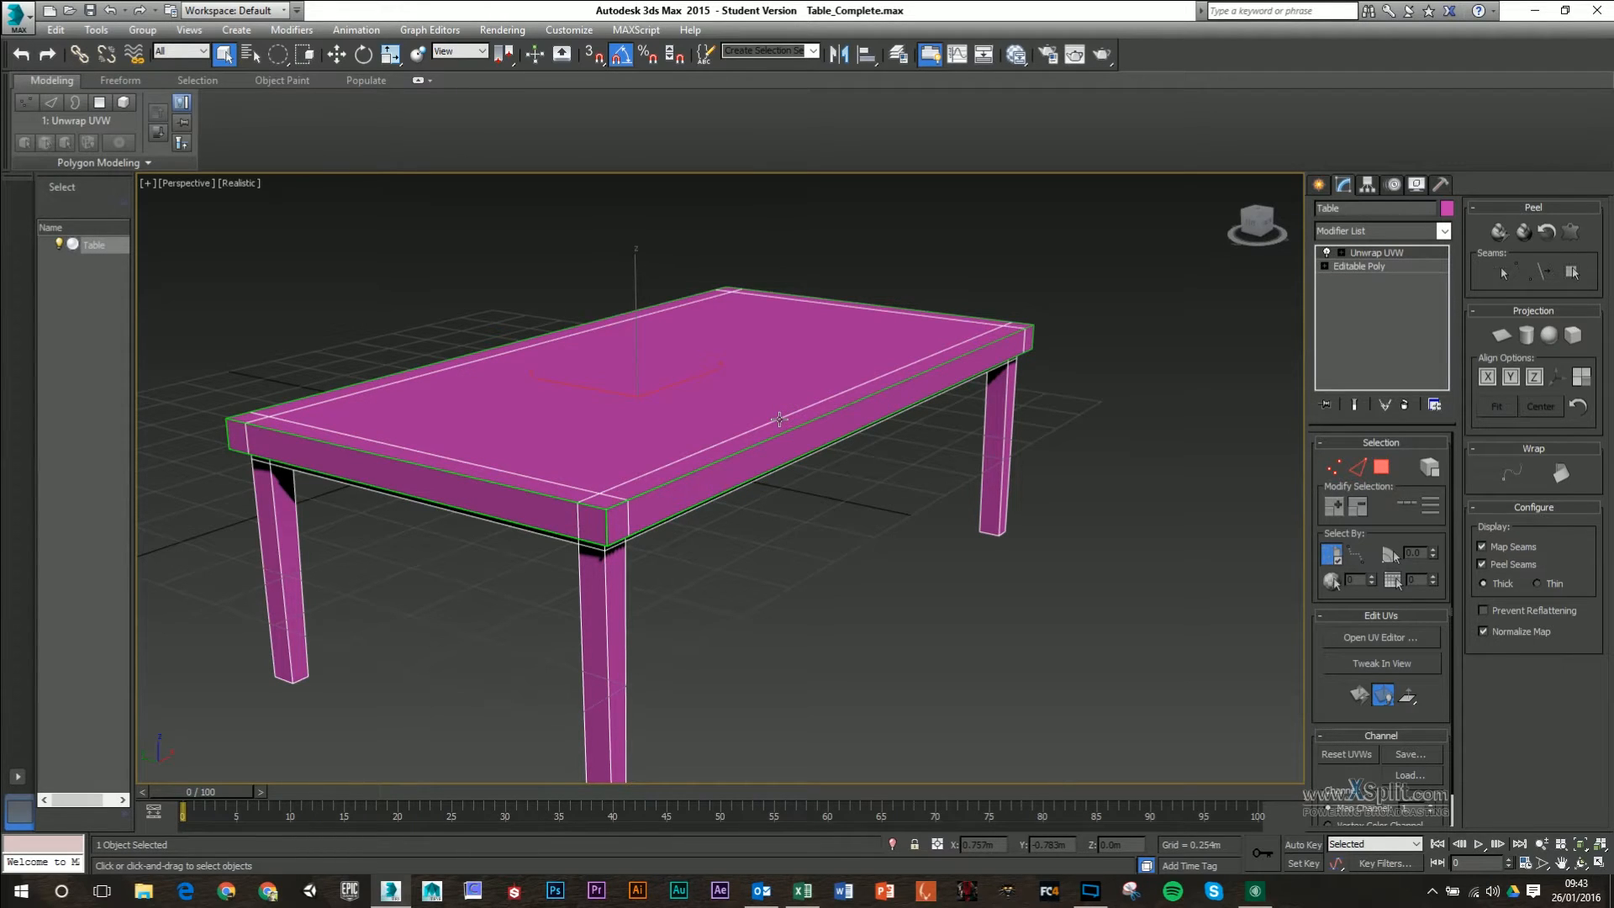
mouse_move(886, 402)
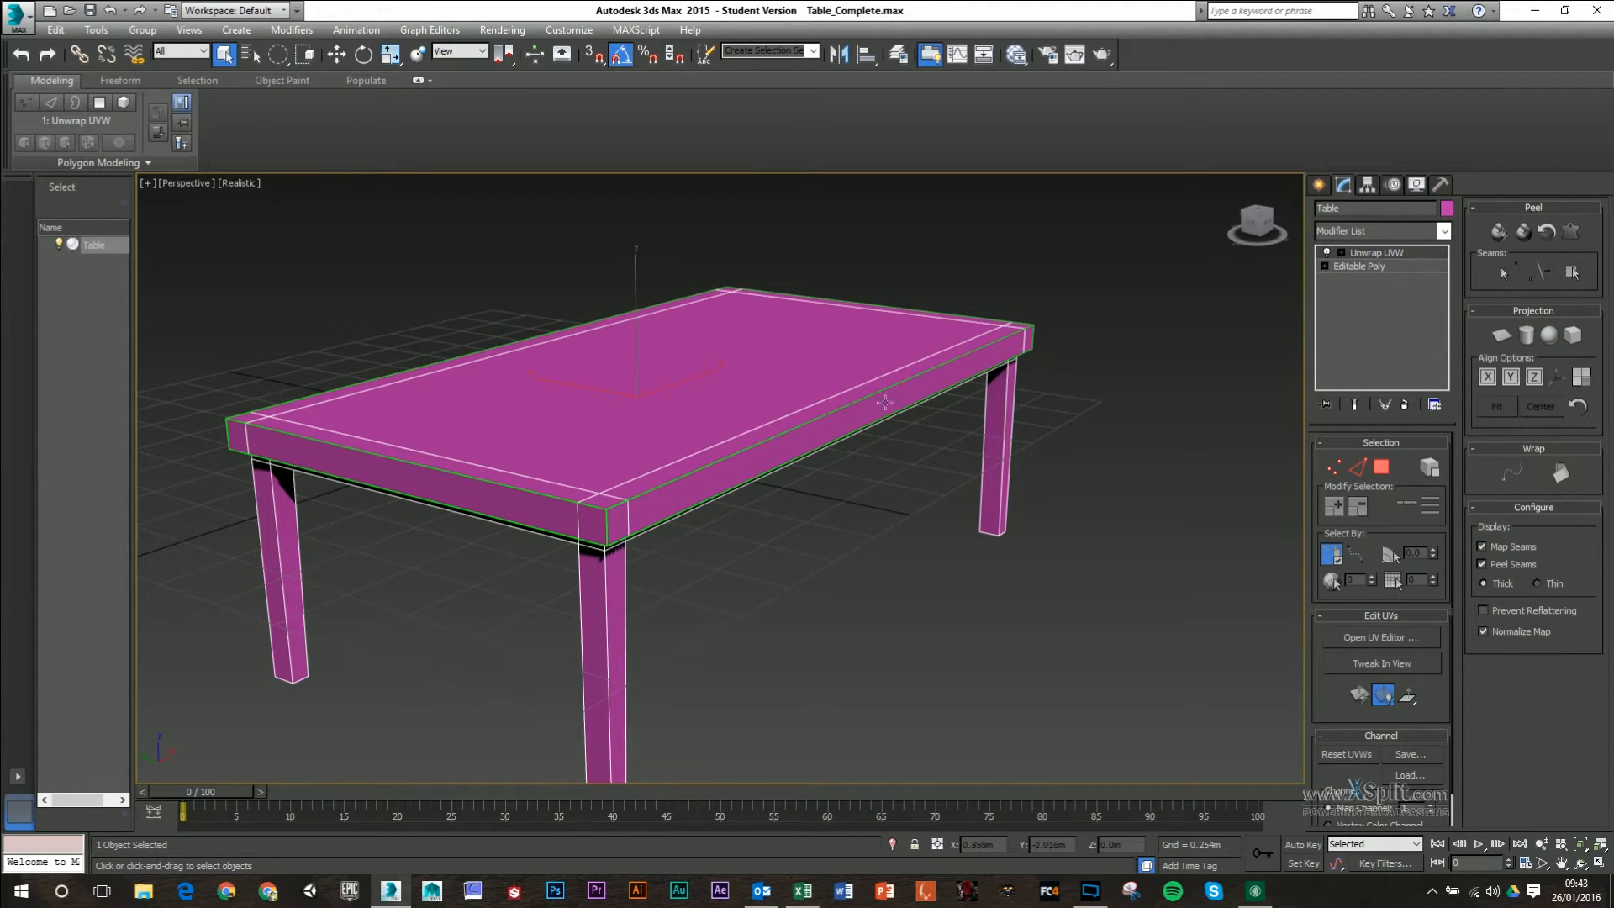
mouse_move(973, 368)
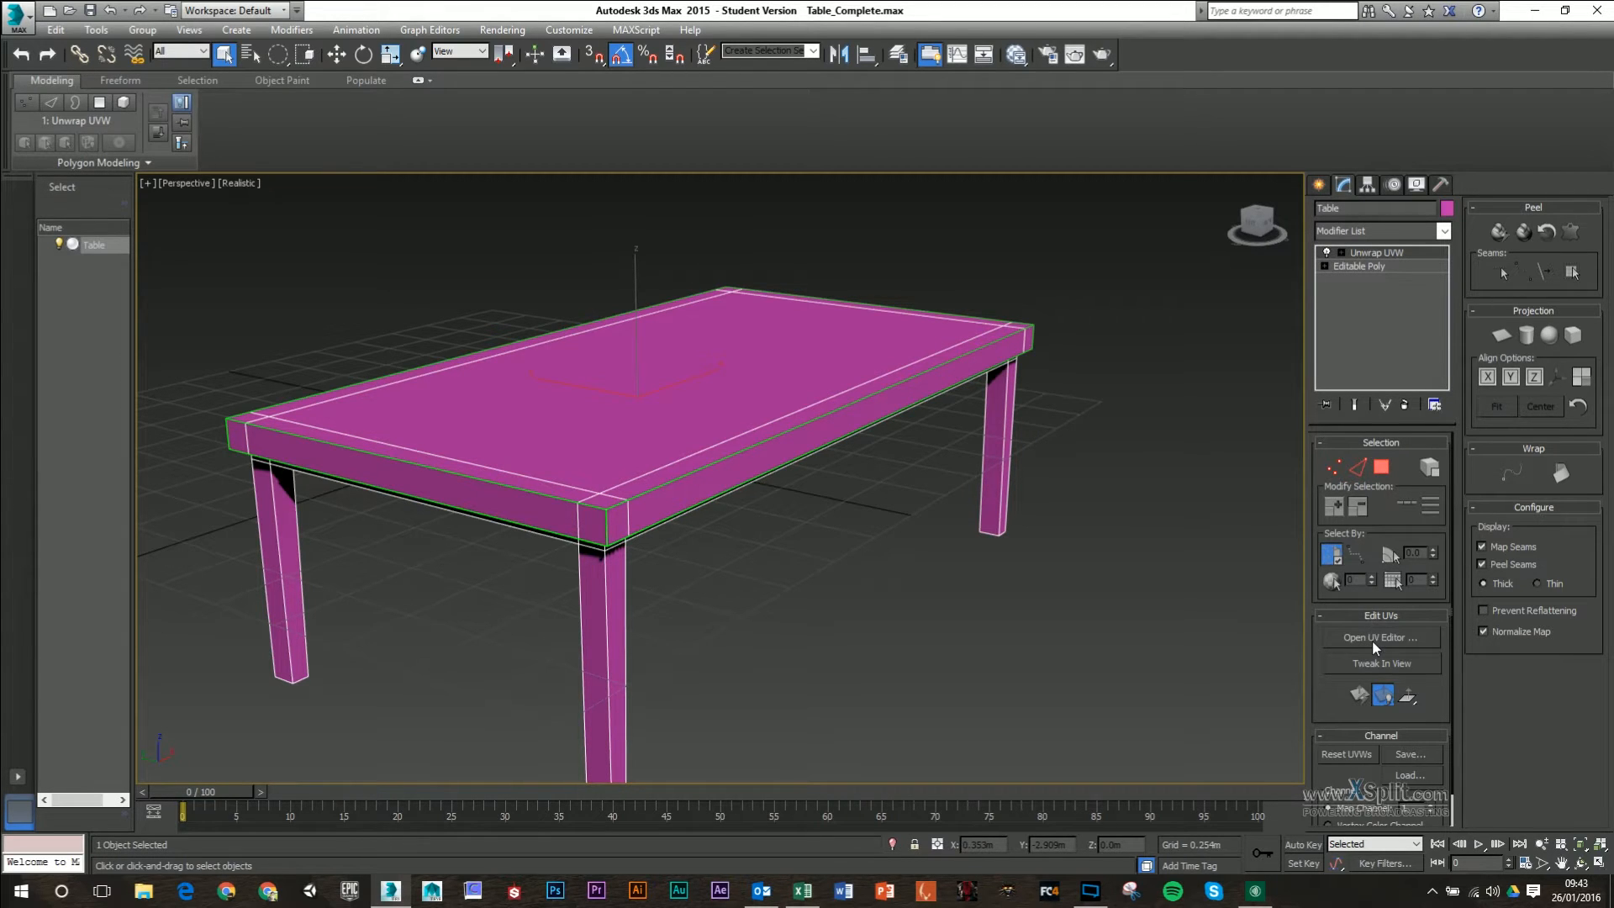
click(1379, 637)
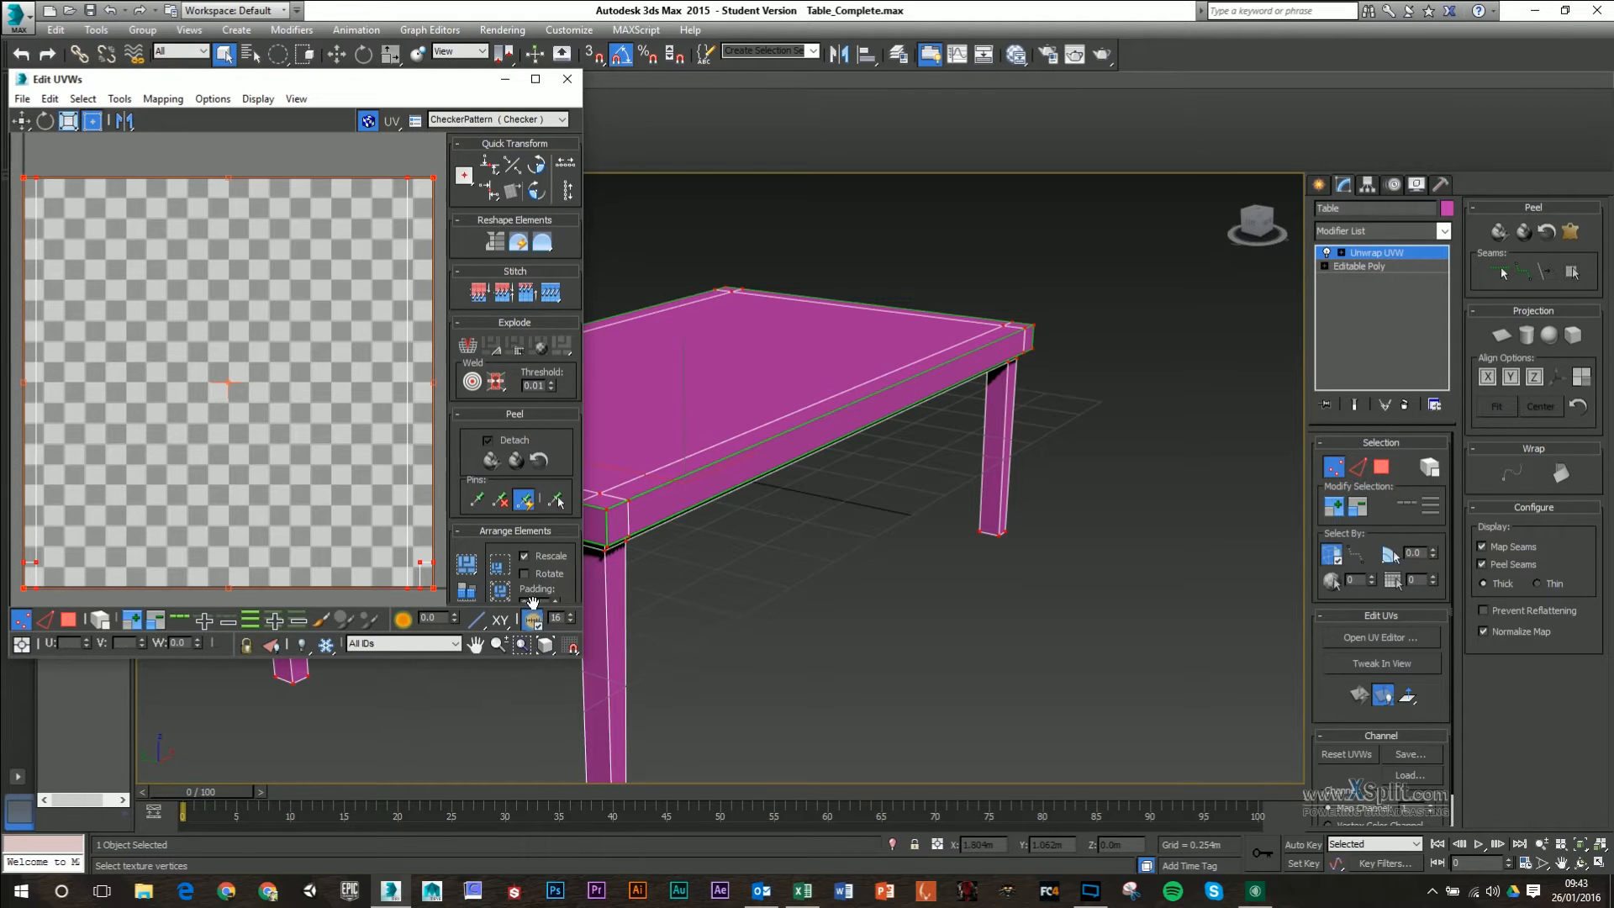
click(565, 79)
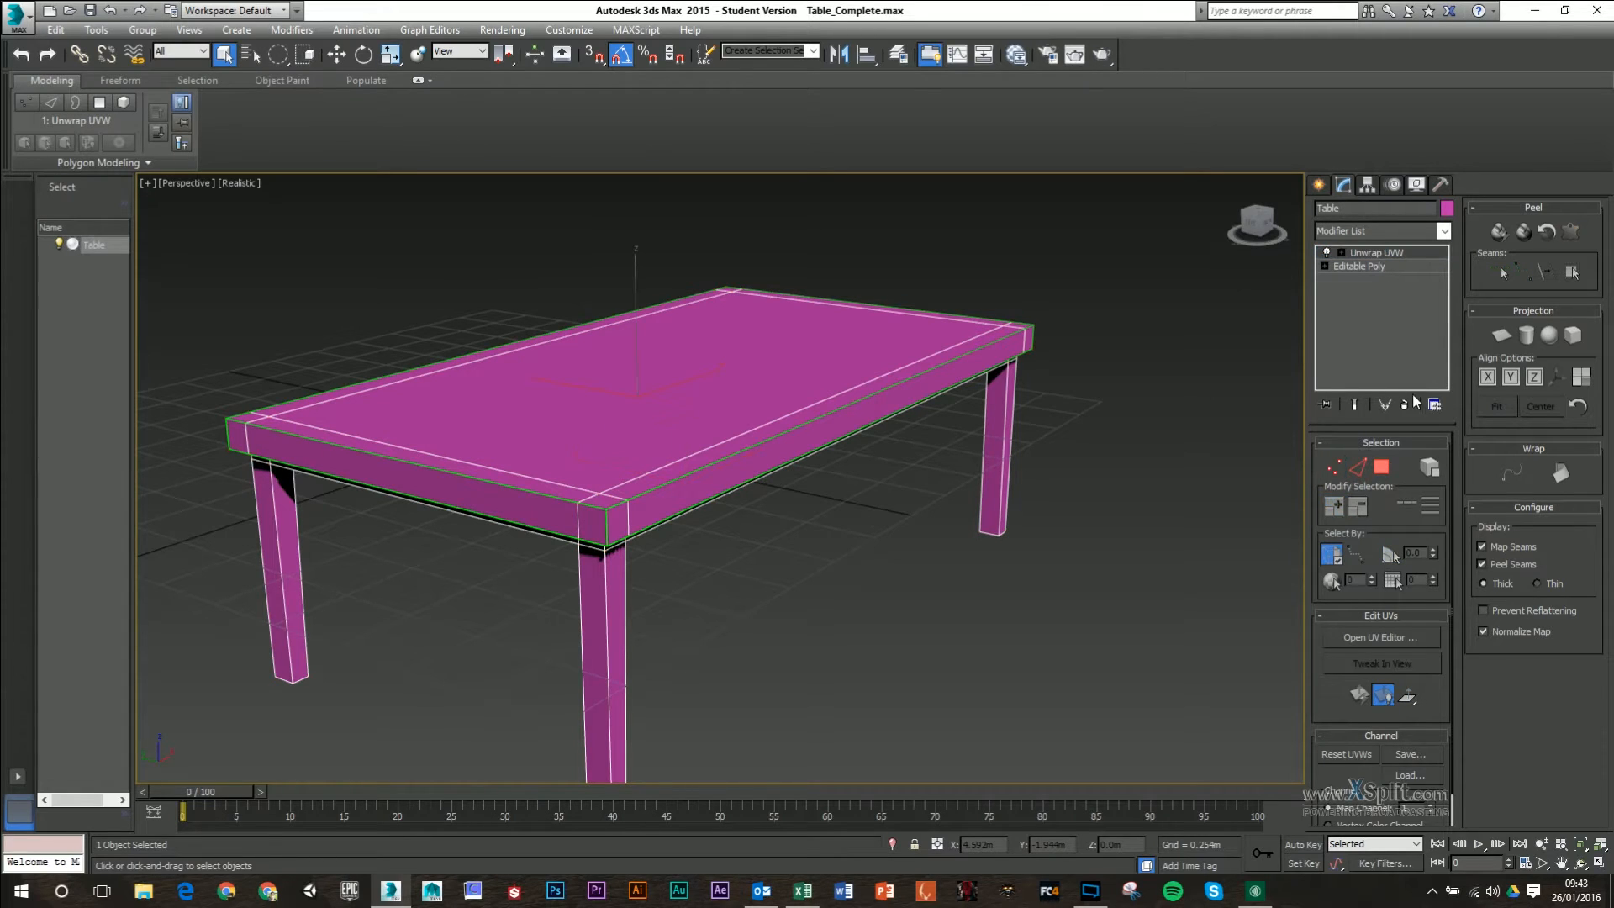
mouse_move(1407, 405)
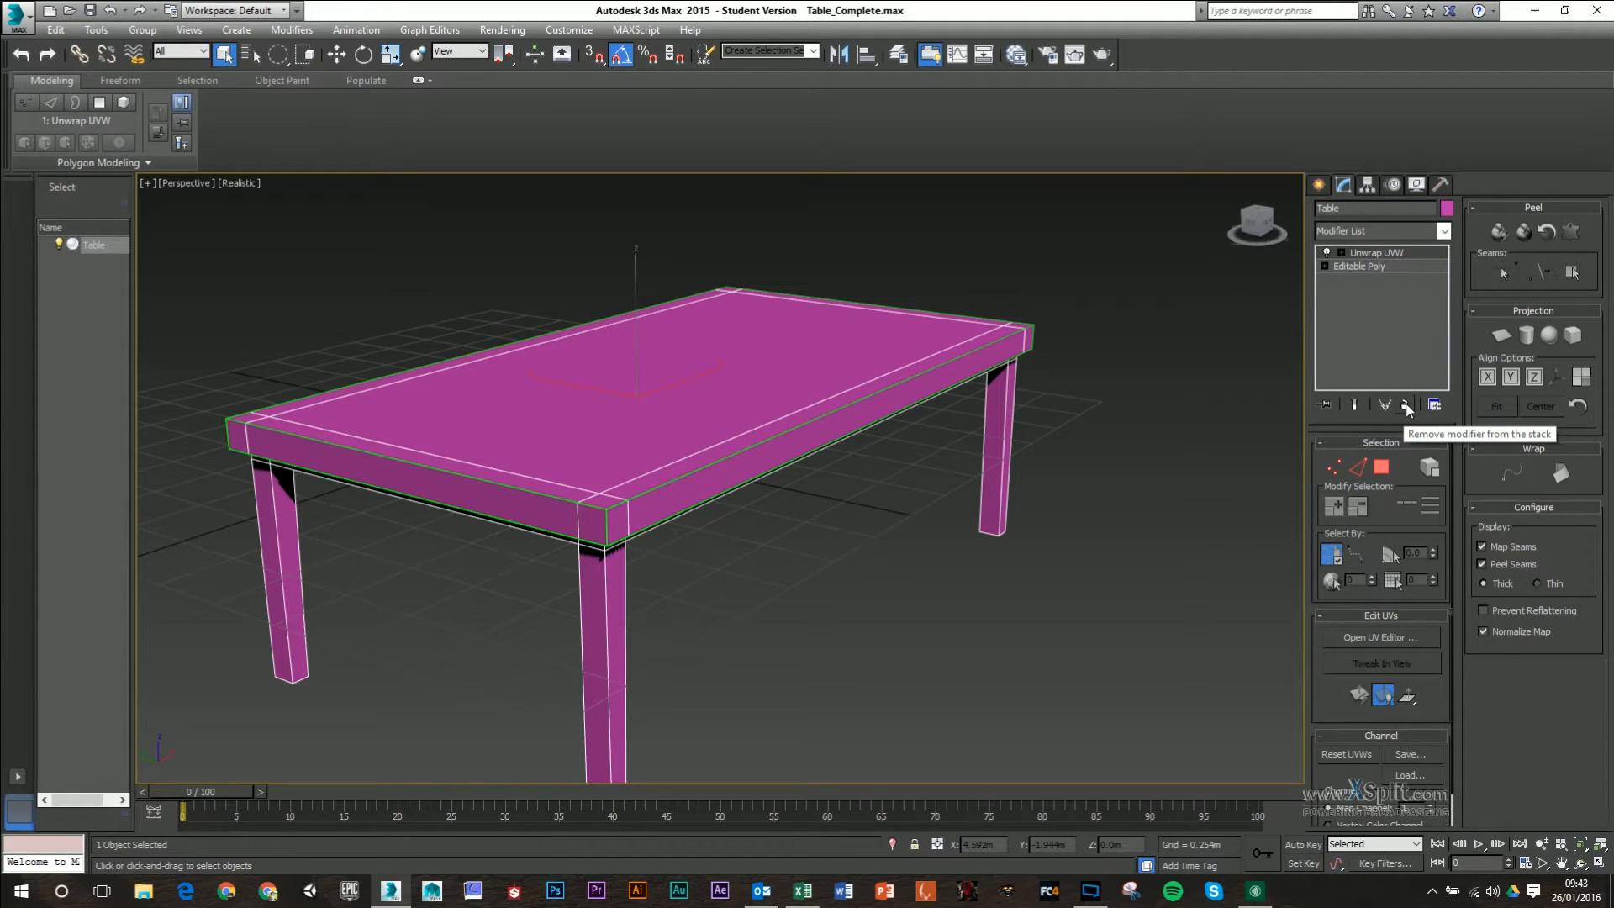
click(1407, 405)
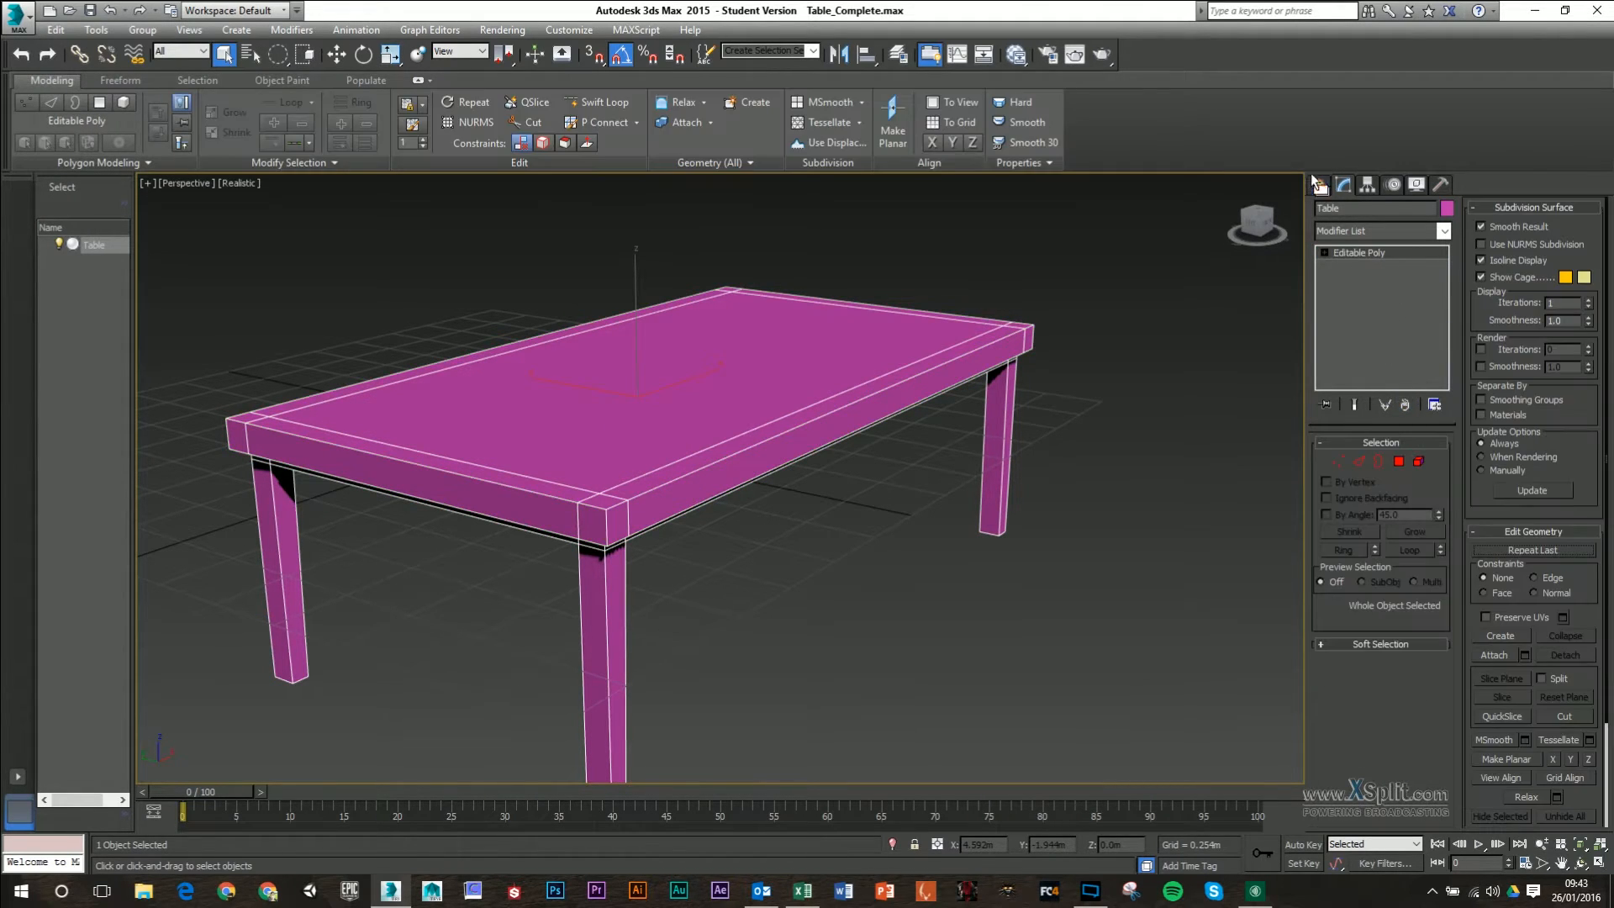
click(1319, 185)
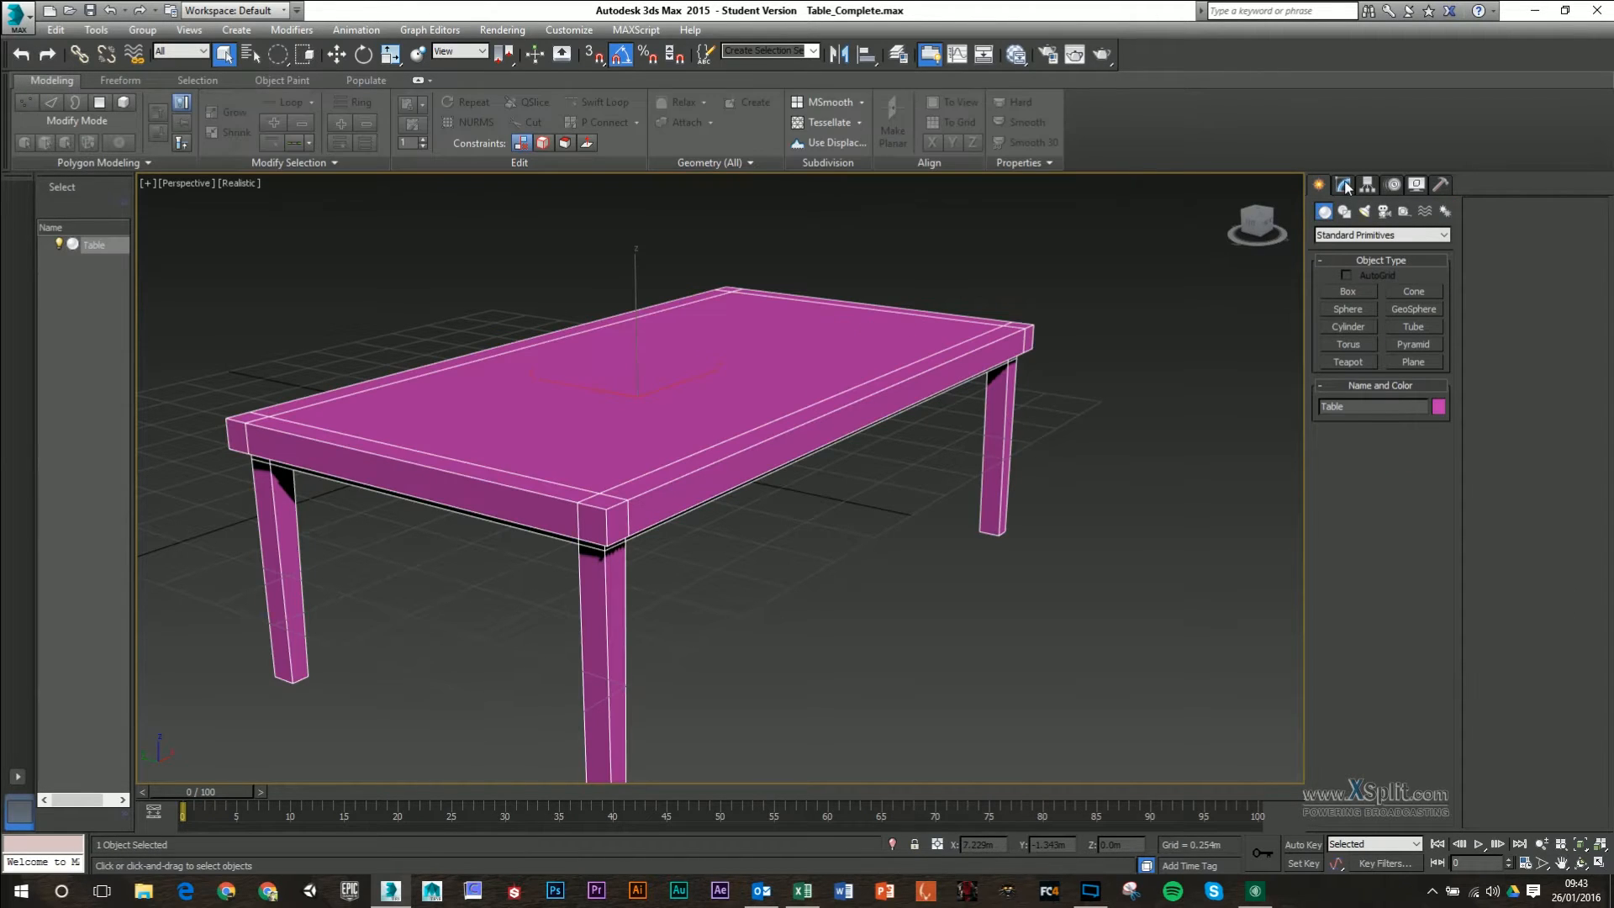
click(1343, 185)
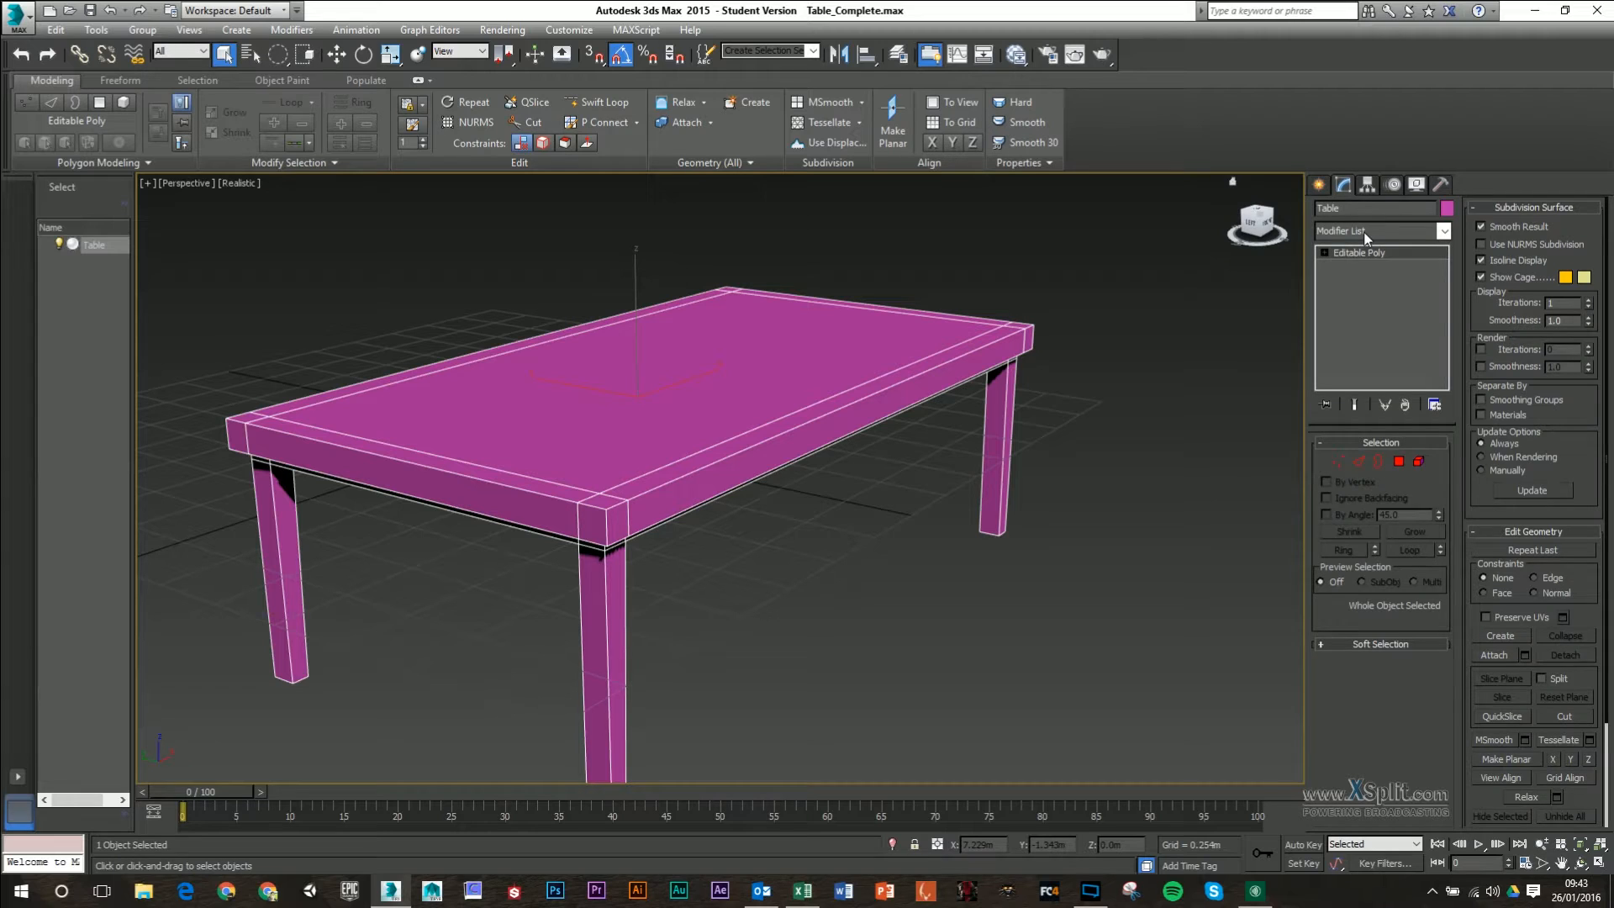
click(1444, 231)
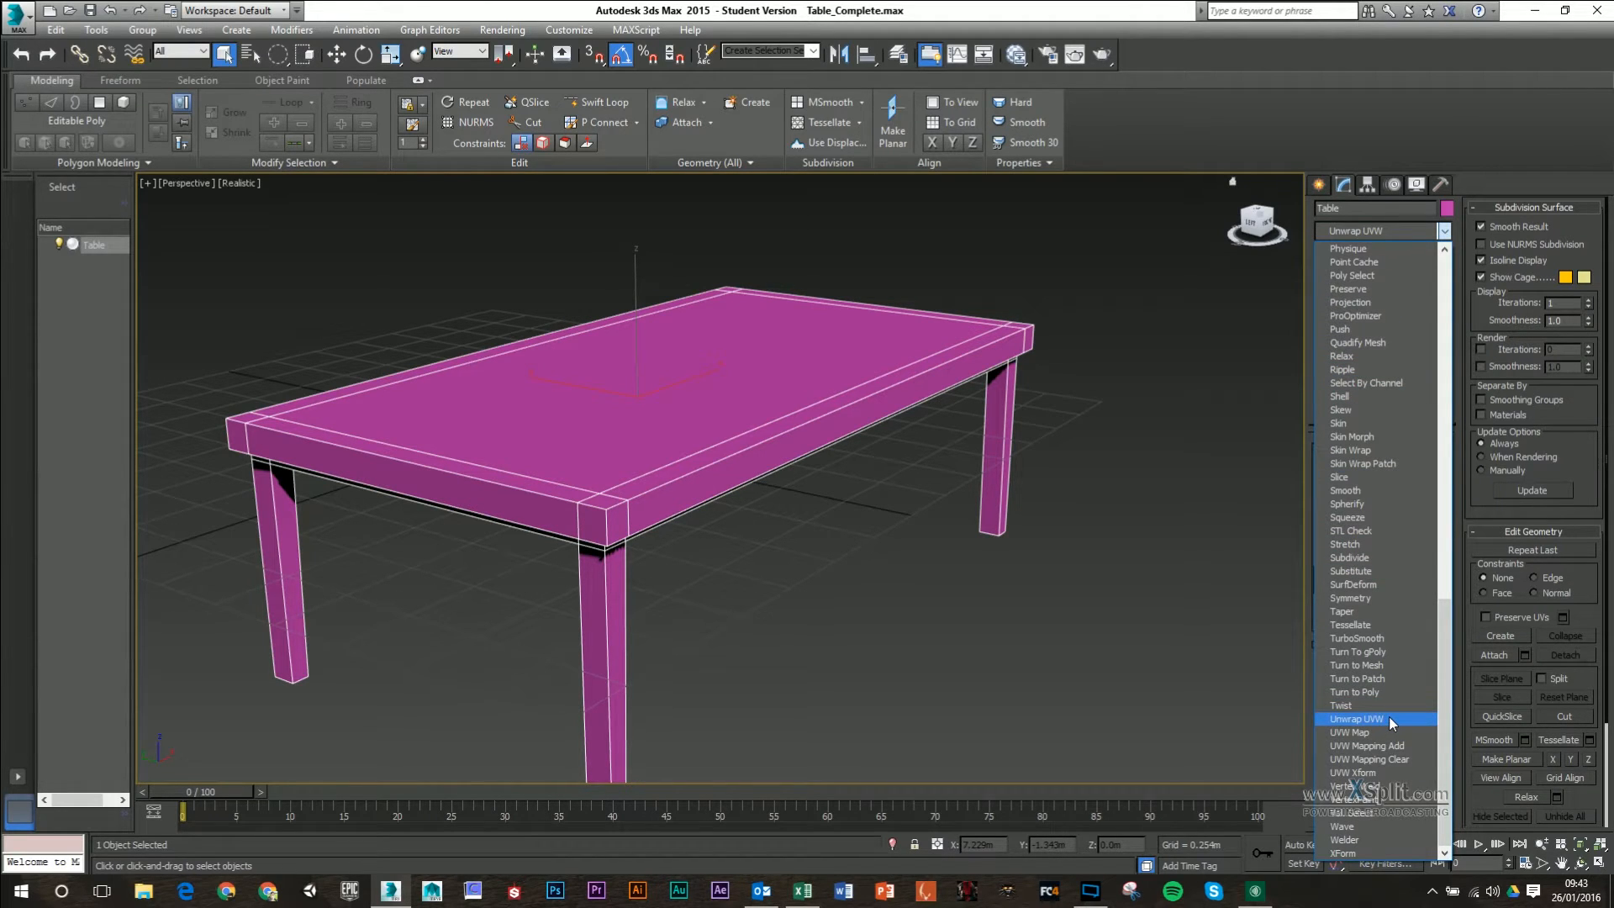
click(1358, 717)
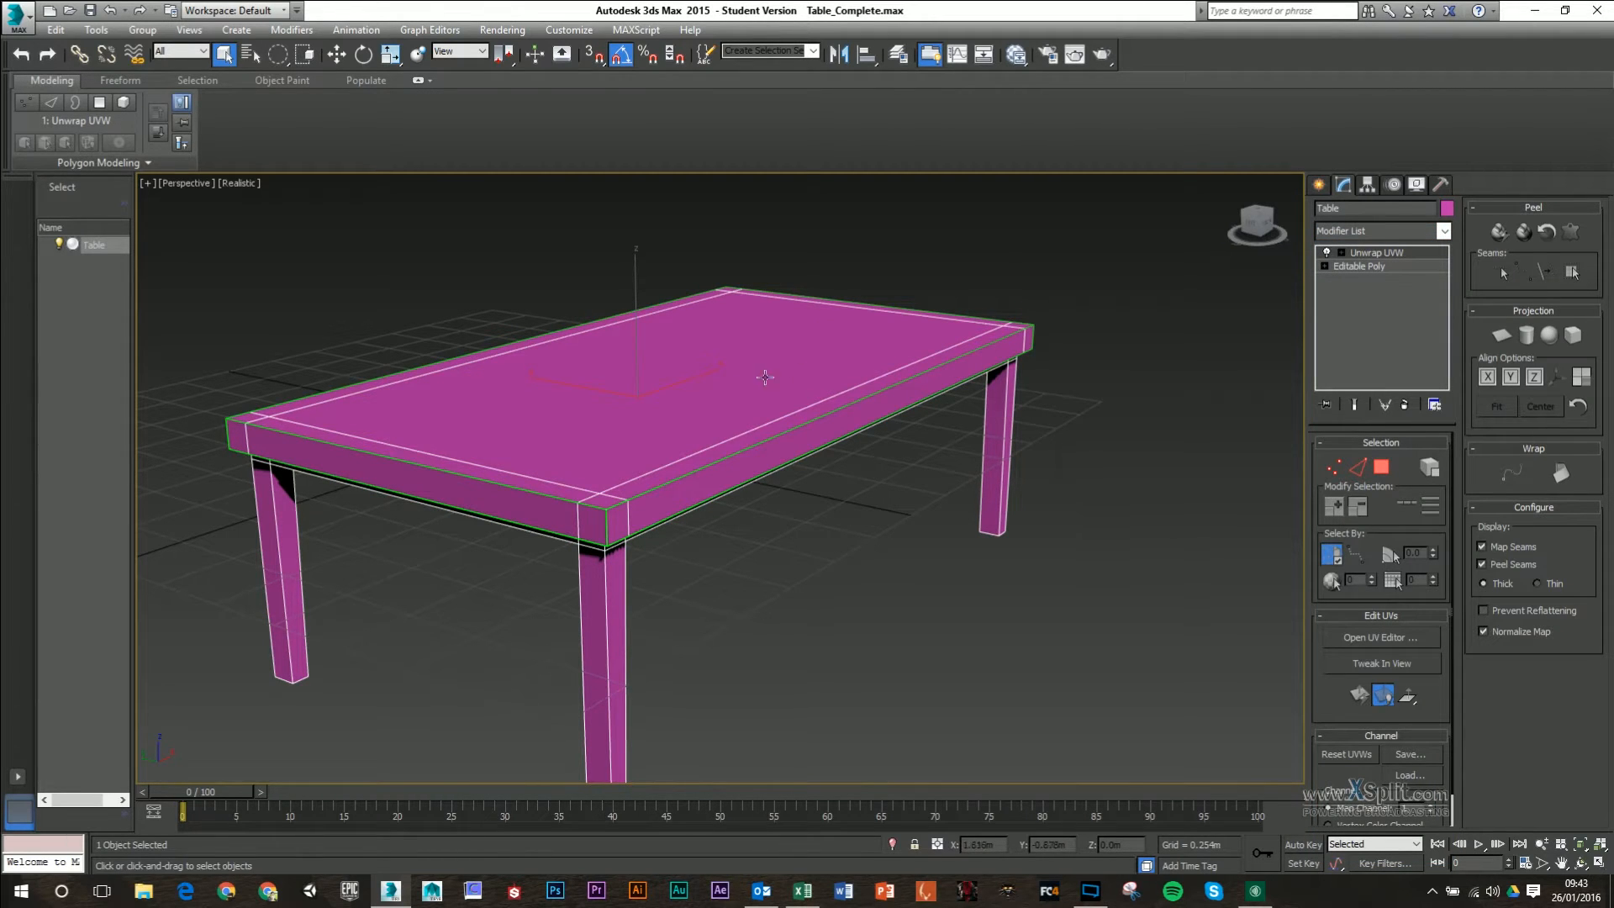
mouse_move(895, 467)
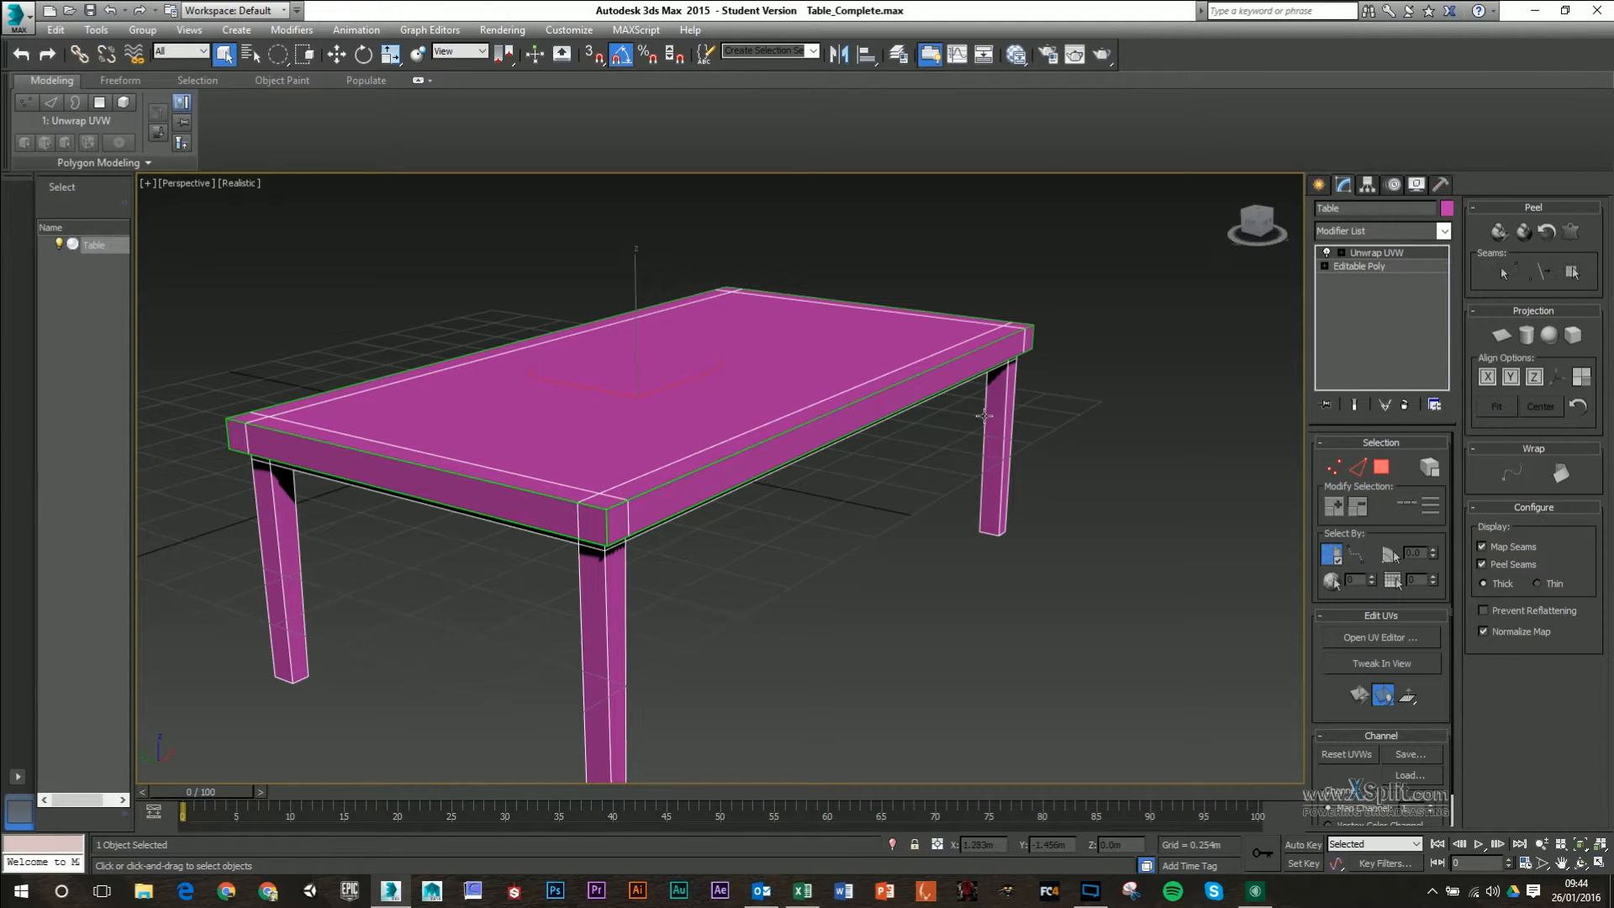
- Open the Edit UVWs window for the table's Unwrap UVW modifier
click(1381, 637)
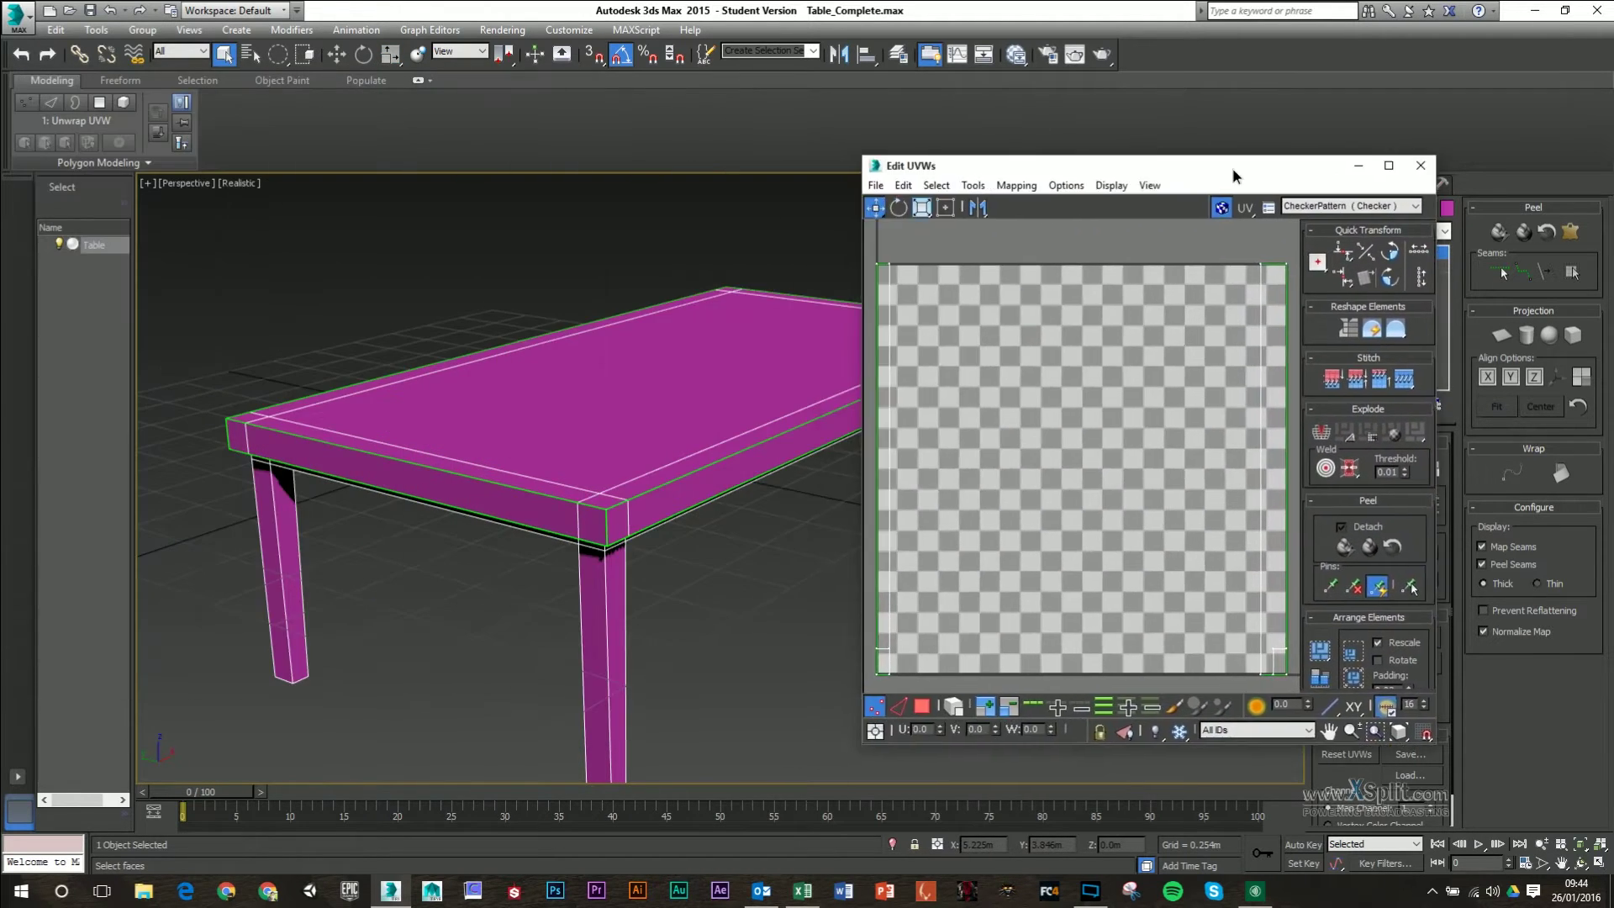
mouse_move(829, 270)
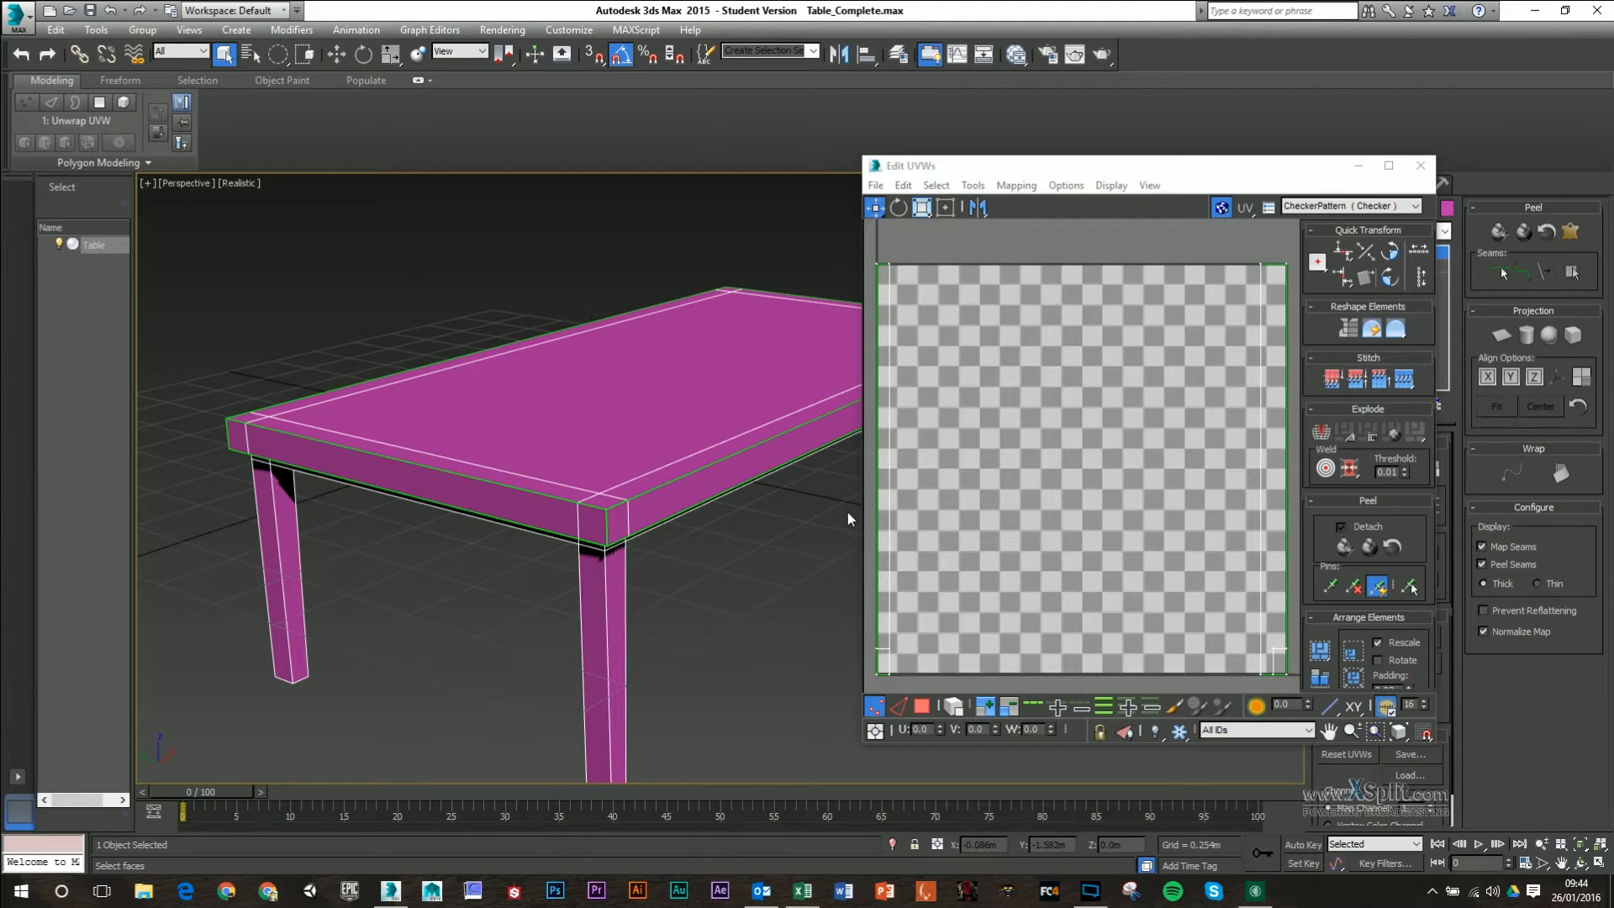
mouse_move(676, 432)
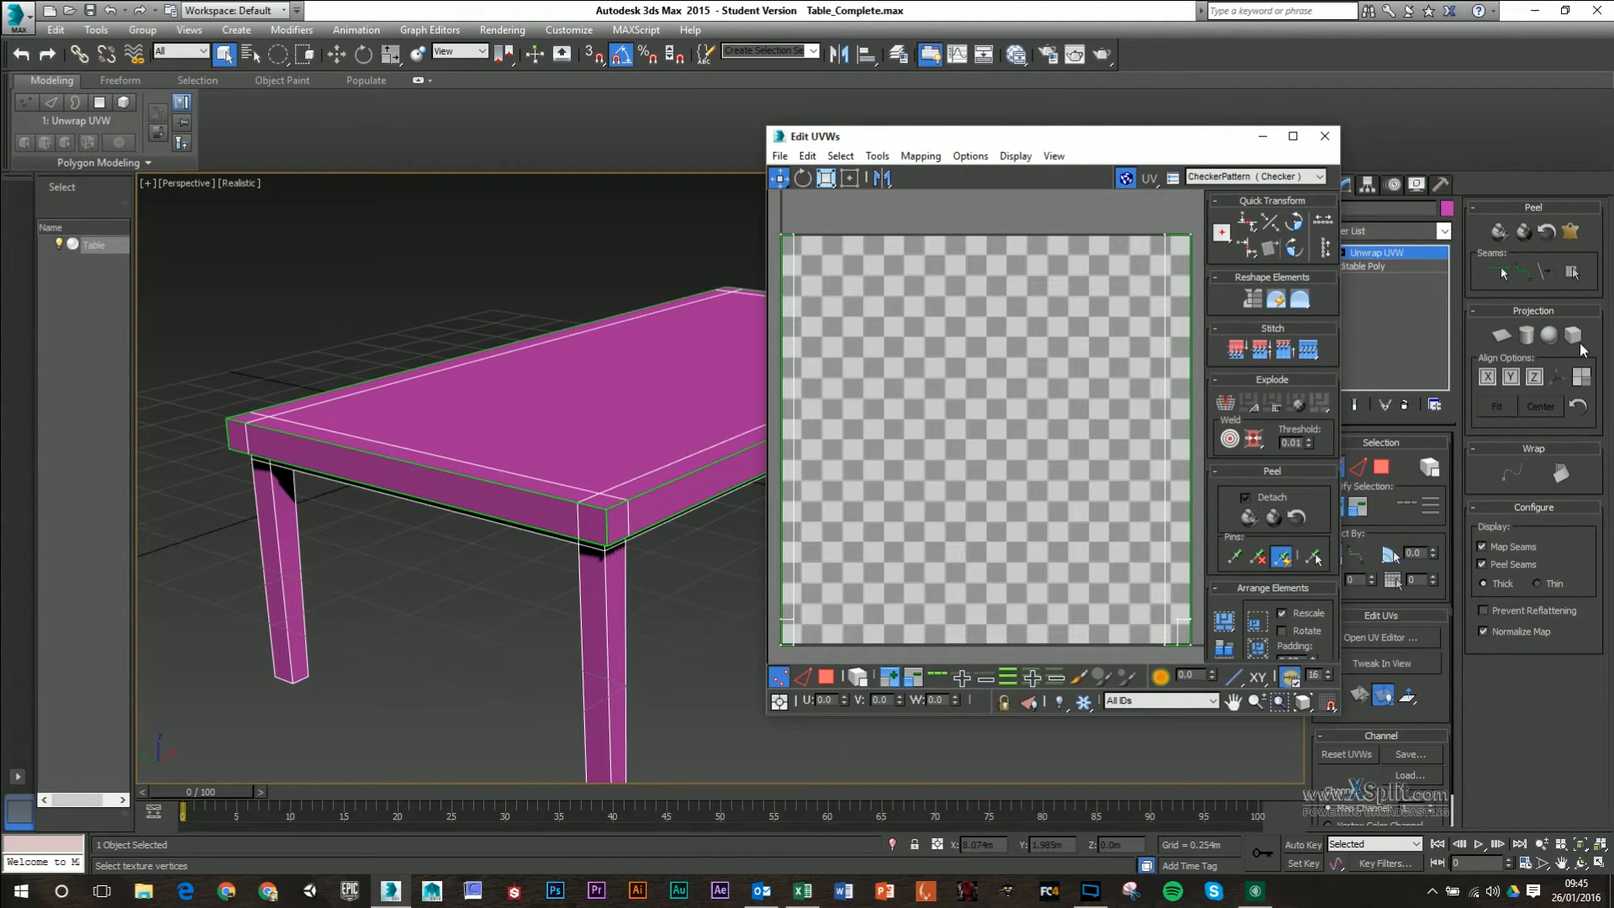
mouse_move(1499, 334)
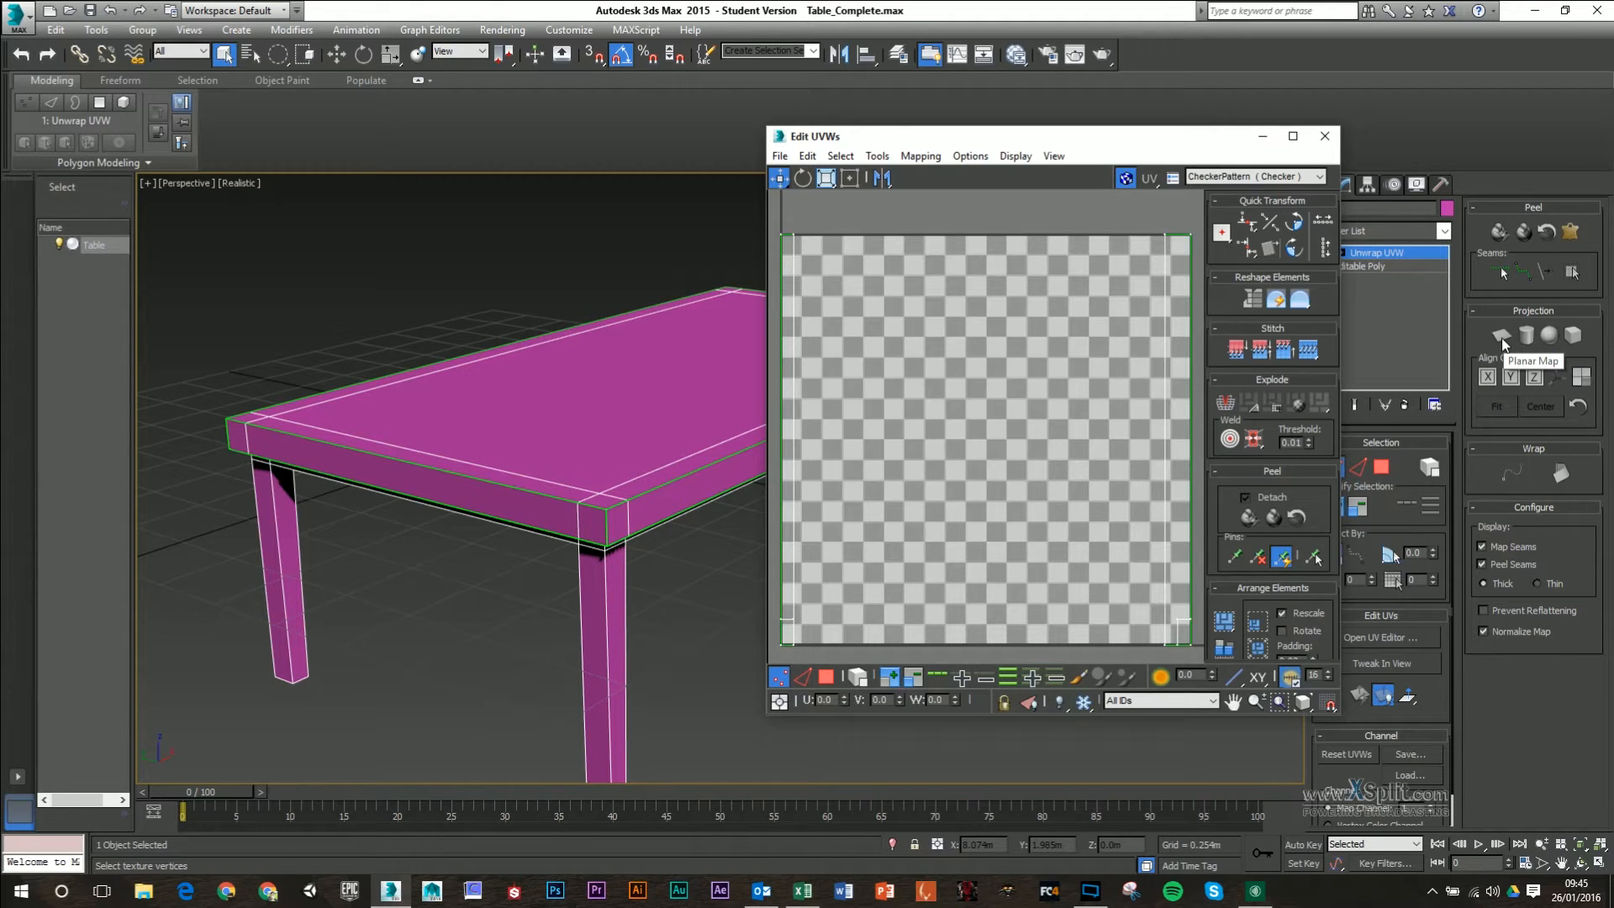
mouse_move(1527, 335)
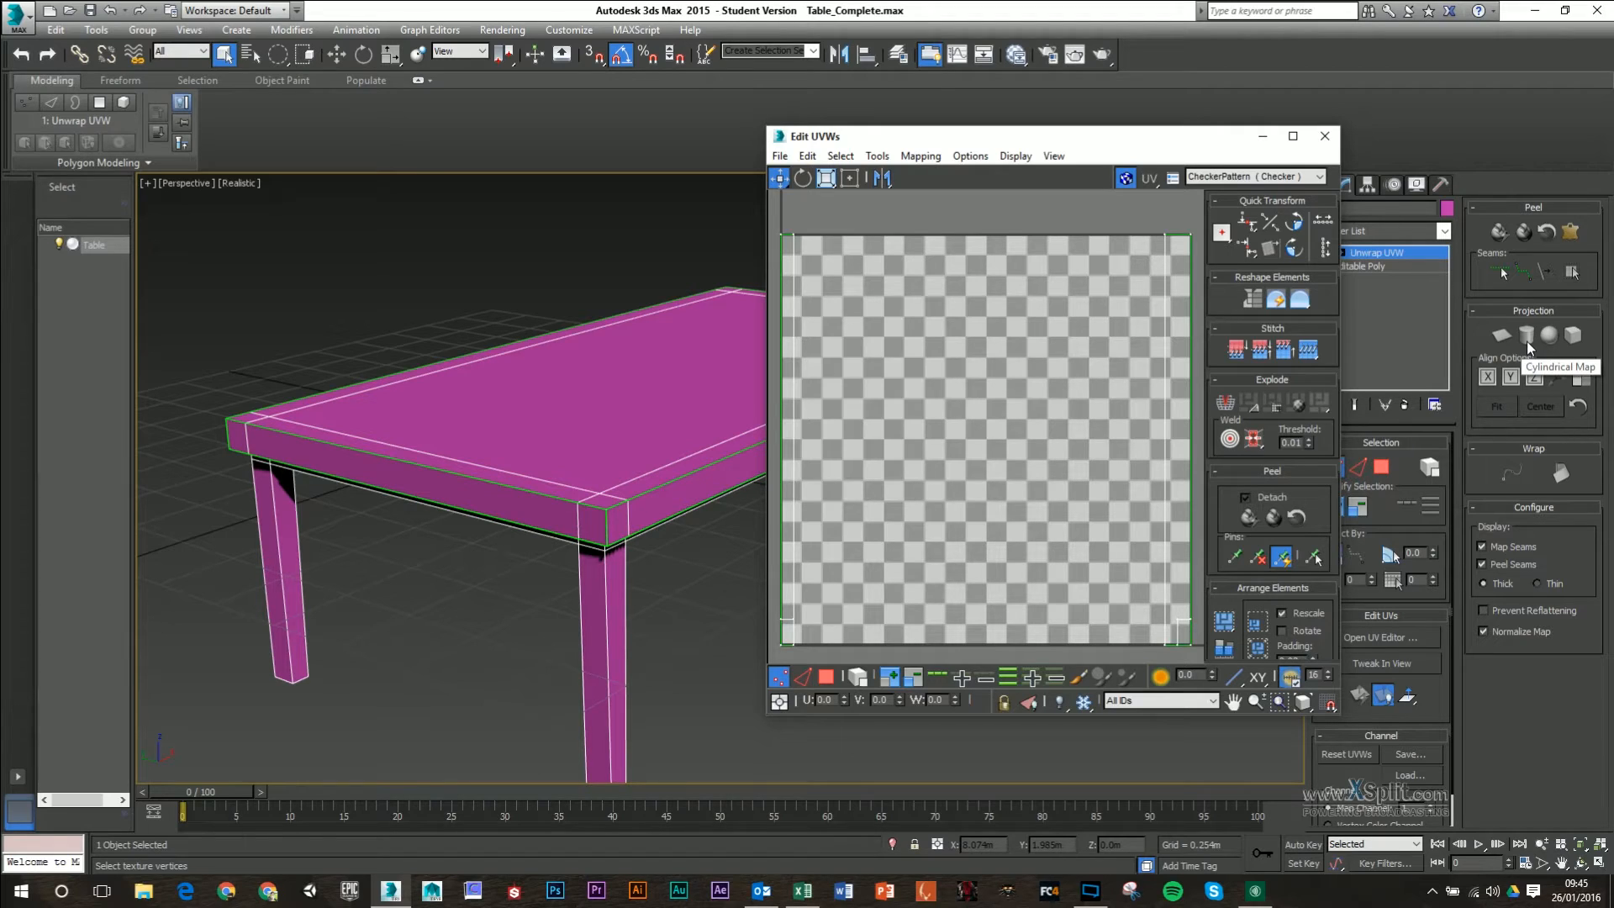
mouse_move(1530, 347)
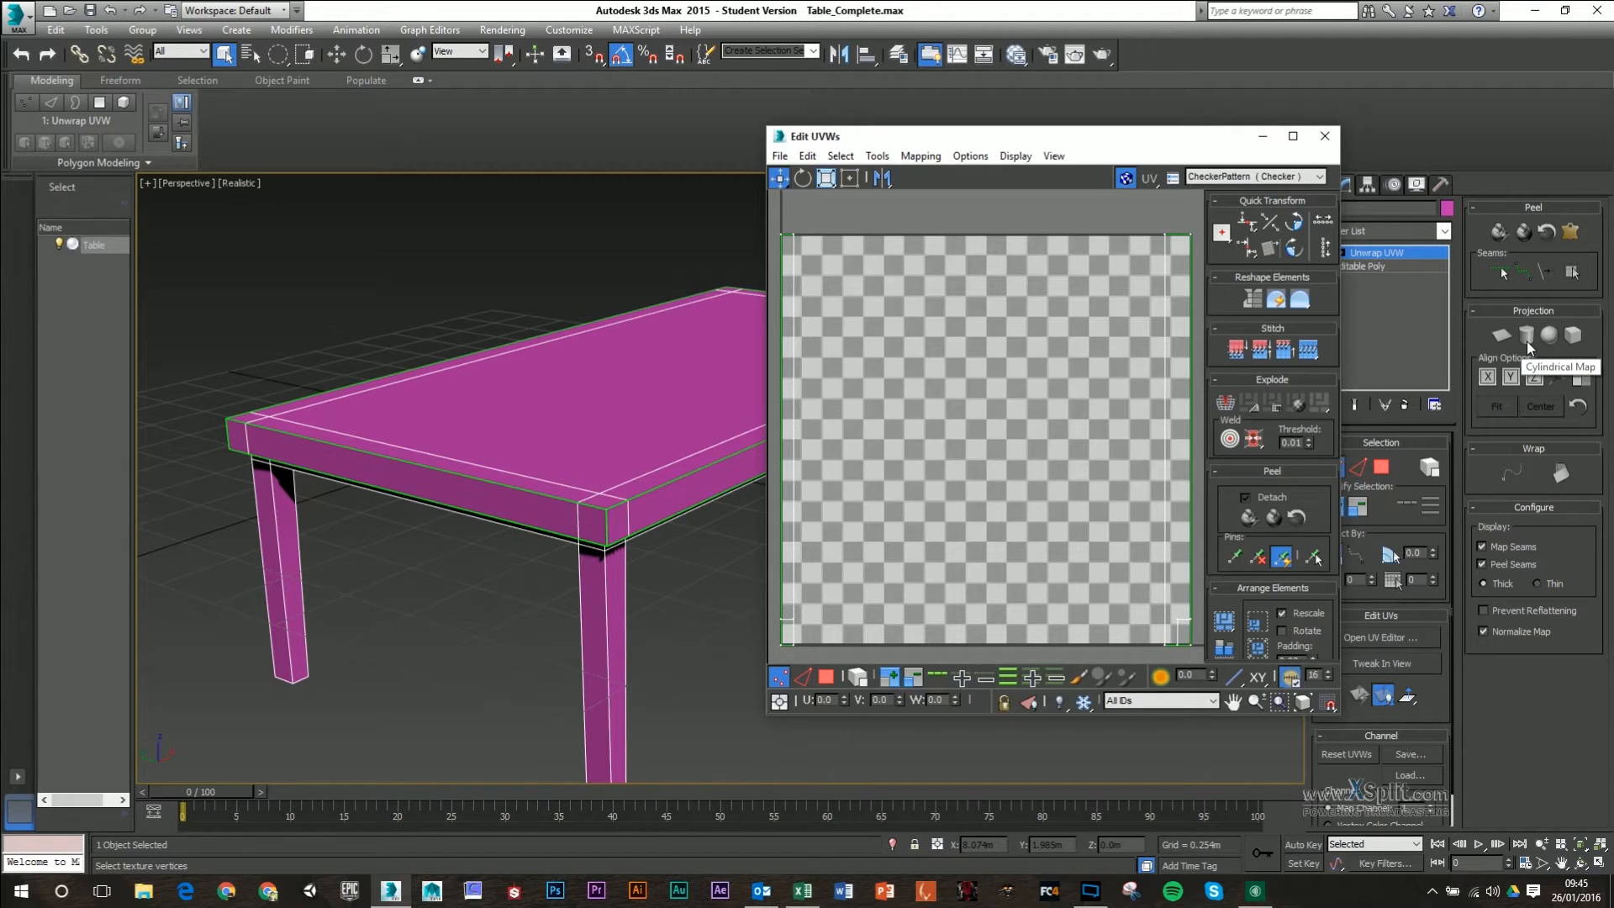
mouse_move(1558, 350)
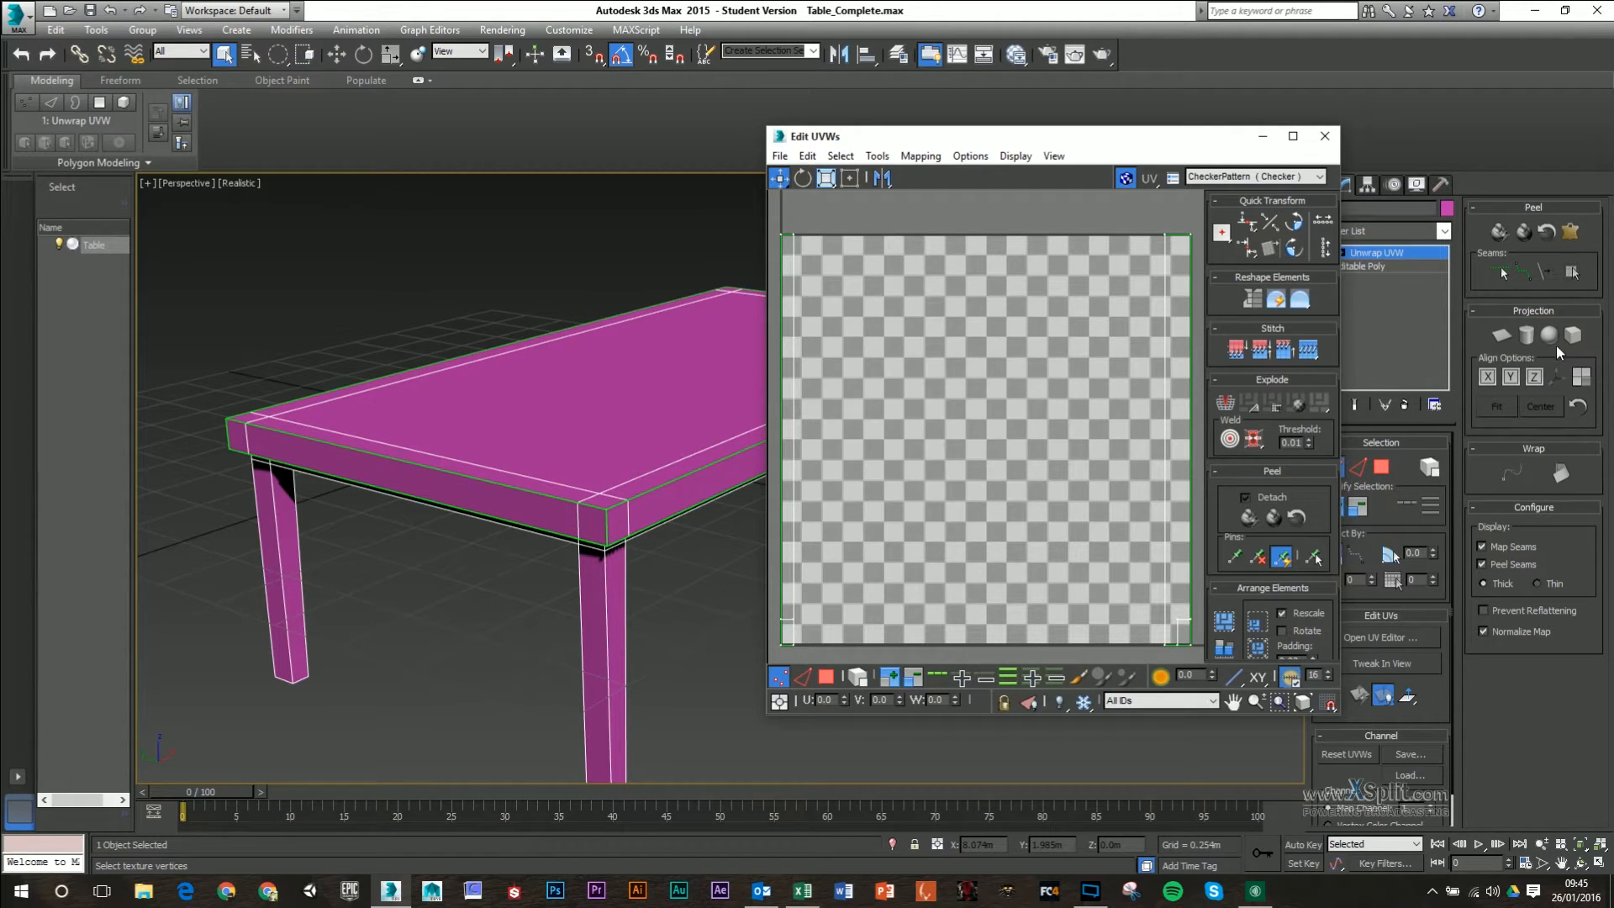
mouse_move(1547, 334)
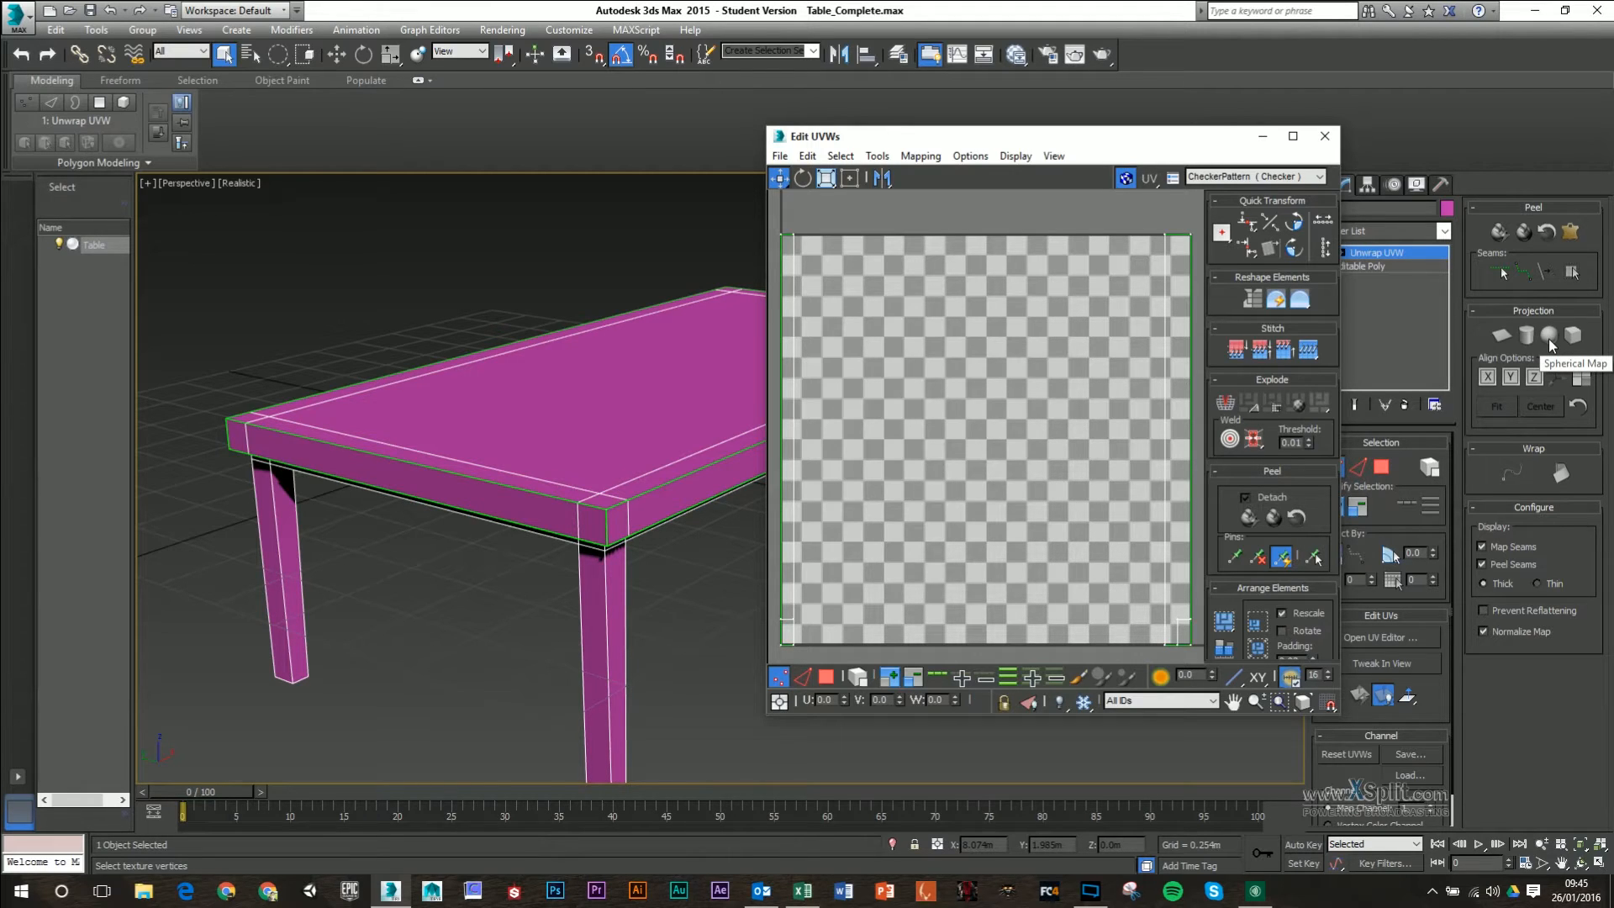
mouse_move(1573, 345)
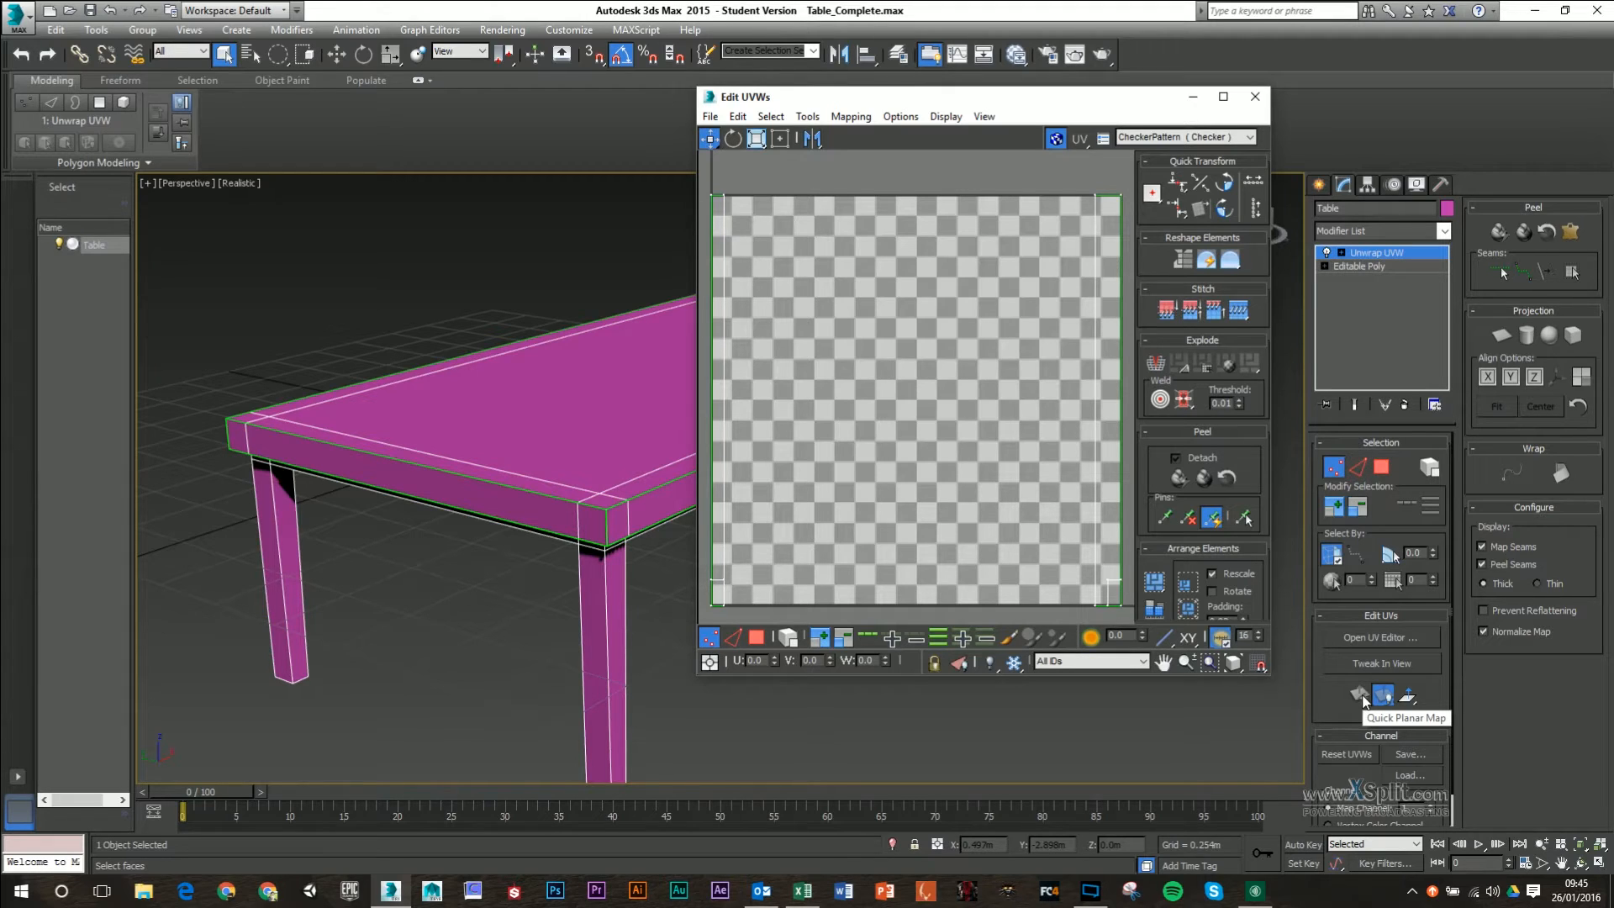
mouse_move(1375, 560)
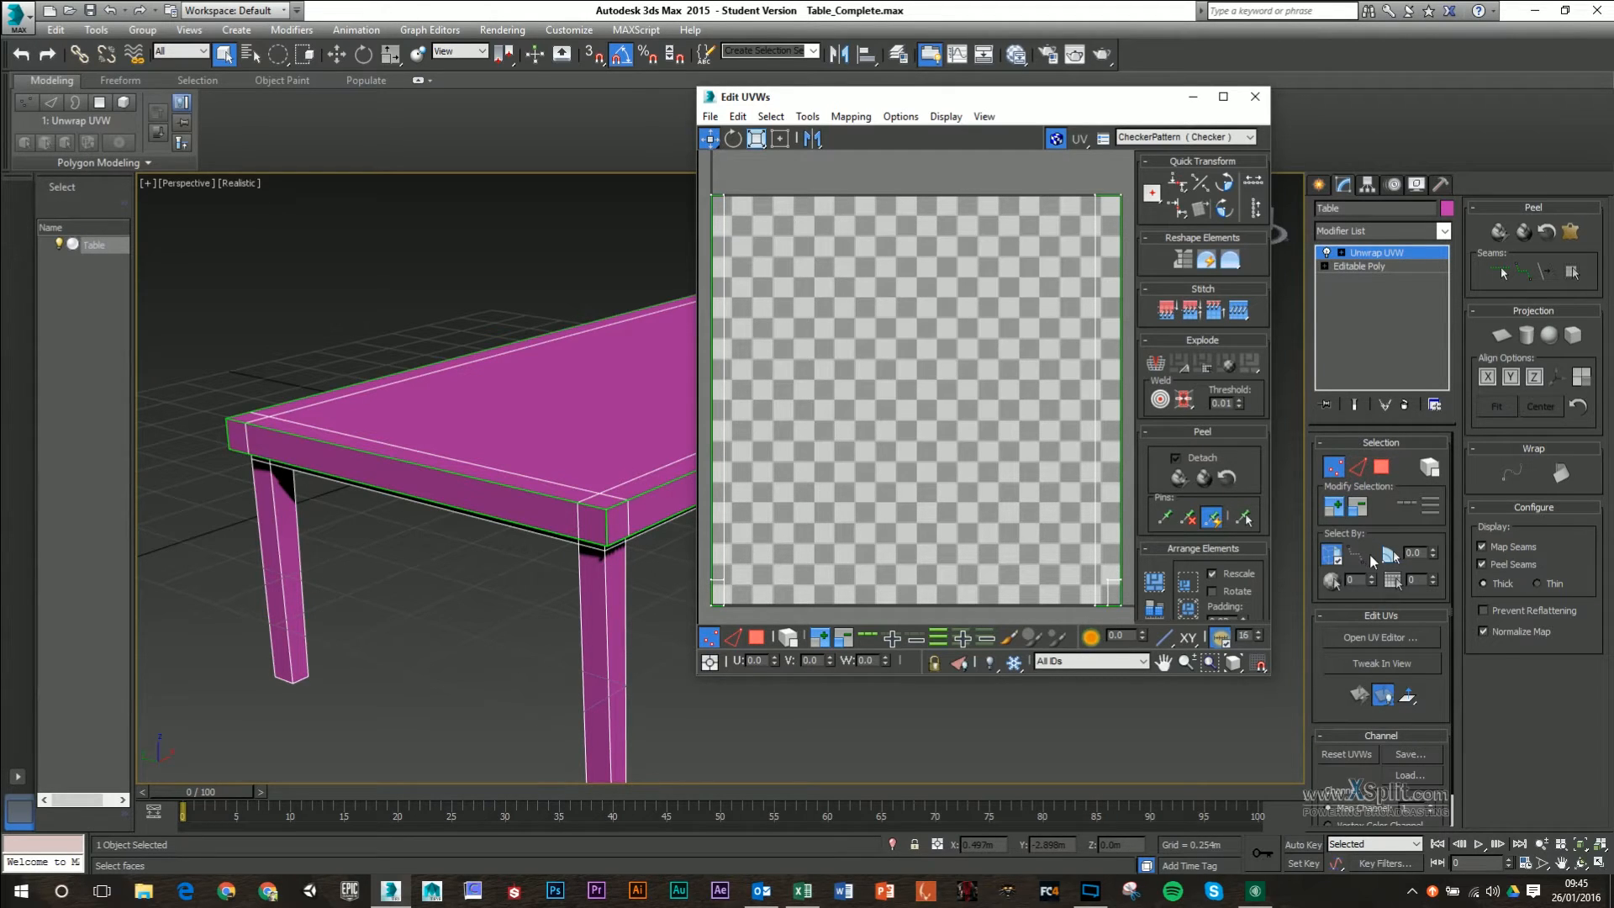
mouse_move(1364, 523)
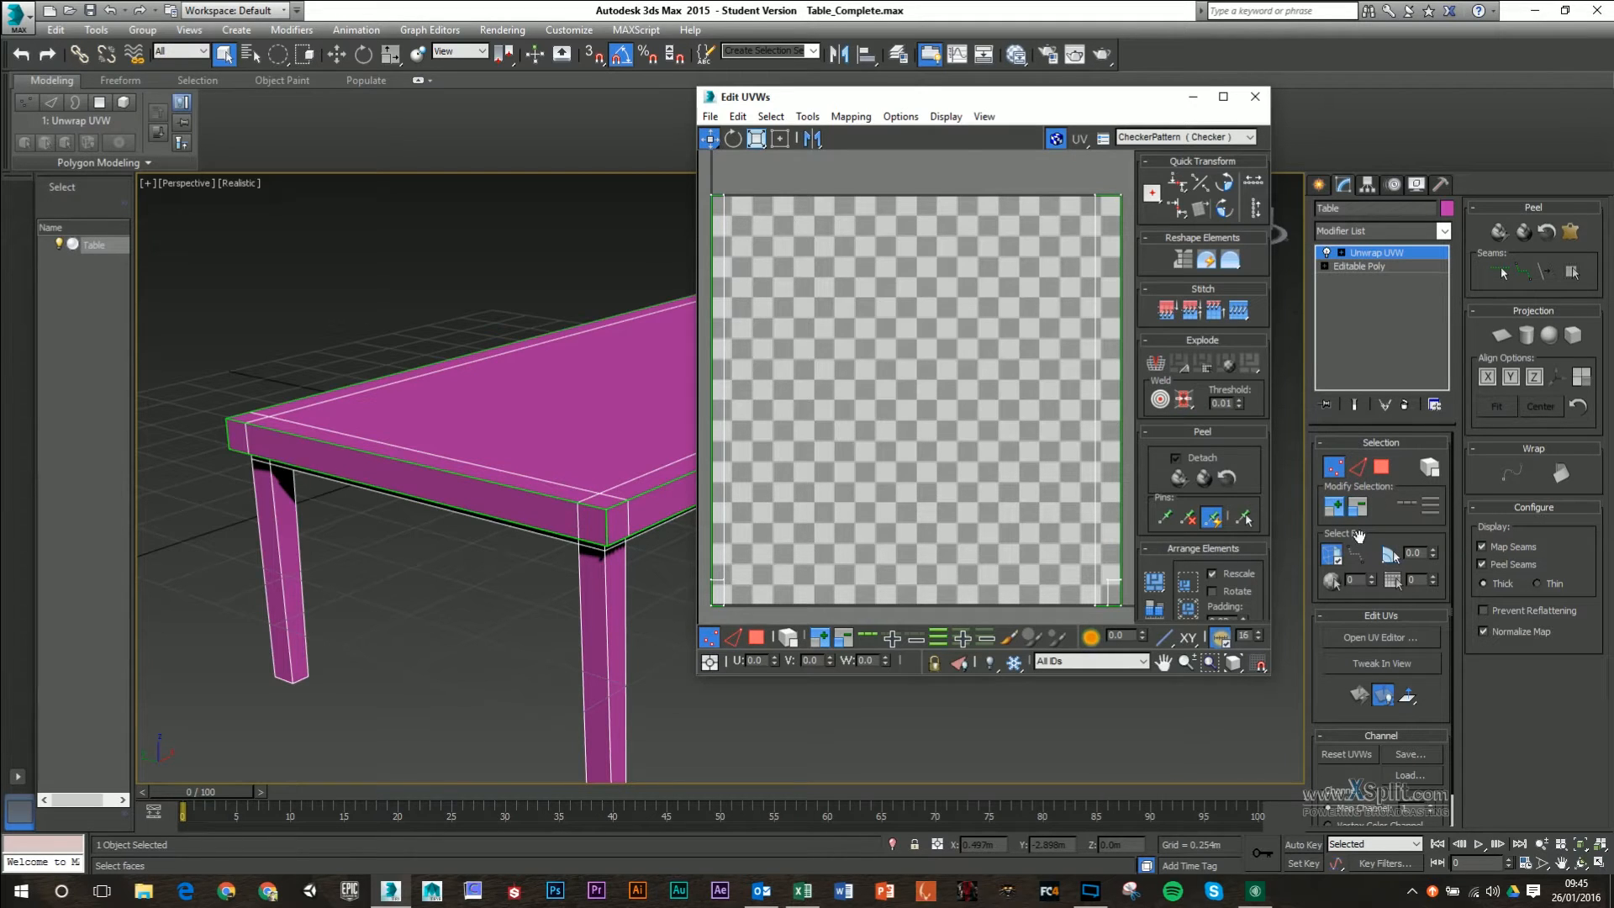
- Move the UV editor aside and select the table's leg faces in the viewport
drag(927, 97, 960, 111)
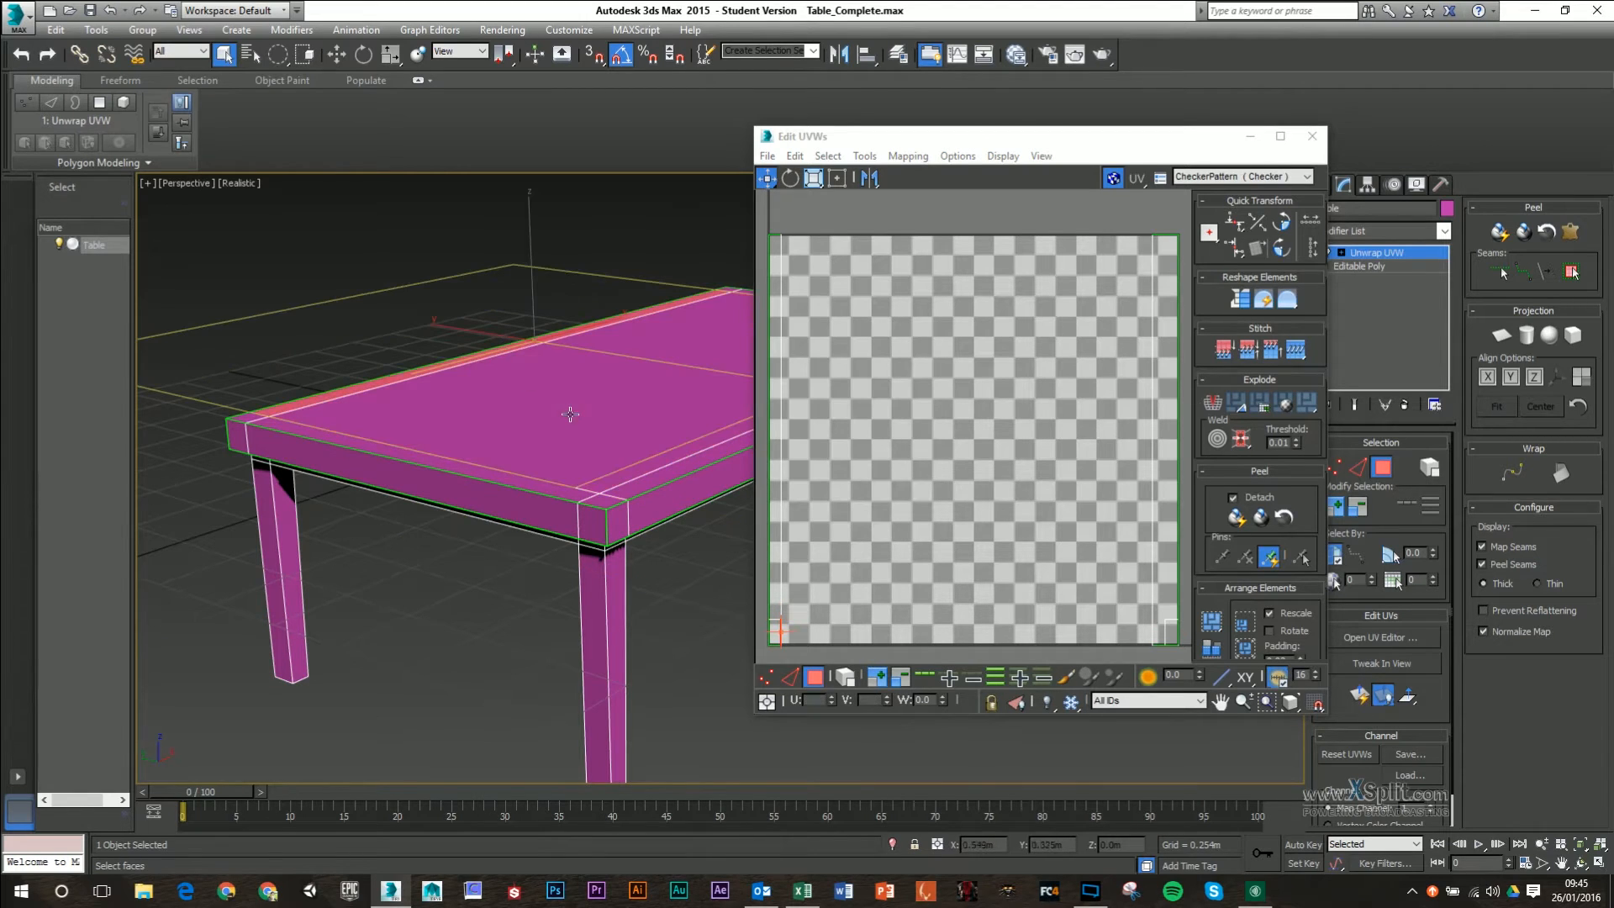
click(814, 678)
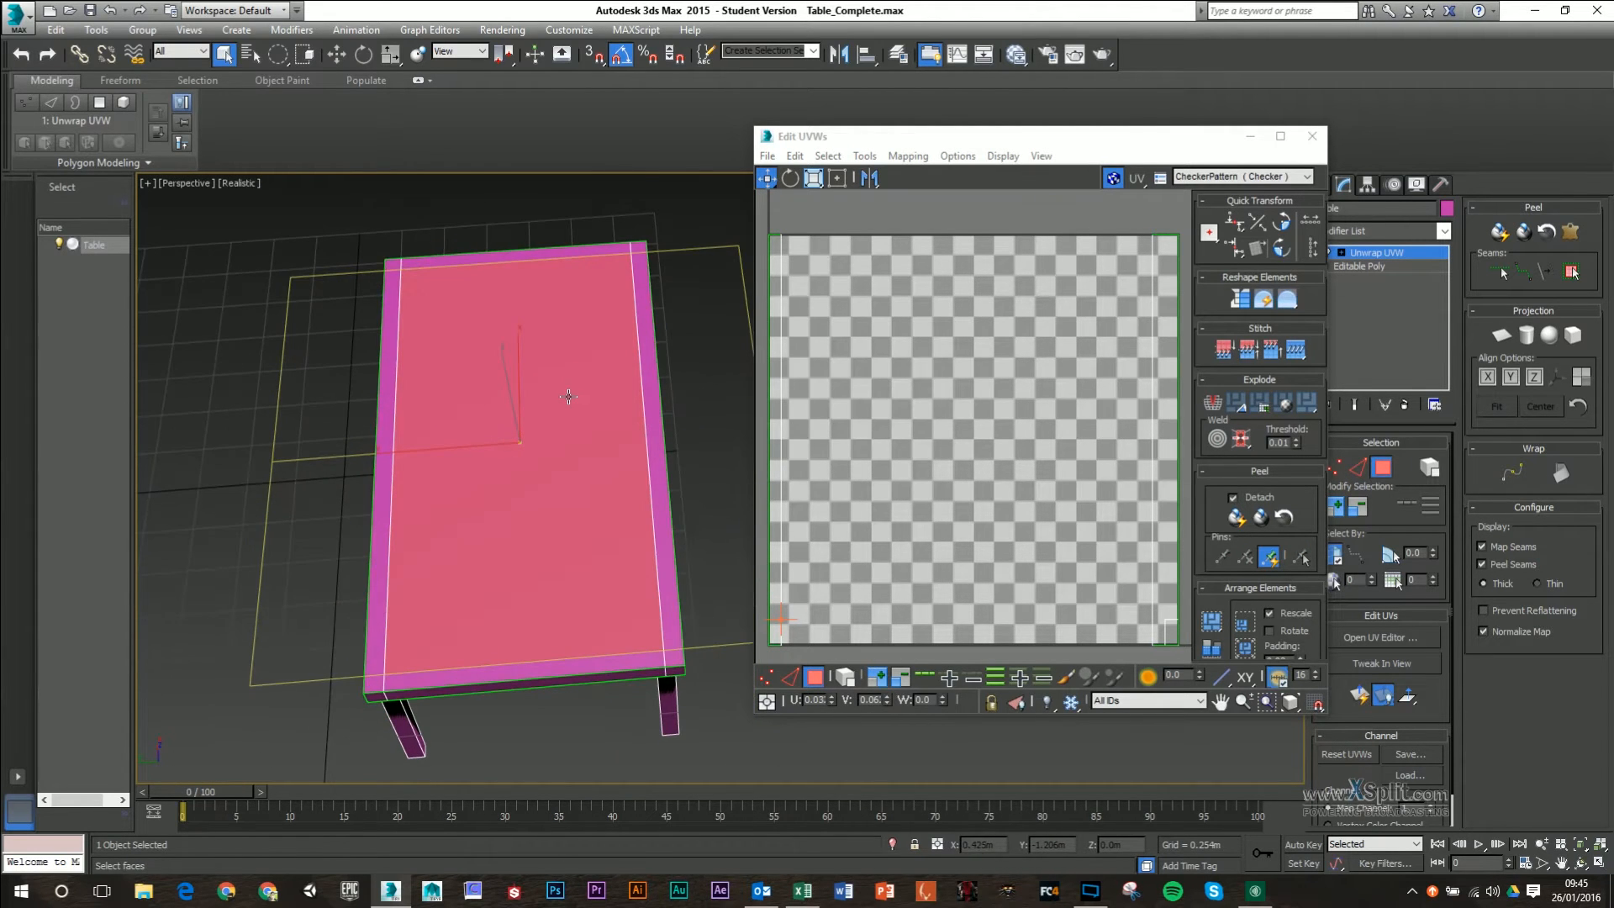
mouse_move(546, 356)
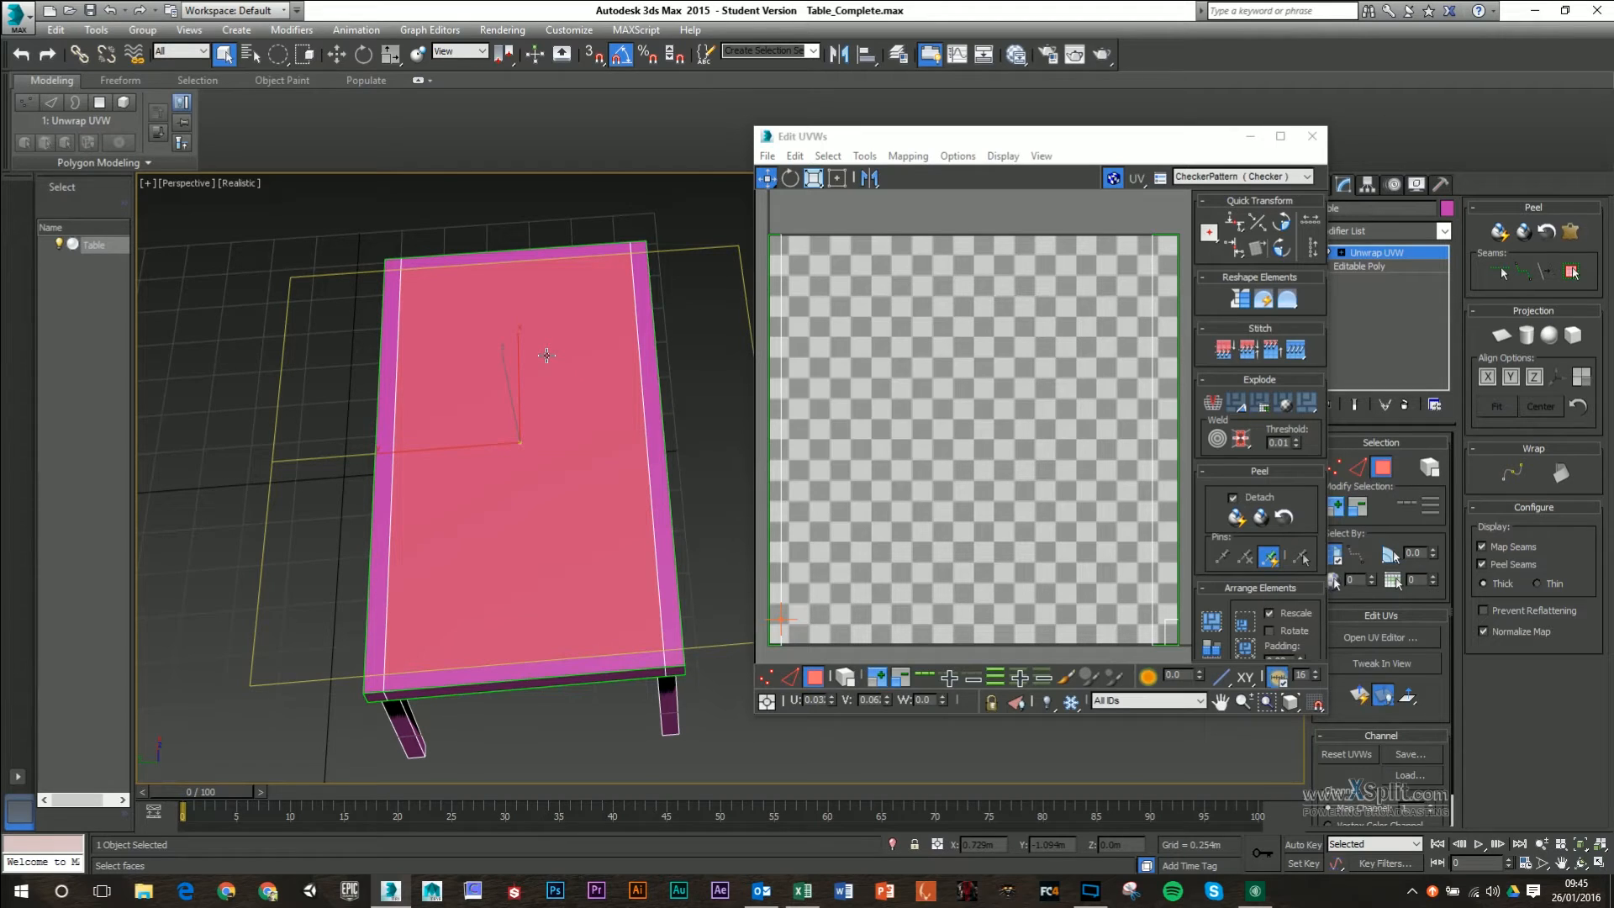
mouse_move(389, 267)
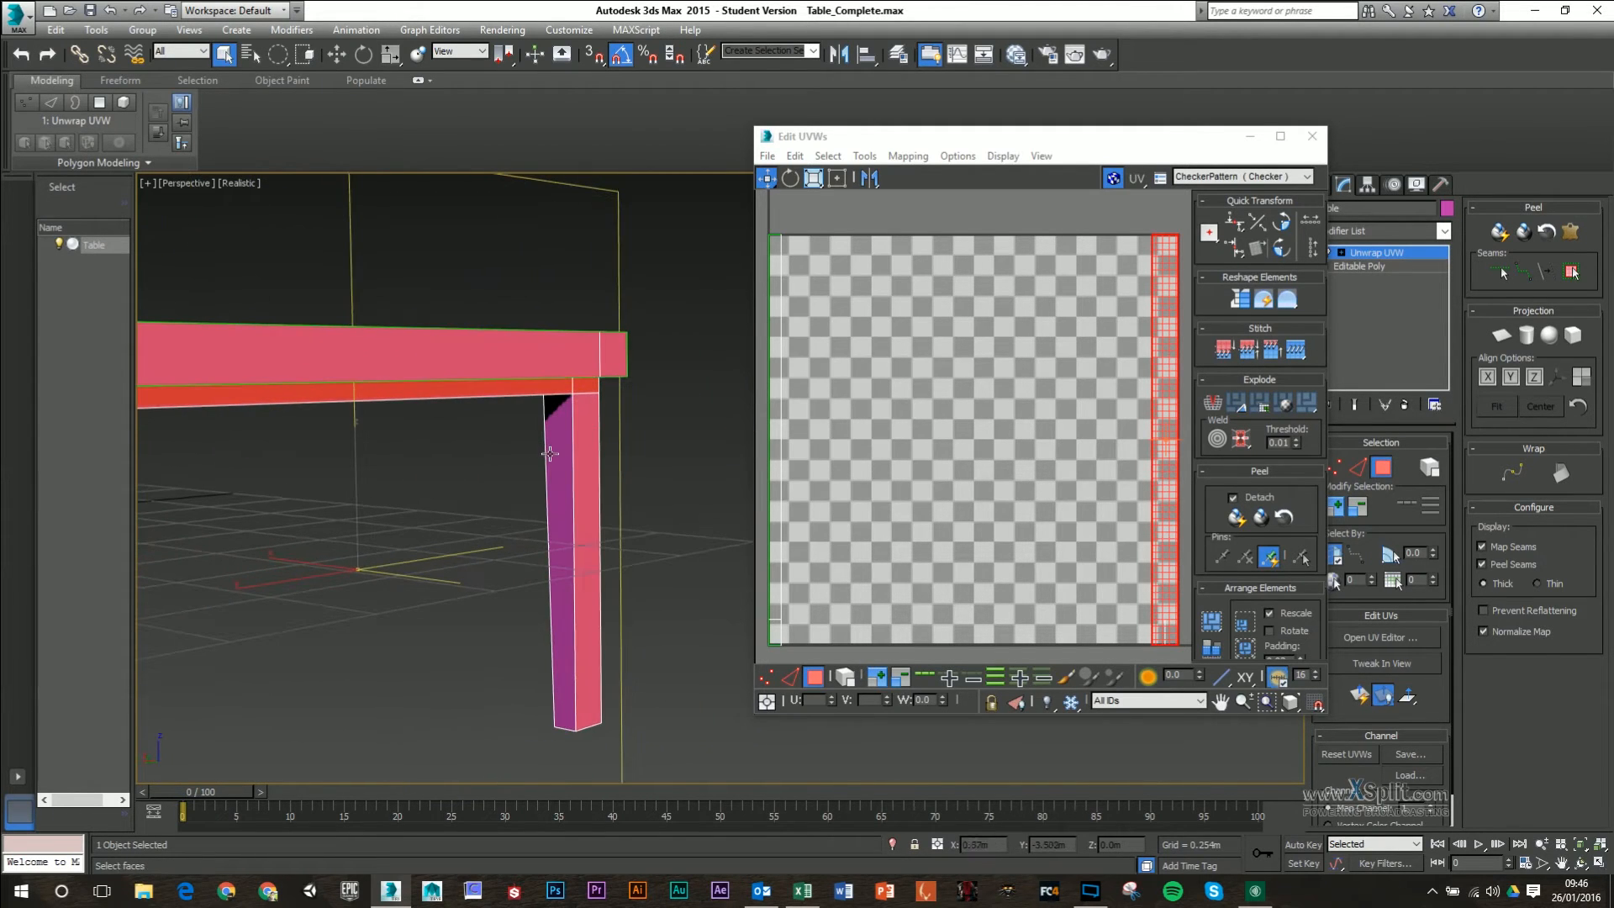
mouse_move(563, 446)
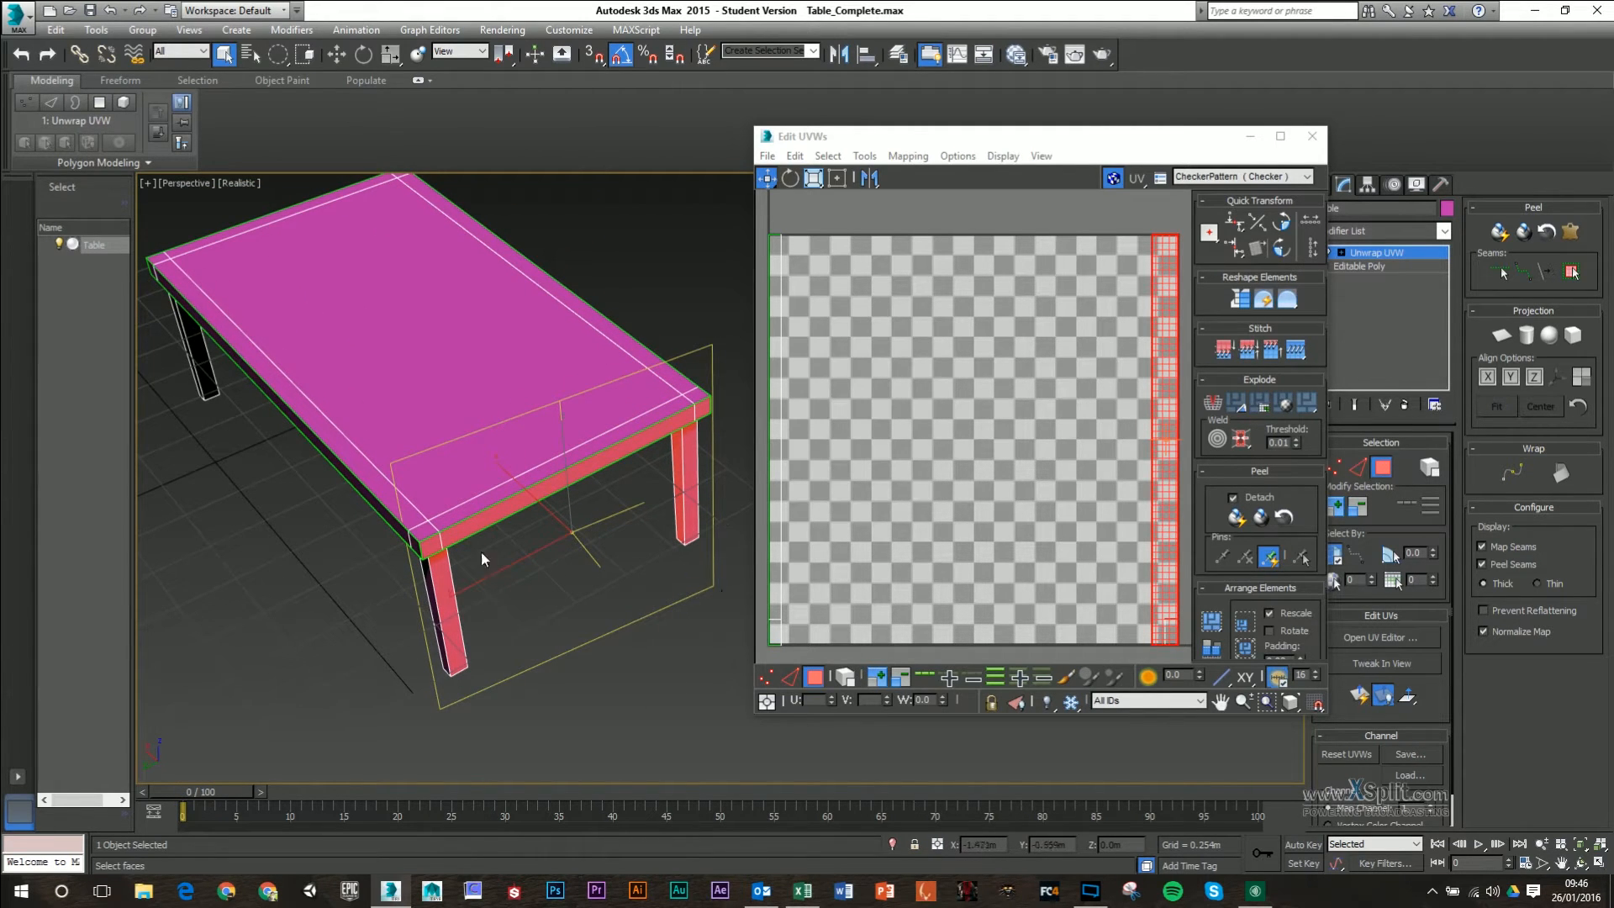
mouse_move(672, 464)
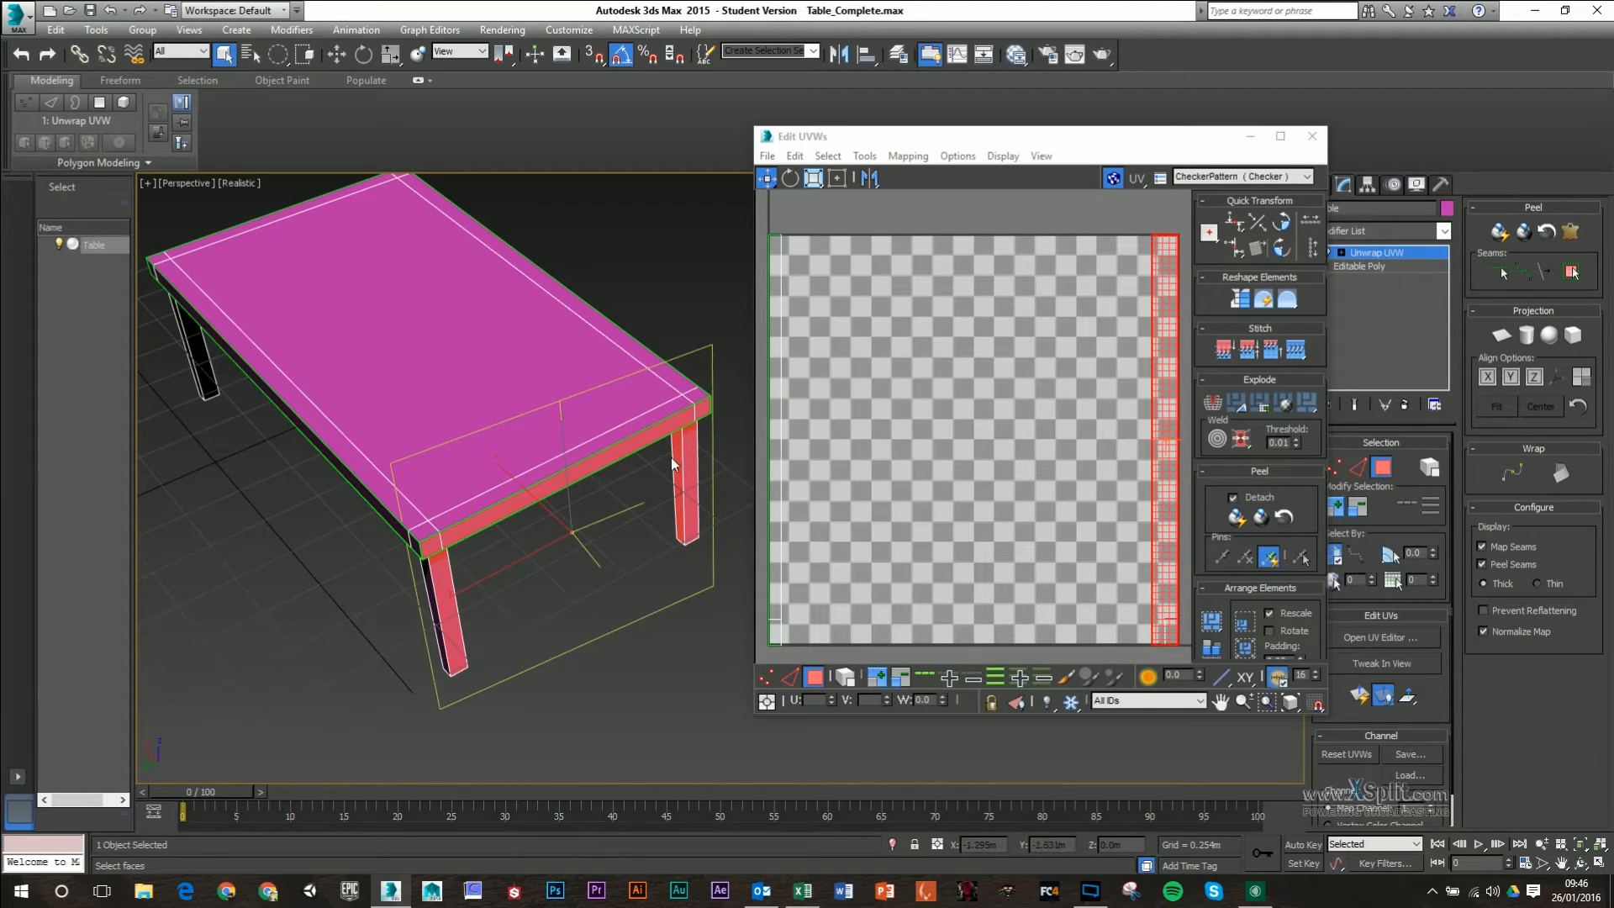
mouse_move(504, 512)
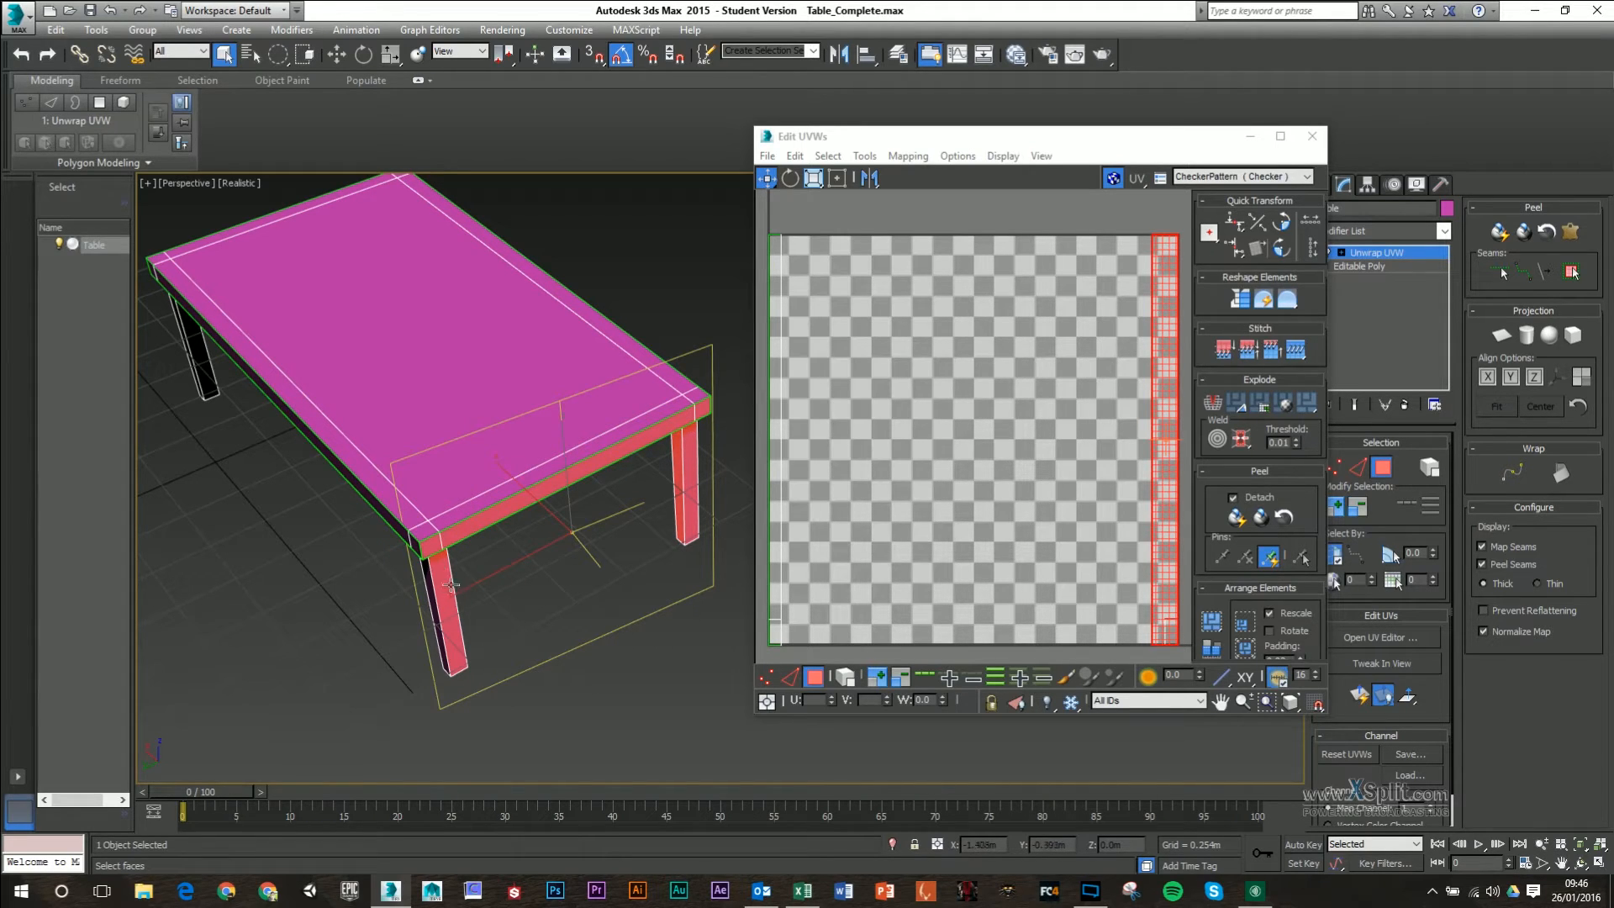
mouse_move(616, 546)
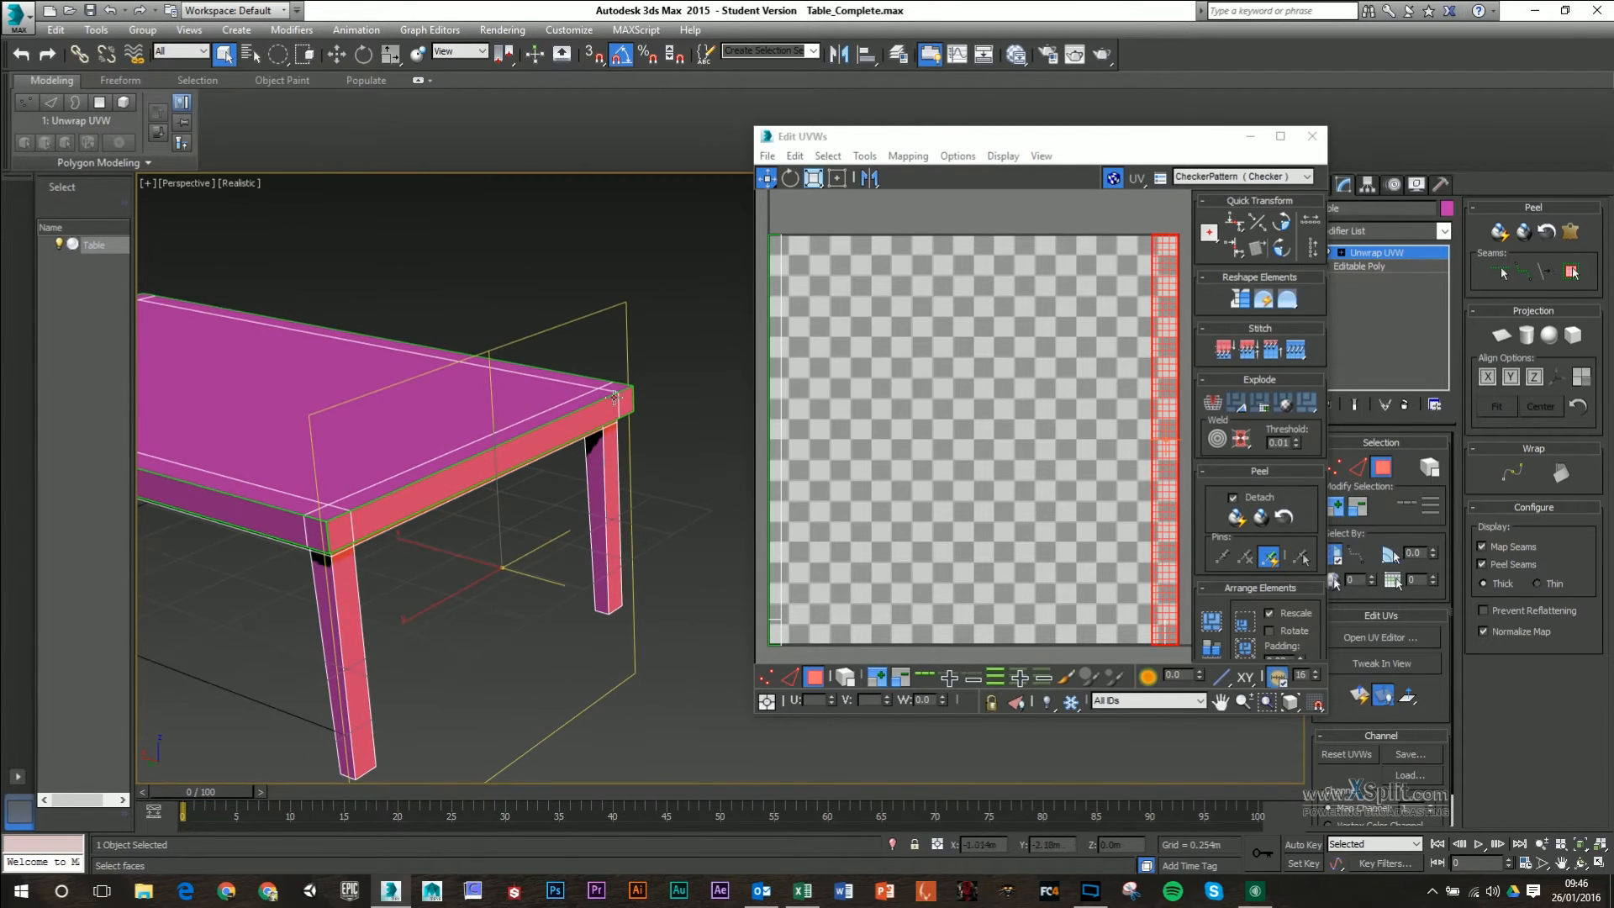
mouse_move(376, 631)
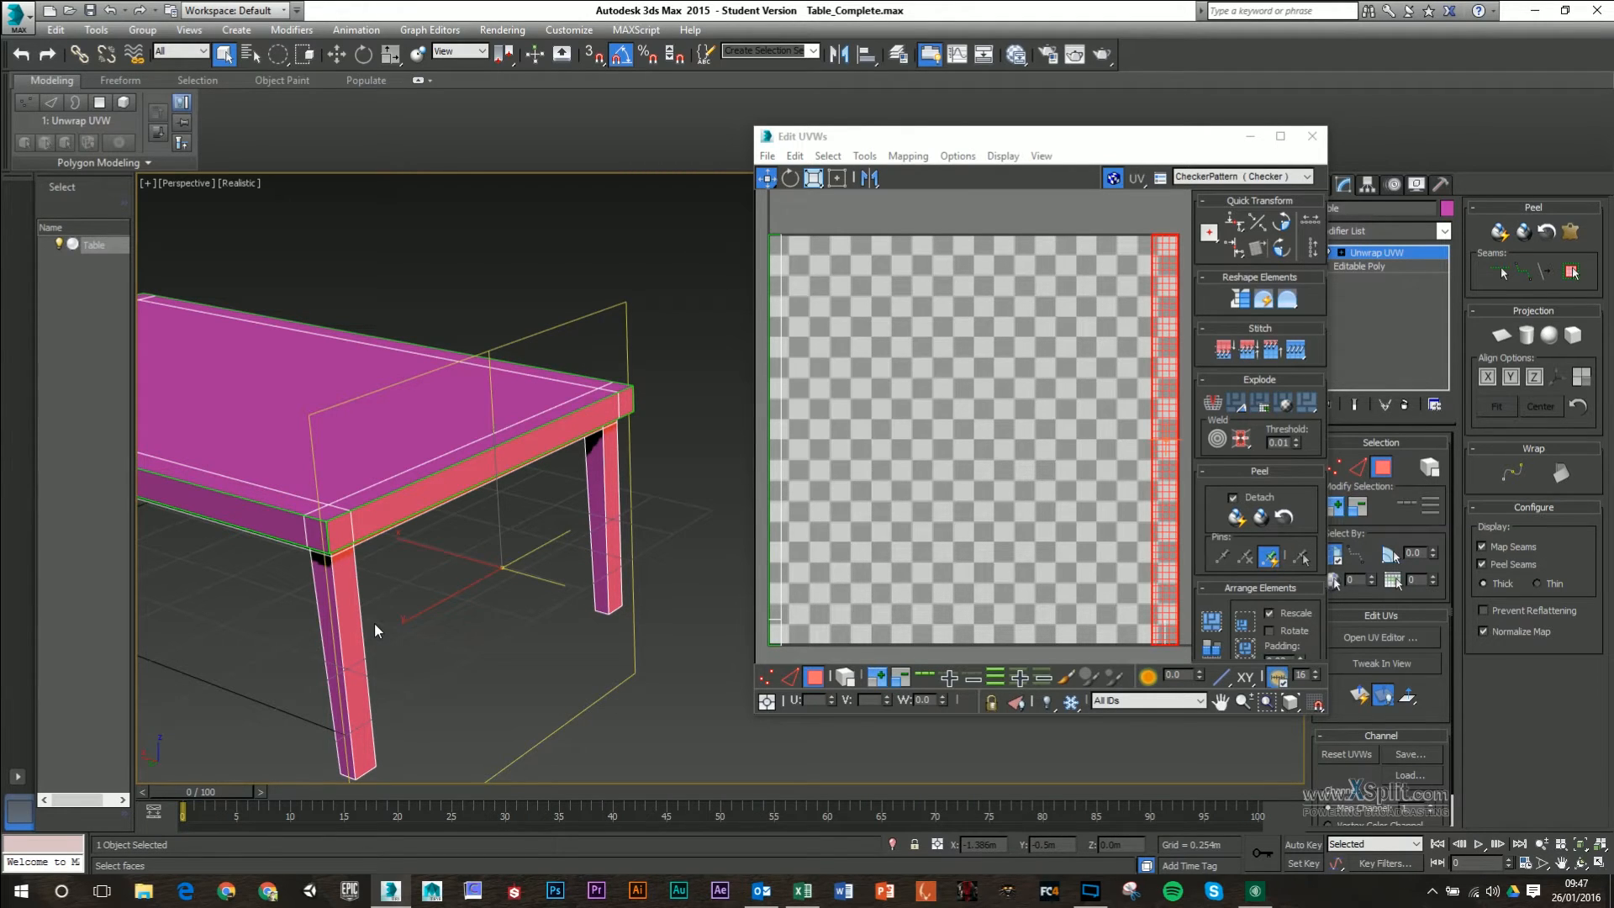
mouse_move(633, 266)
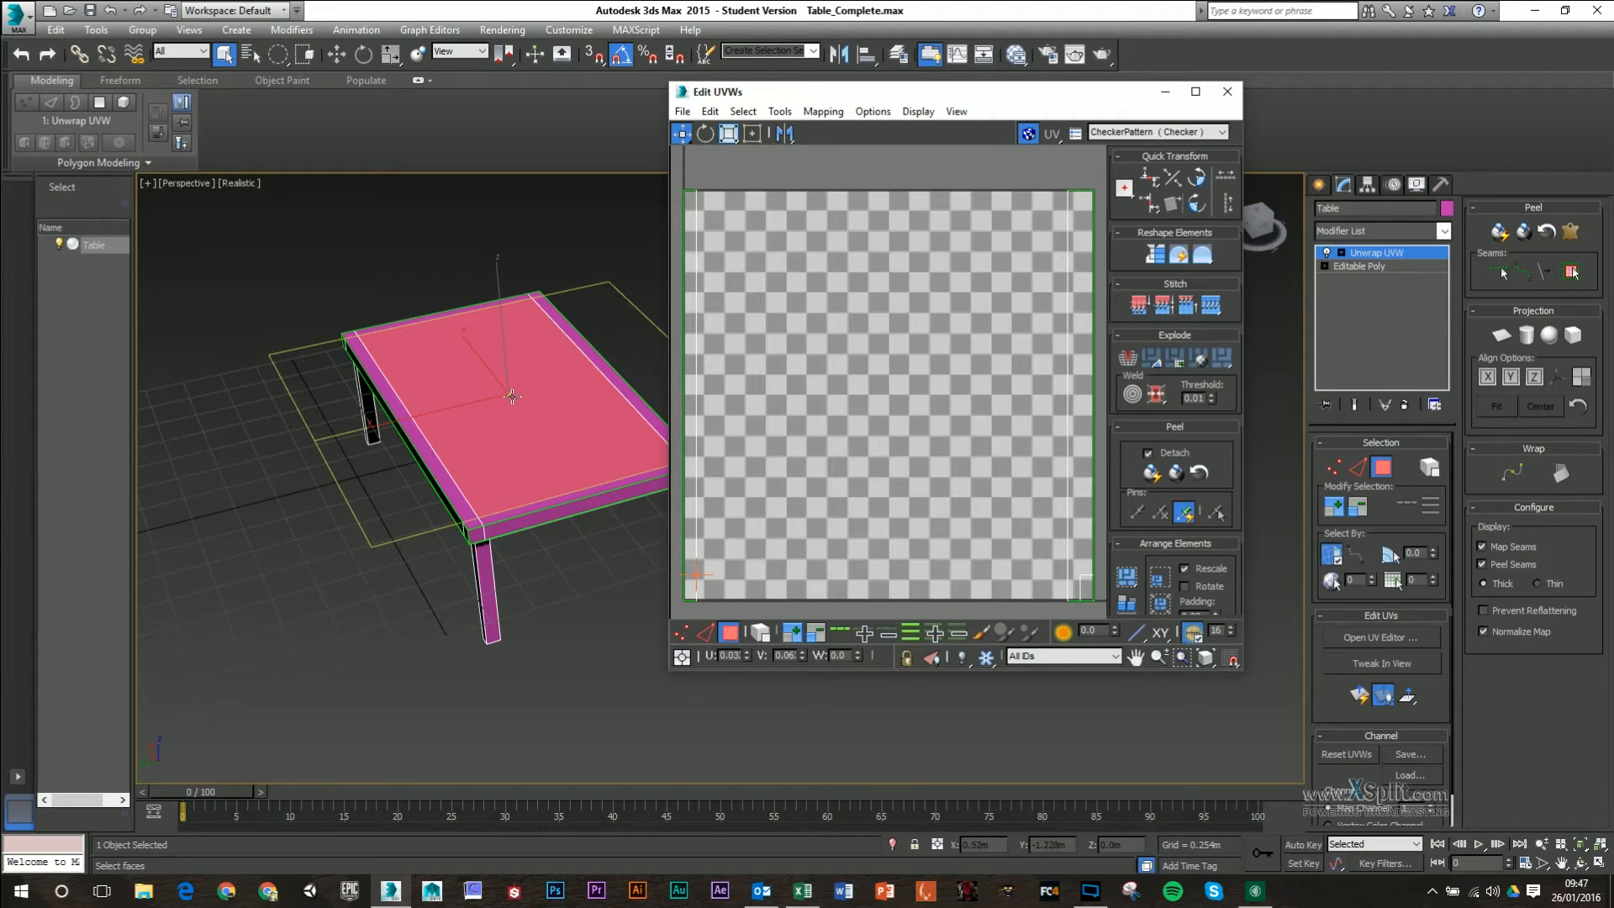
mouse_move(1335, 505)
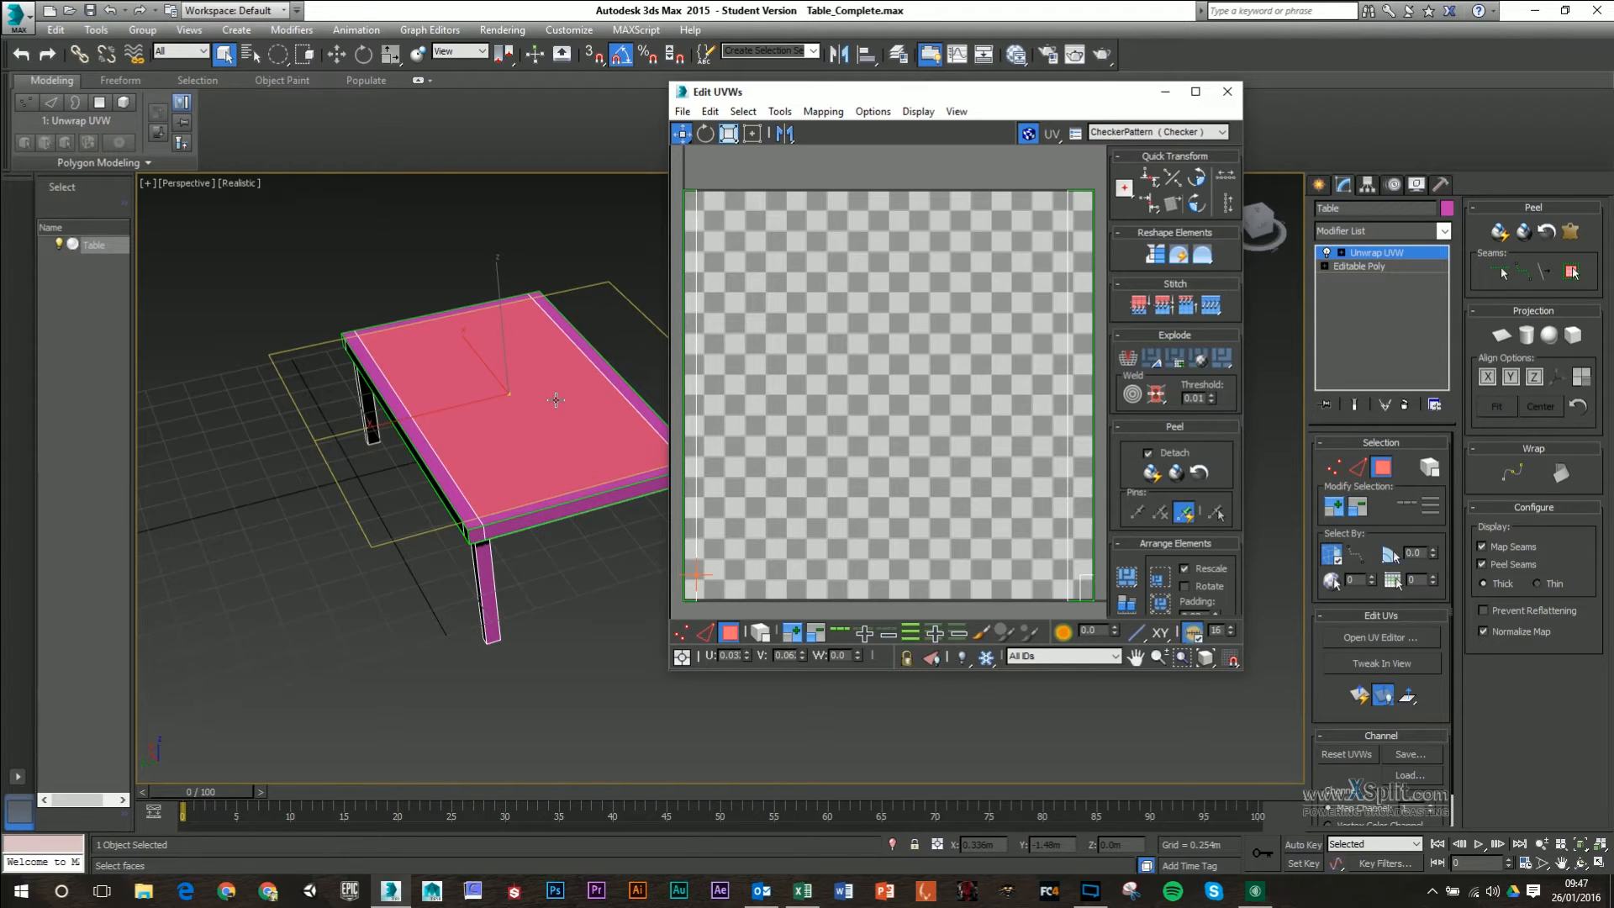
mouse_move(1334, 554)
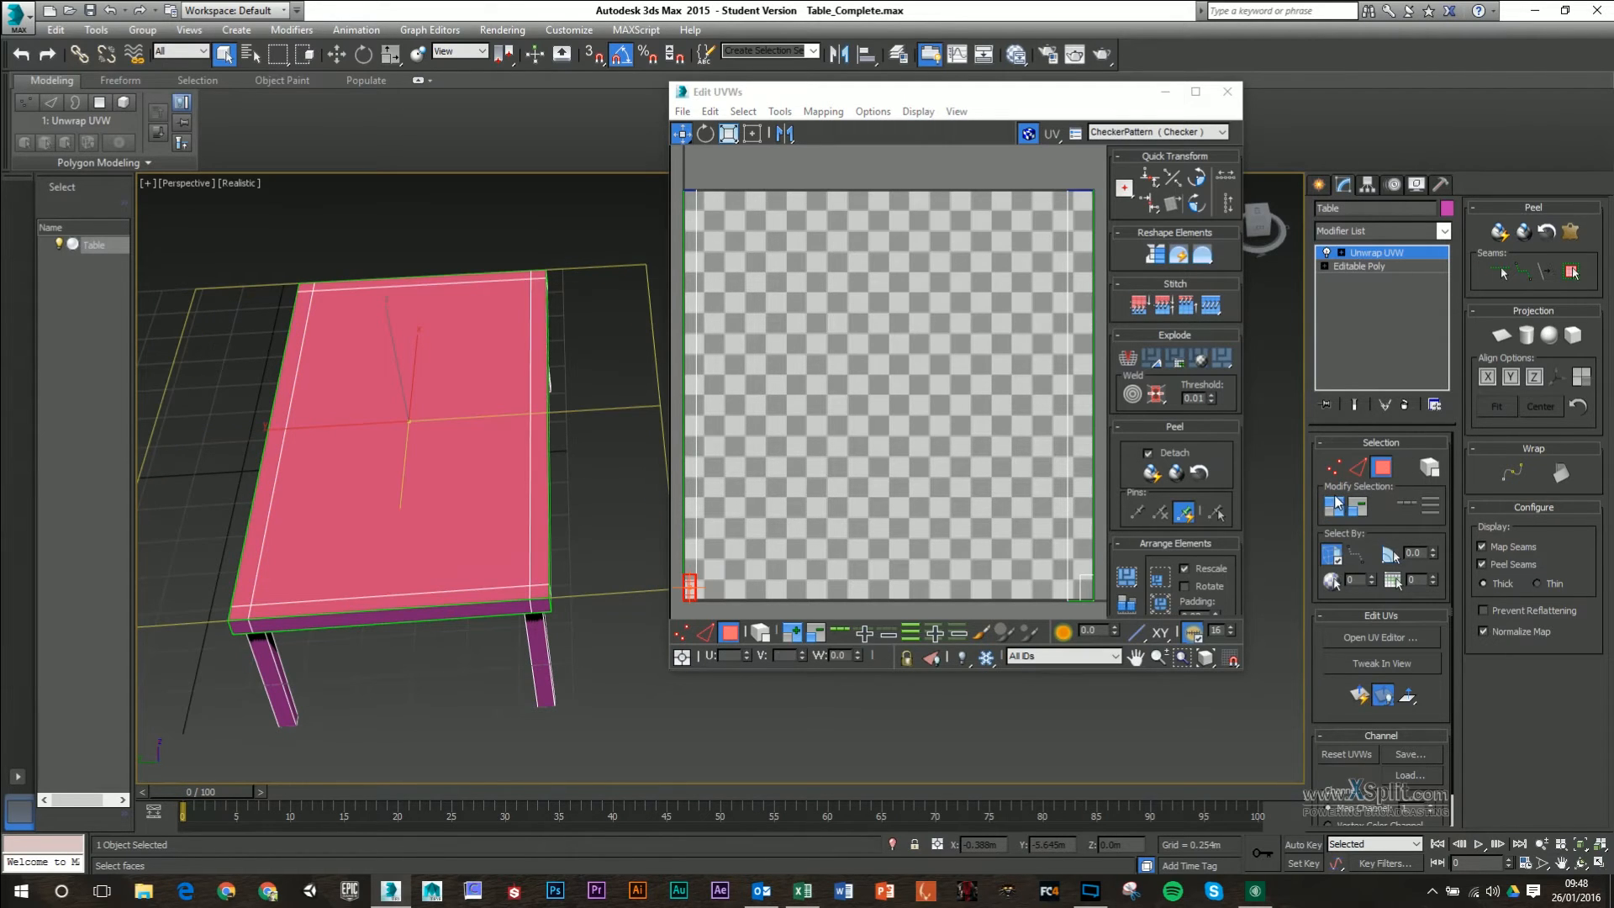
mouse_move(1502, 334)
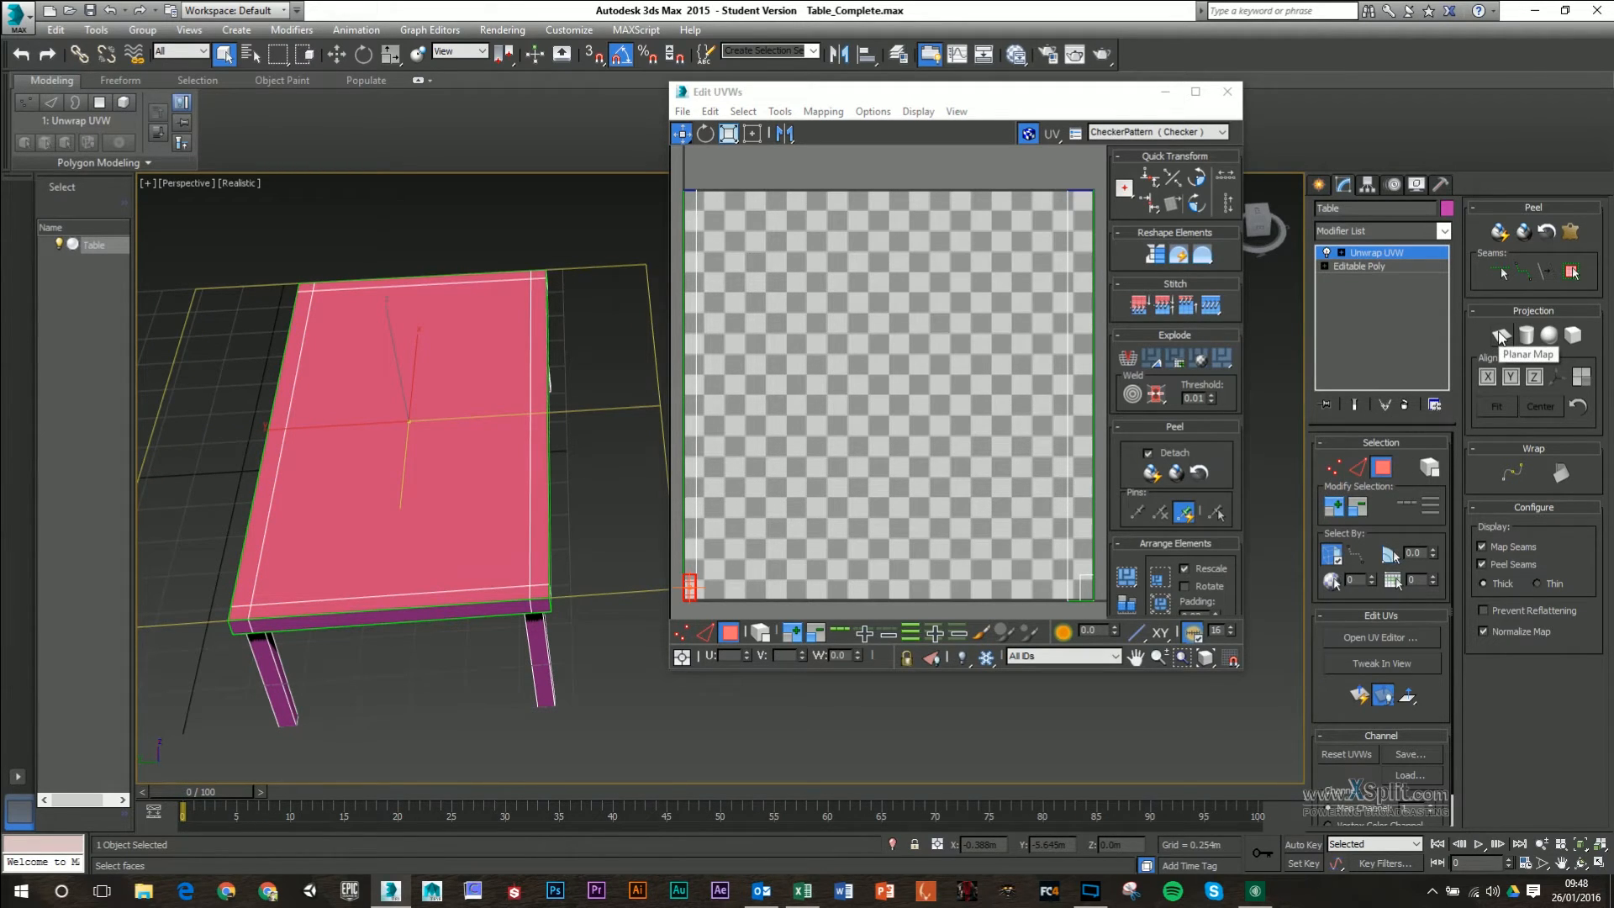
- Apply Planar Map to the selected tabletop faces
click(1499, 334)
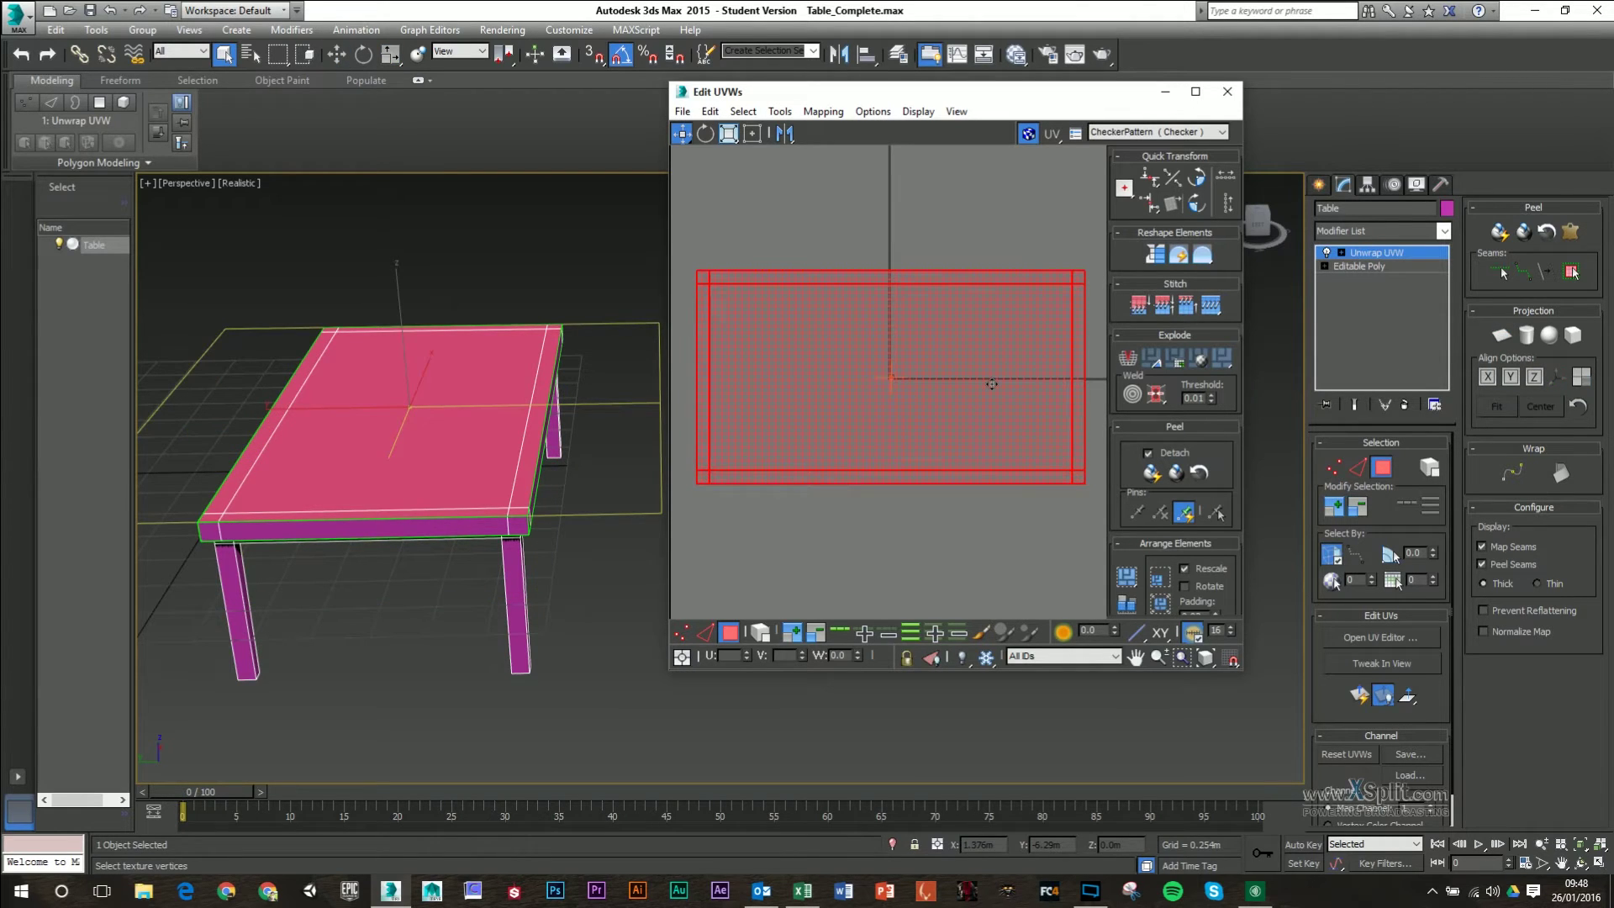
- Finish the planar projection and move the shrunken tabletop shell outside the 0–1 square
click(994, 391)
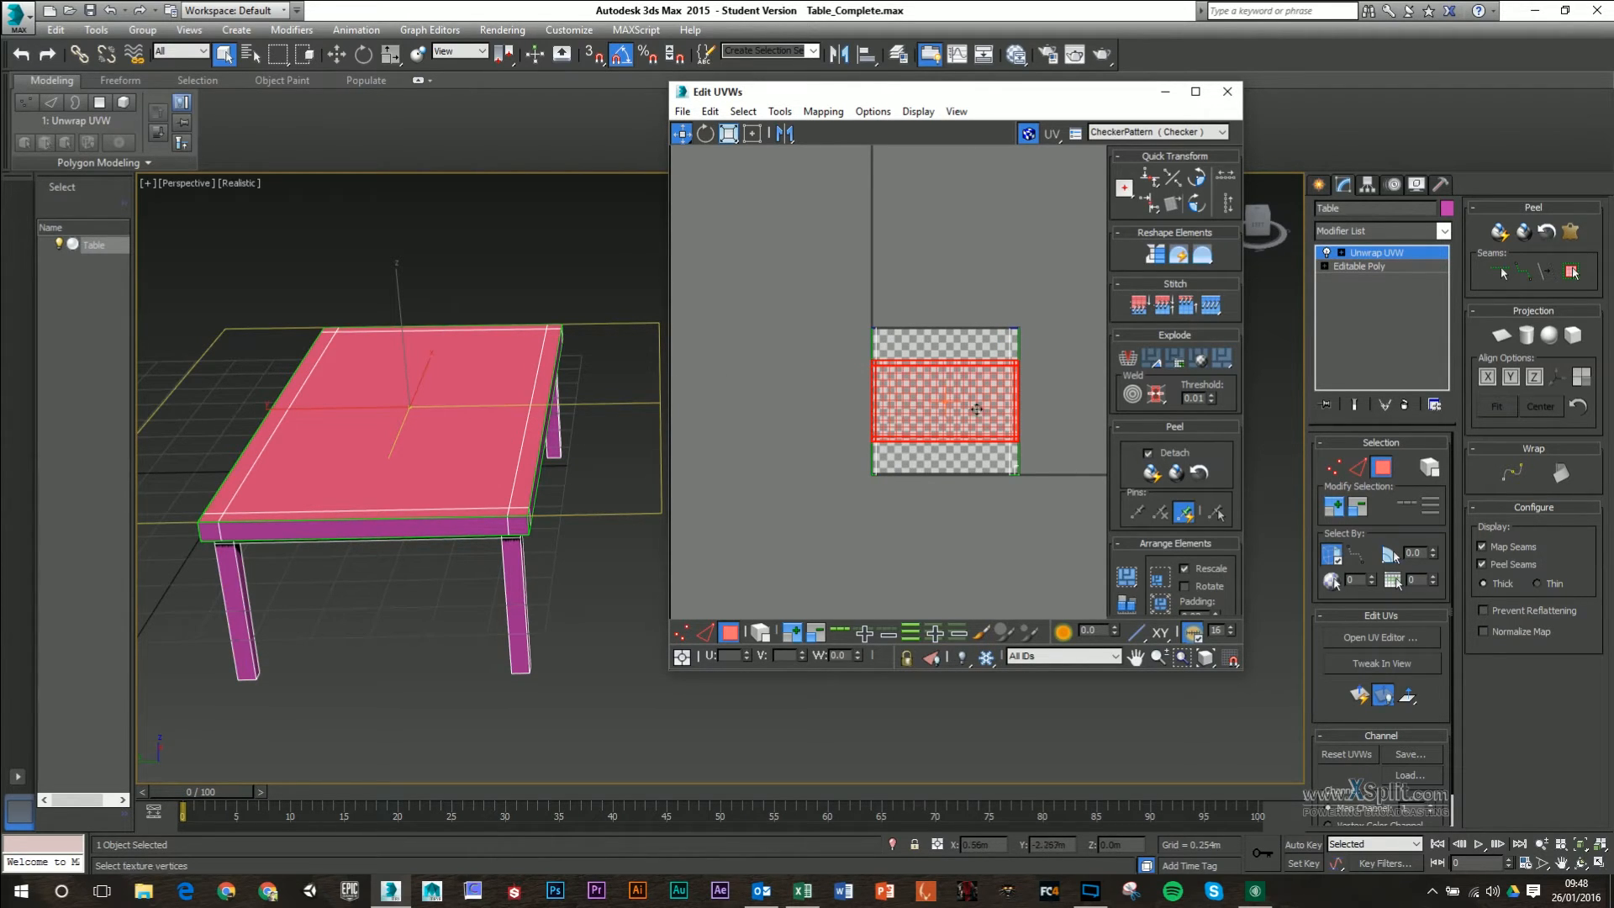
mouse_move(1014, 393)
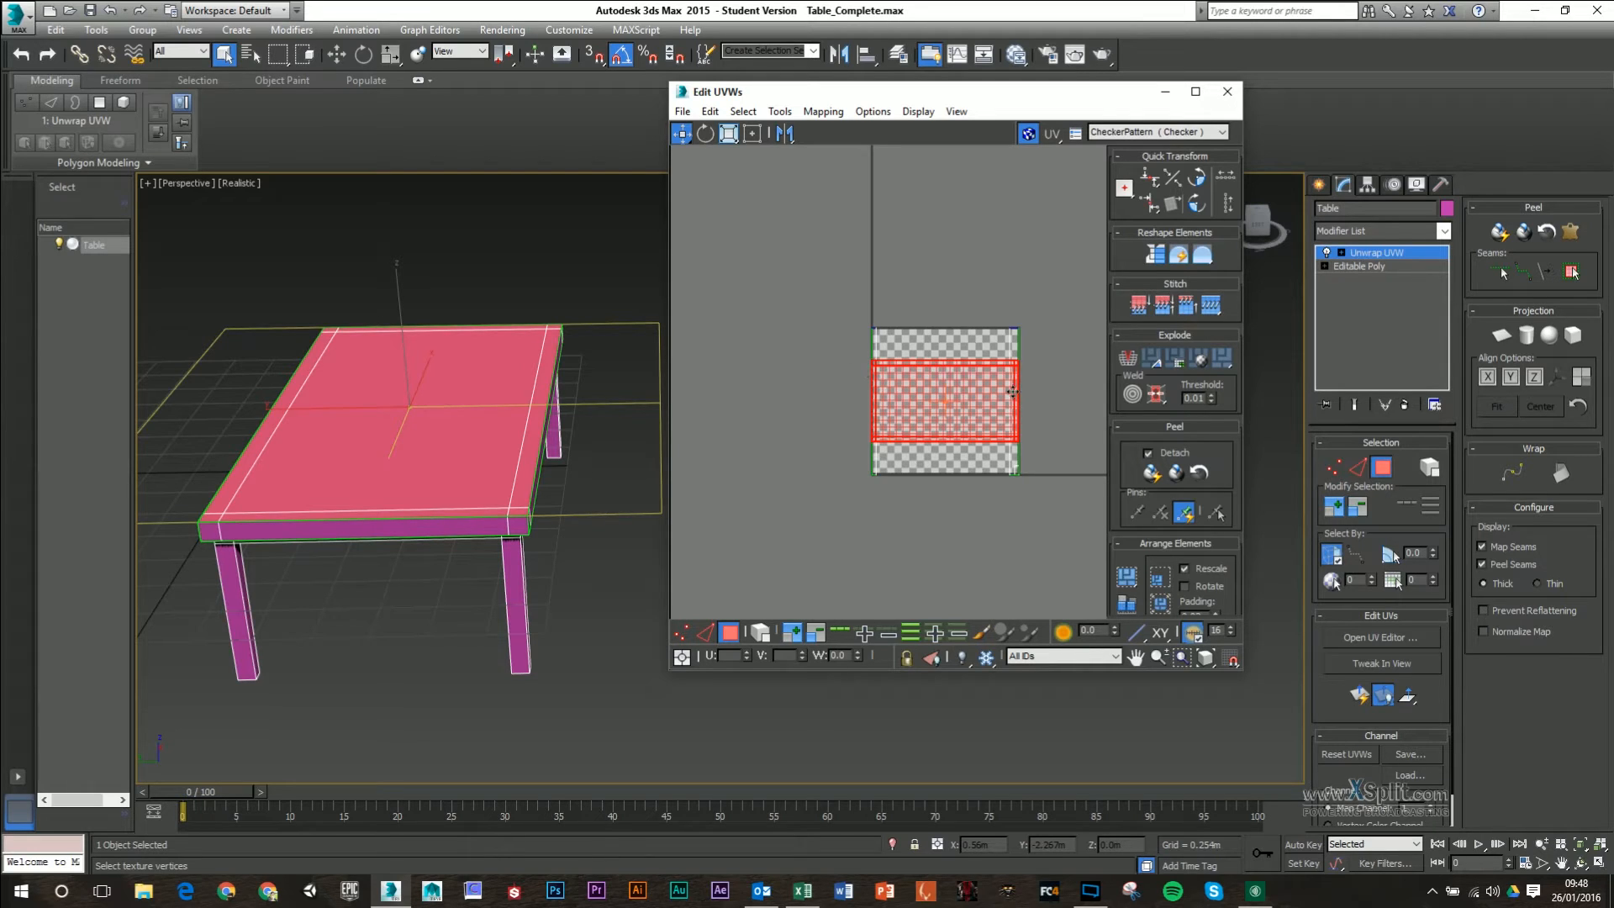
mouse_move(996, 395)
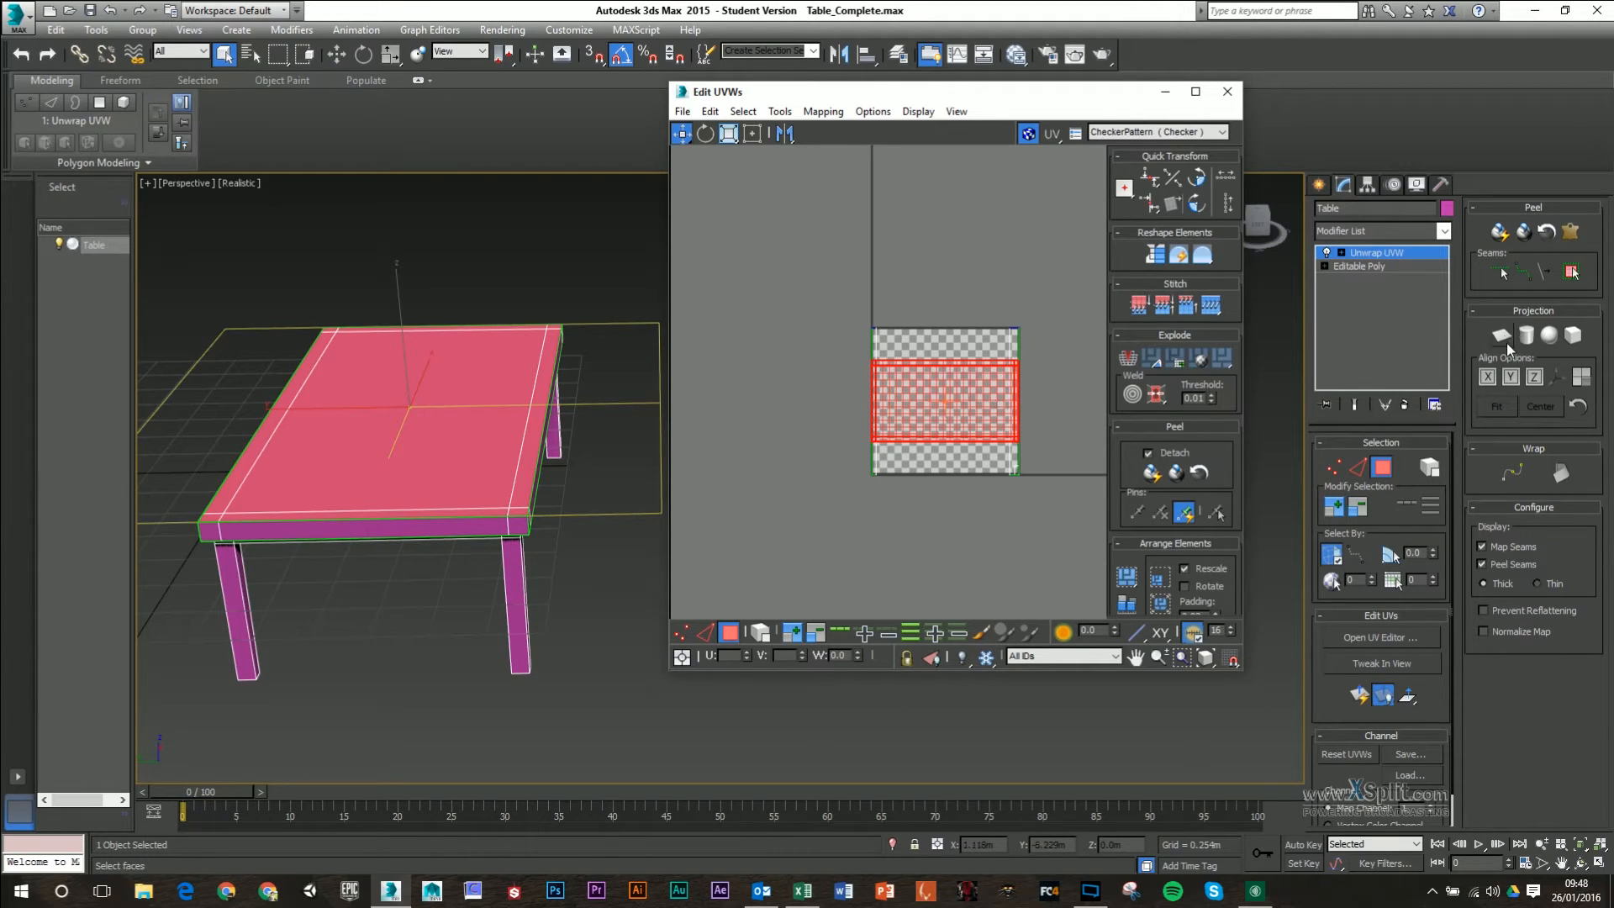
click(1500, 335)
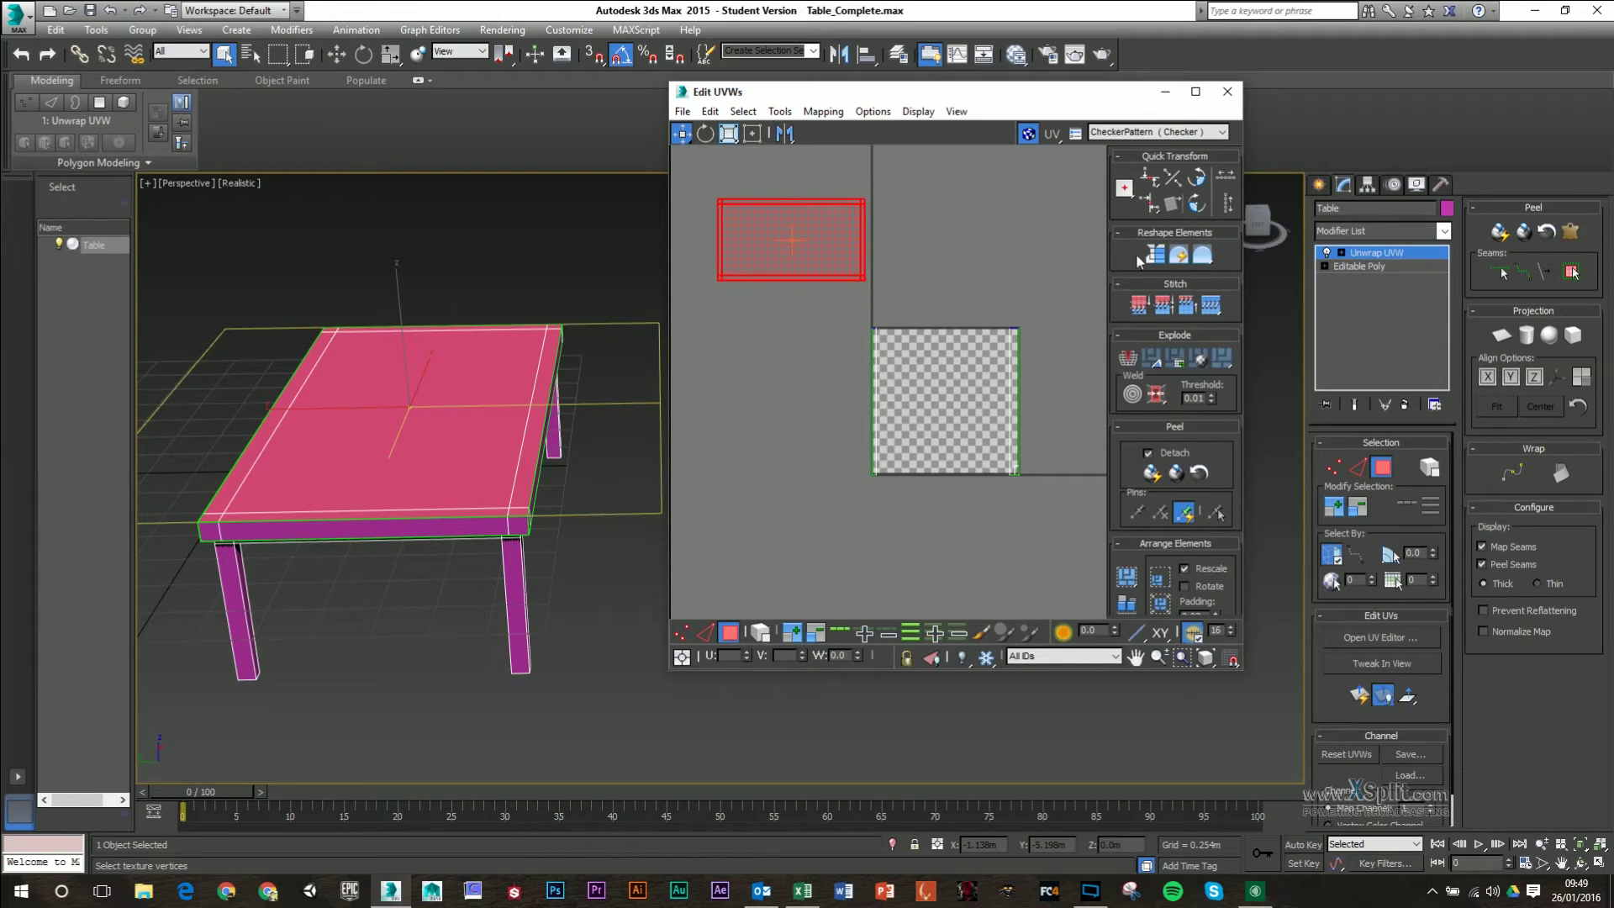
- Scale the tabletop UV shell horizontally so its checker squares look even
click(1220, 132)
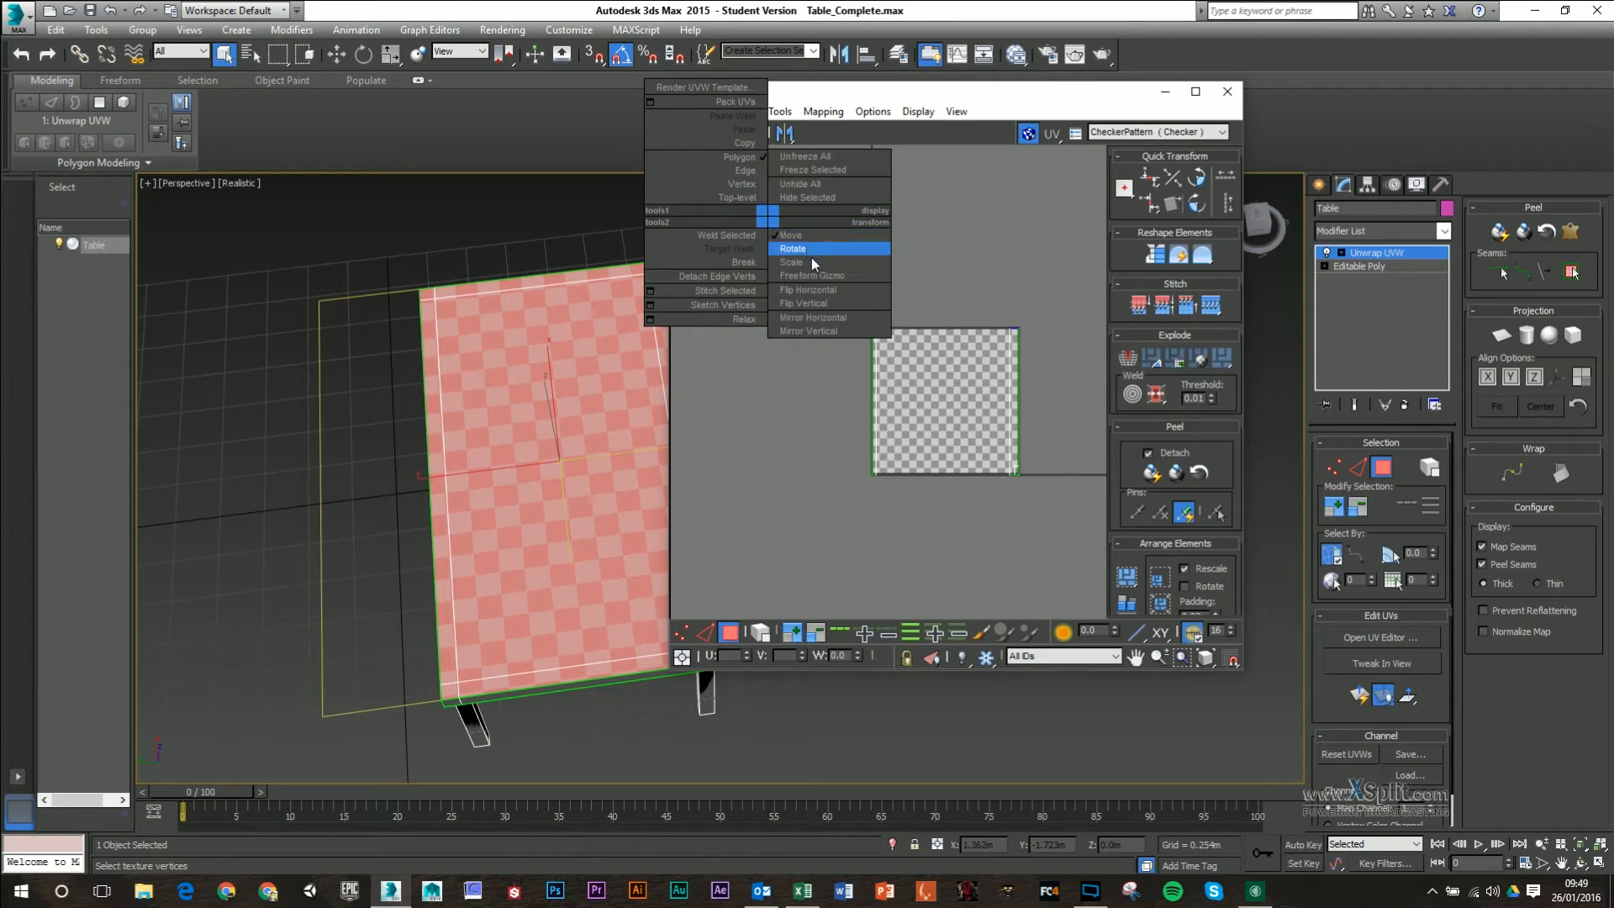
click(793, 248)
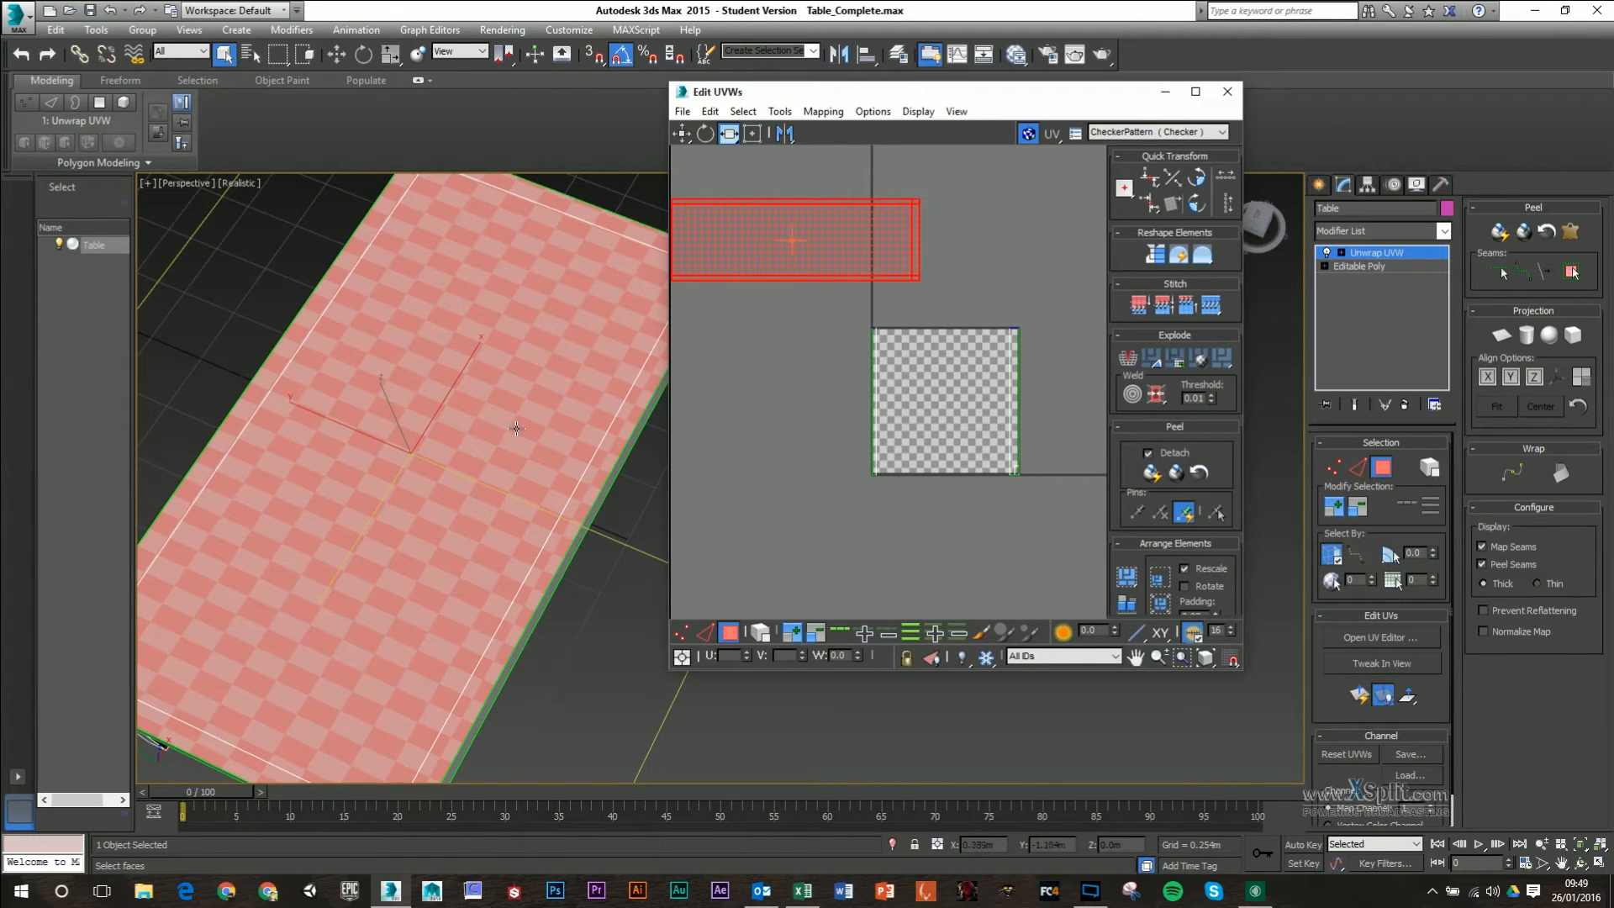
mouse_move(520, 491)
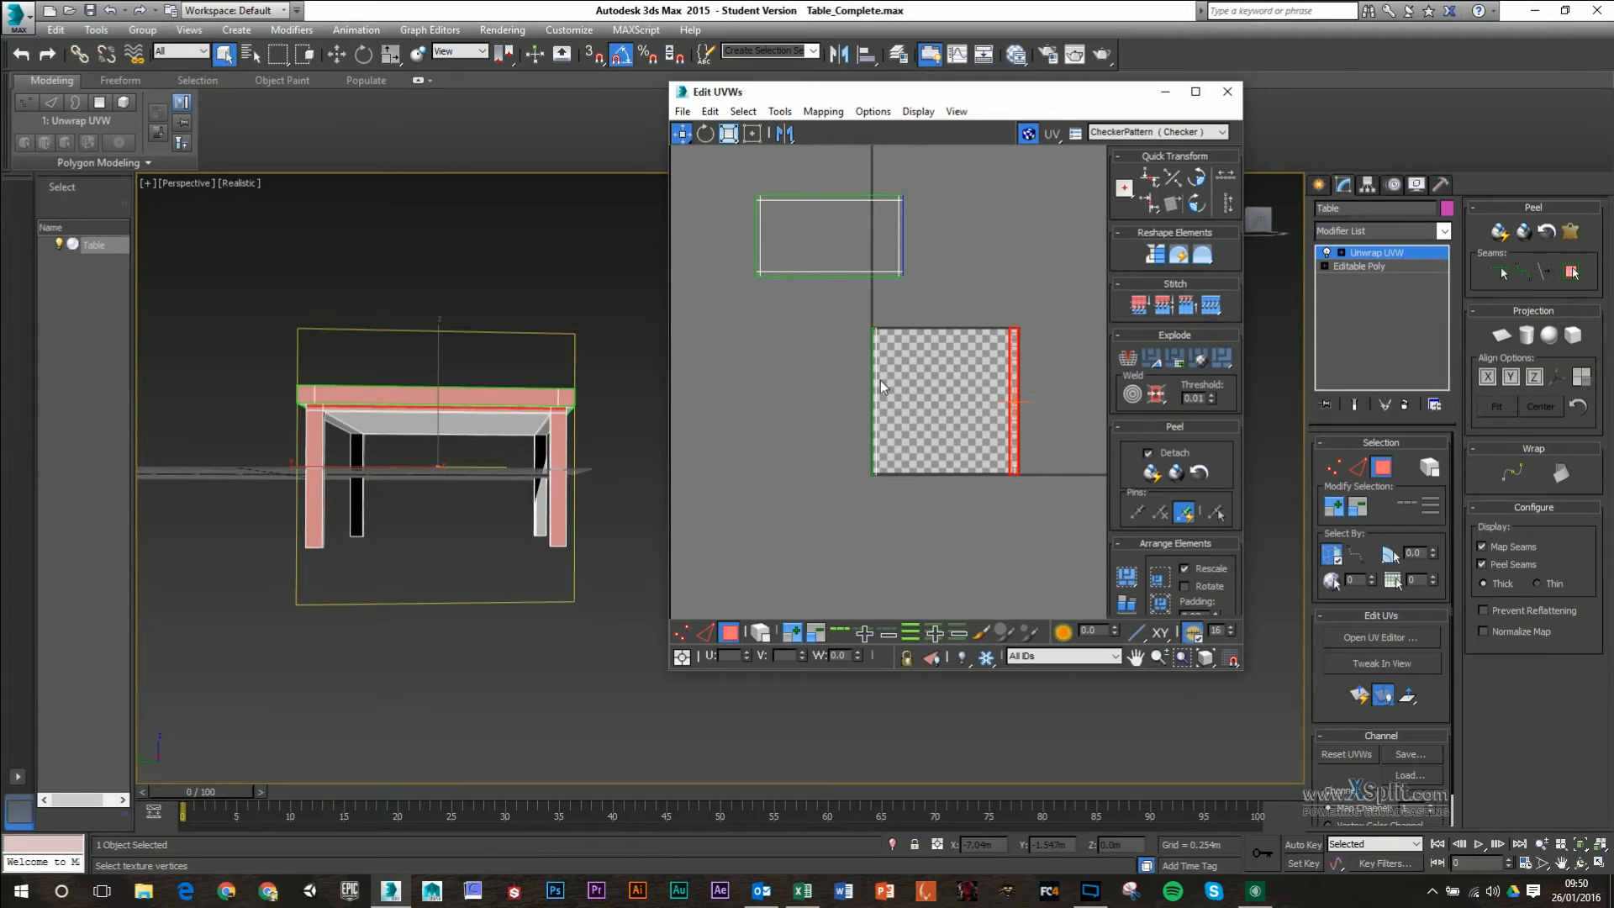
mouse_move(743, 435)
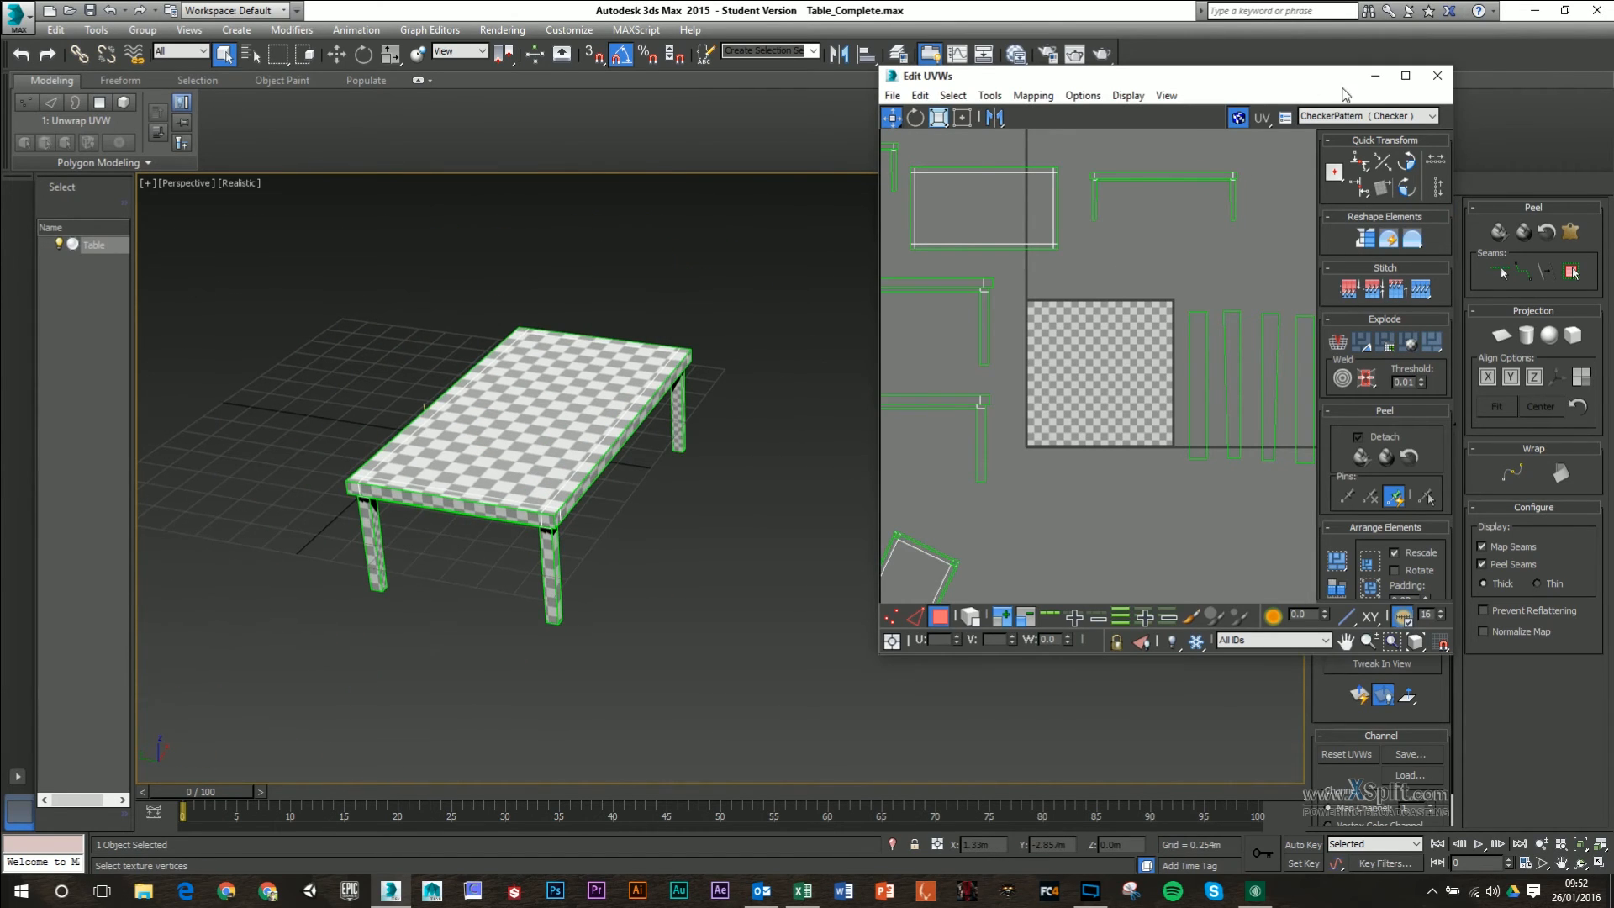
click(1404, 76)
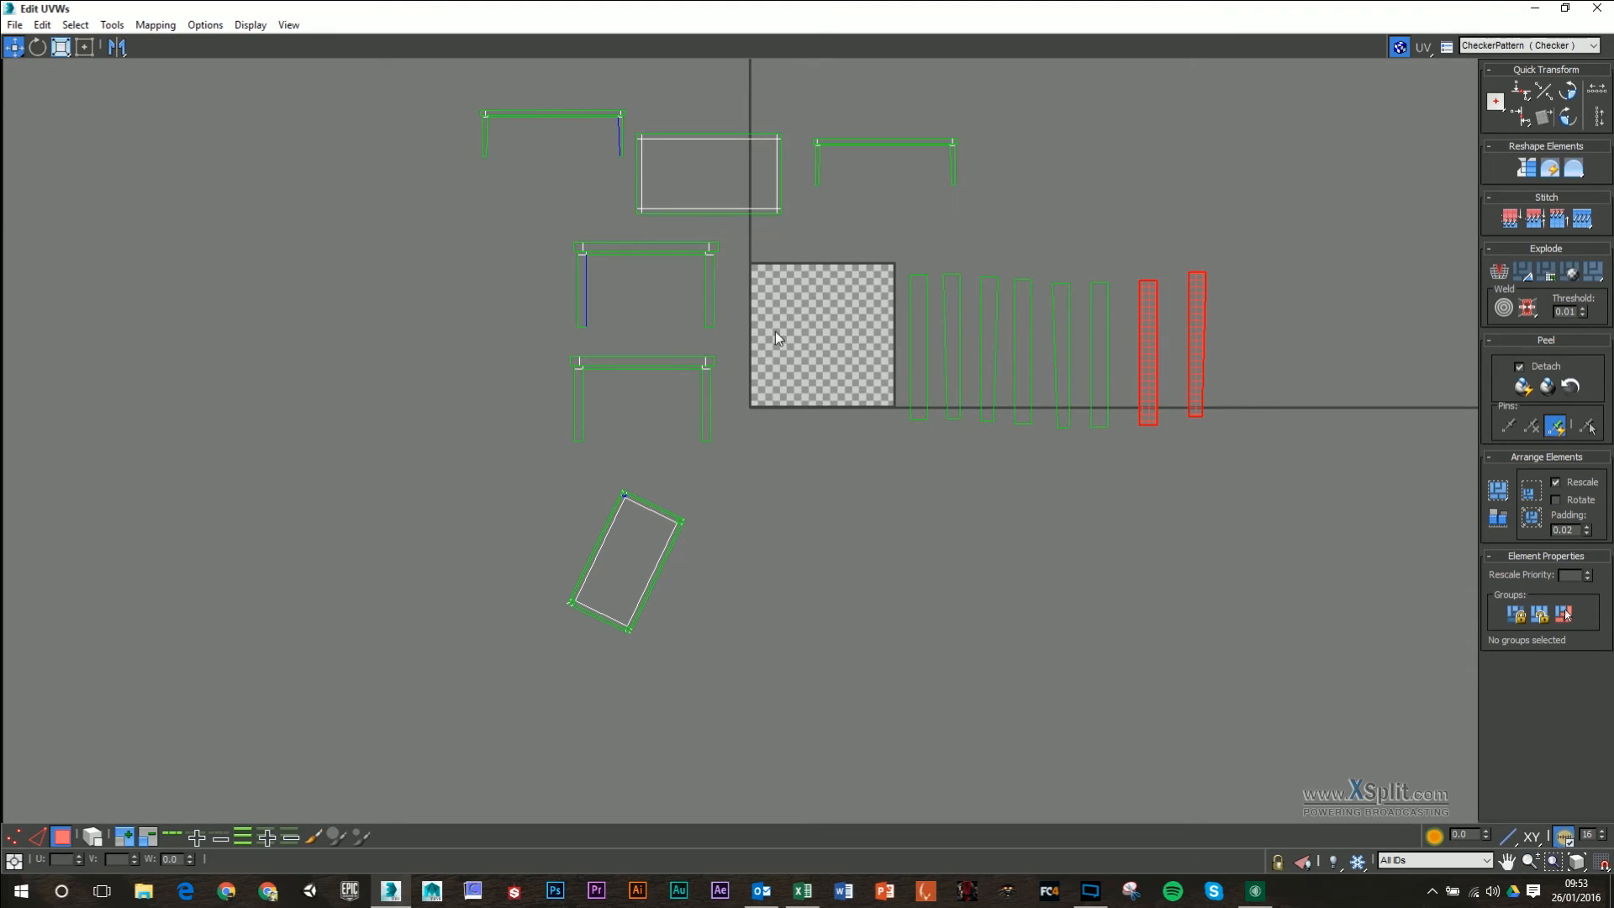
mouse_move(801, 350)
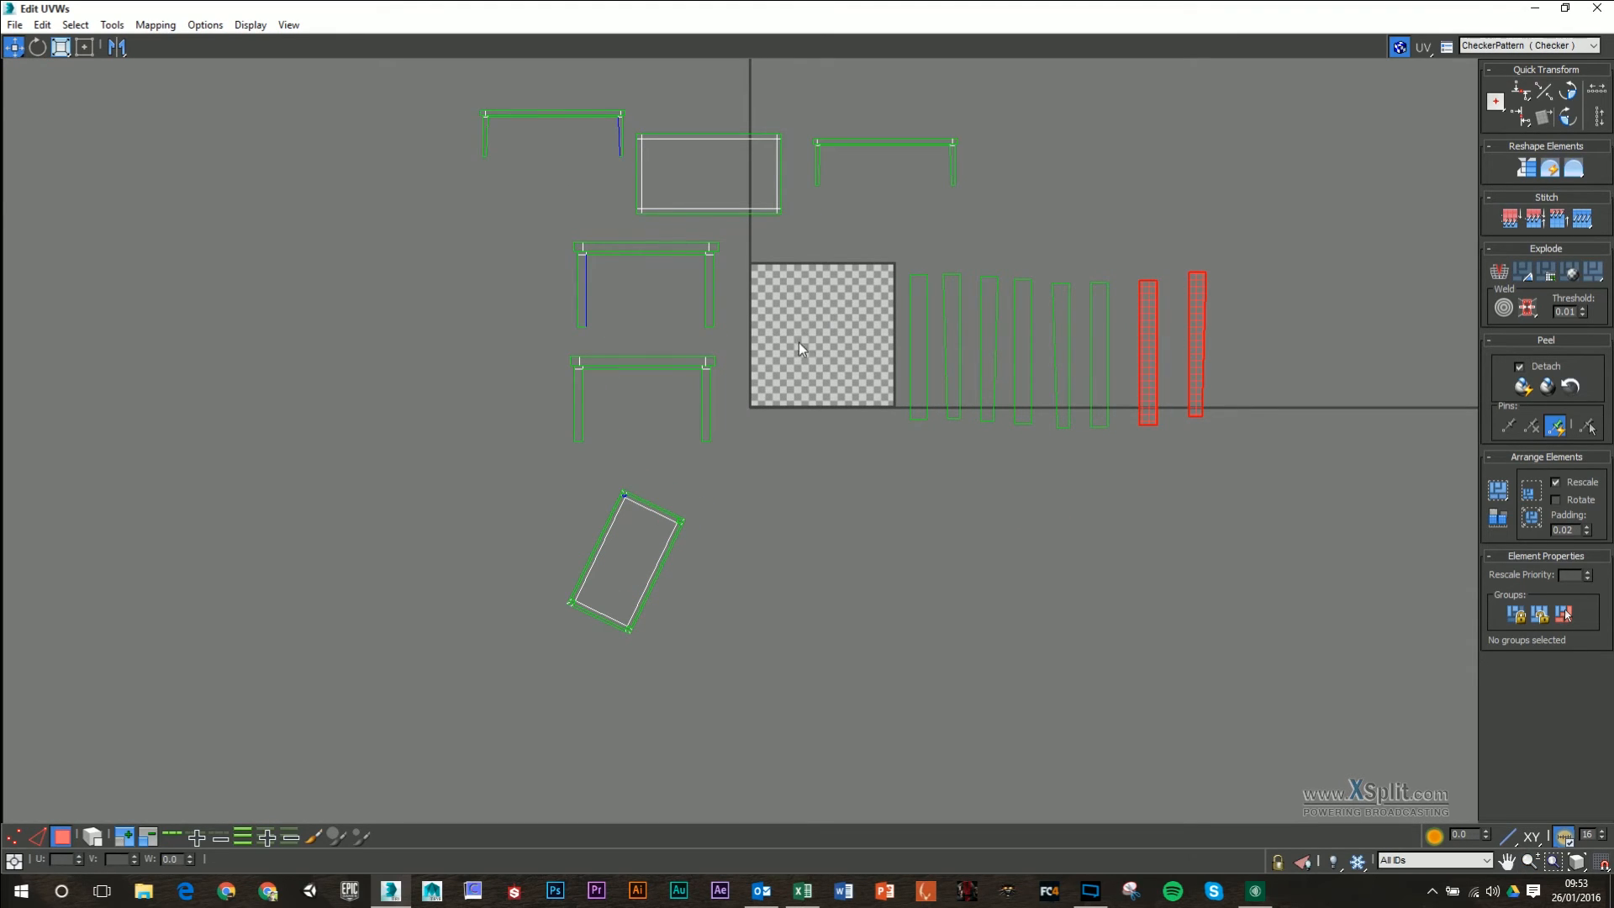
mouse_move(818, 349)
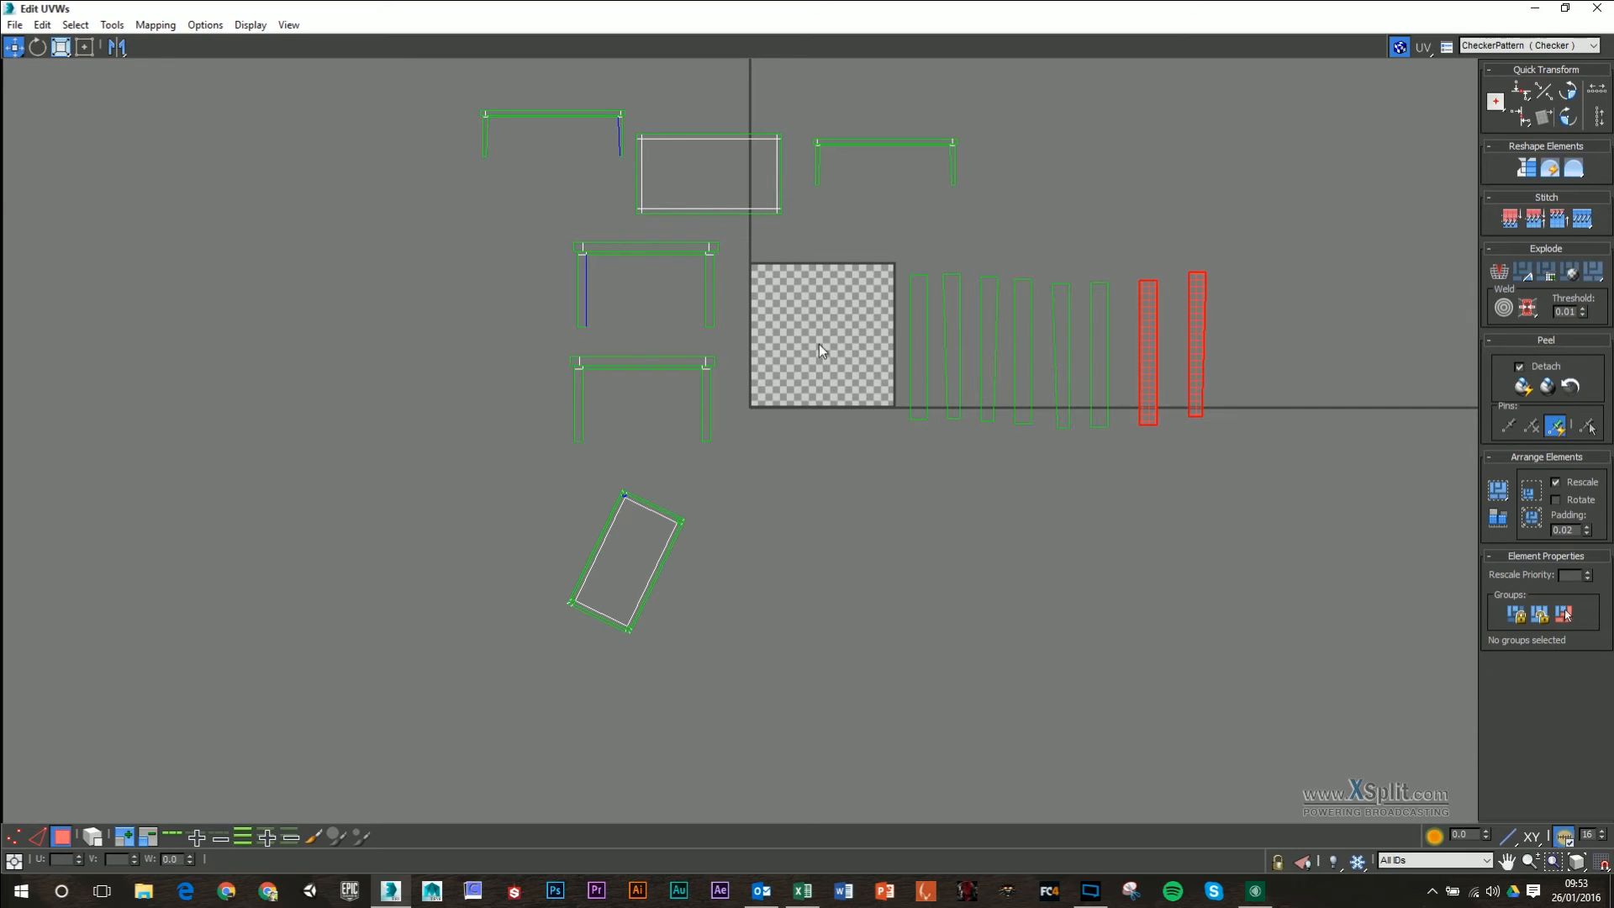
mouse_move(805, 352)
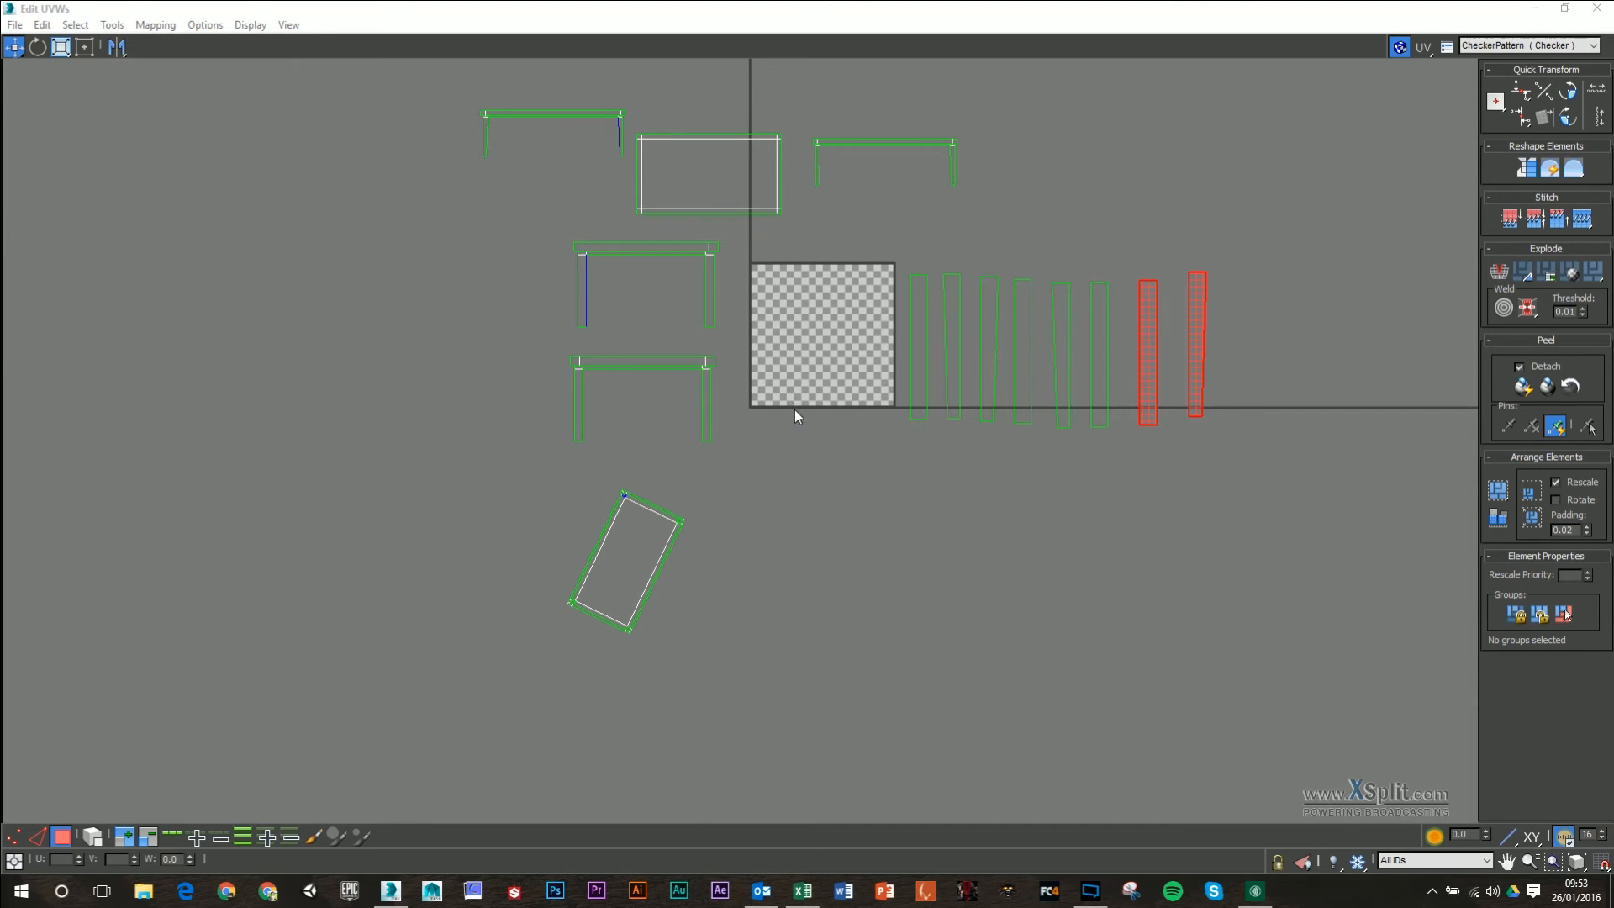
mouse_move(802, 419)
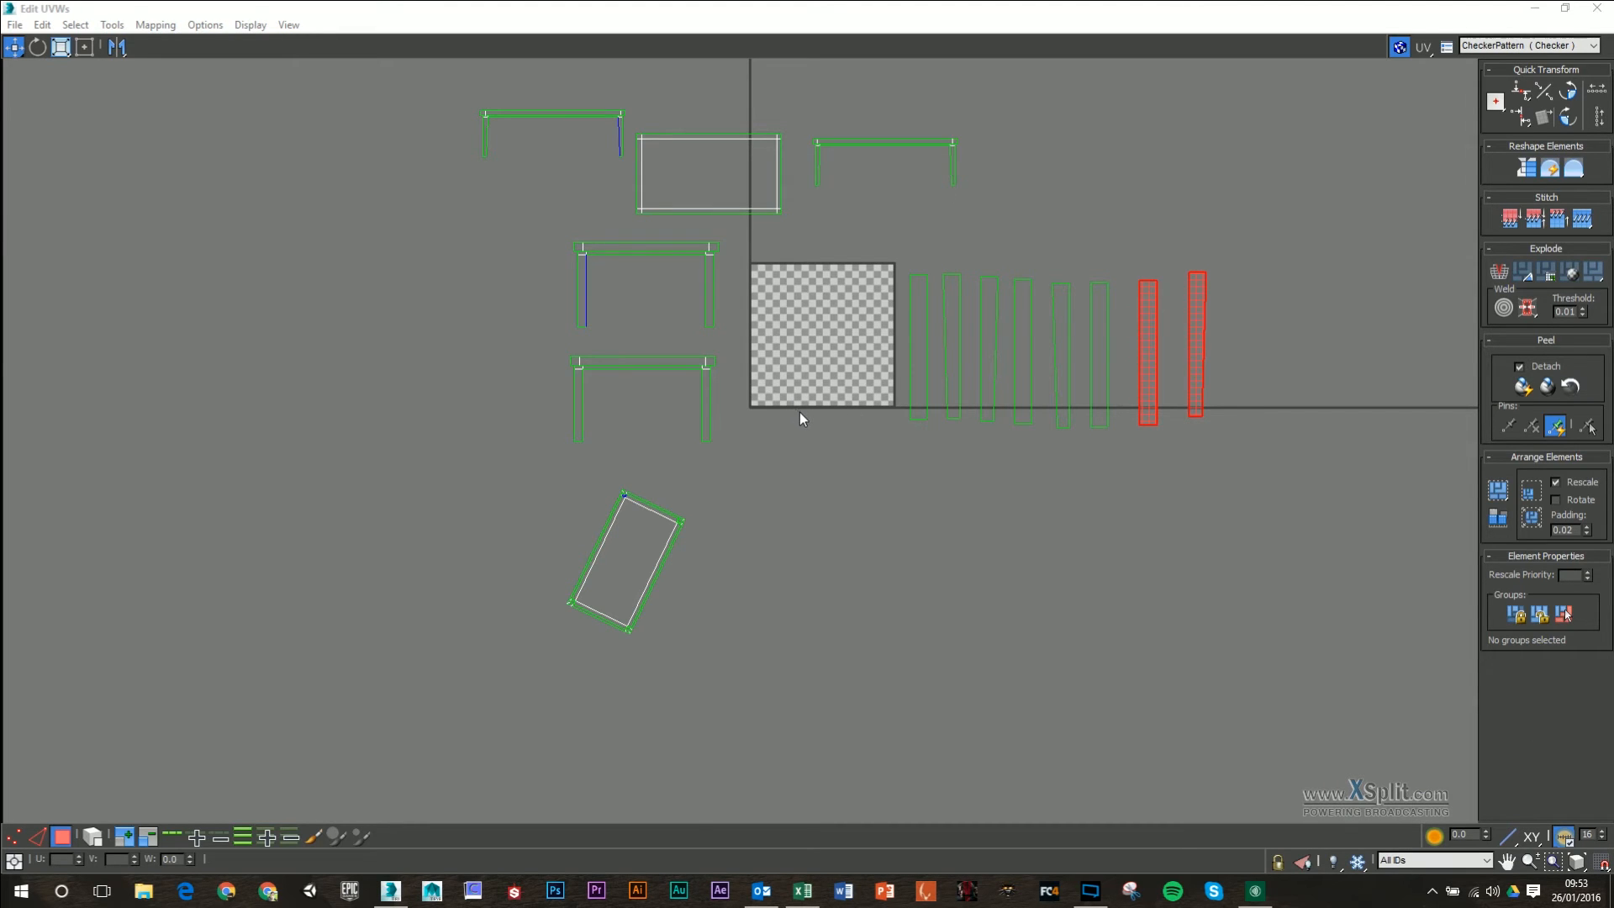
mouse_move(756, 279)
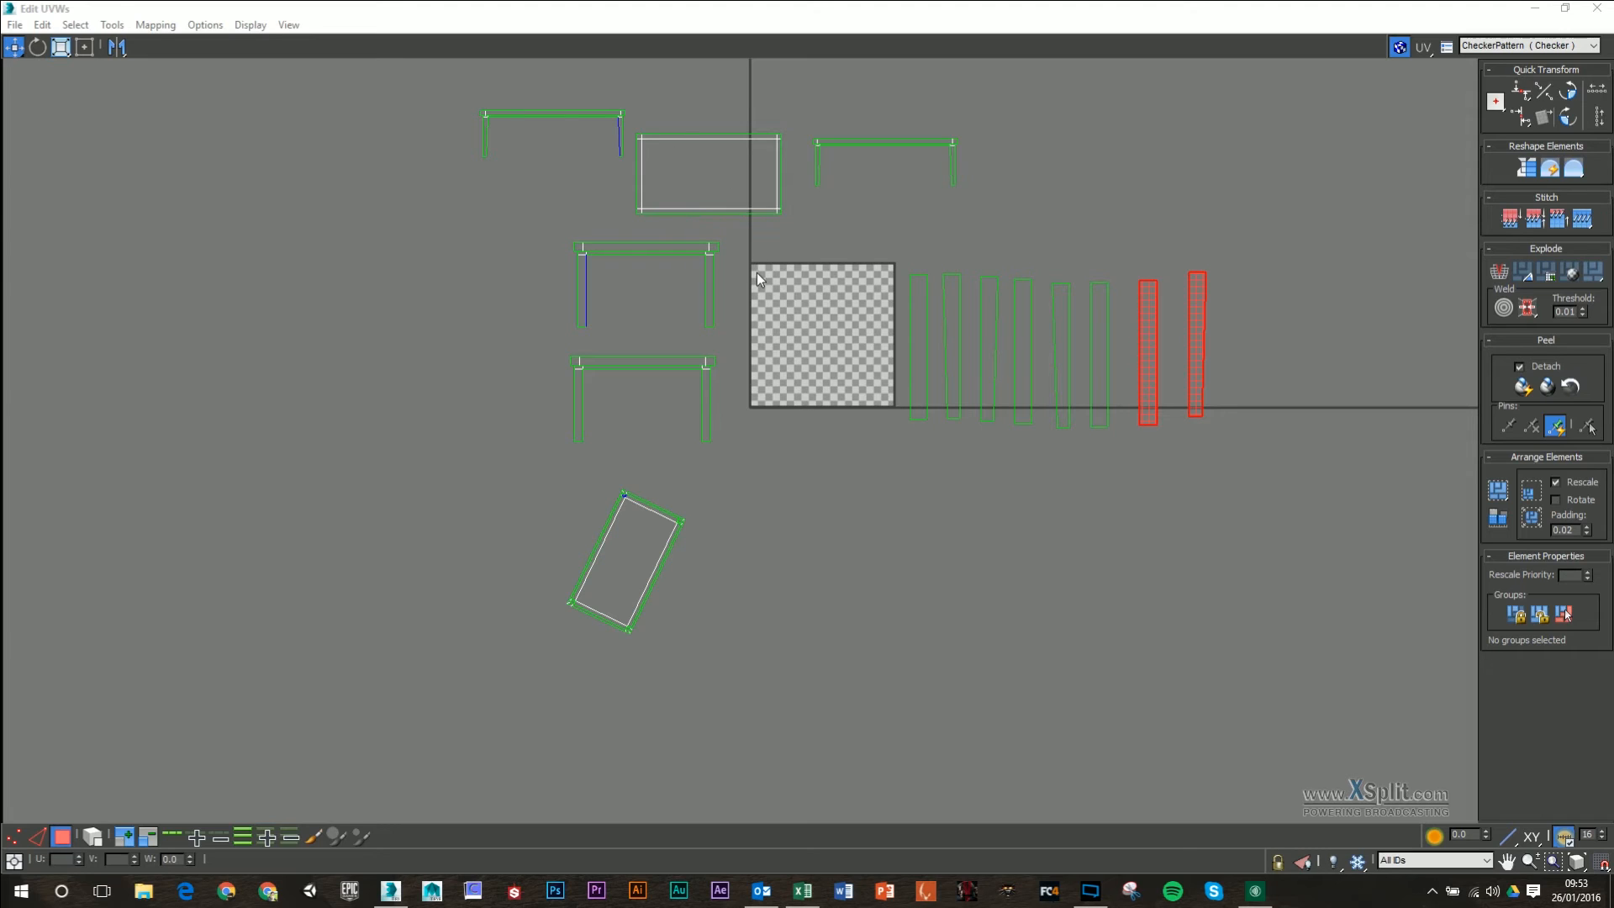
mouse_move(689, 355)
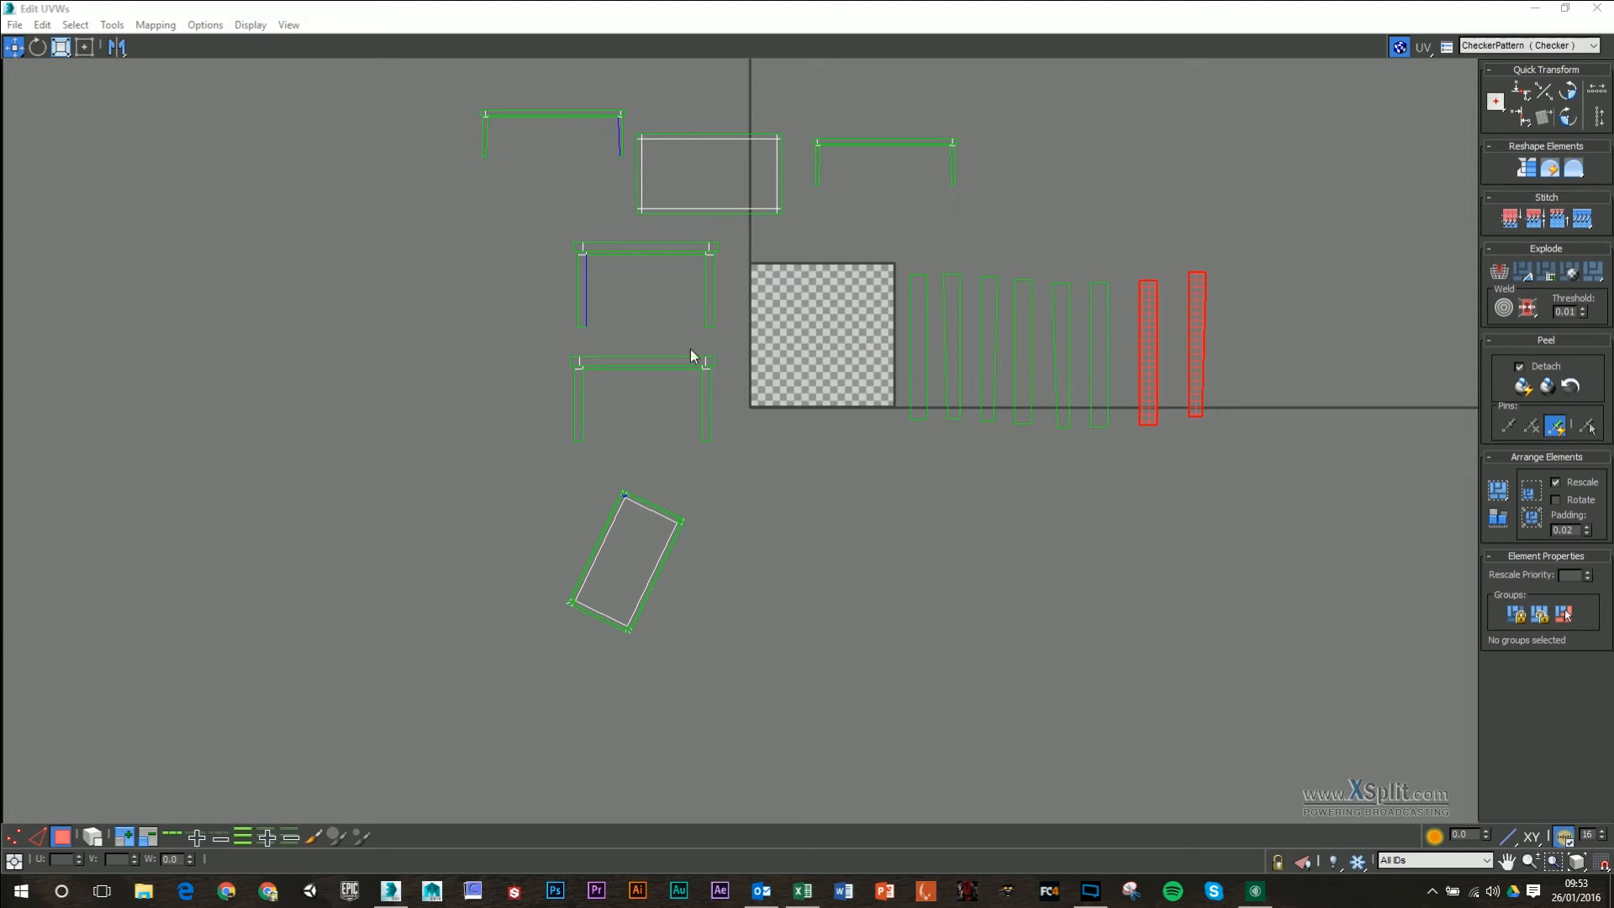
mouse_move(845, 463)
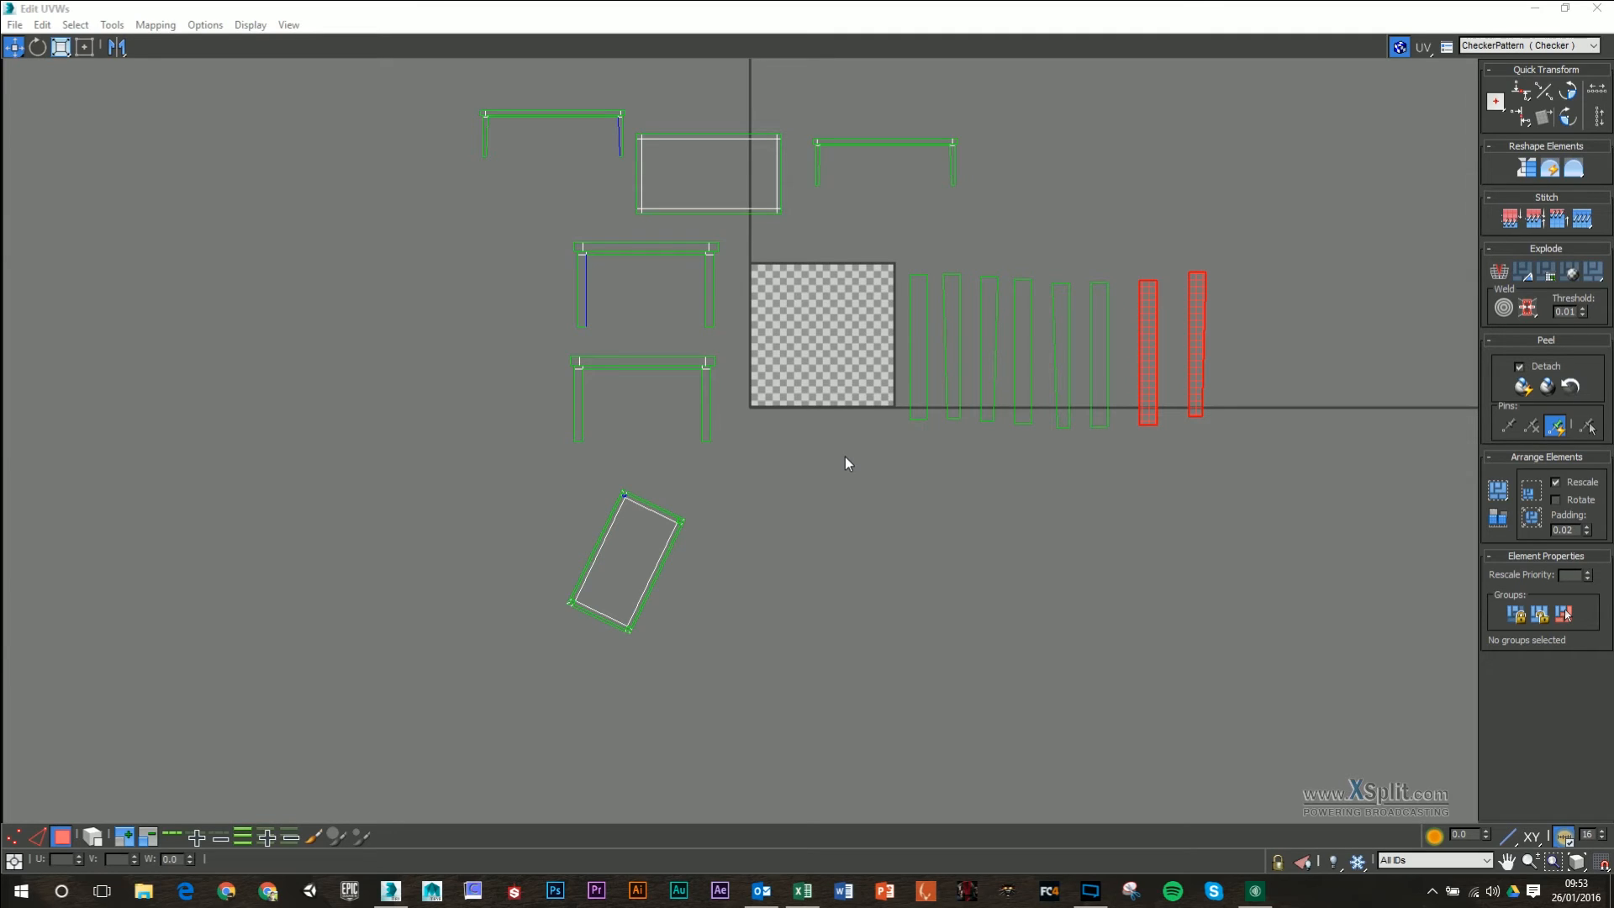
mouse_move(854, 368)
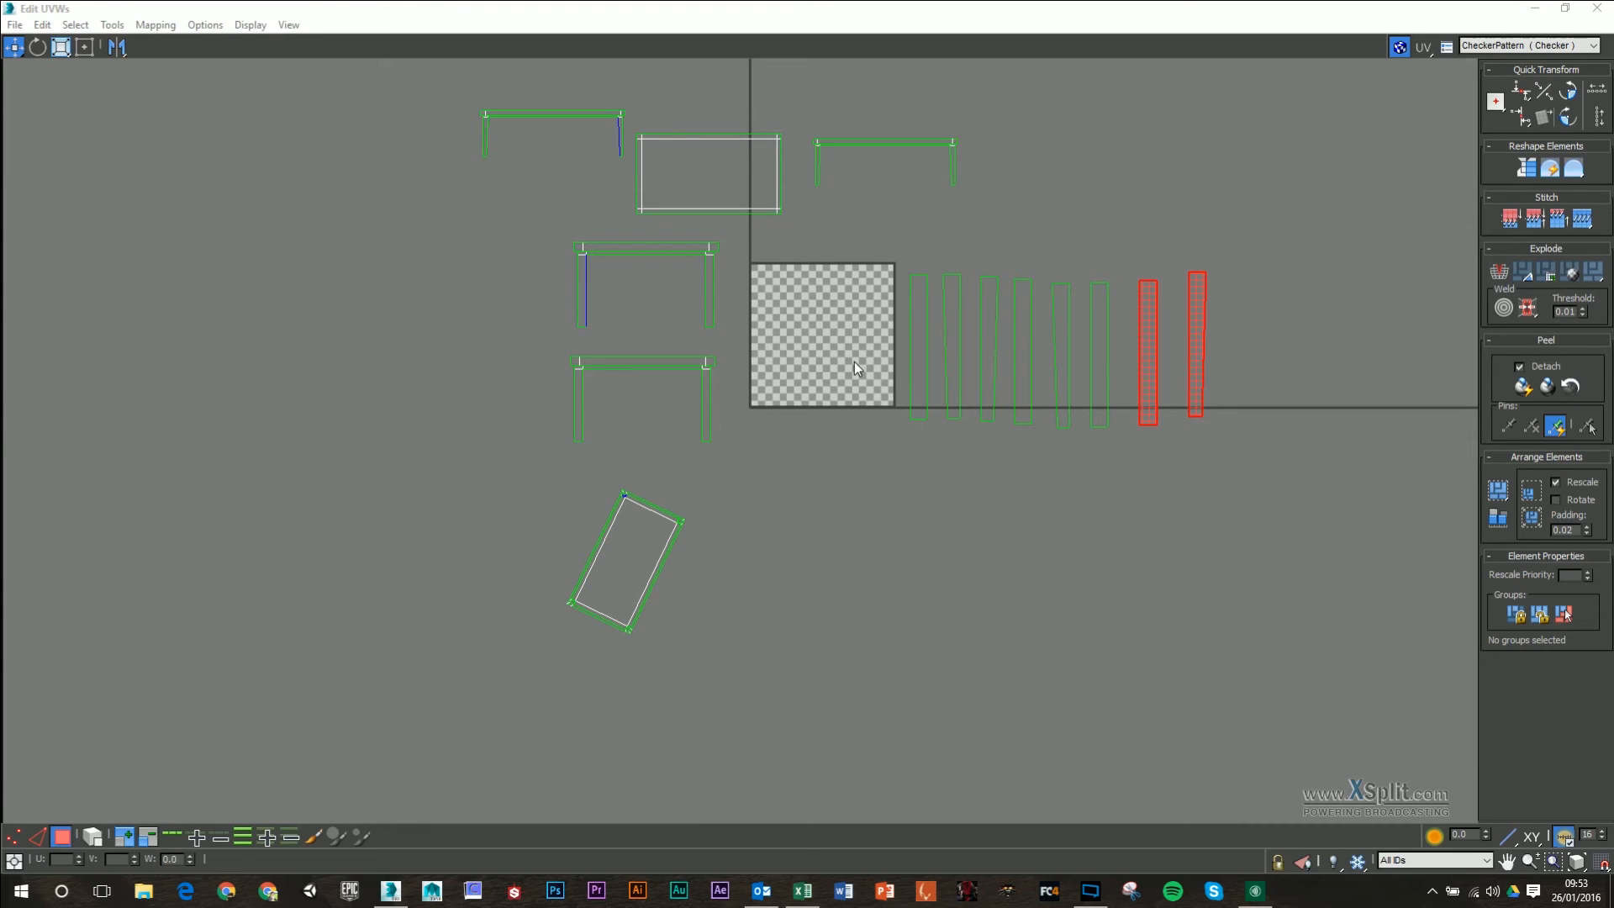
mouse_move(474, 169)
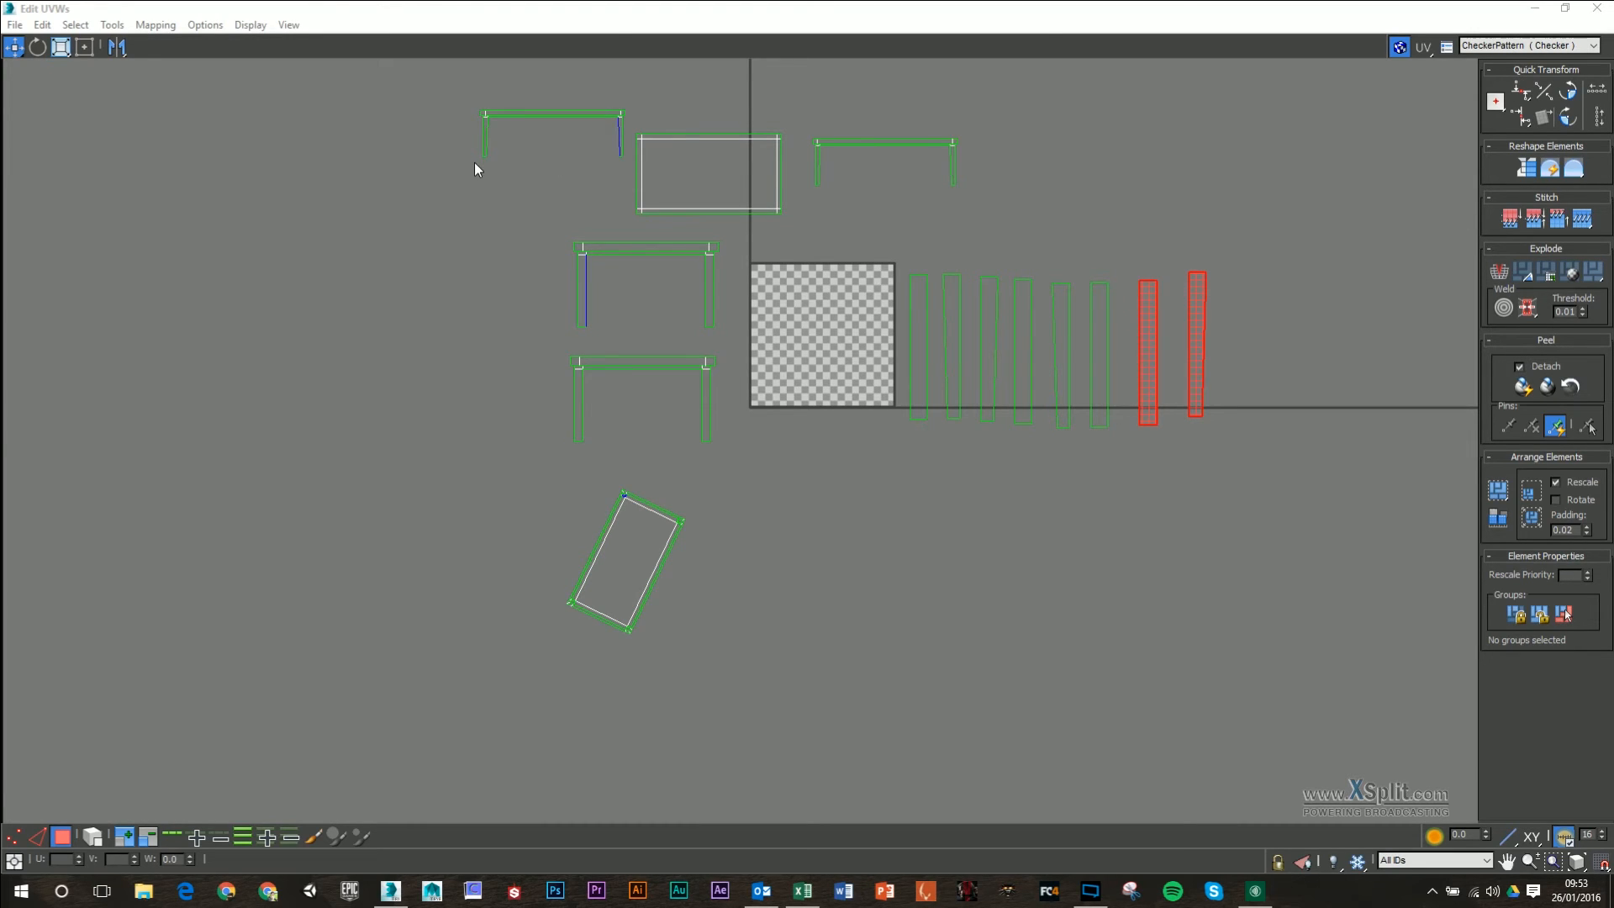
mouse_move(400, 96)
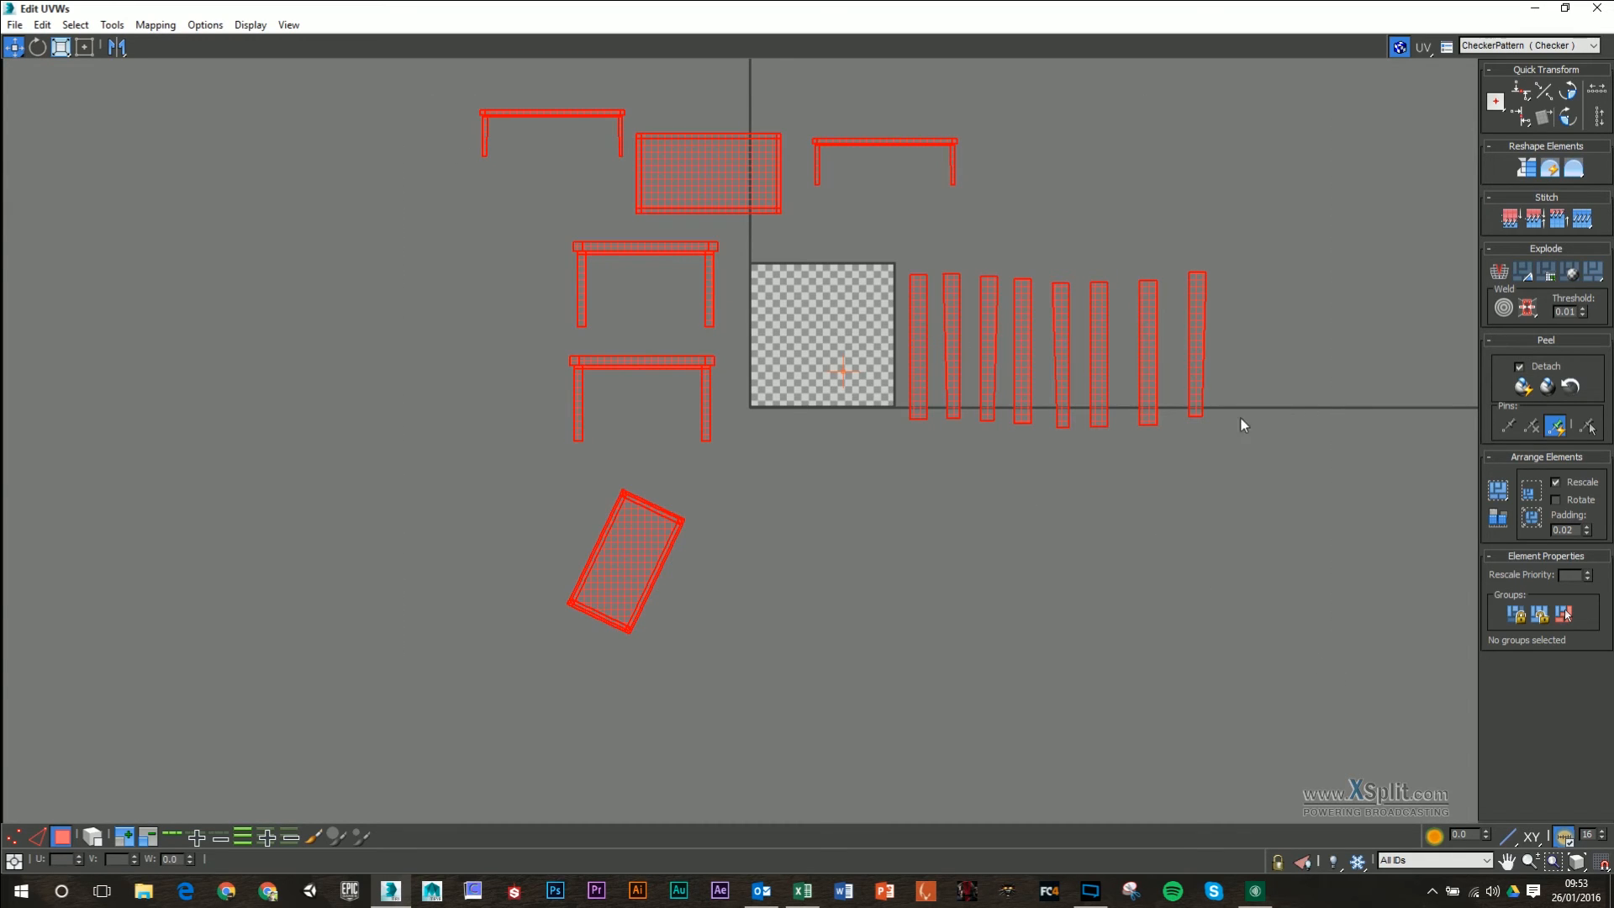
mouse_move(1499, 491)
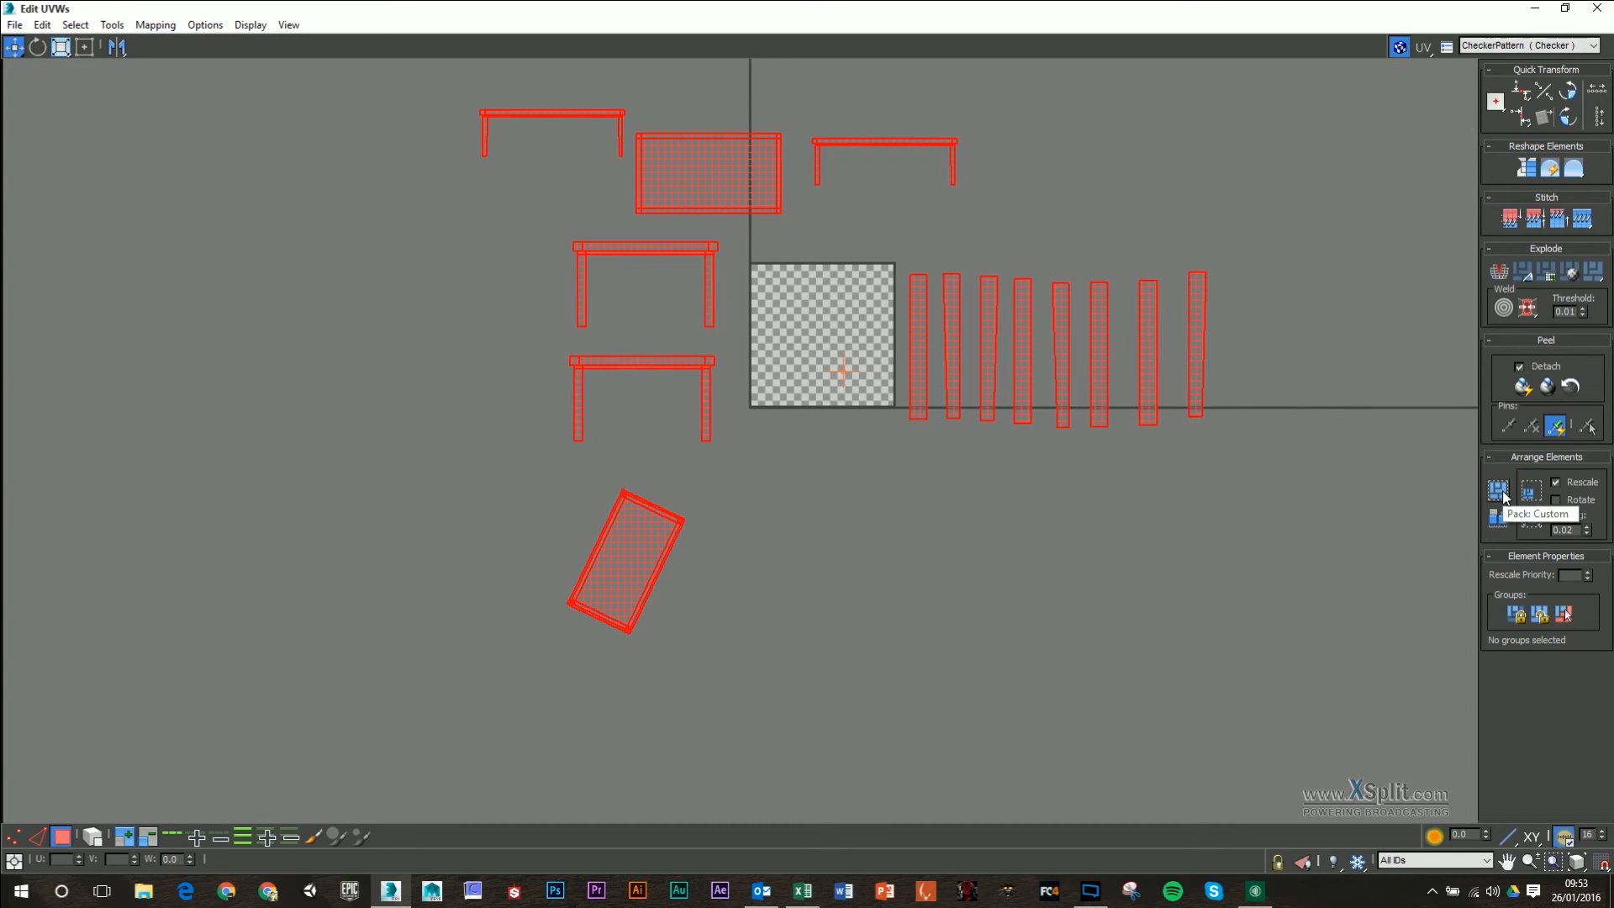
click(1496, 489)
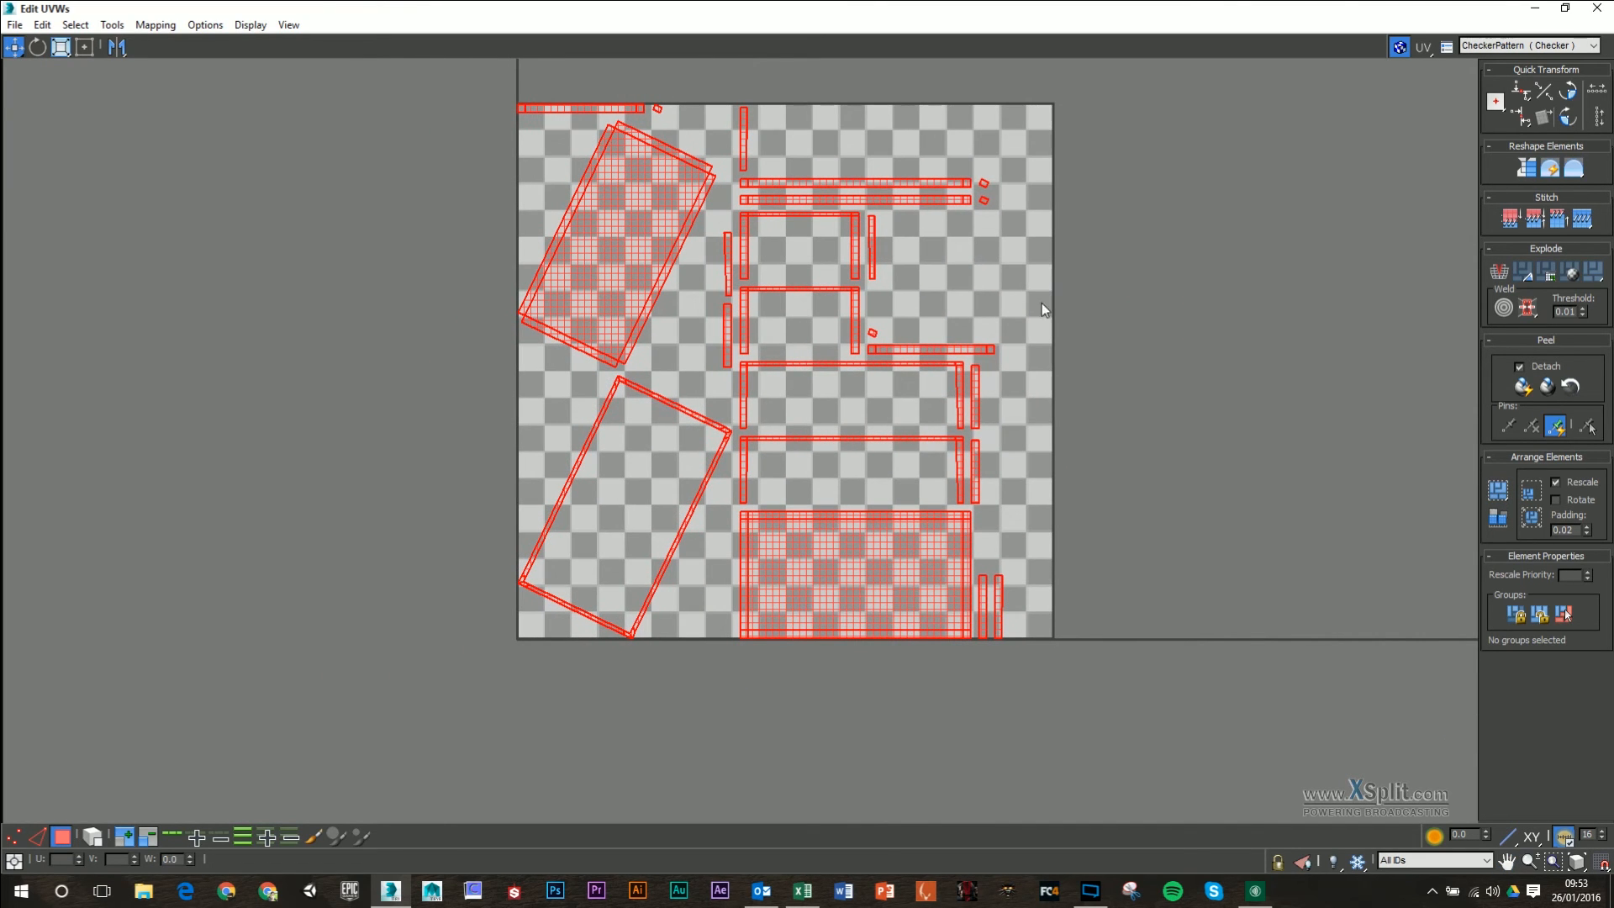
mouse_move(1024, 317)
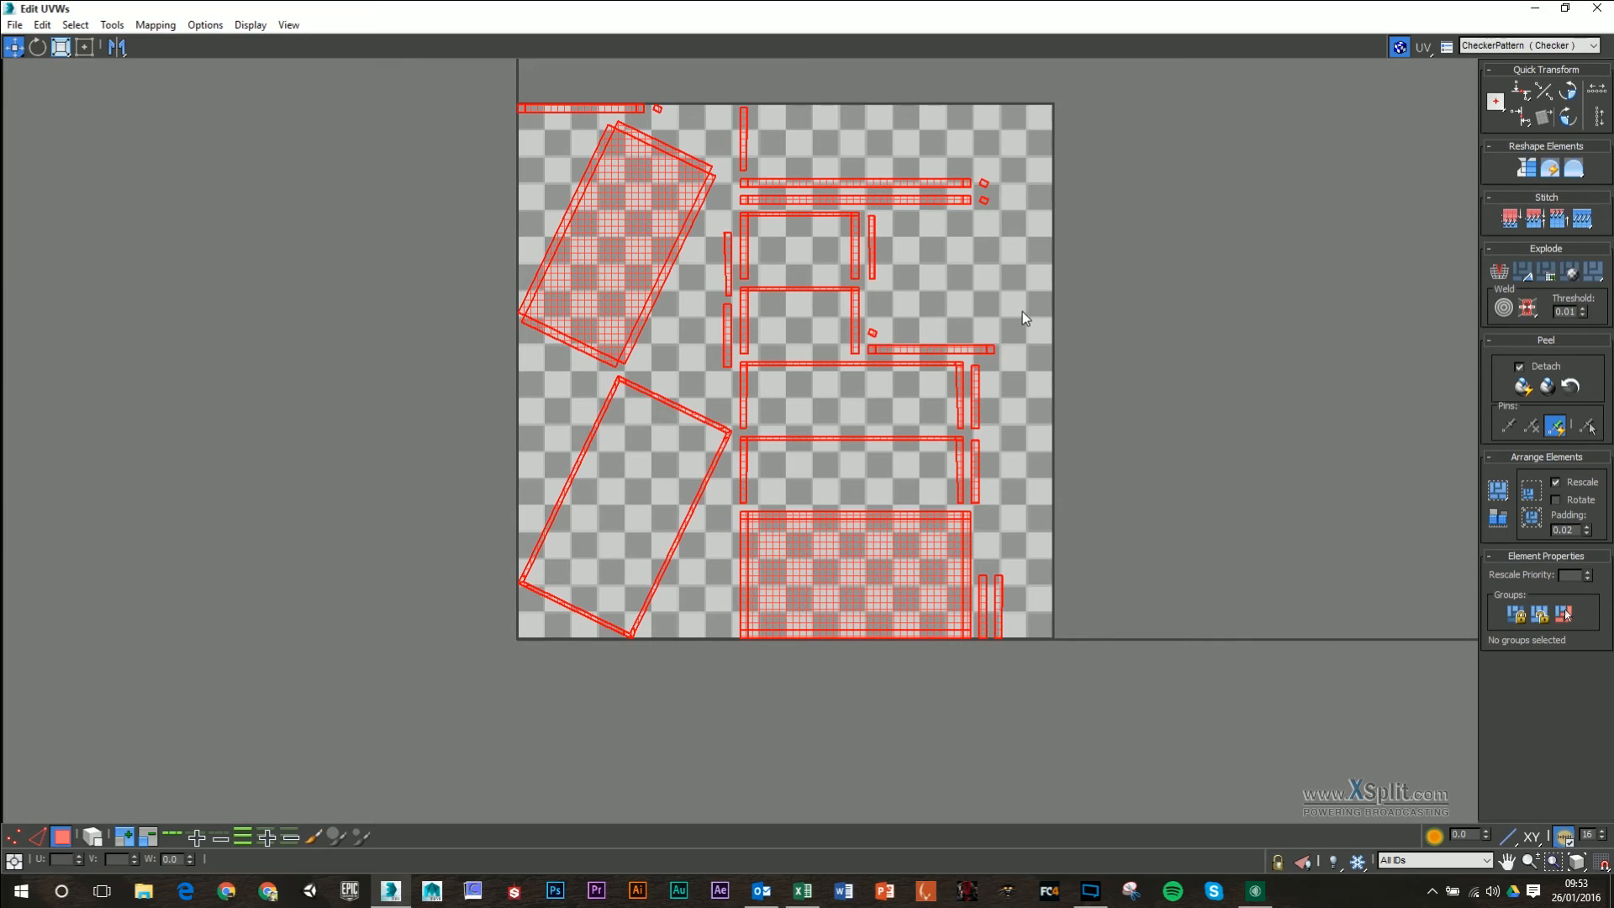
mouse_move(876, 332)
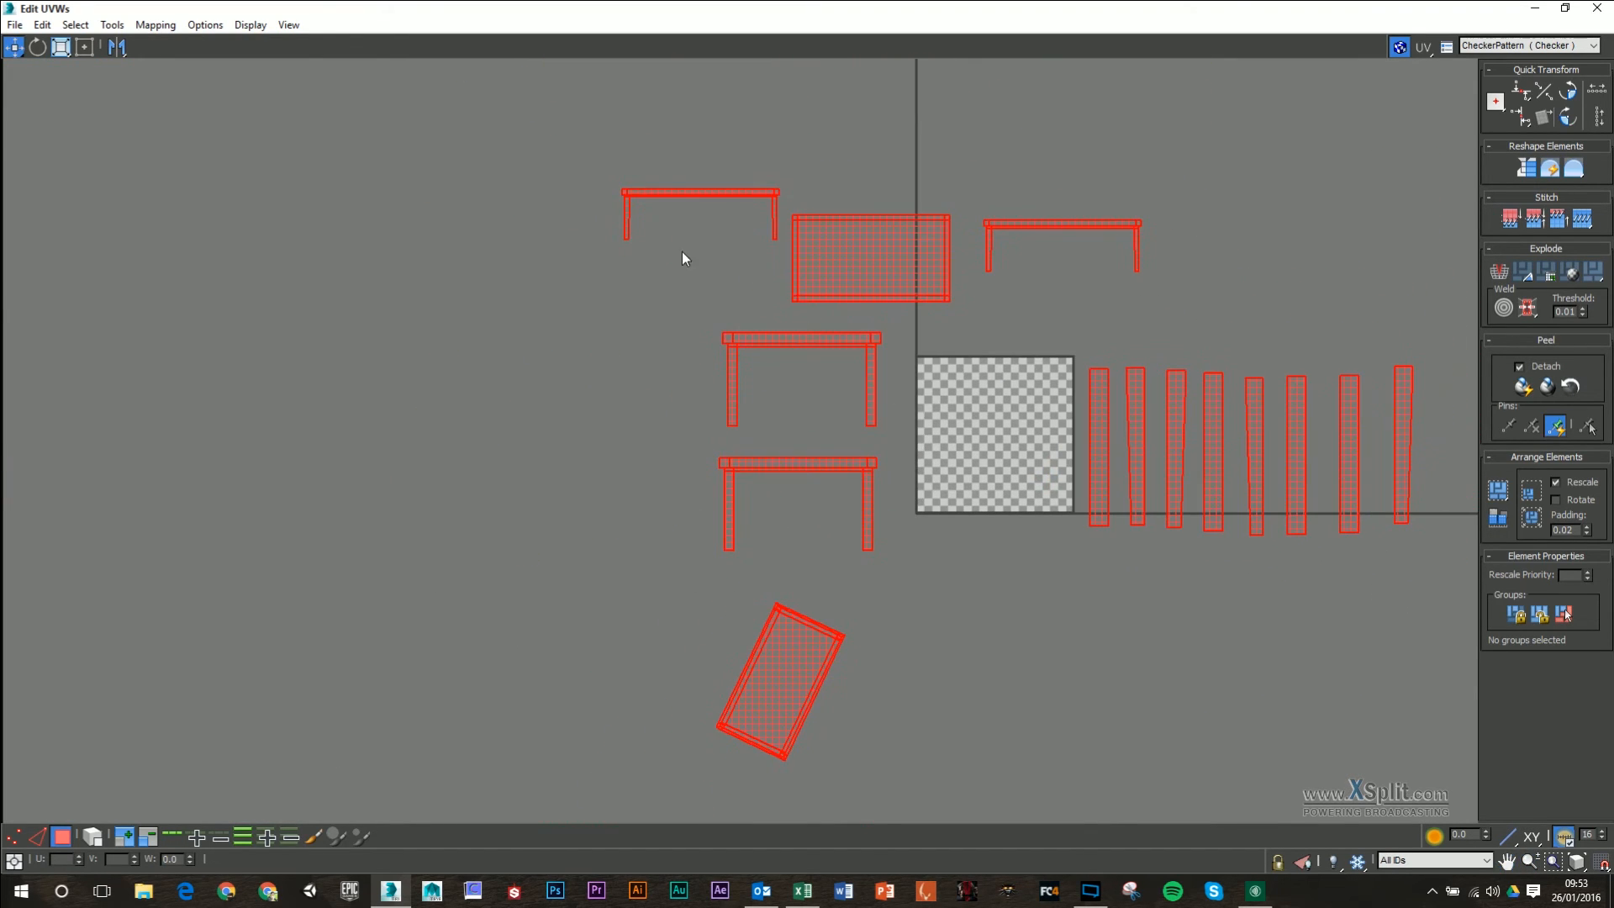
- Assign element groups to the leg and rail islands, then select the tilted tabletop island
click(700, 206)
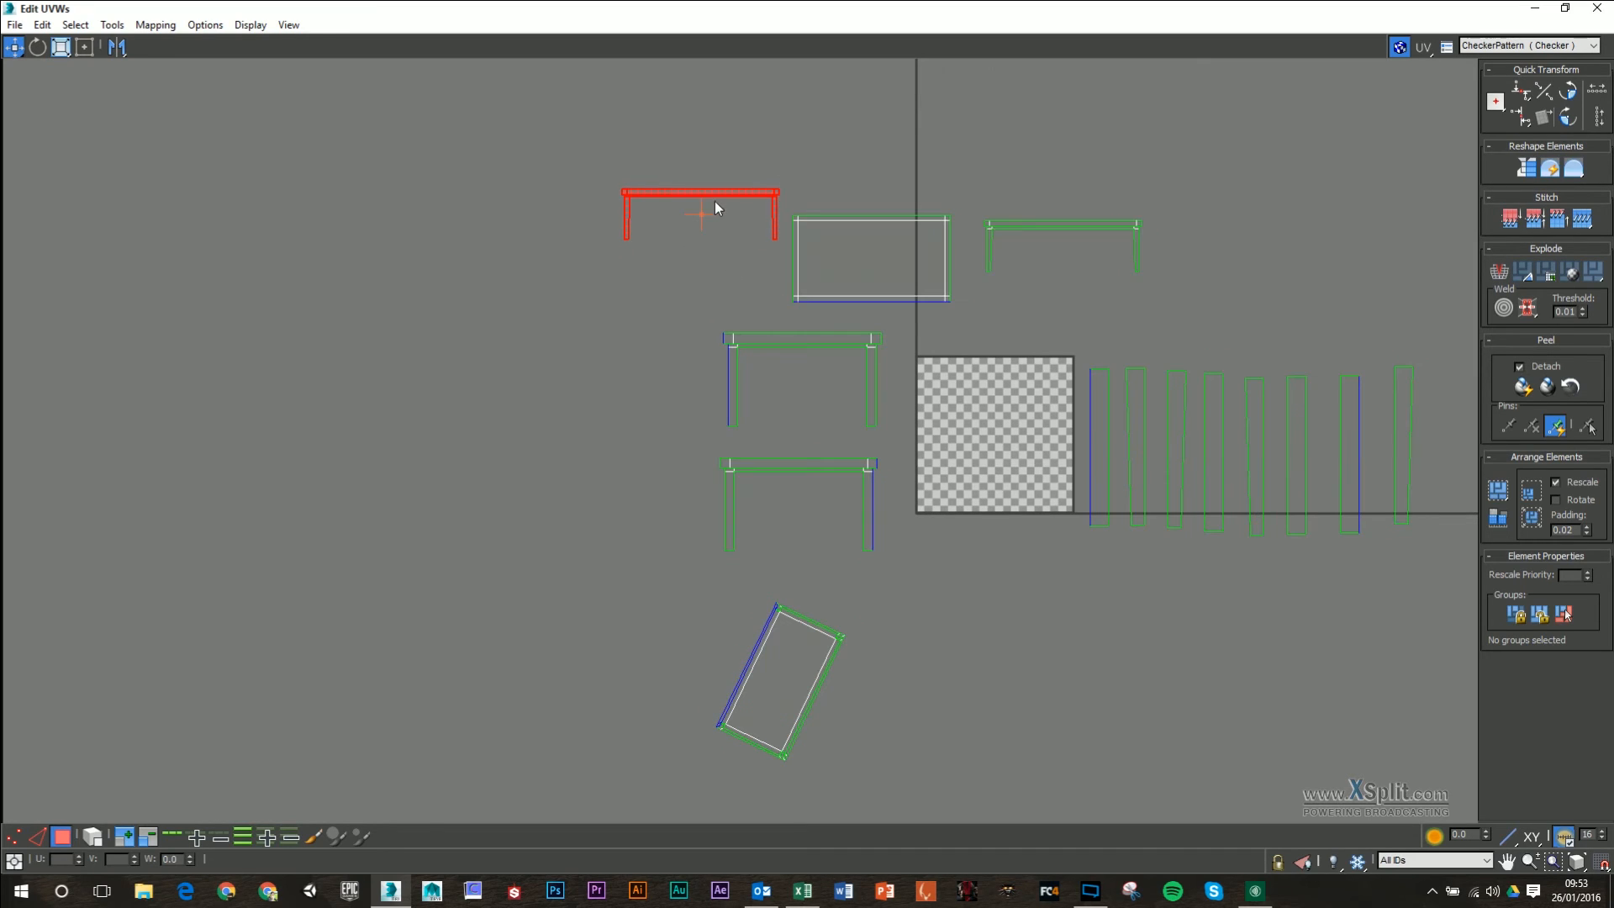
mouse_move(772, 224)
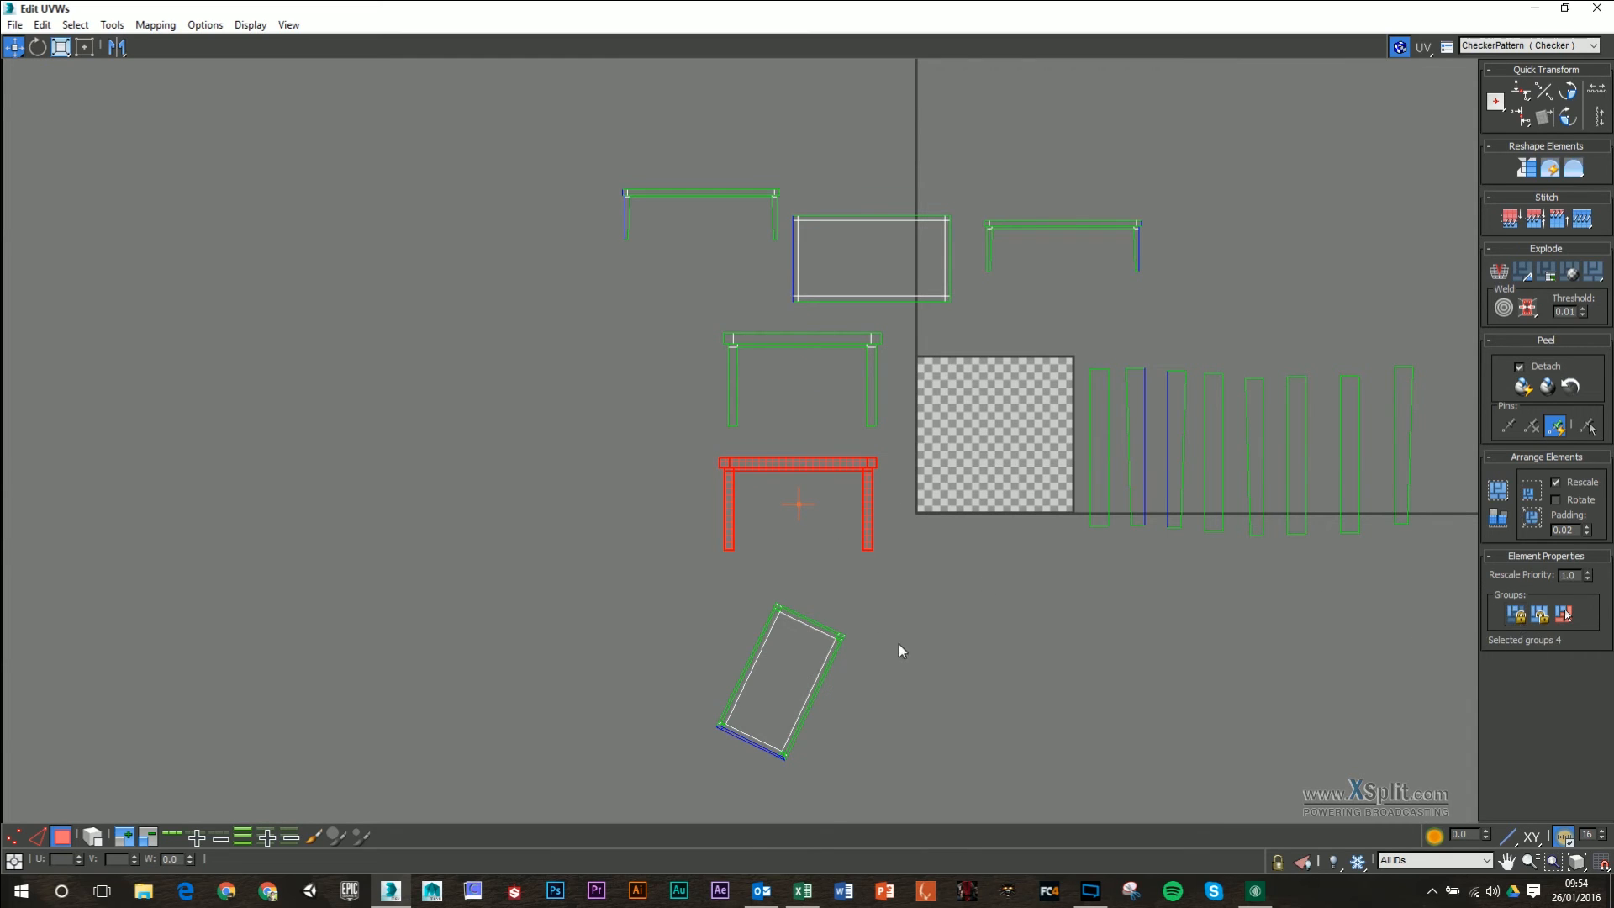
click(779, 680)
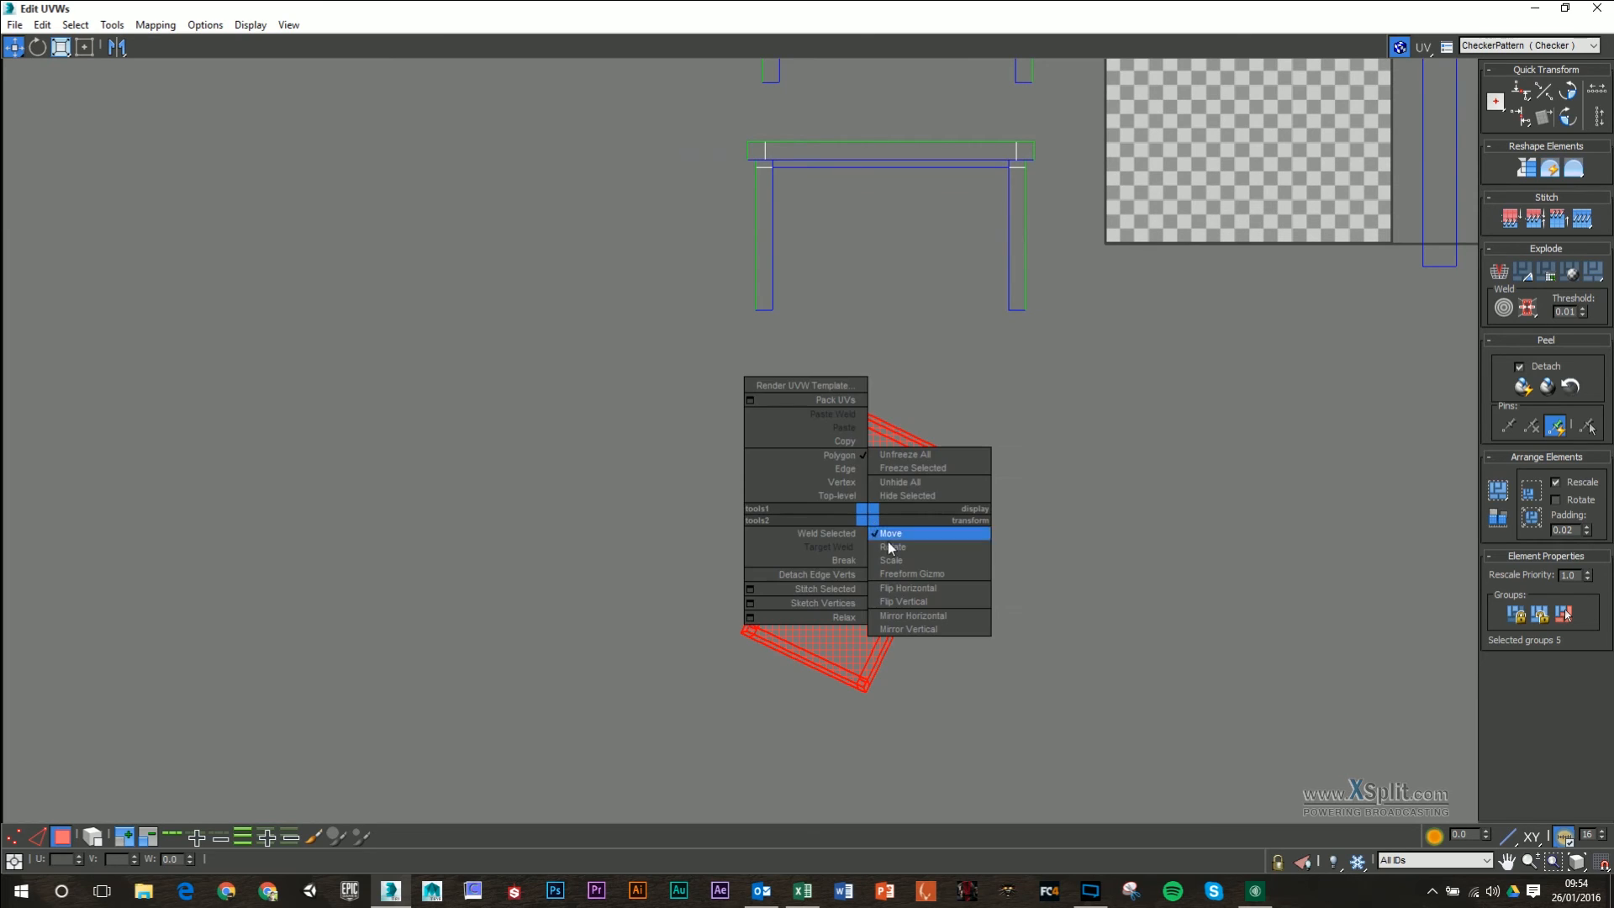
- Rotate the tabletop island upright in the maximized UV editor and assign its group
click(890, 533)
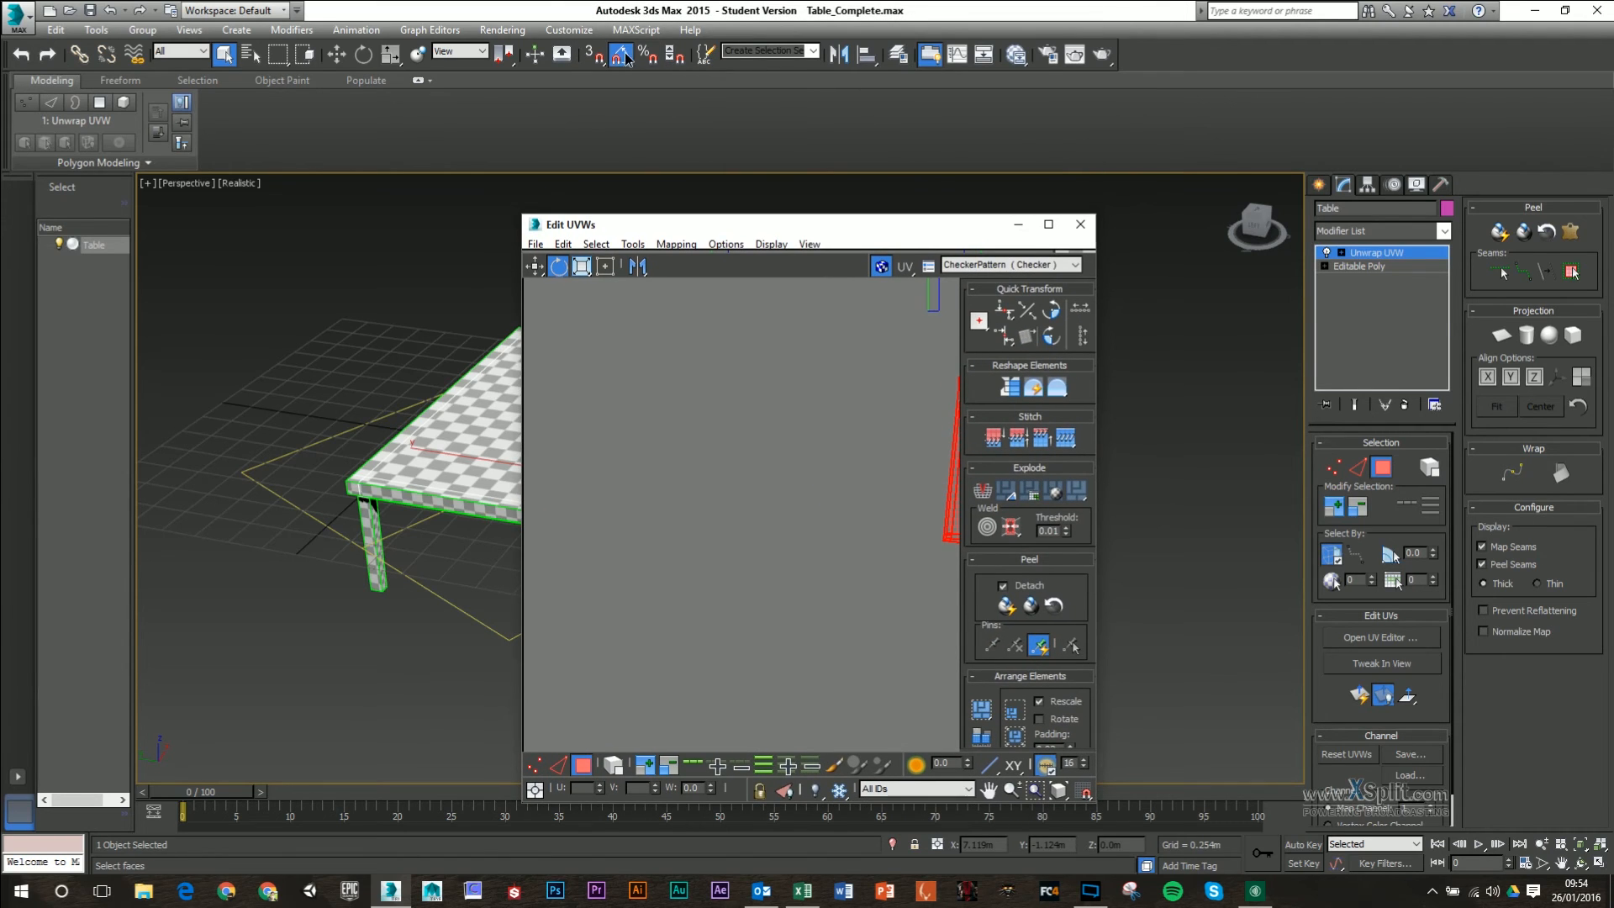
click(1048, 225)
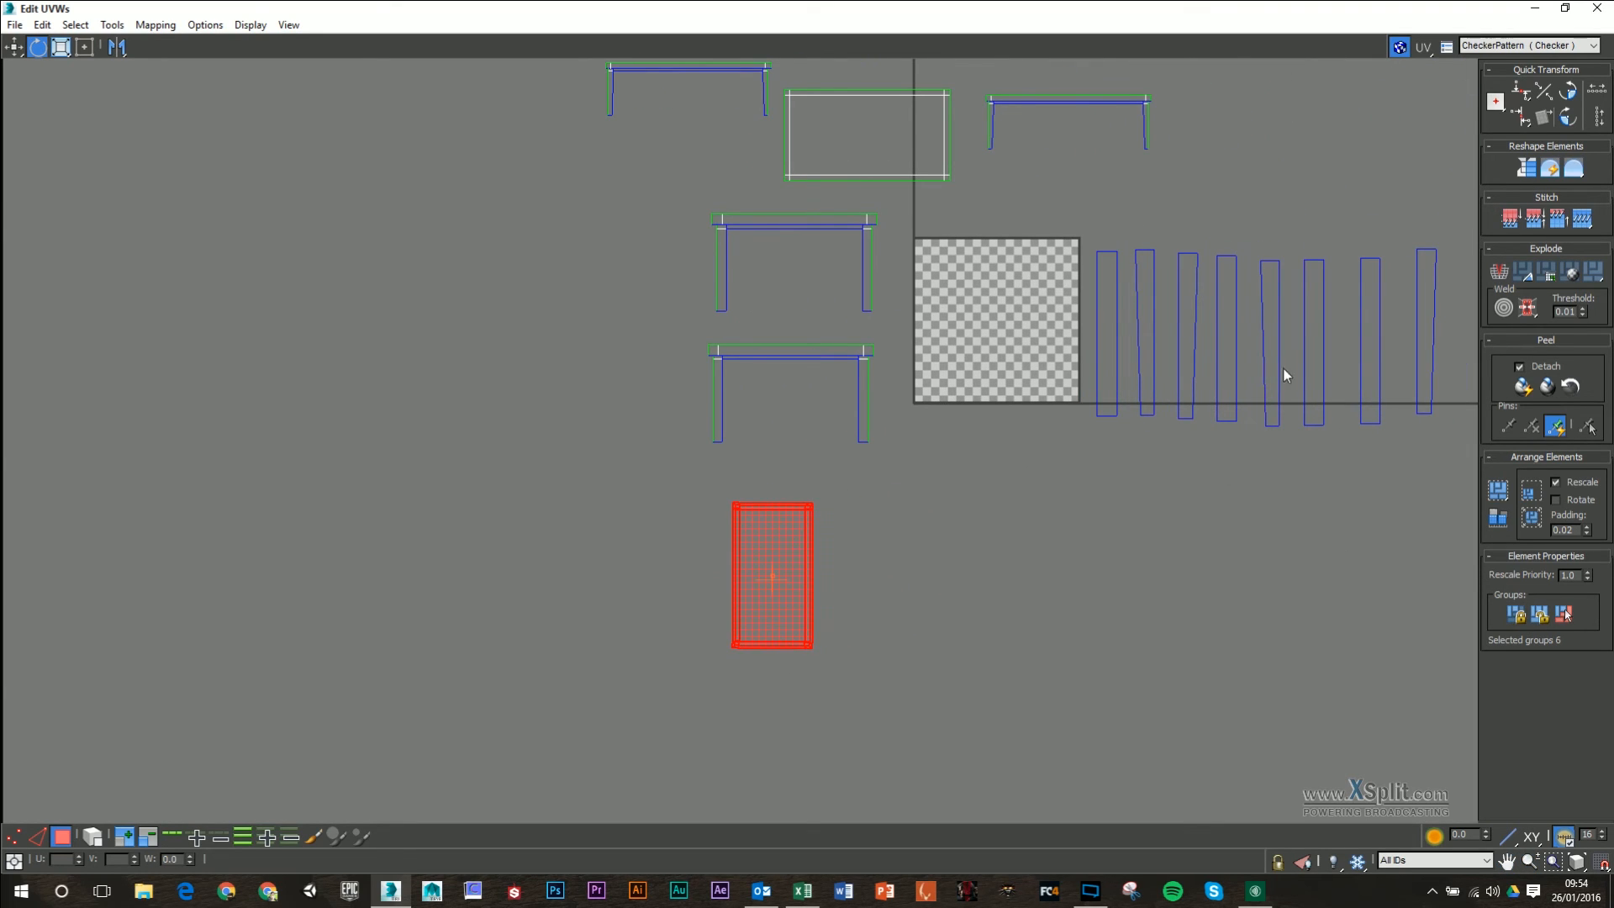
mouse_move(361, 226)
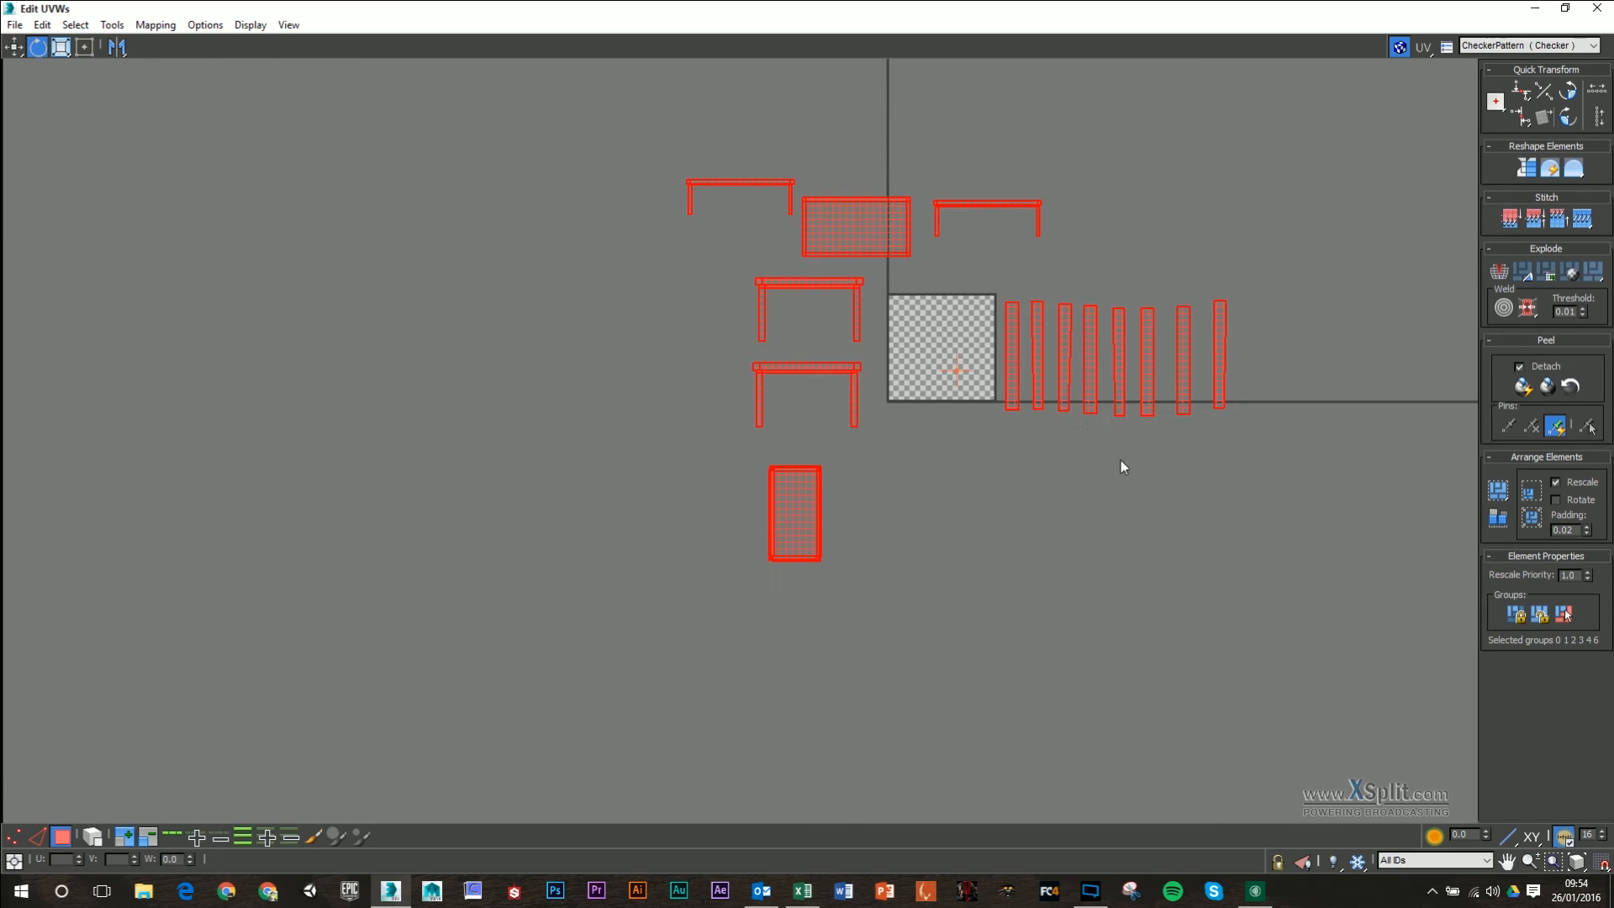
mouse_move(1499, 488)
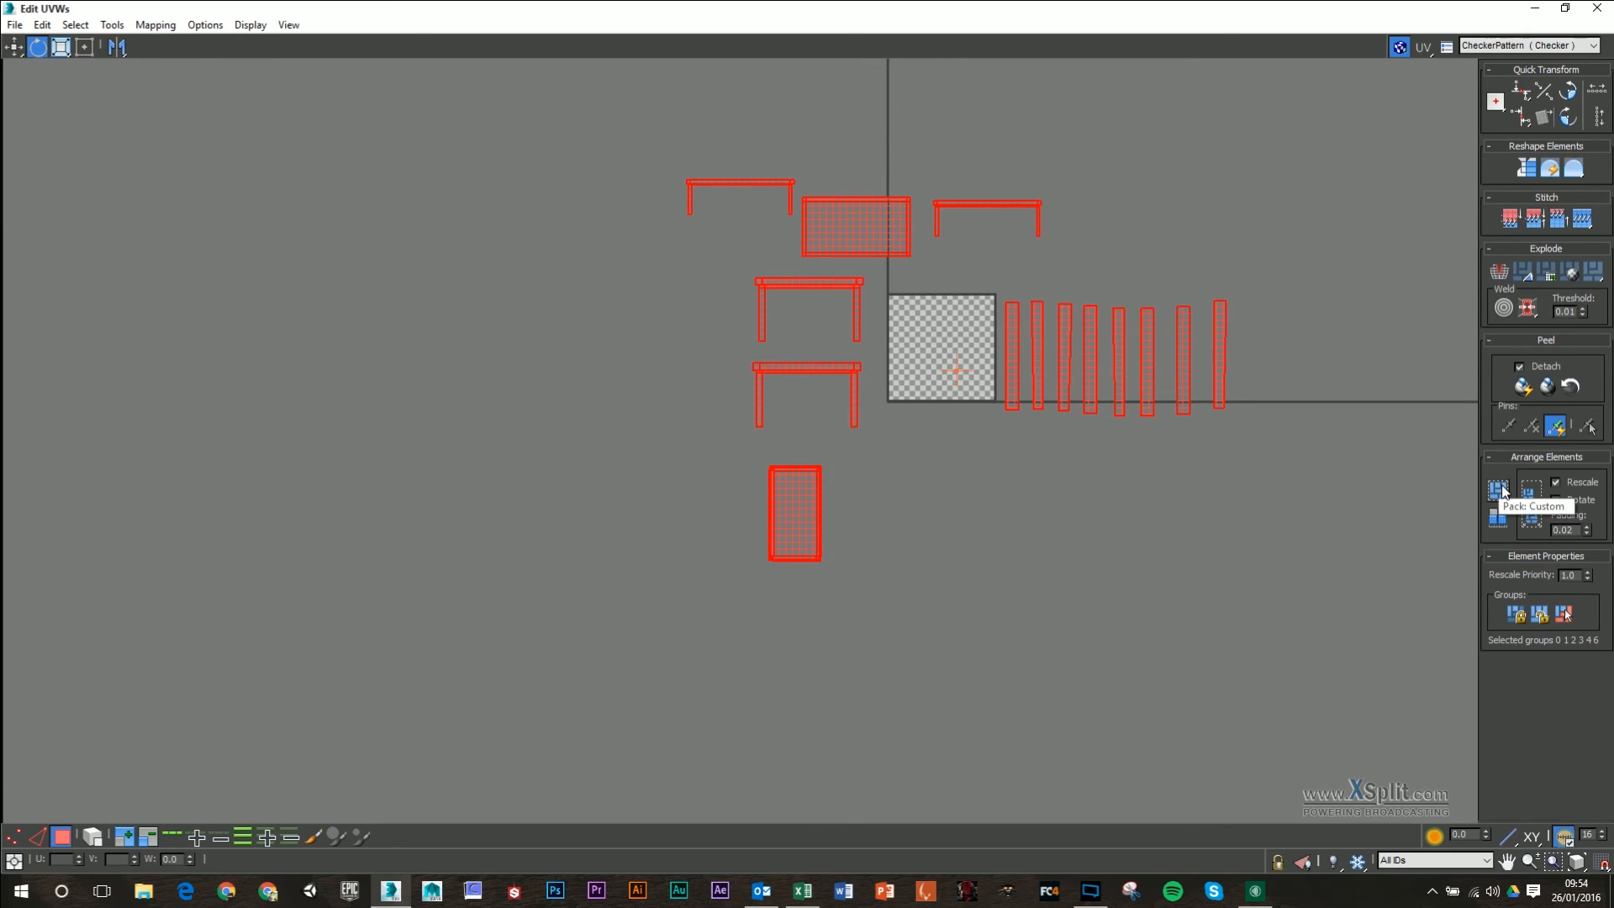
- Pack all UV islands with Pack: Custom and zoom to frame the packed layout
click(1498, 488)
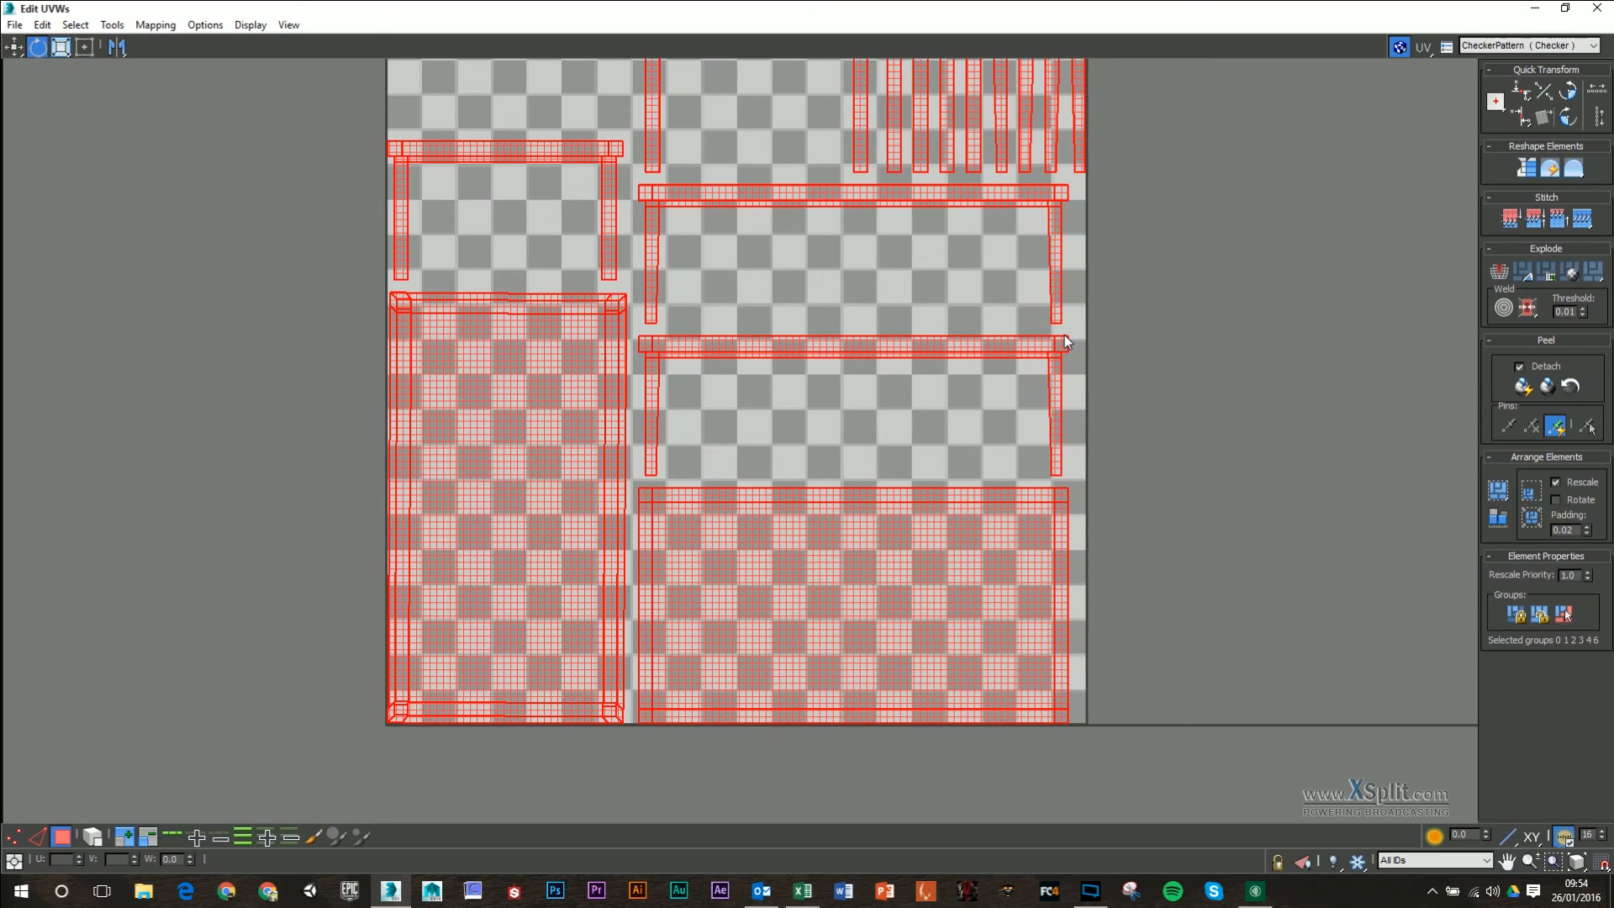
scroll(down, 3)
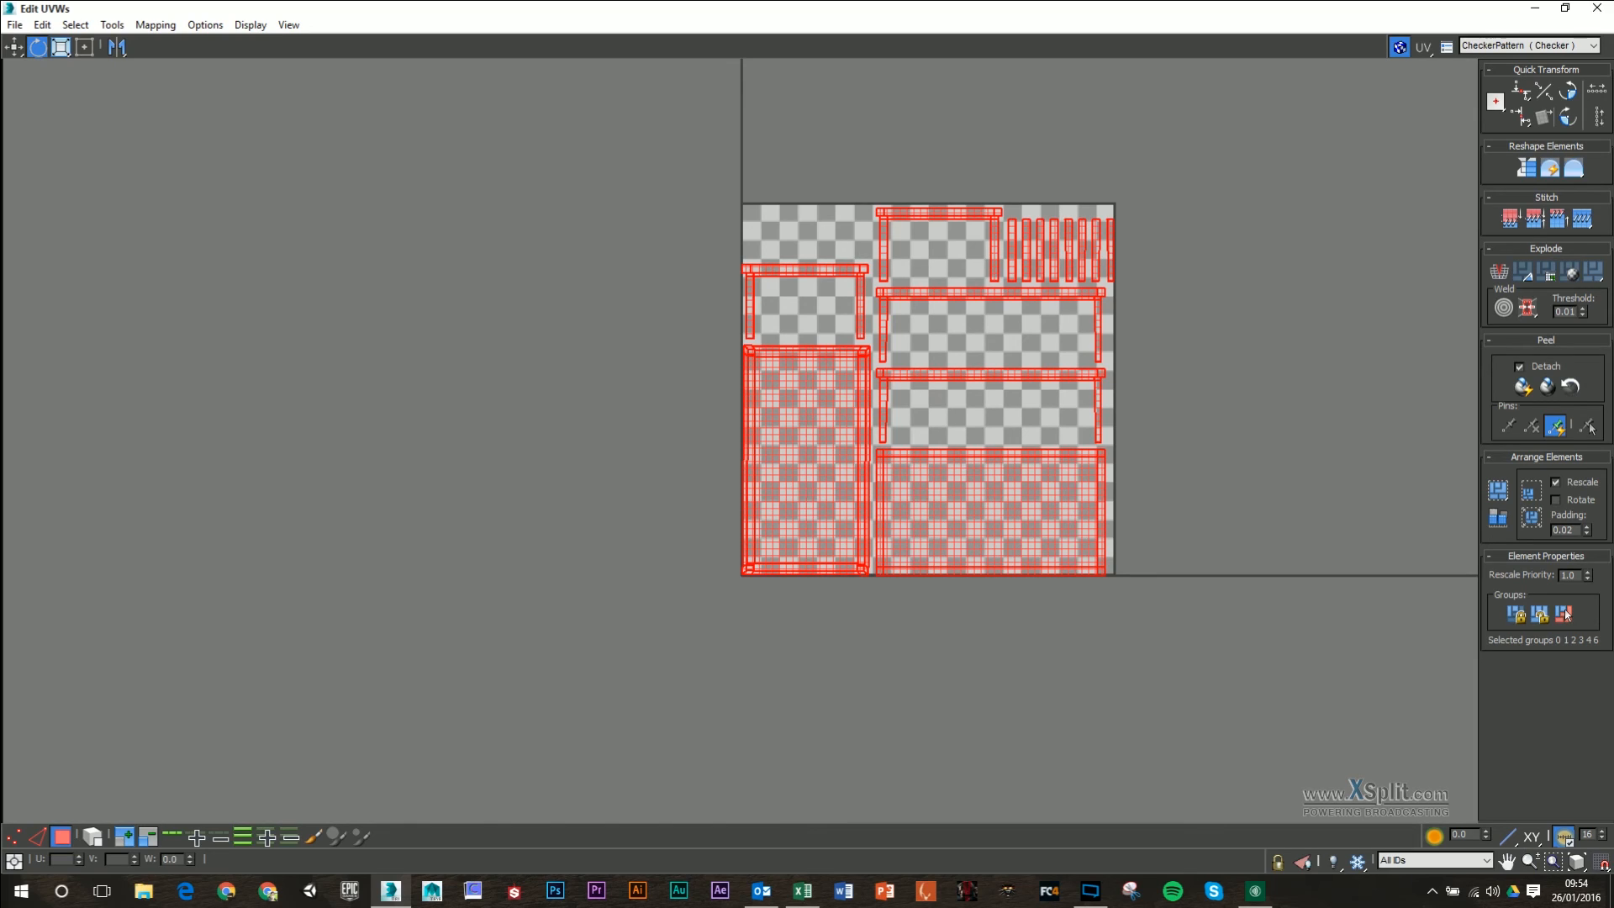
mouse_move(950, 181)
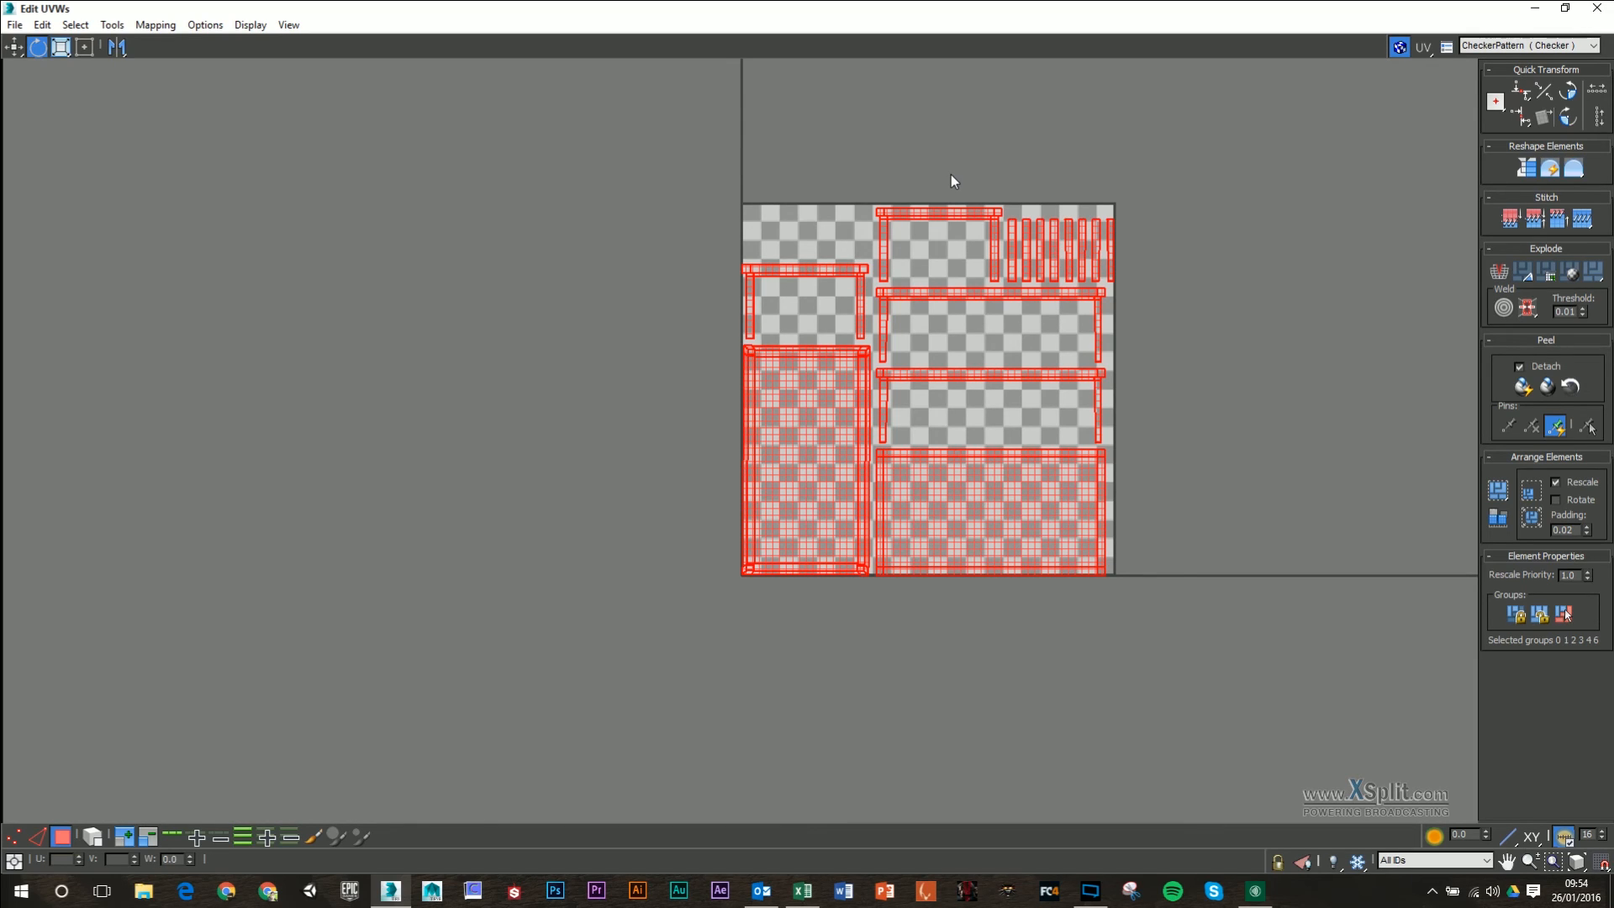
mouse_move(947, 8)
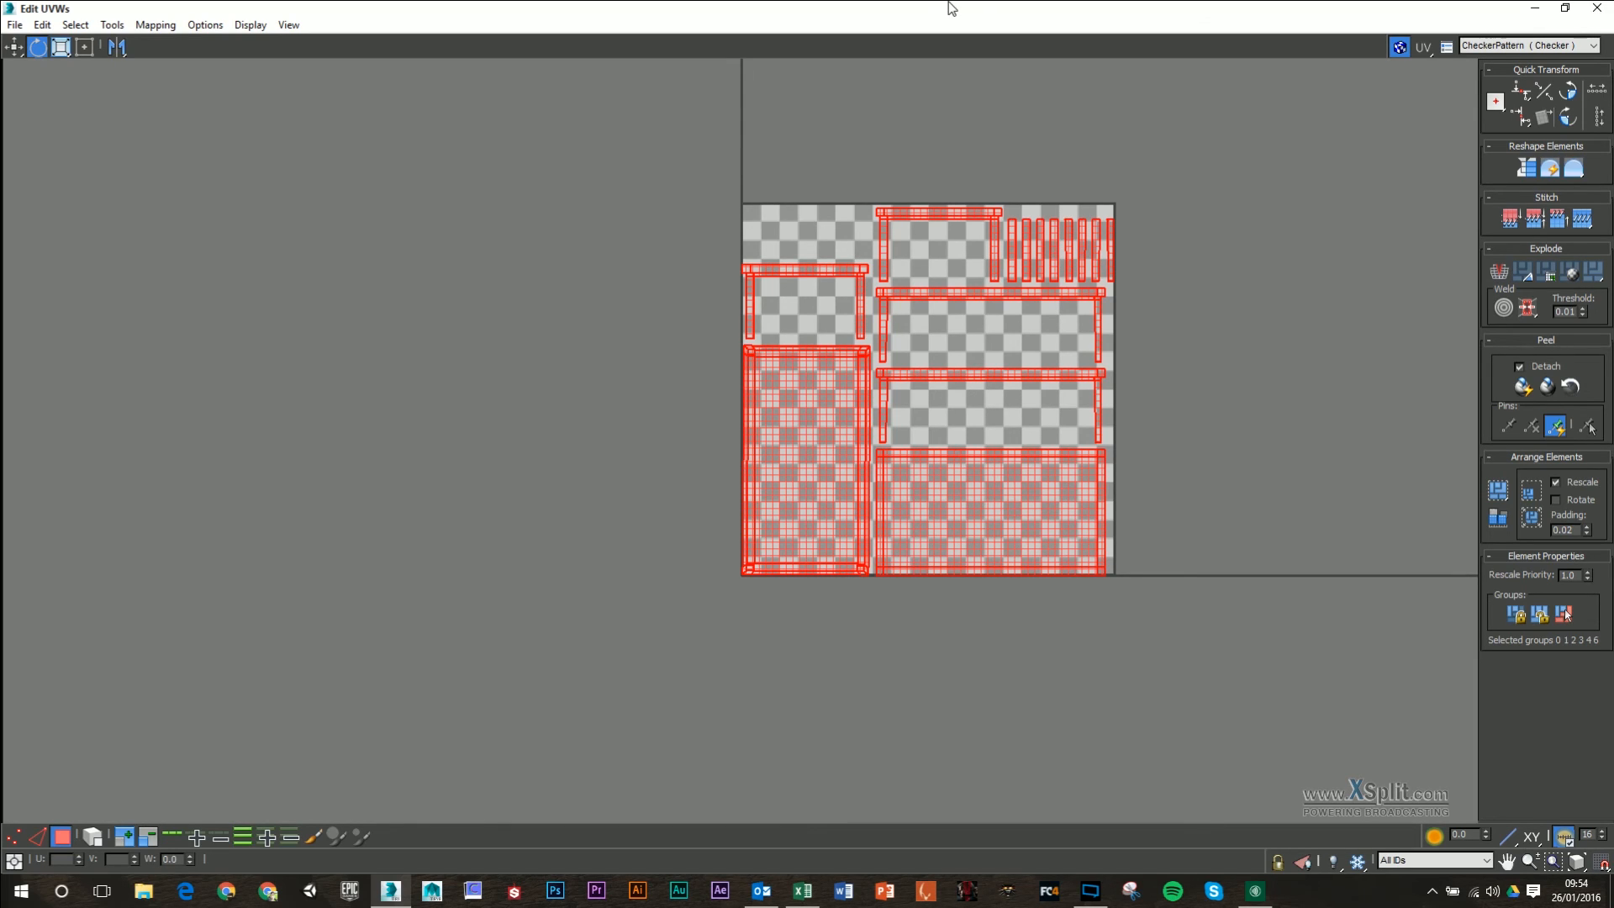
- Shrink the UV editor, then zoom and orbit the Perspective view around the checkered table
click(1592, 8)
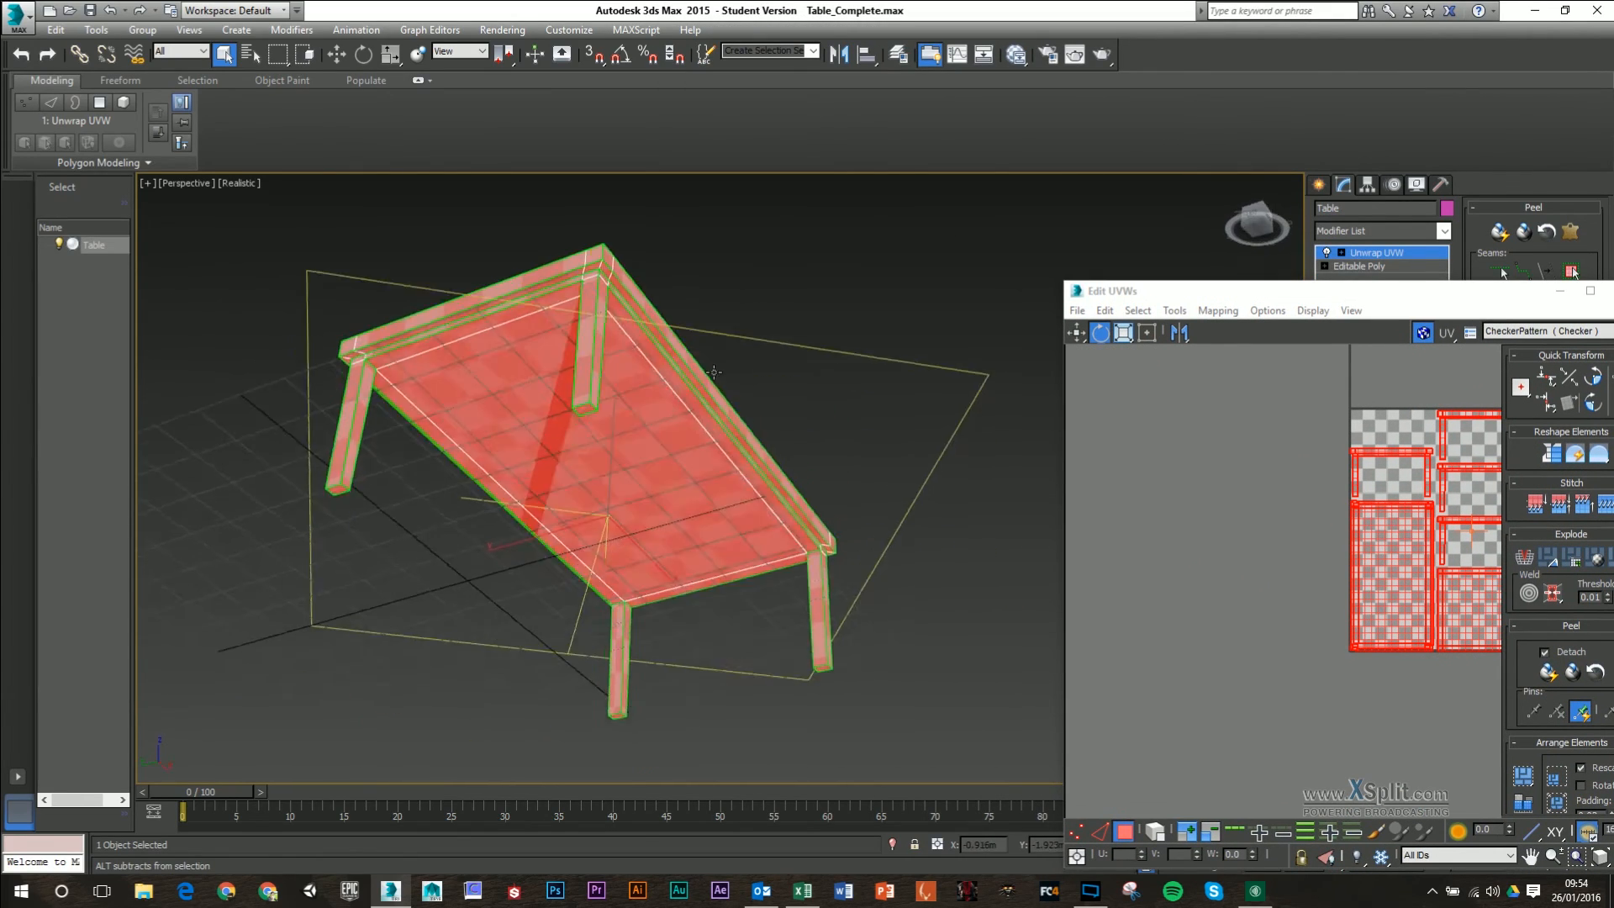
scroll(up, 3)
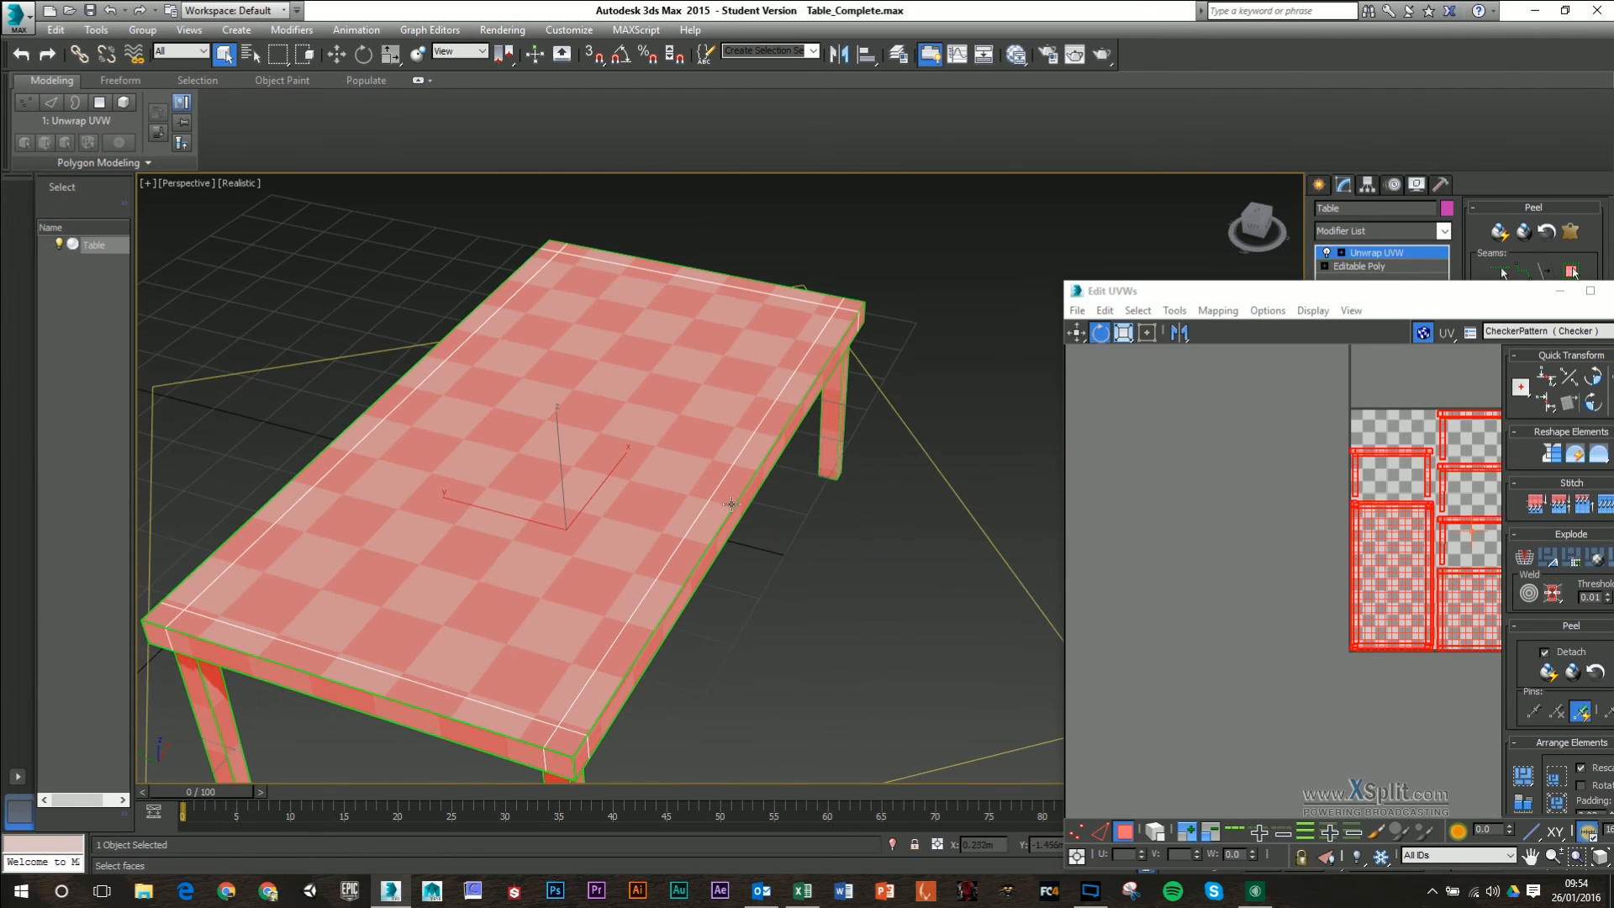
mouse_move(744, 441)
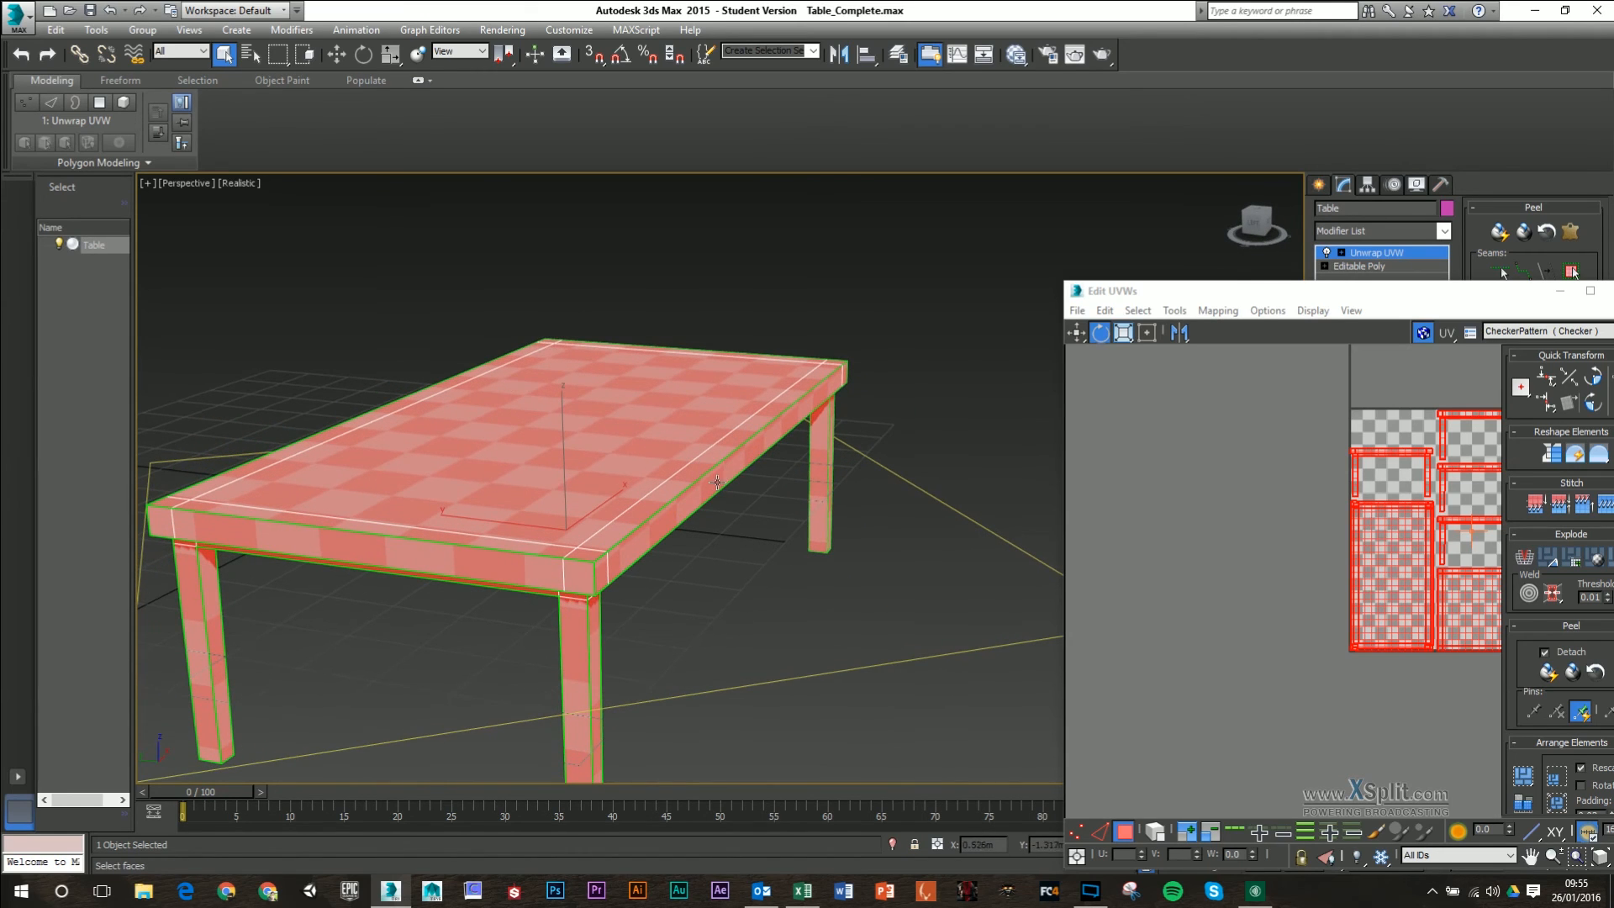
drag(1111, 290, 957, 237)
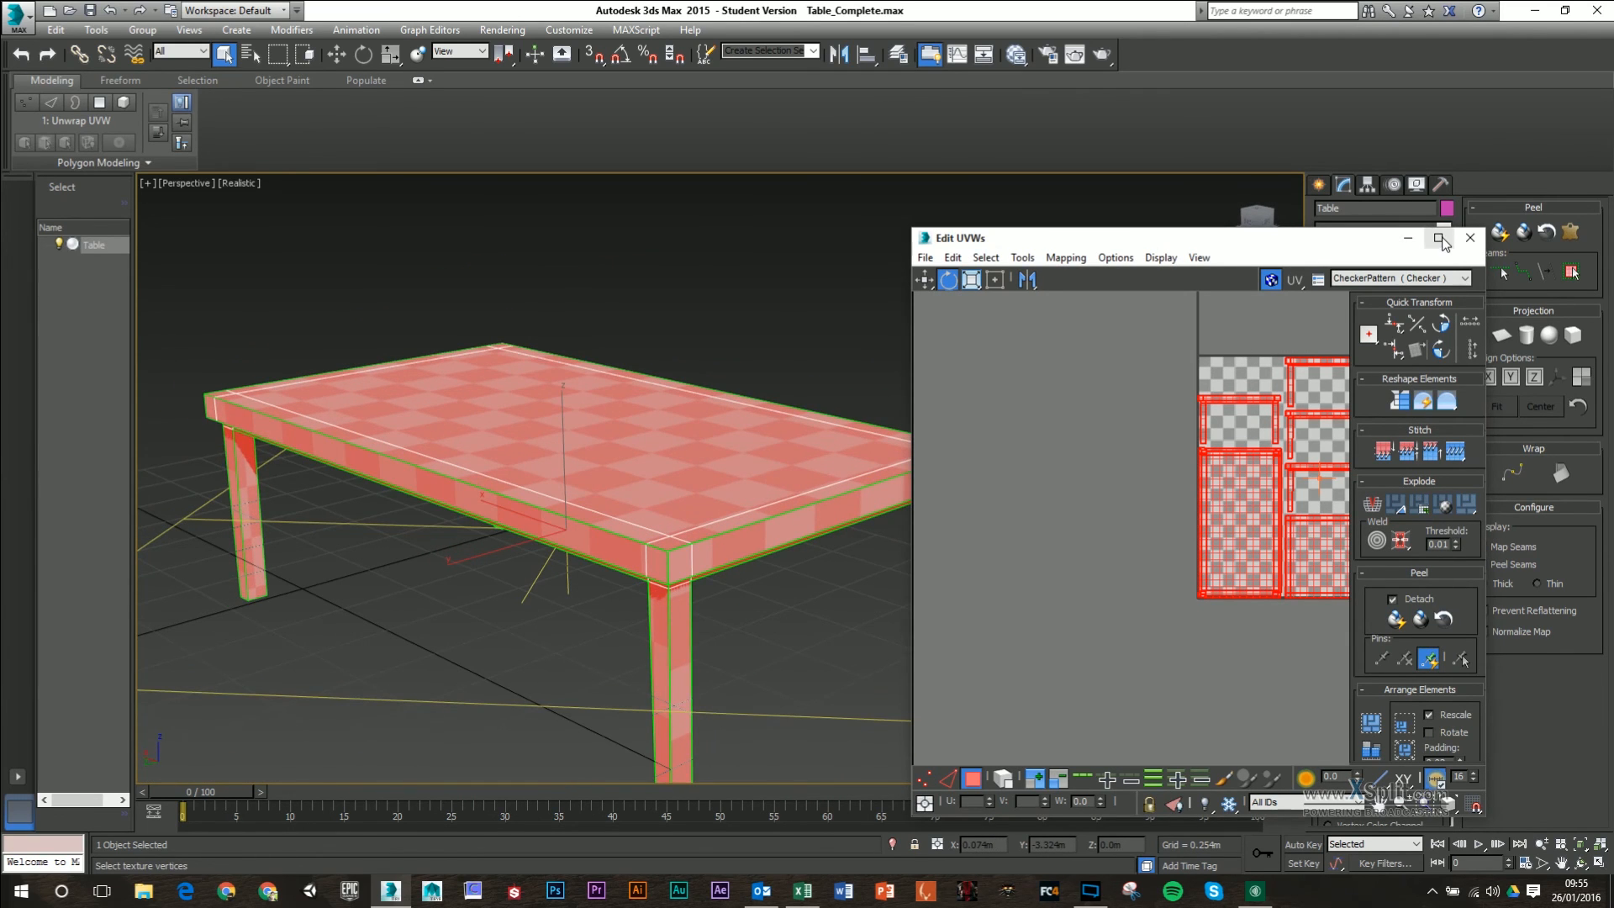
- Maximize the Edit UVWs window and open Tools > Render UVW Template
click(1439, 238)
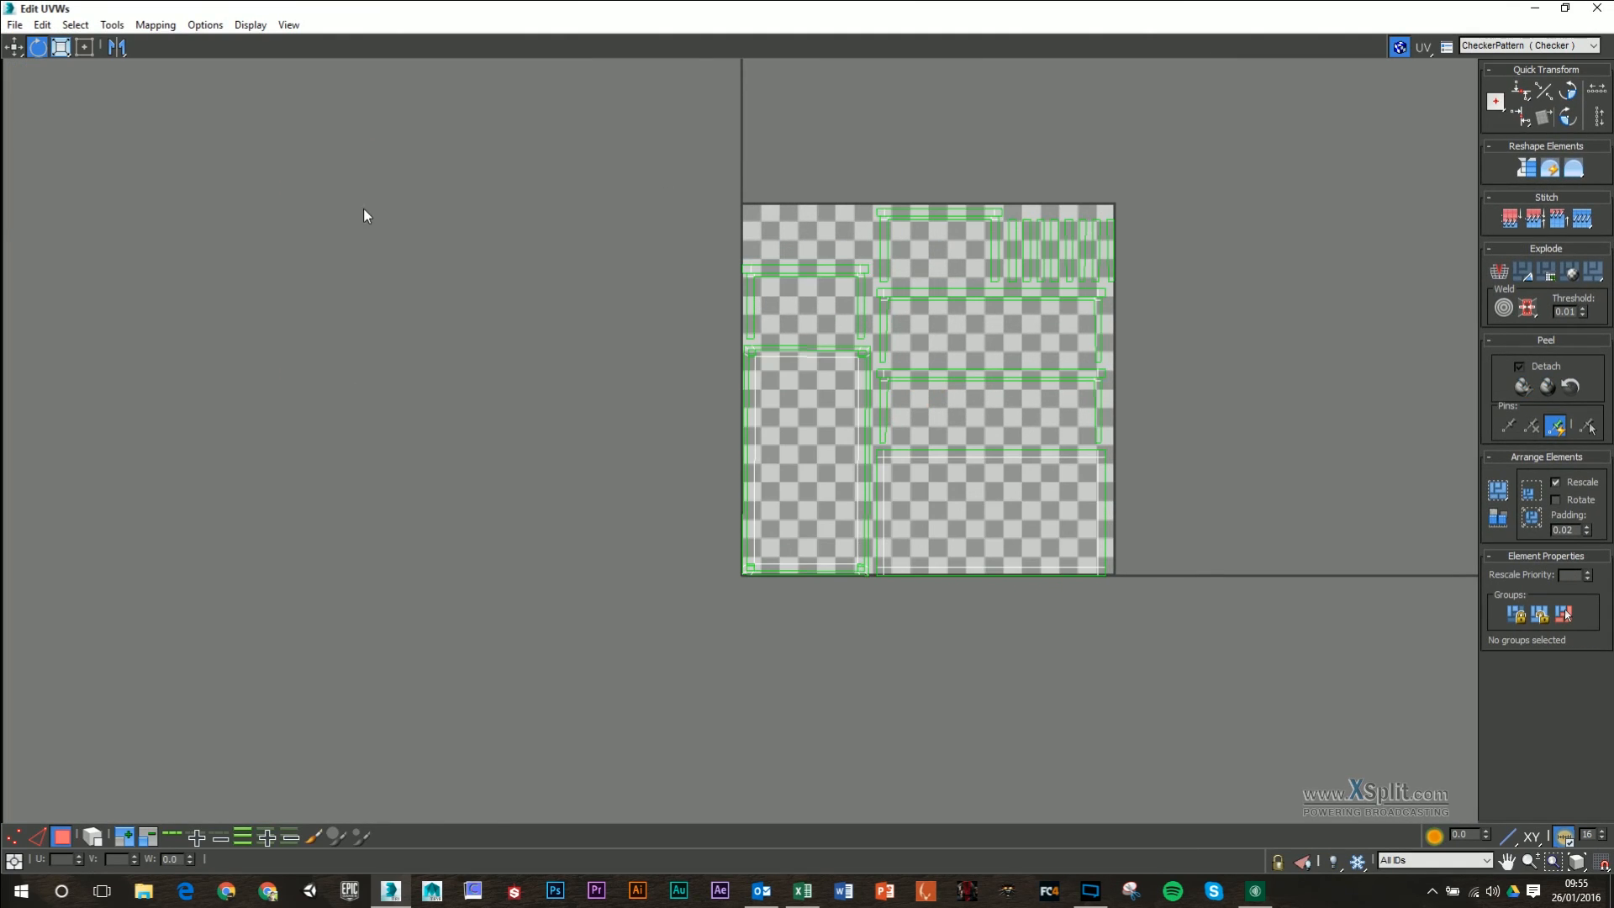
click(111, 24)
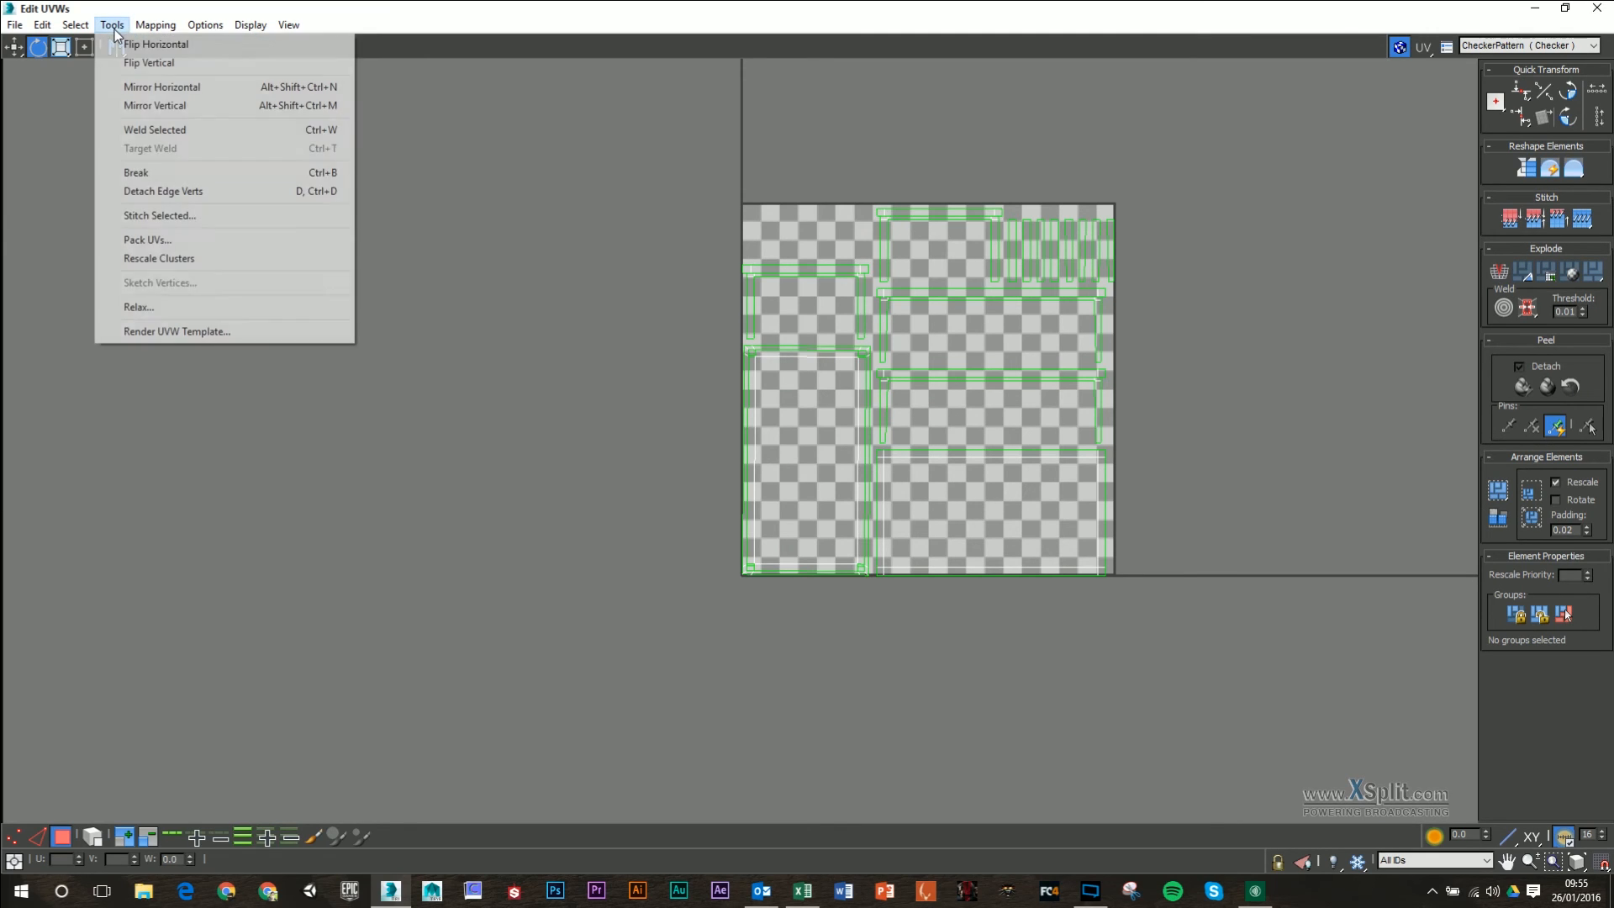
click(178, 330)
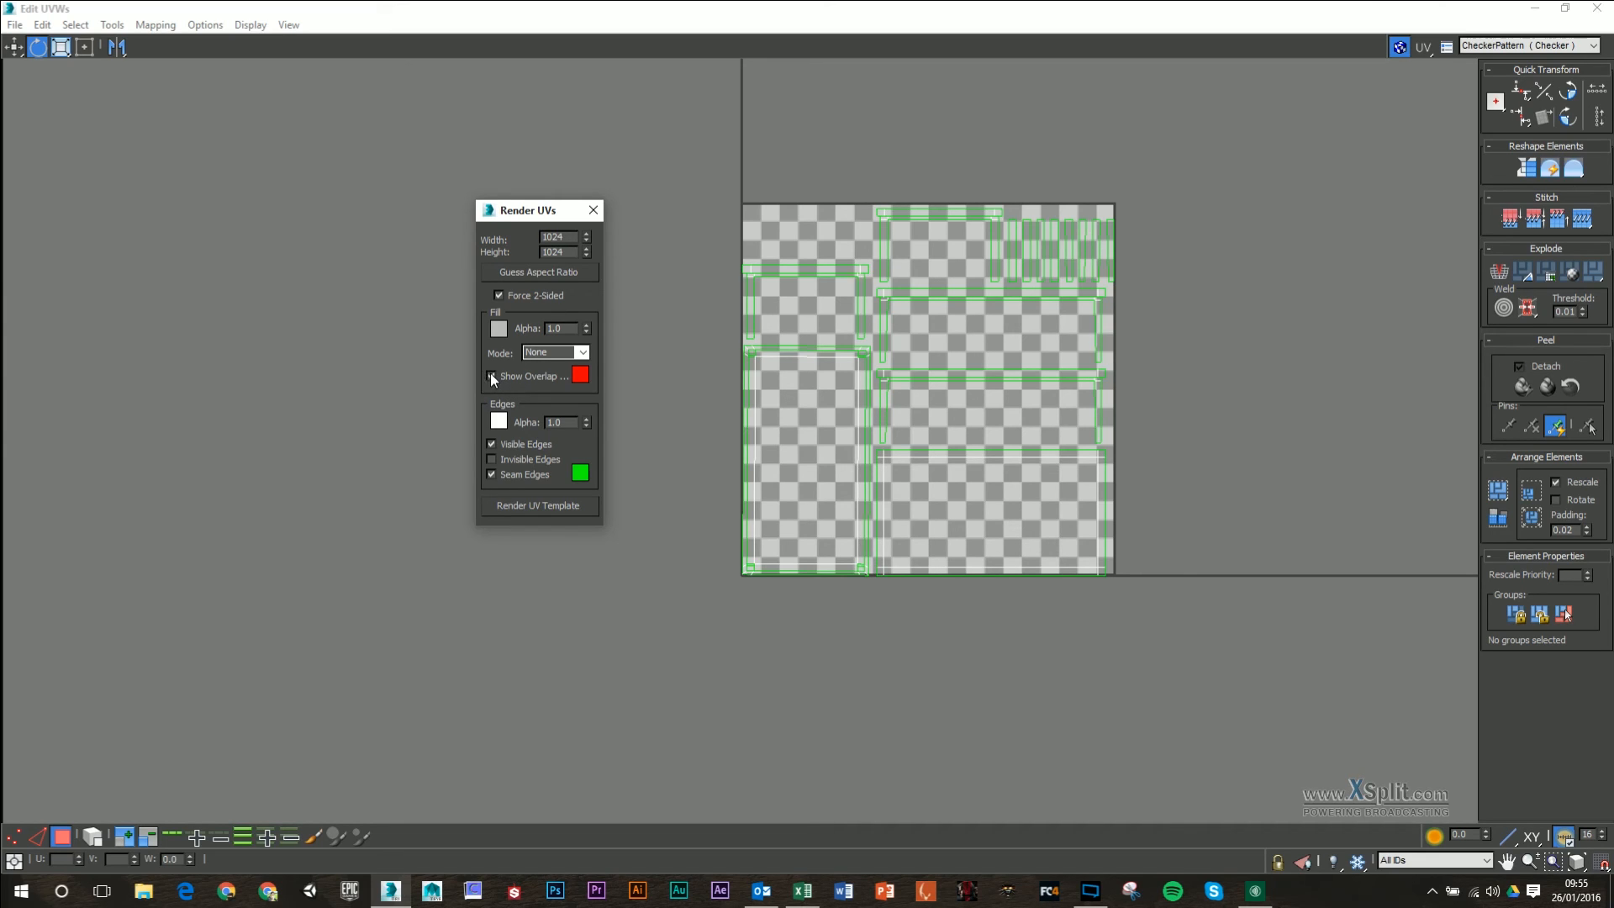
- Enable overlap highlighting and render the 1024×1024 UV template
click(491, 376)
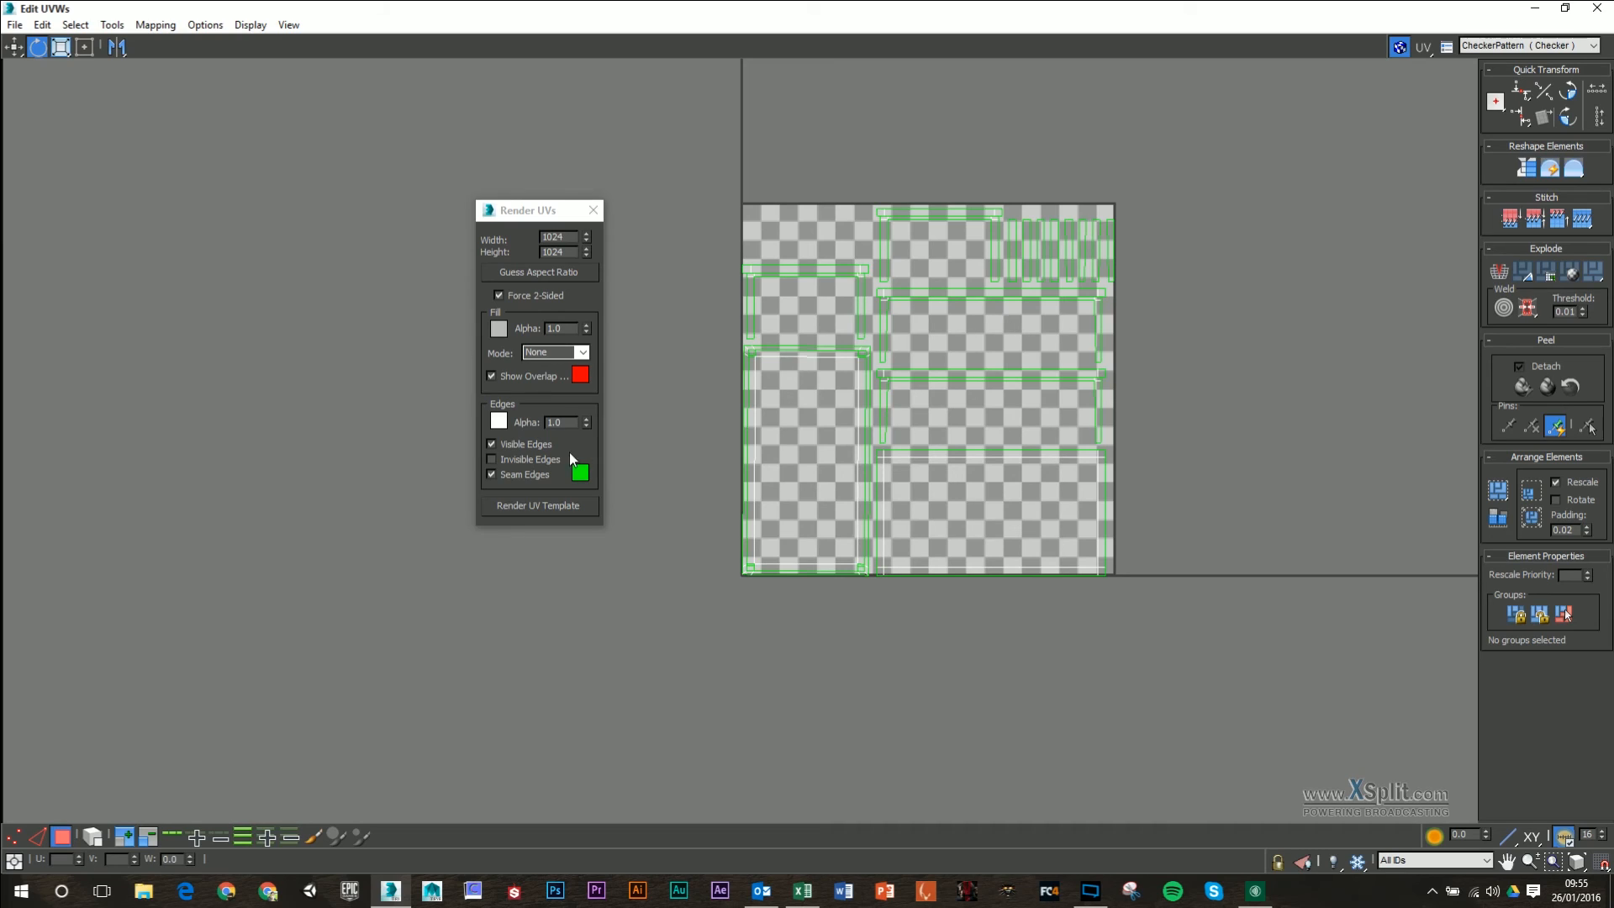
mouse_move(648, 426)
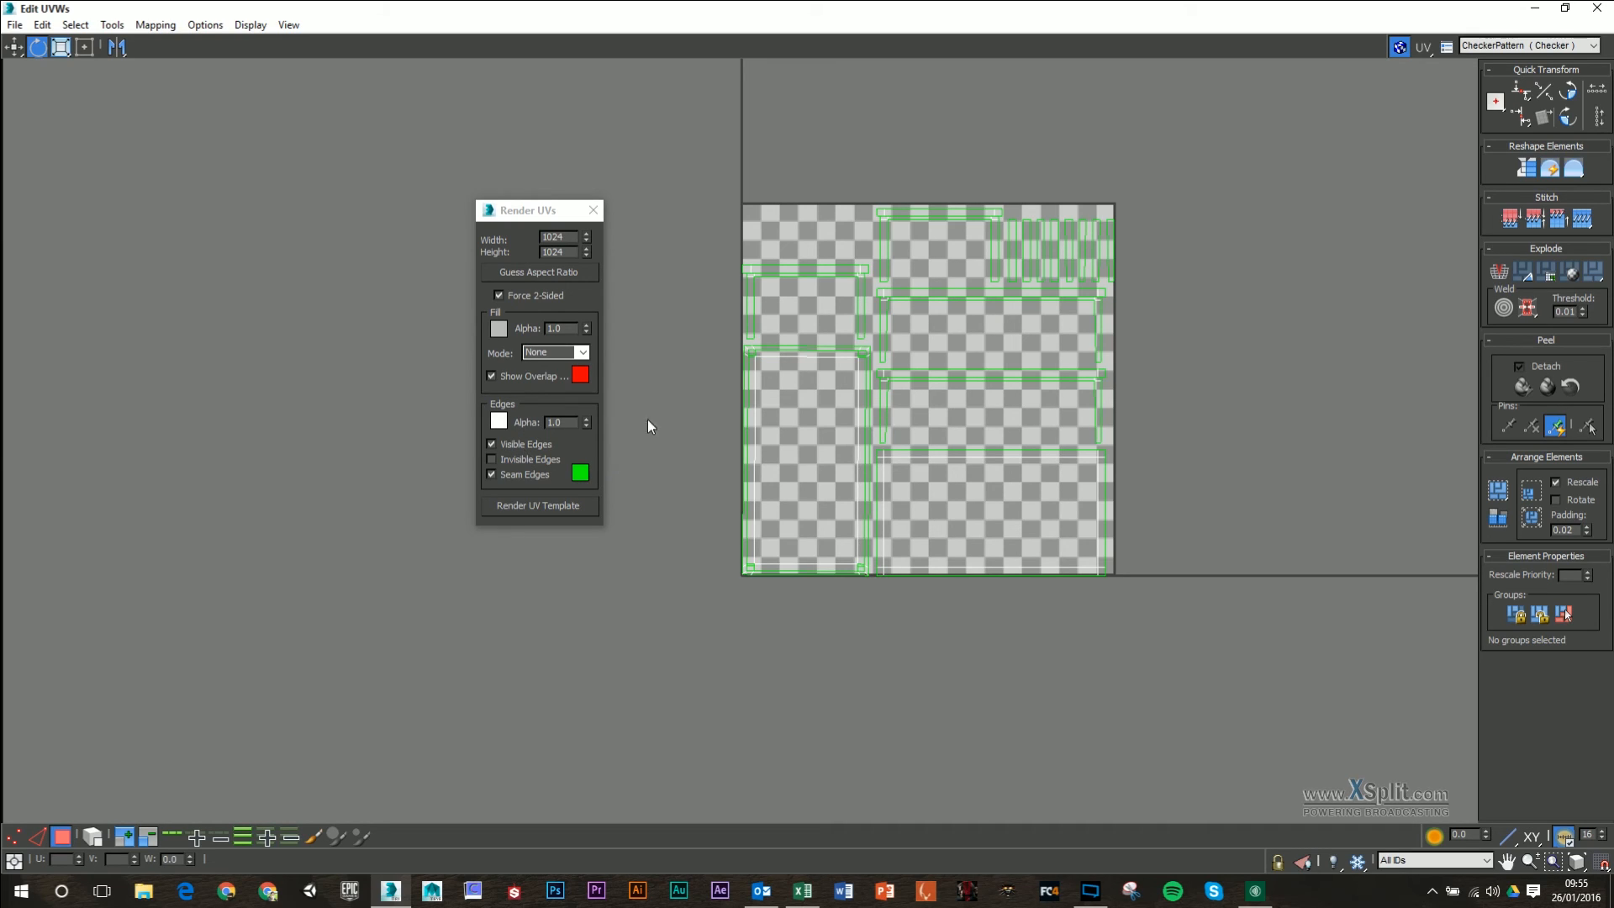
mouse_move(530, 445)
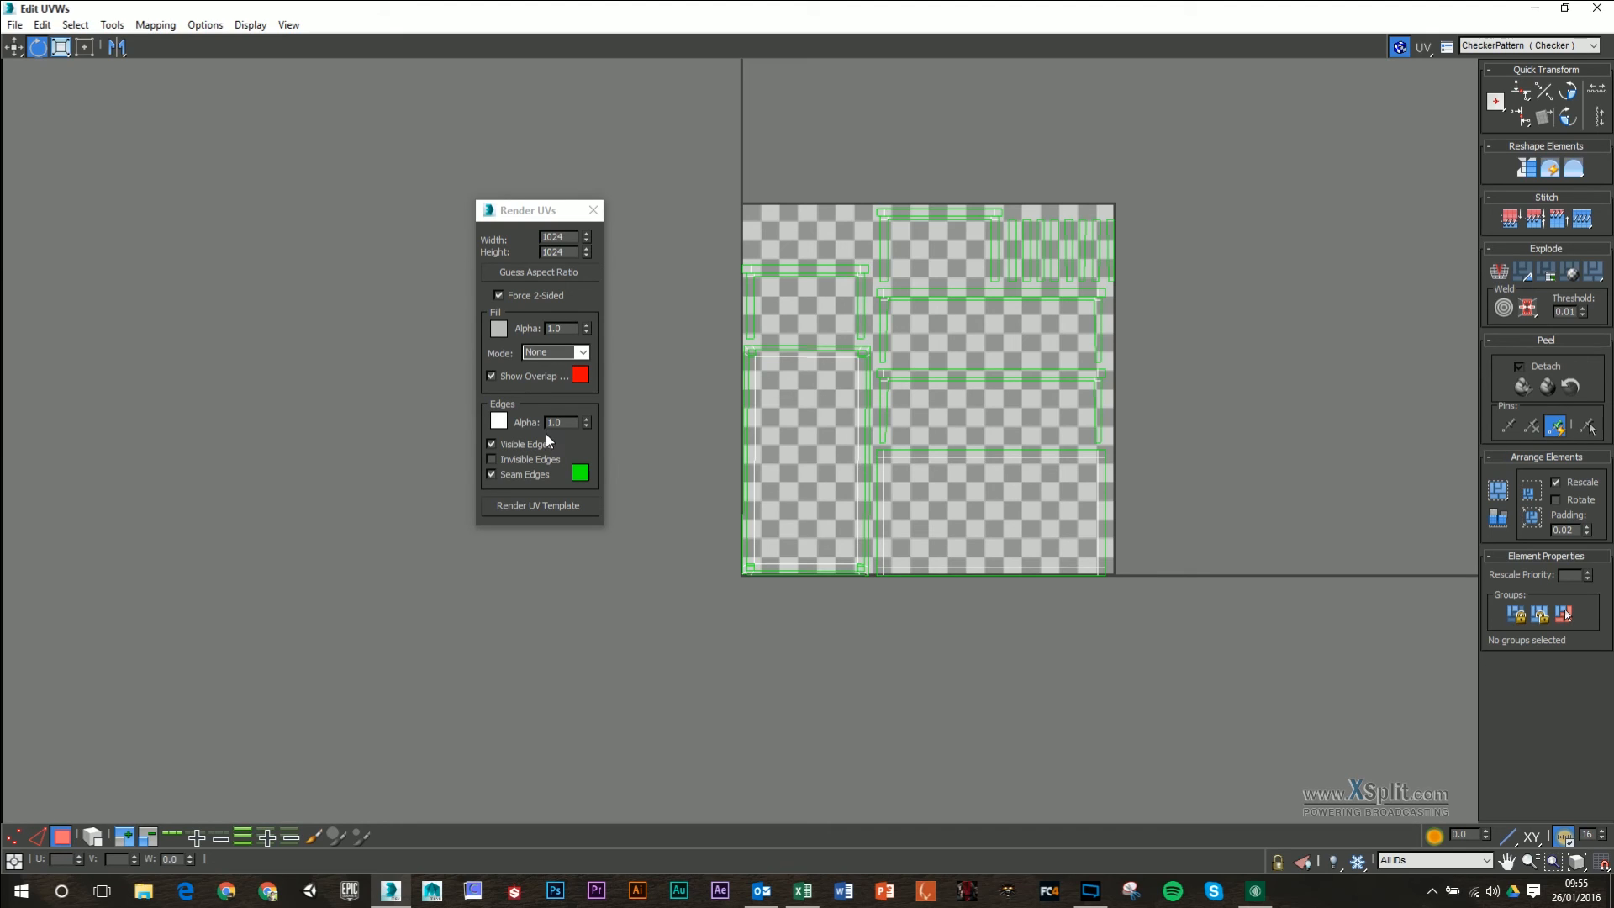
mouse_move(532, 486)
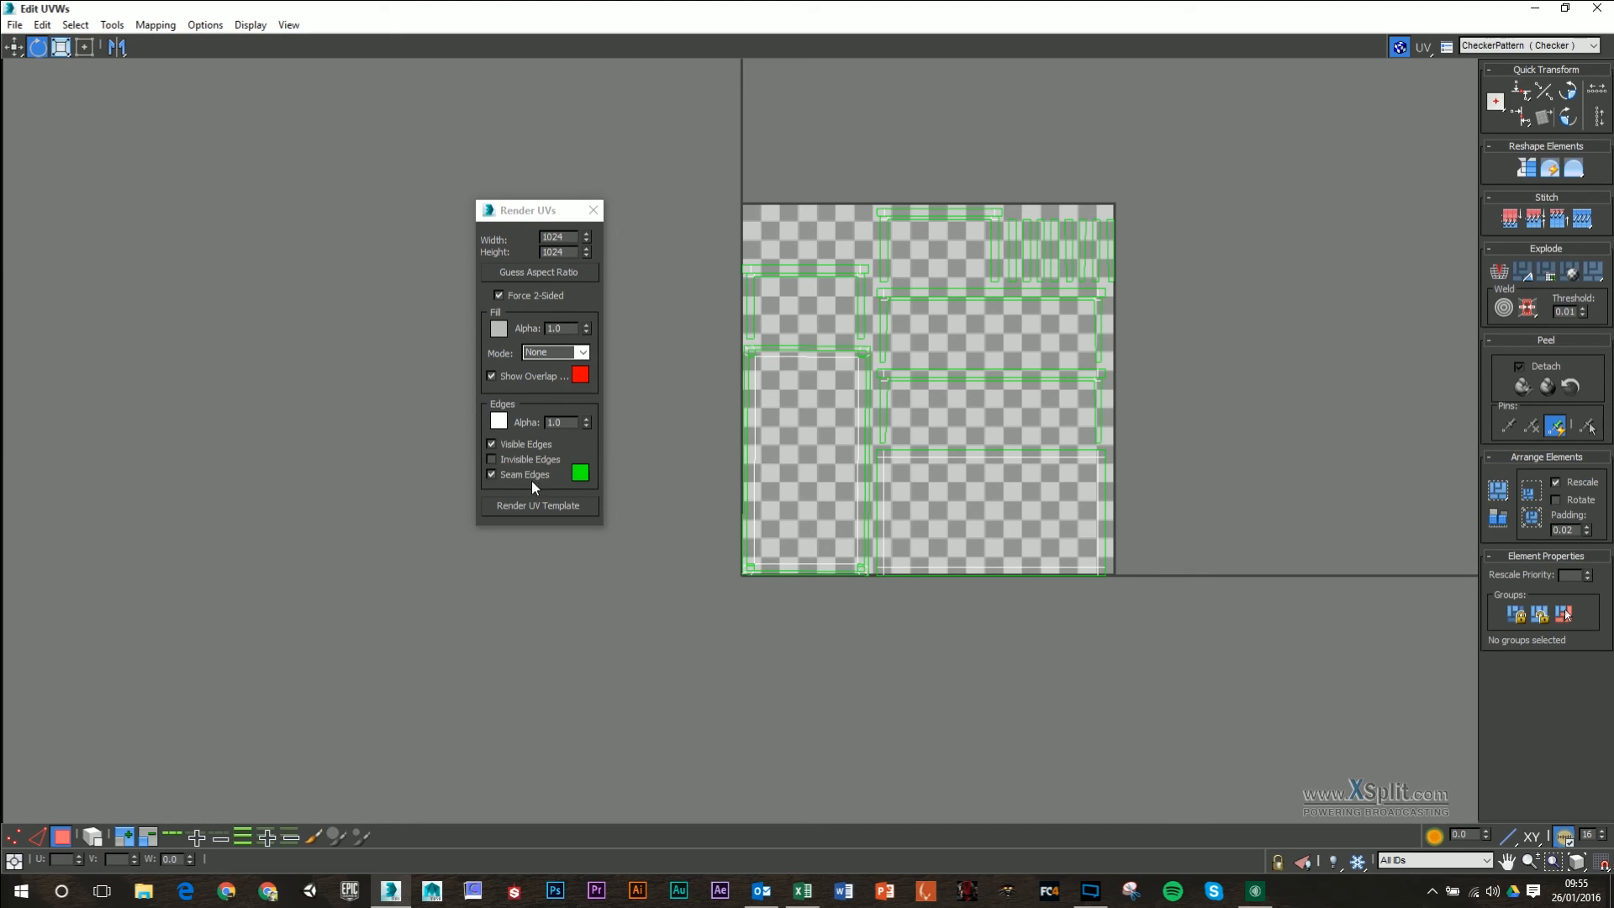
mouse_move(567, 485)
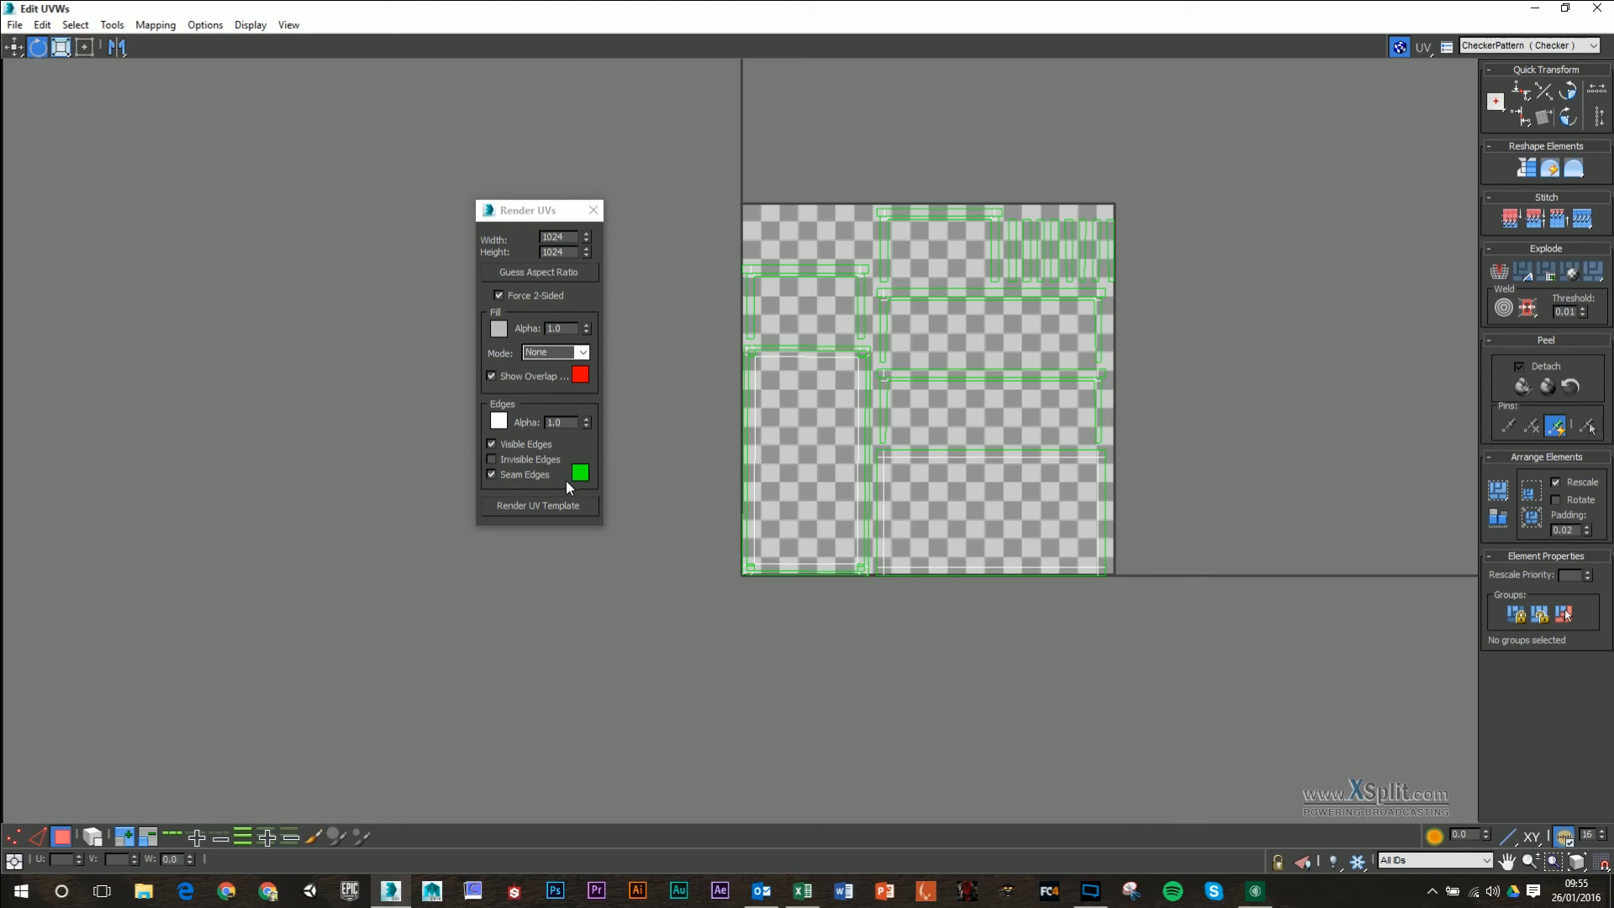
mouse_move(548, 512)
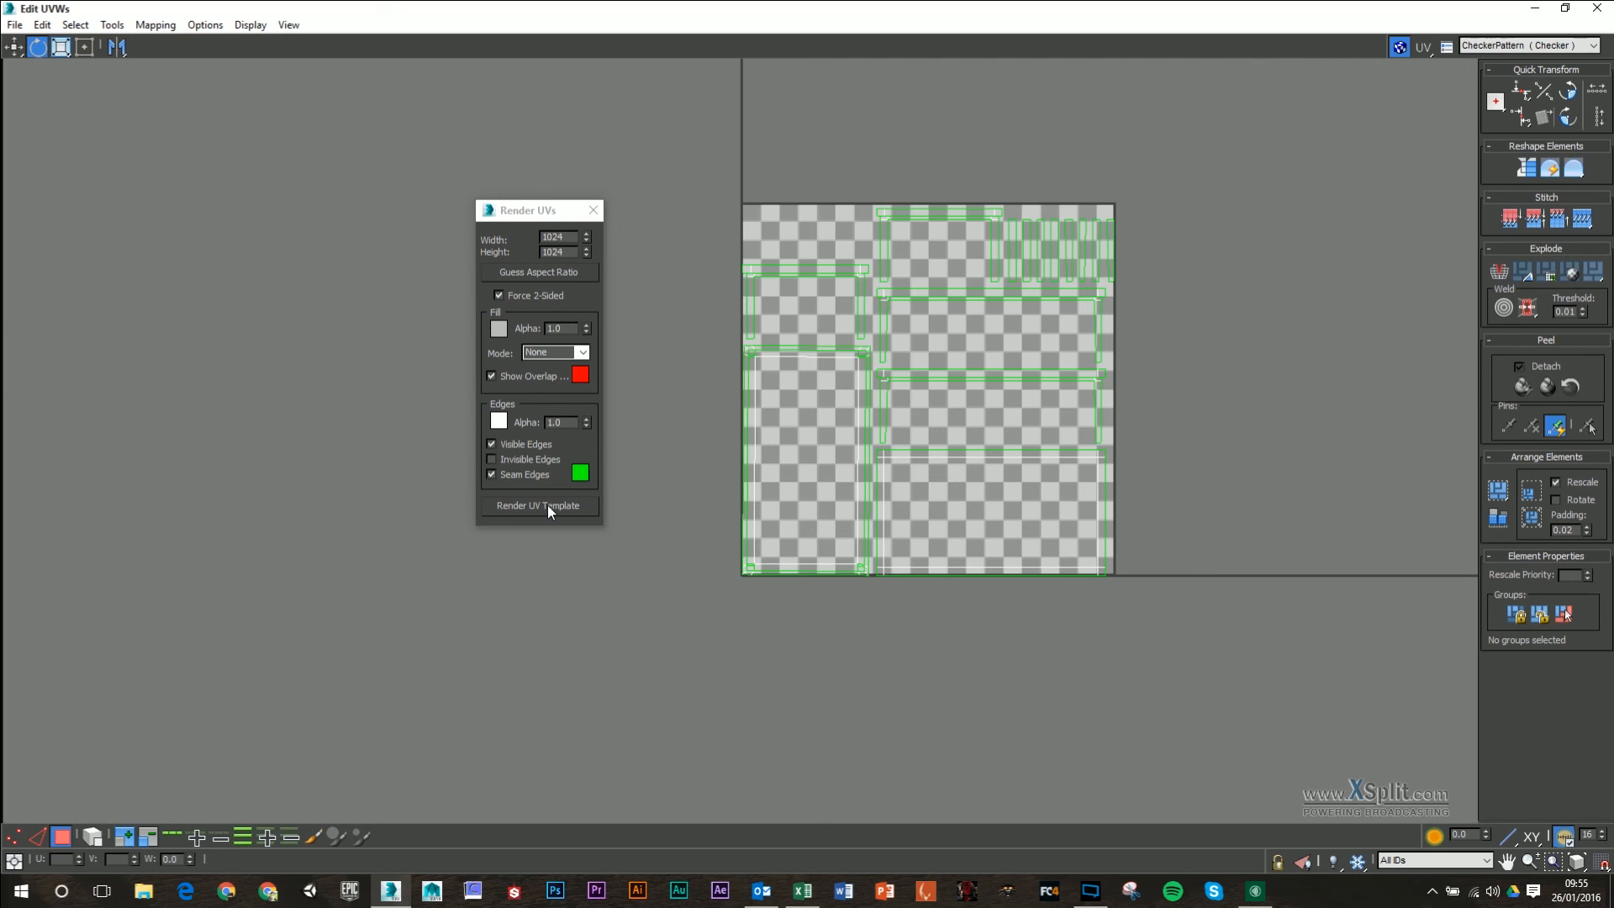
click(538, 505)
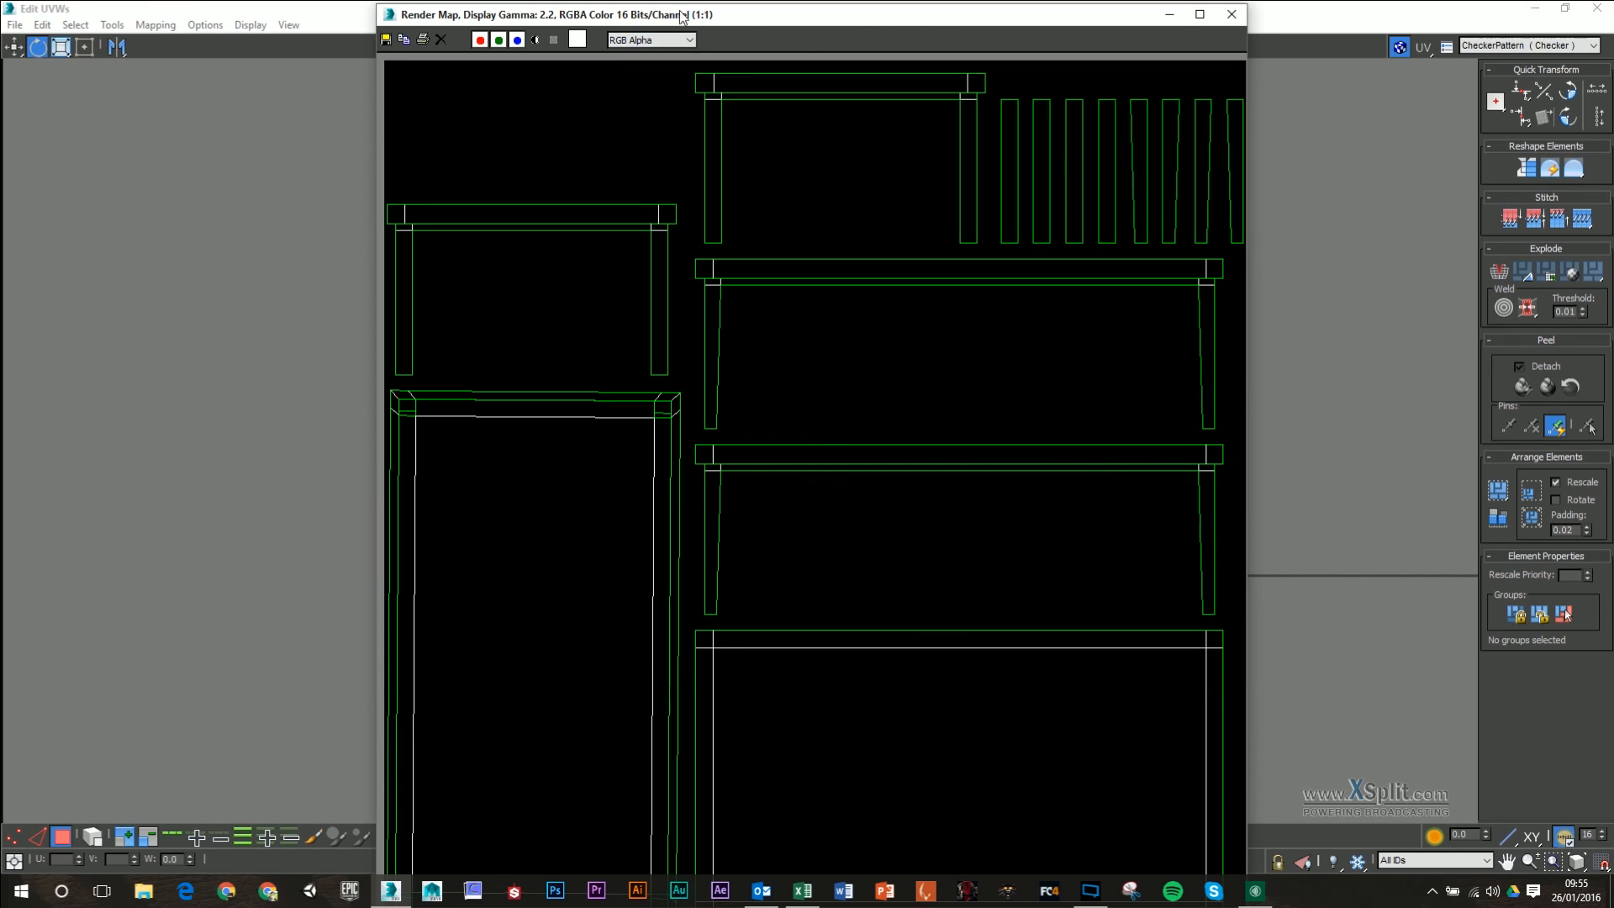
mouse_move(385, 39)
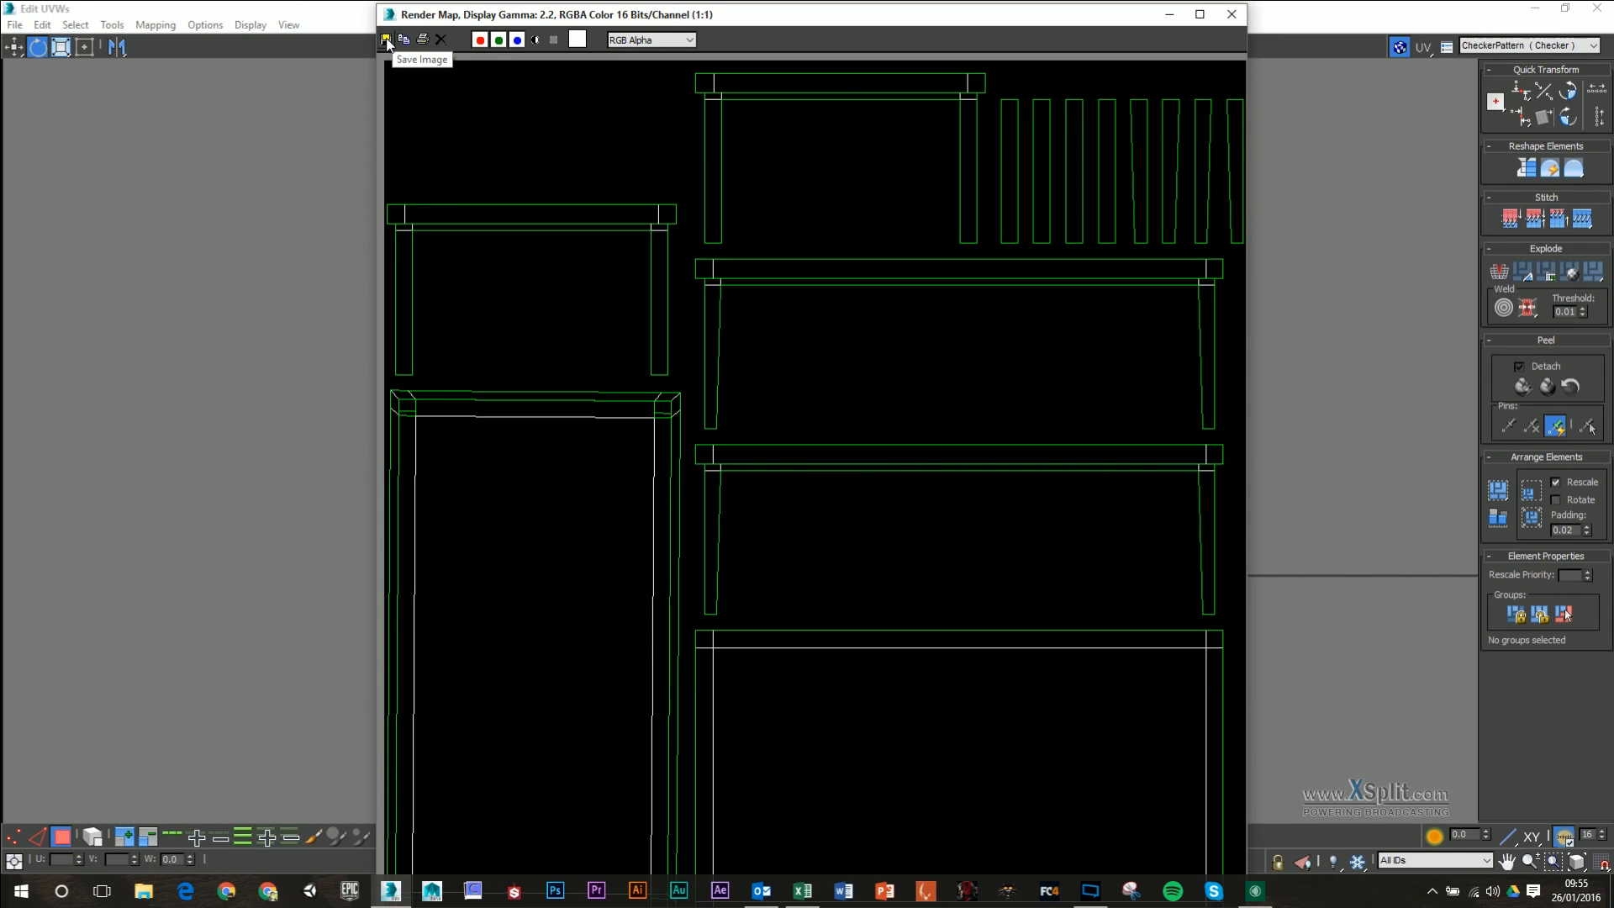
- Bring the rendered template back into view and start saving it as Table_UV
click(440, 40)
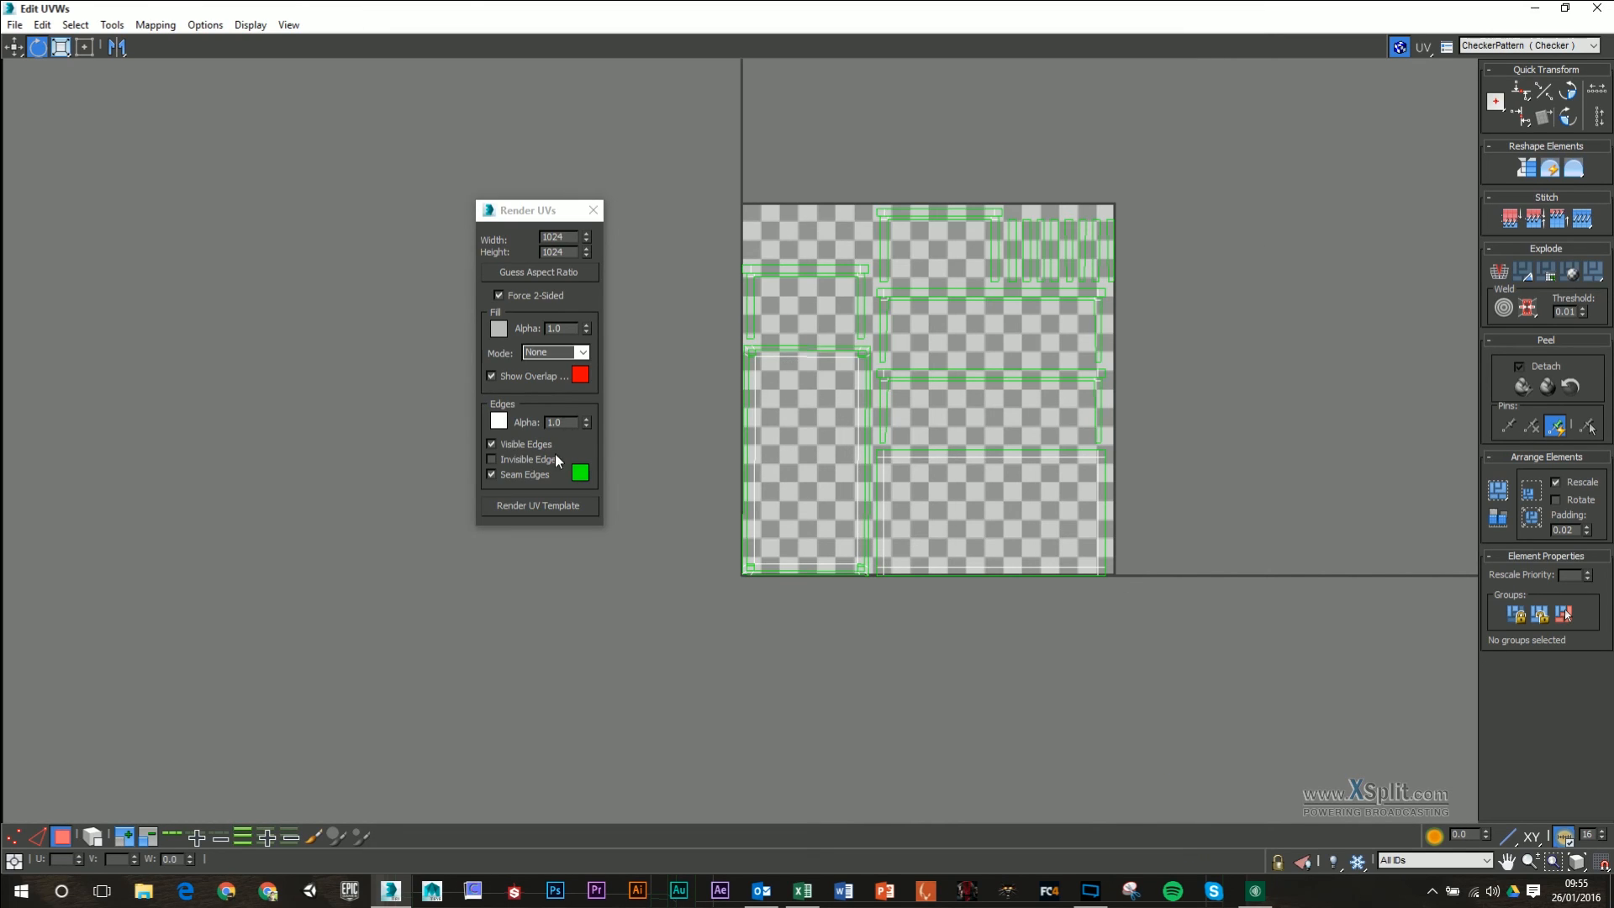
click(538, 505)
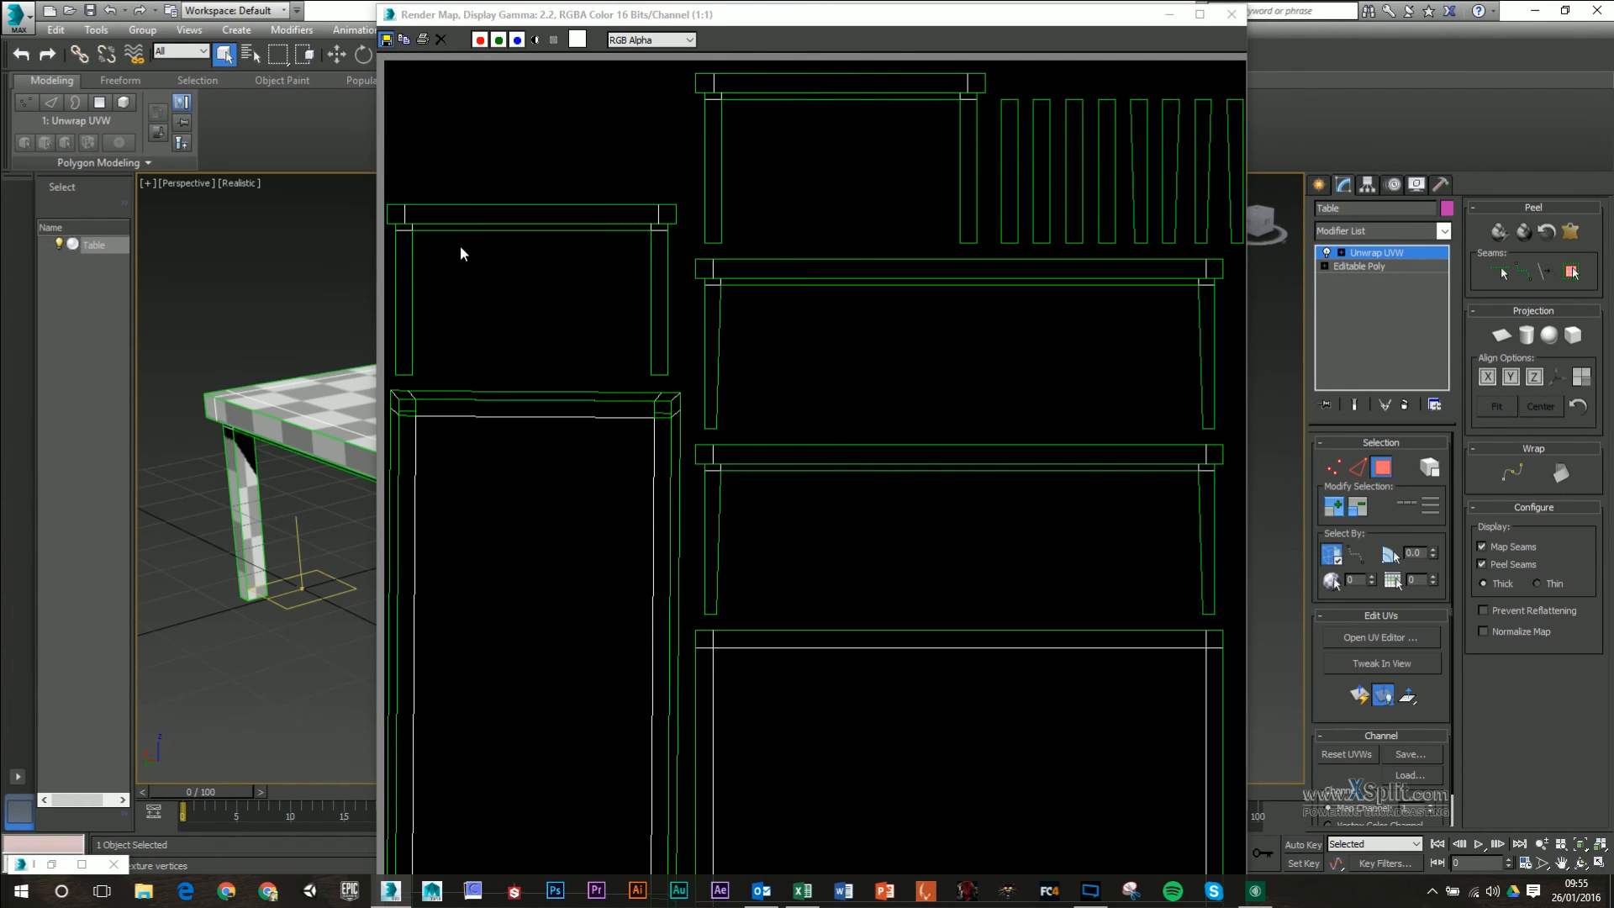
mouse_move(463, 247)
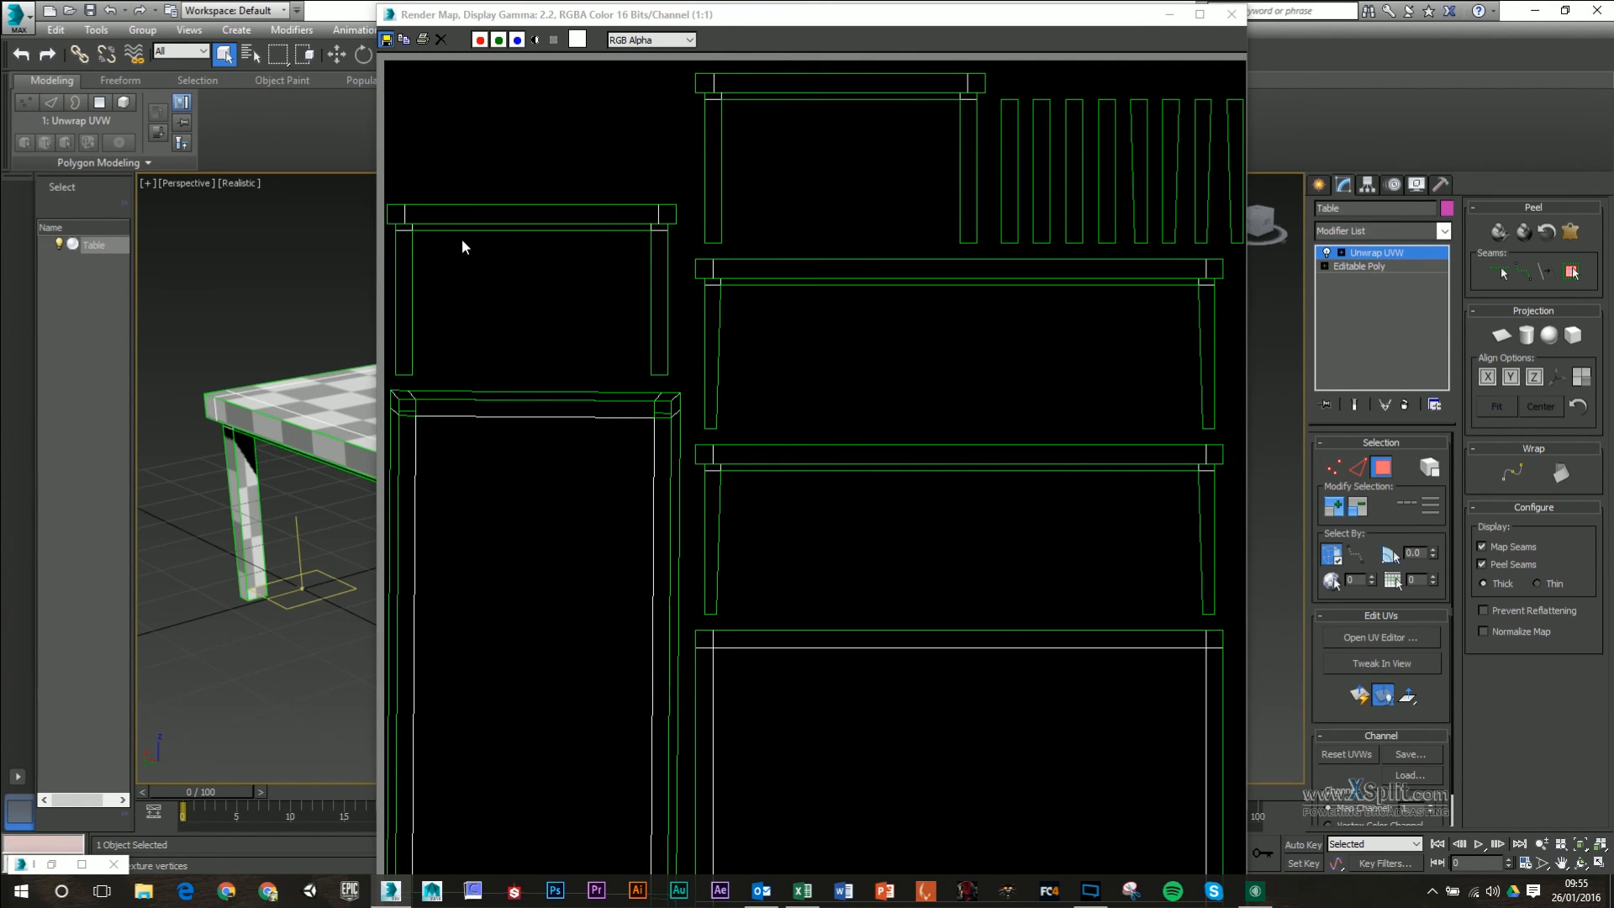
click(385, 39)
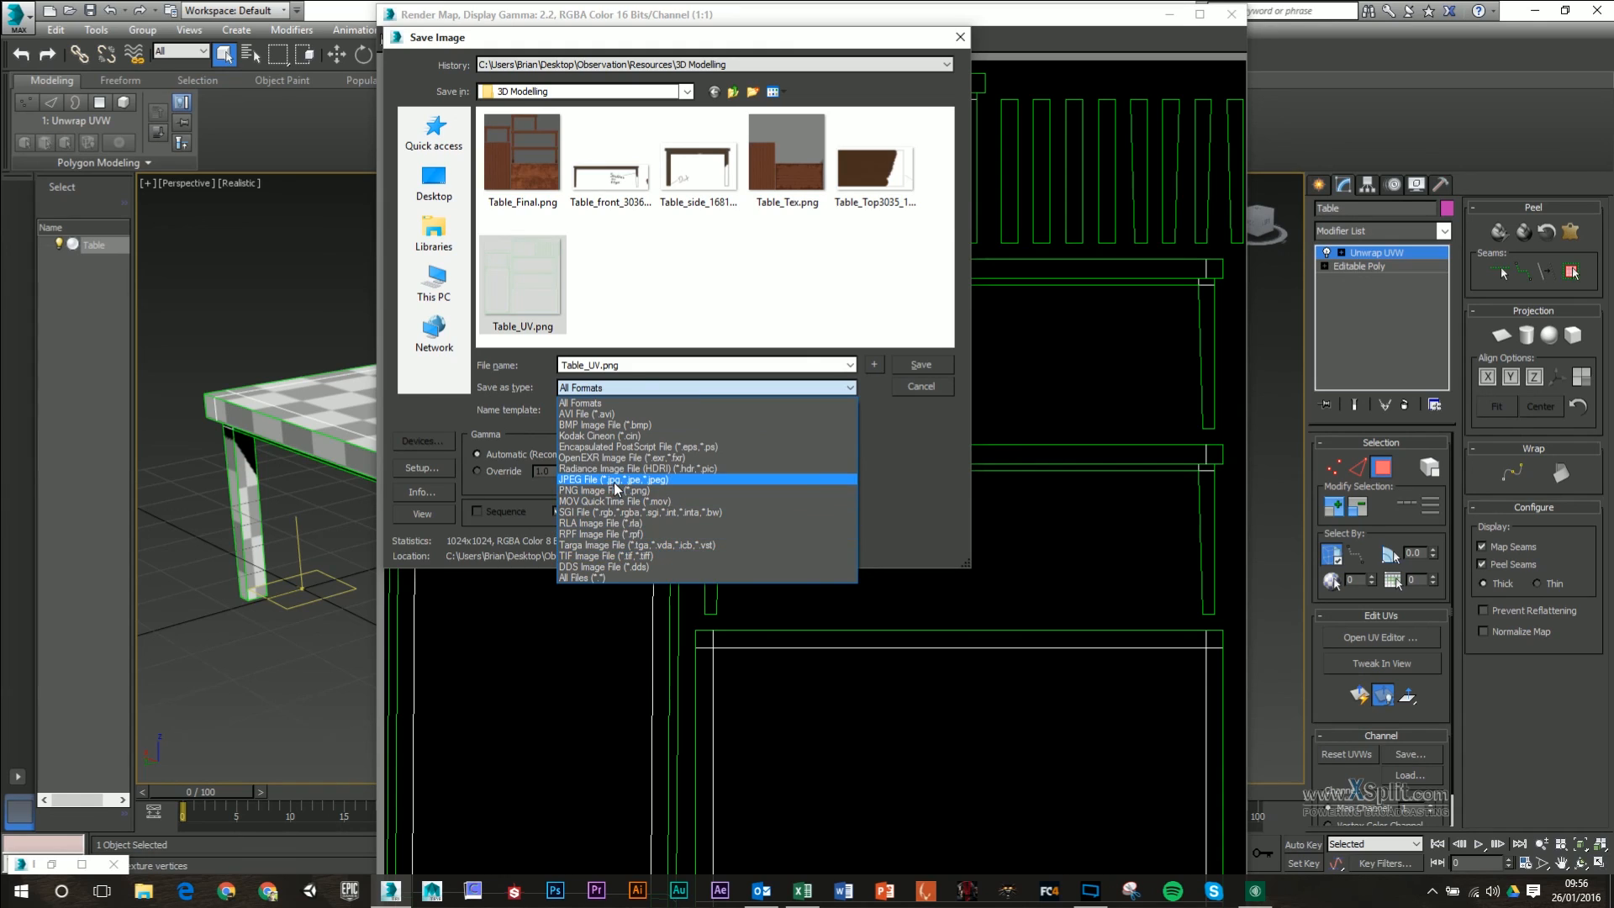
- Choose PNG Image File as the format and save as Table_UV.png
click(600, 490)
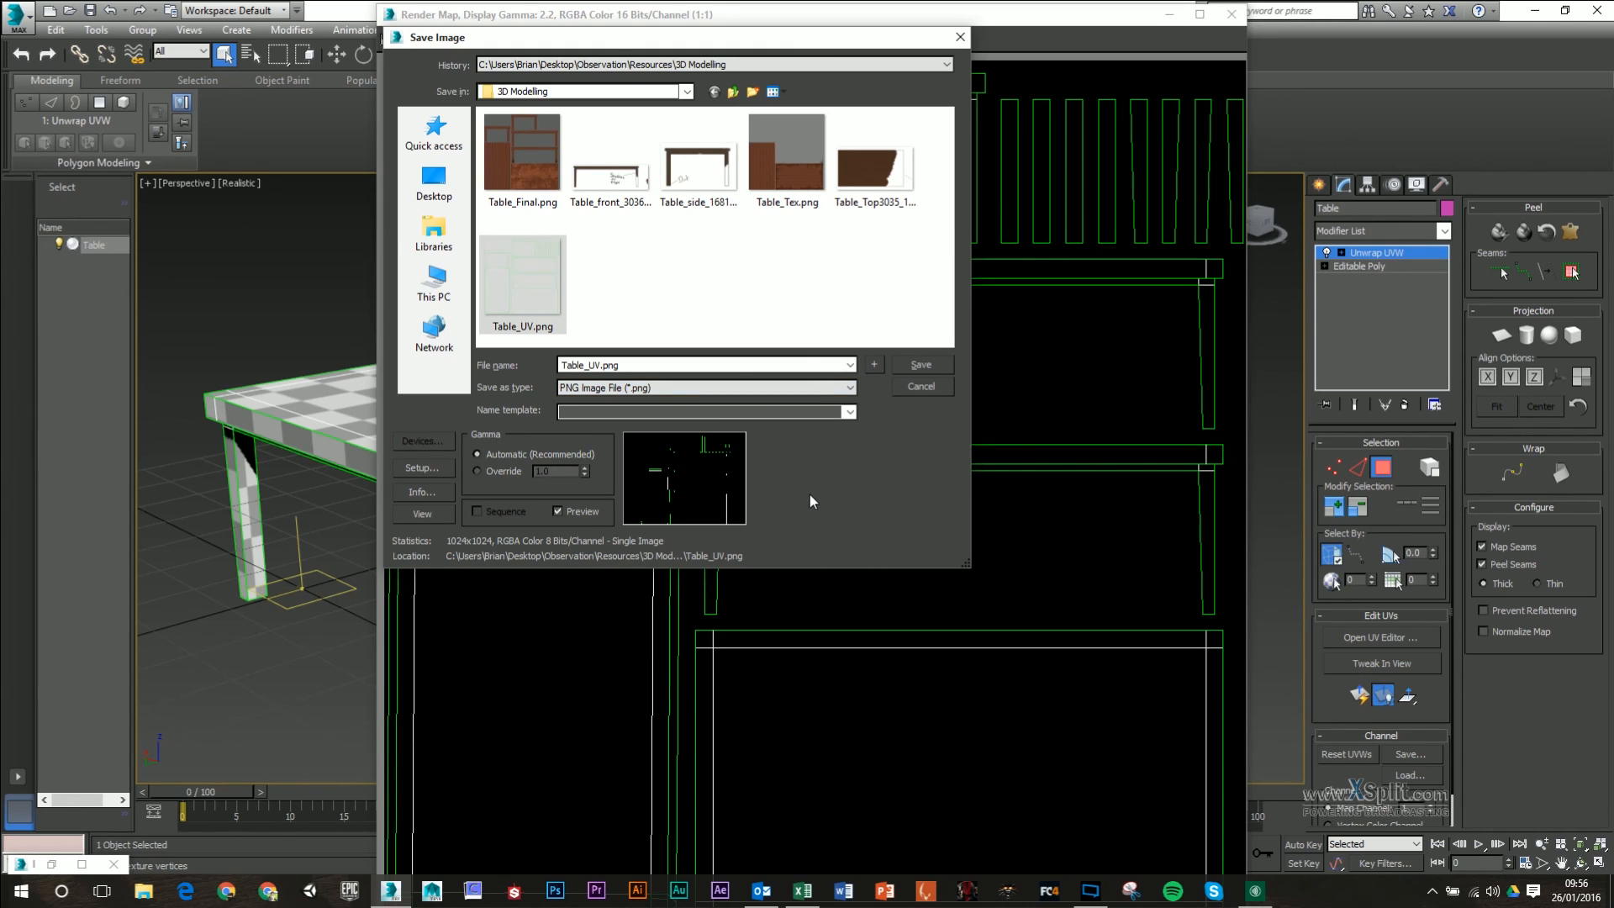
mouse_move(1059, 361)
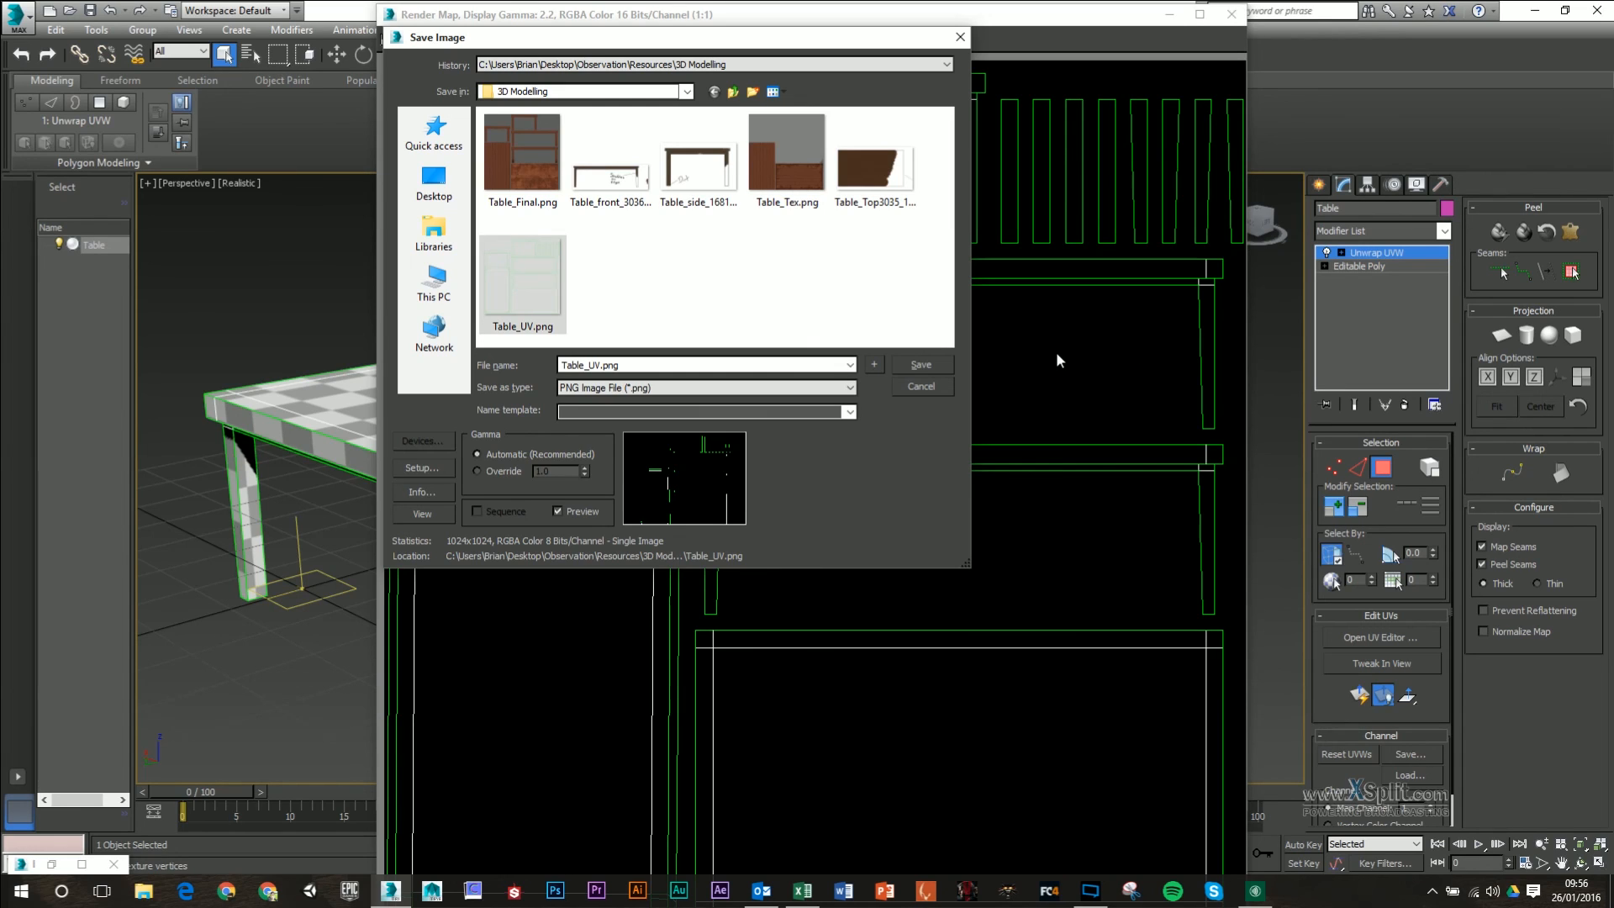
mouse_move(1084, 345)
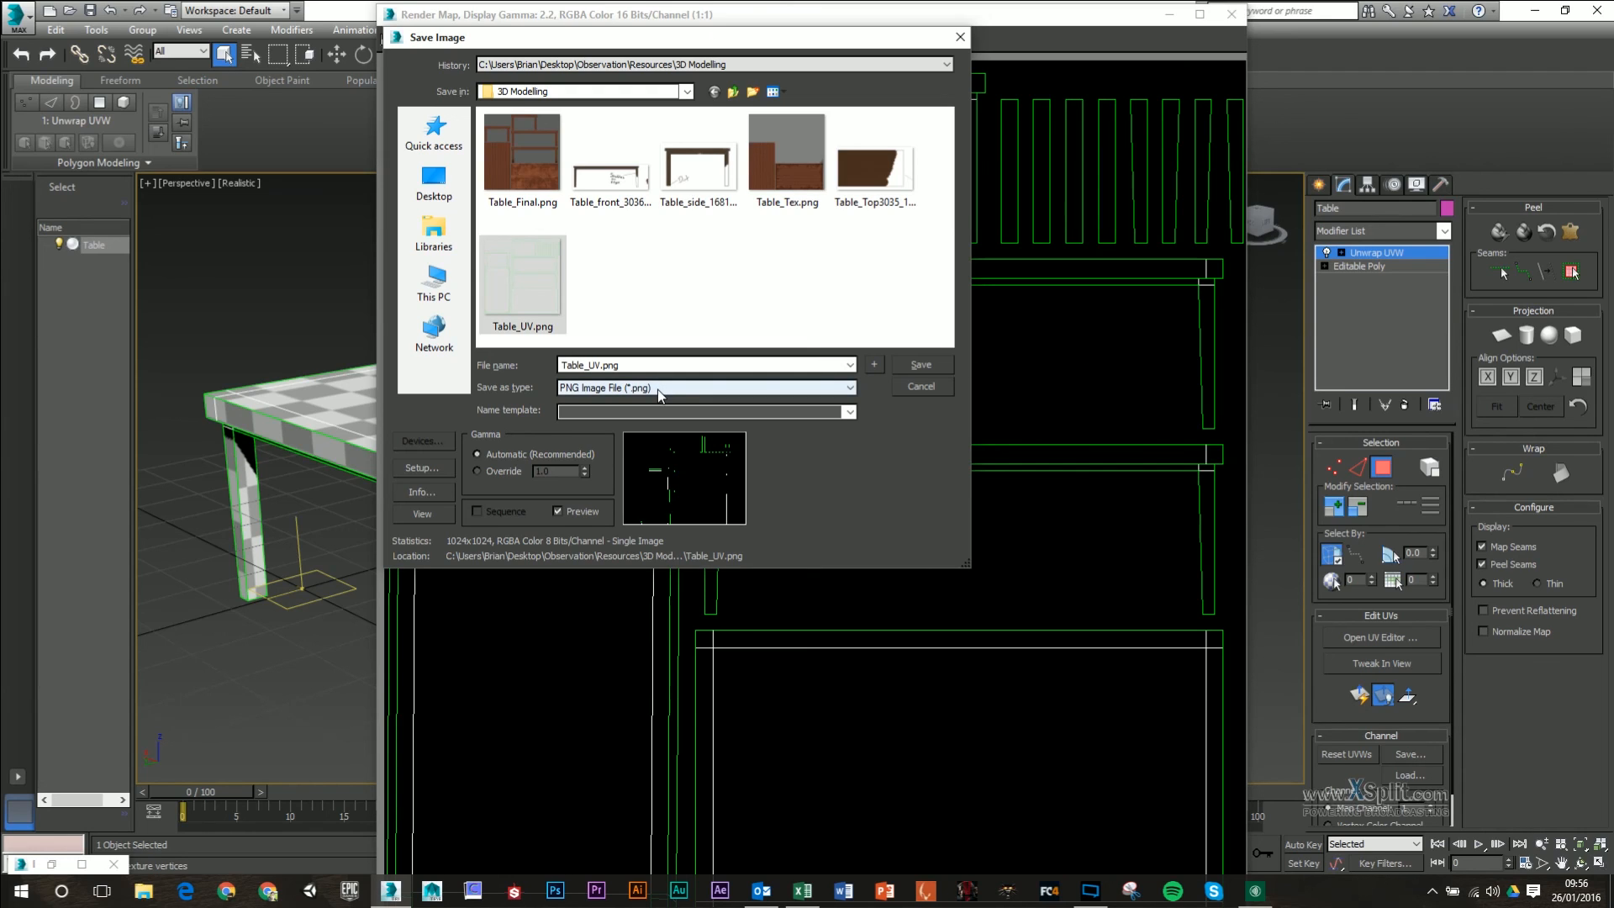
mouse_move(607, 375)
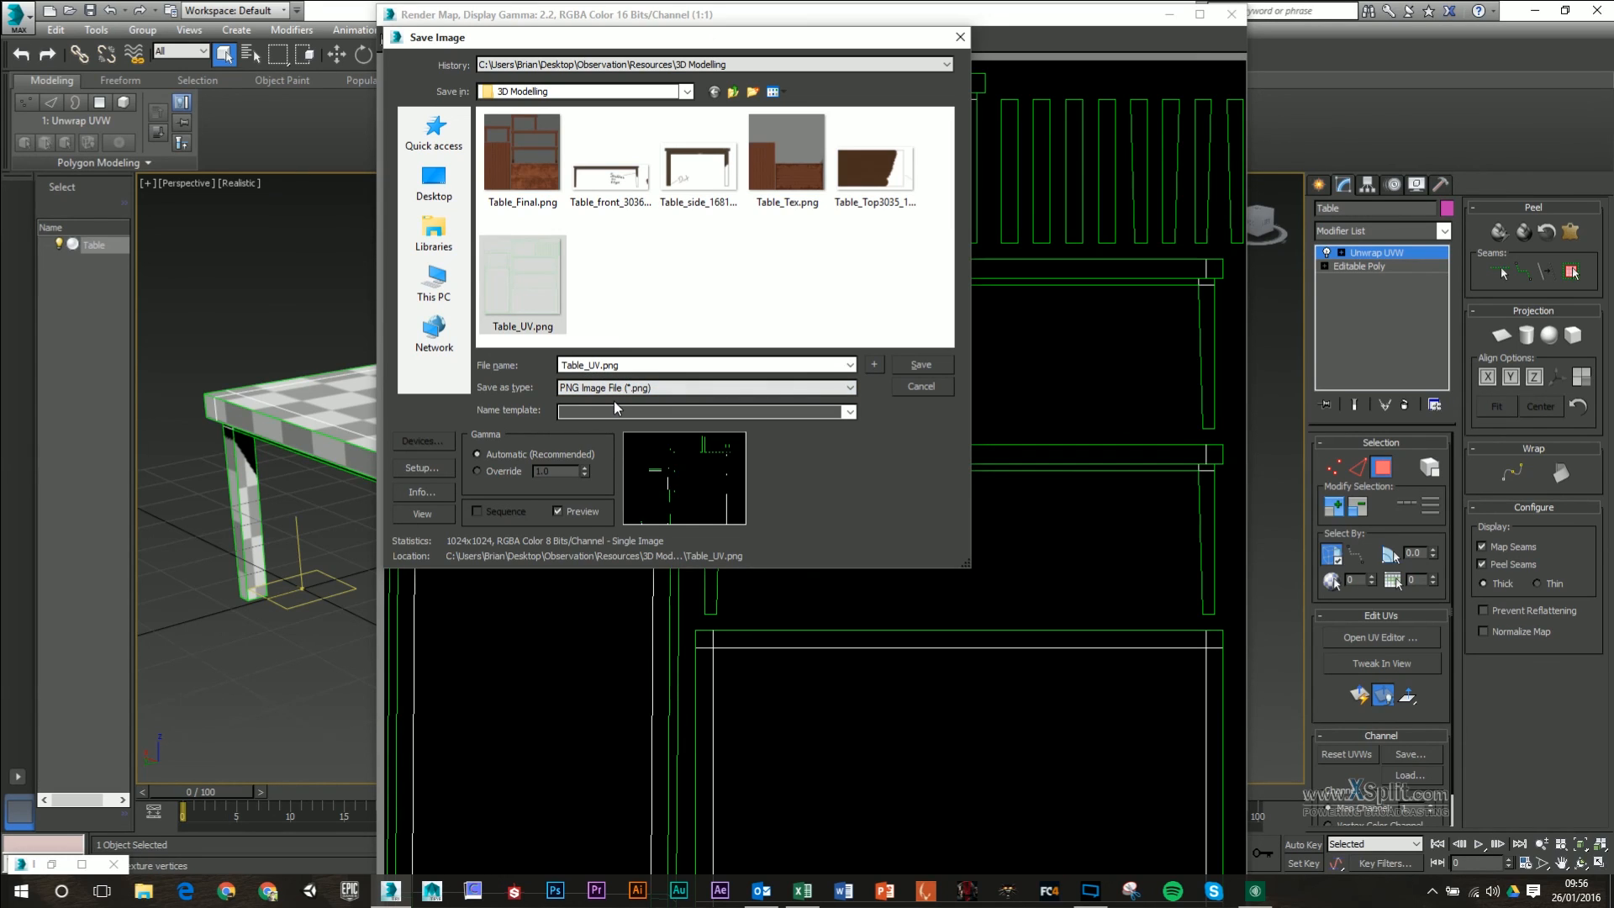
mouse_move(608, 381)
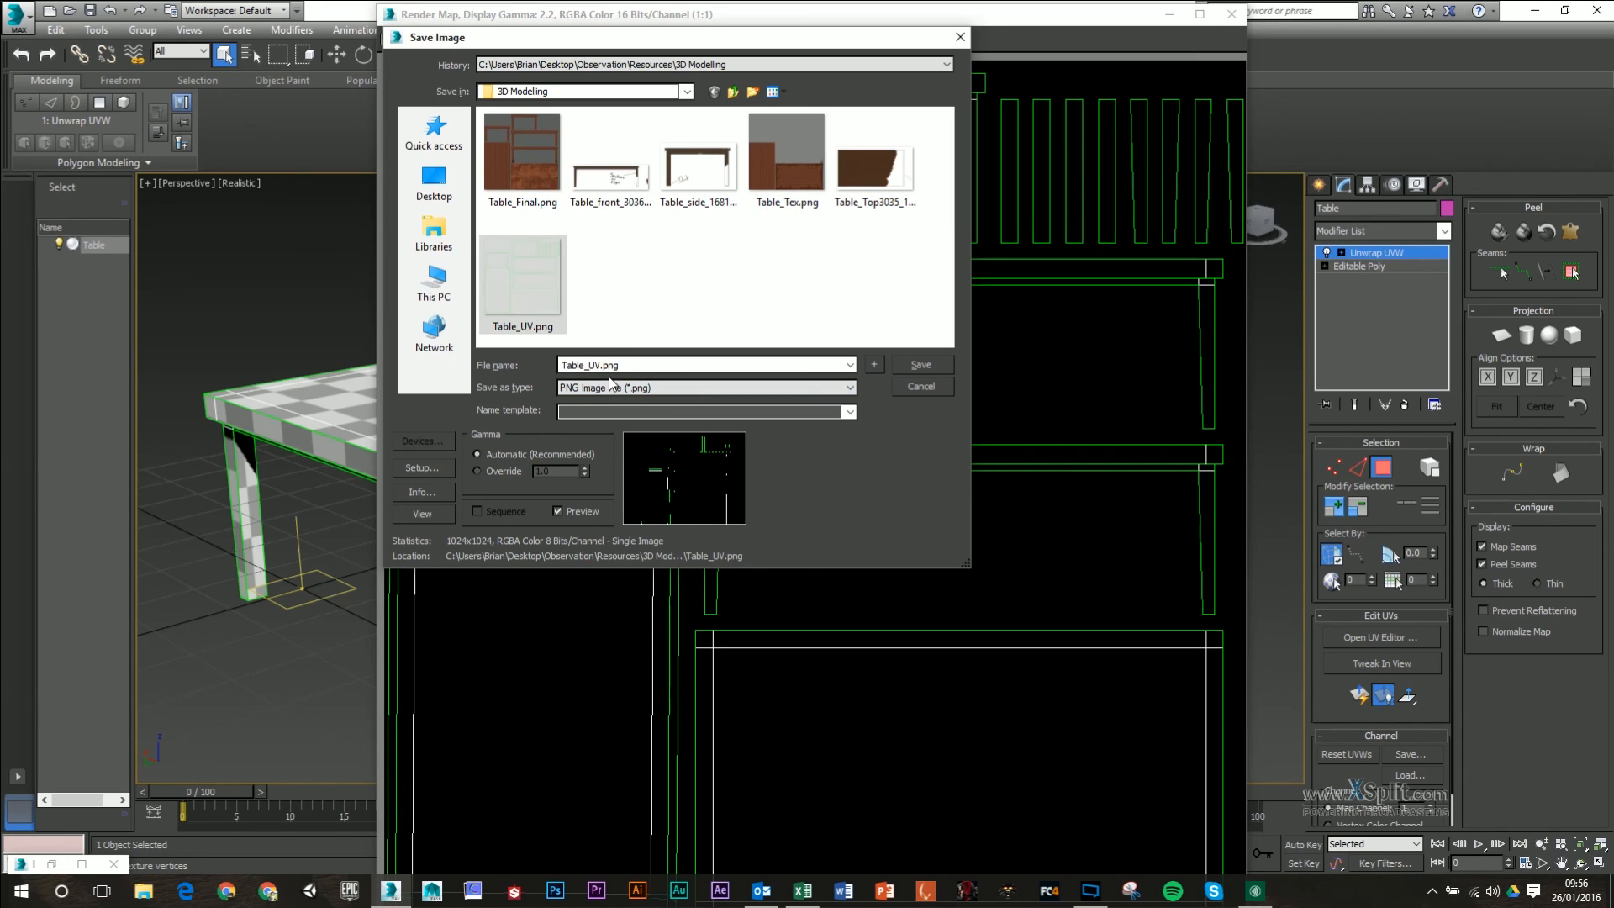
mouse_move(615, 386)
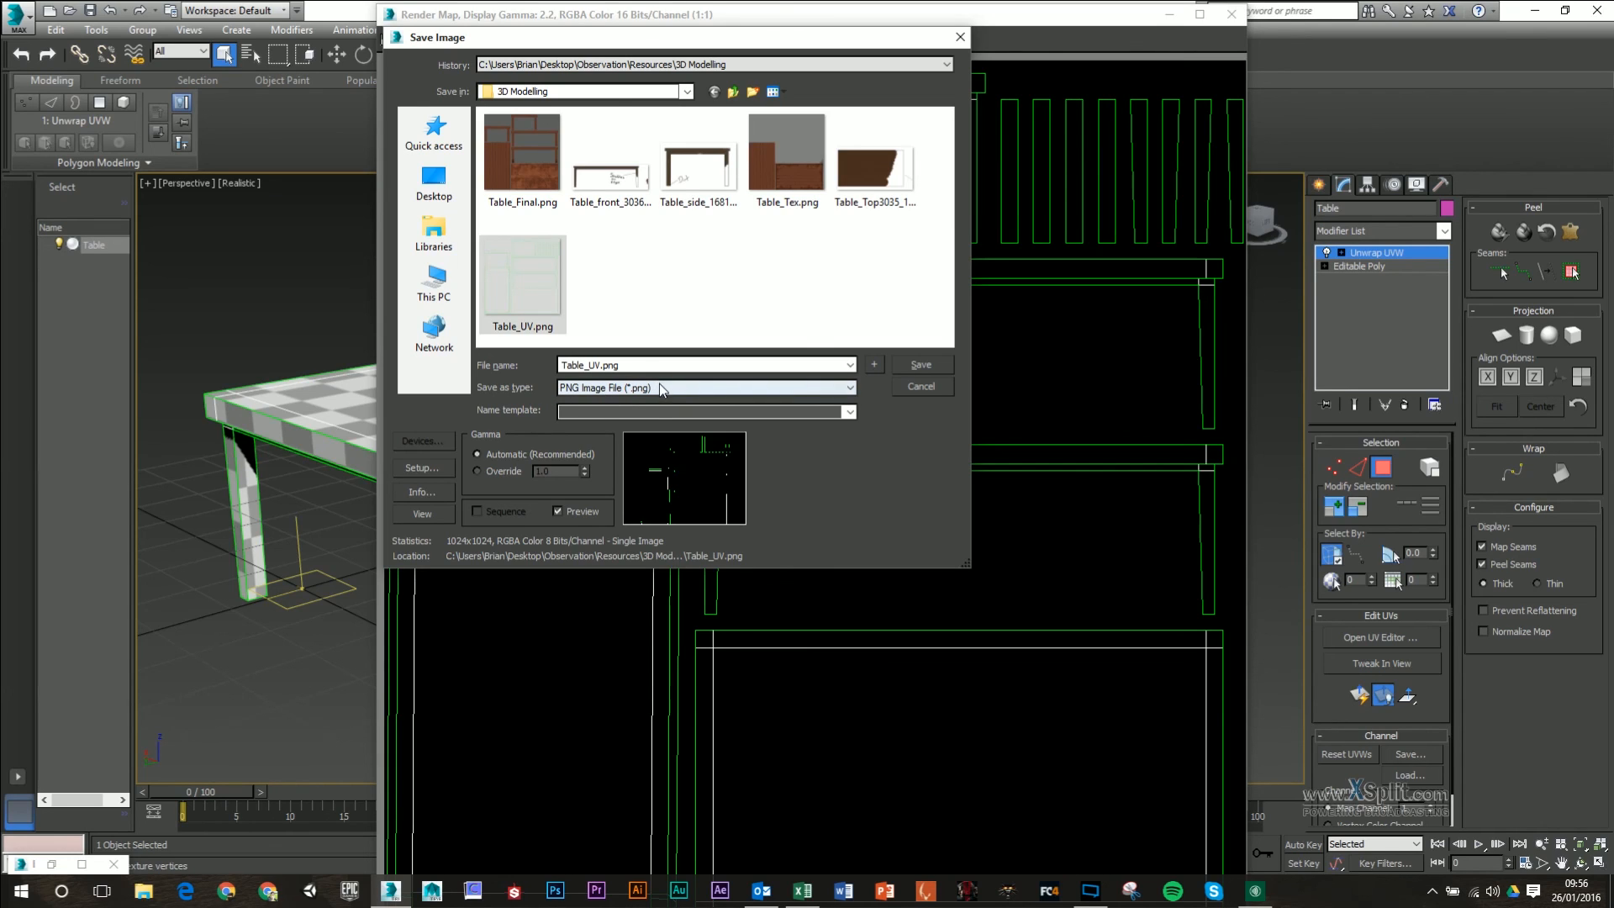
click(919, 363)
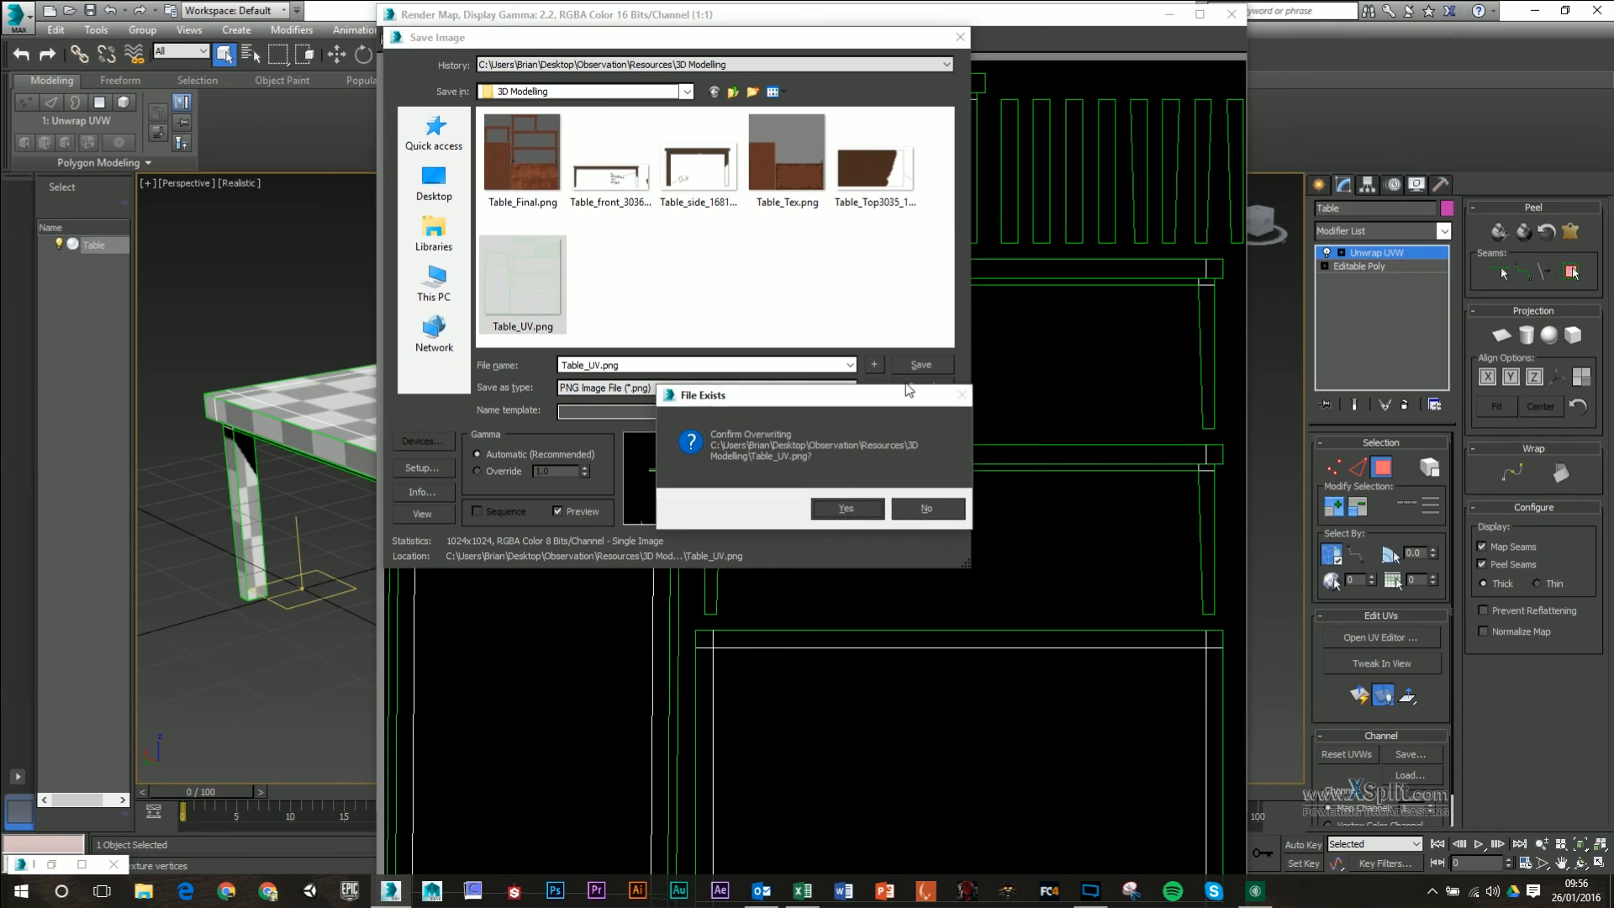
- Confirm overwriting Table_UV.png and accept RGB 24-bit with alpha PNG settings
click(844, 508)
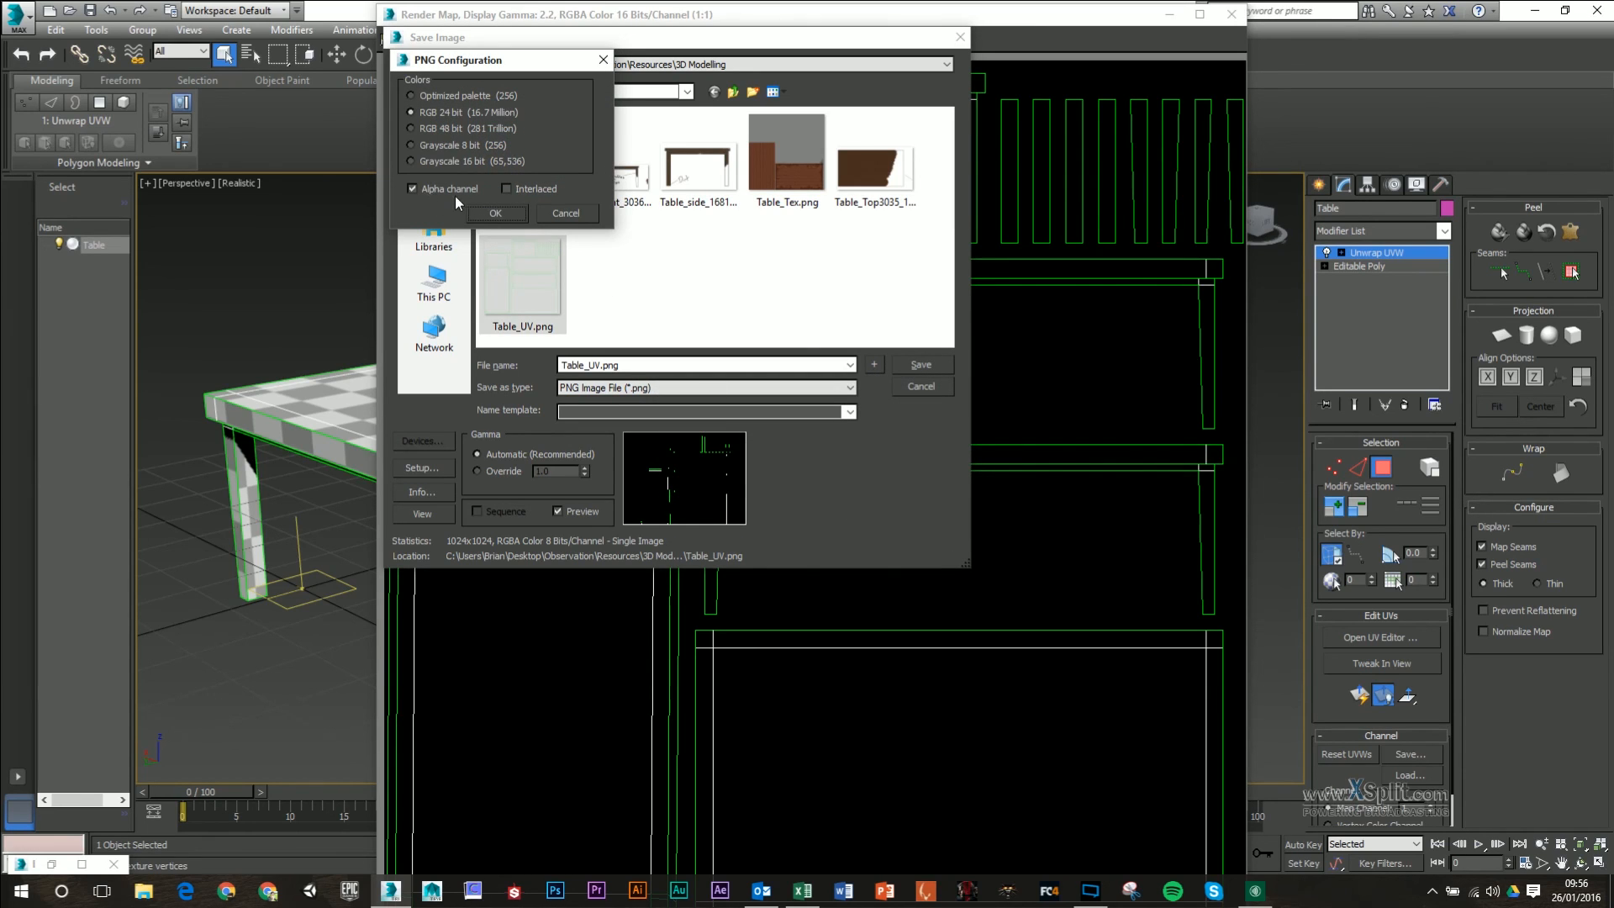
mouse_move(463, 131)
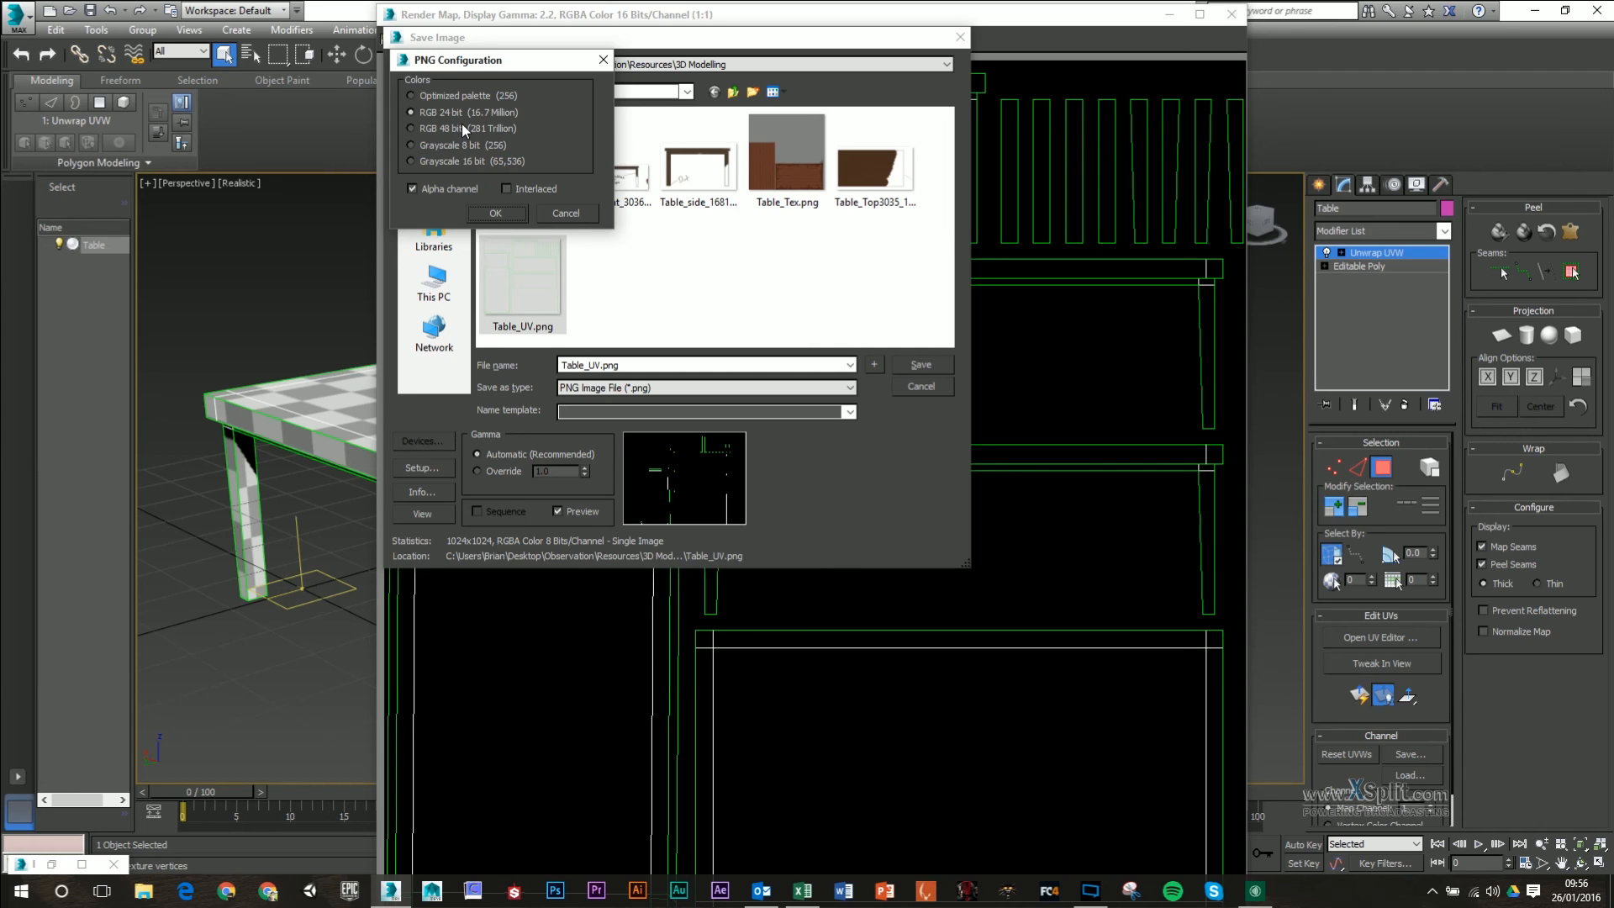
mouse_move(497, 216)
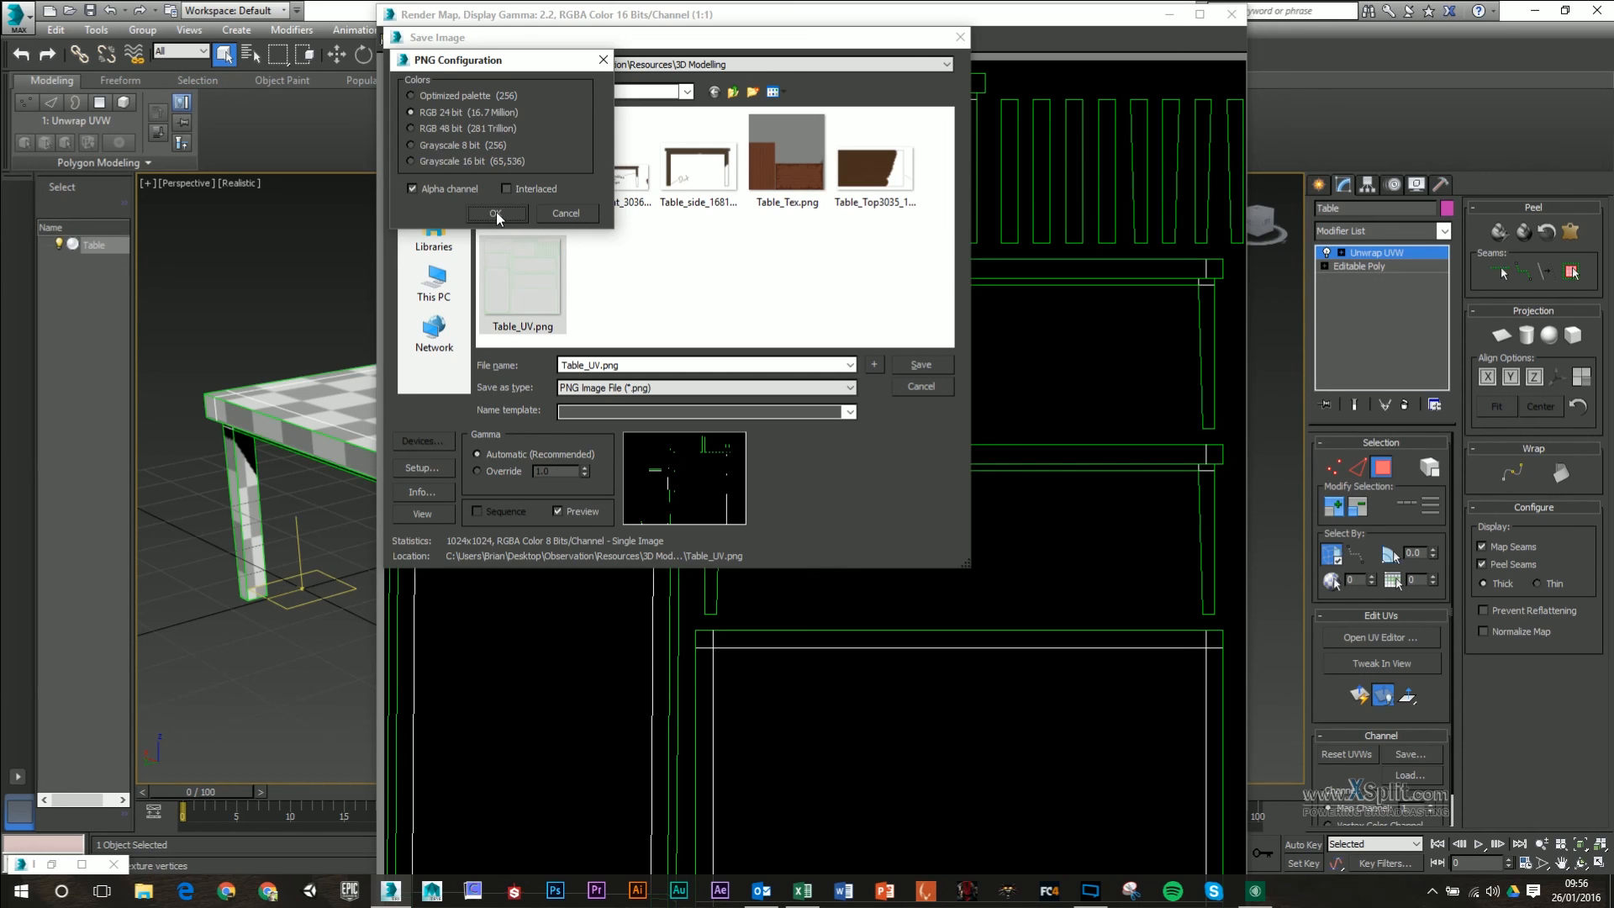
click(496, 215)
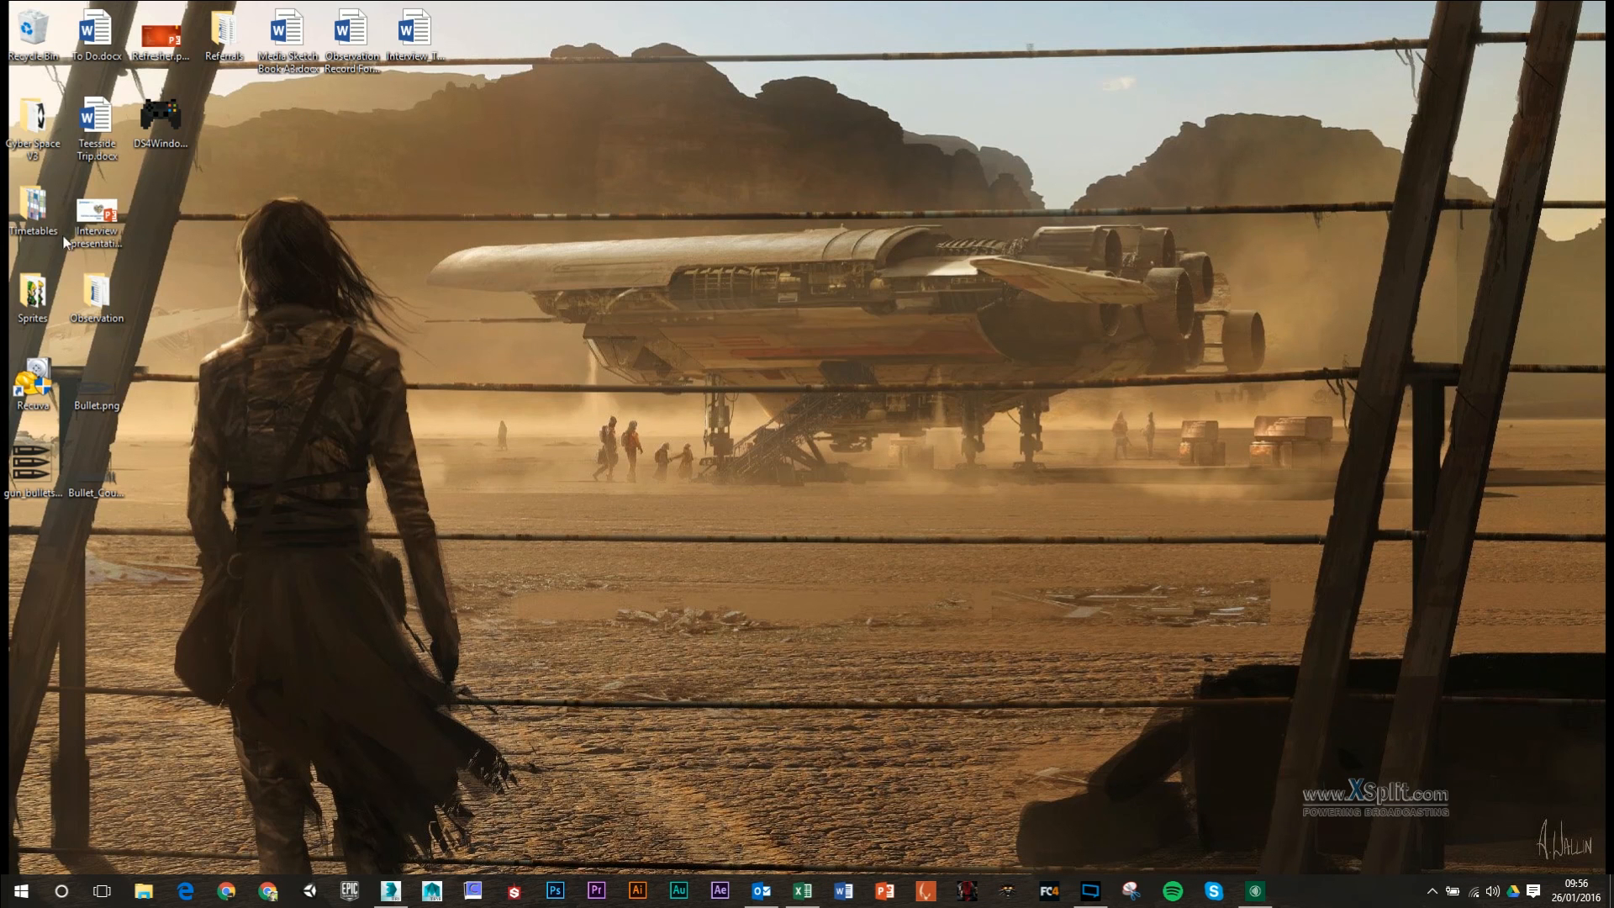
- Browse Observation > Resources > 3D Modelling and open Table_UV.png in Photo Viewer
double_click(95, 292)
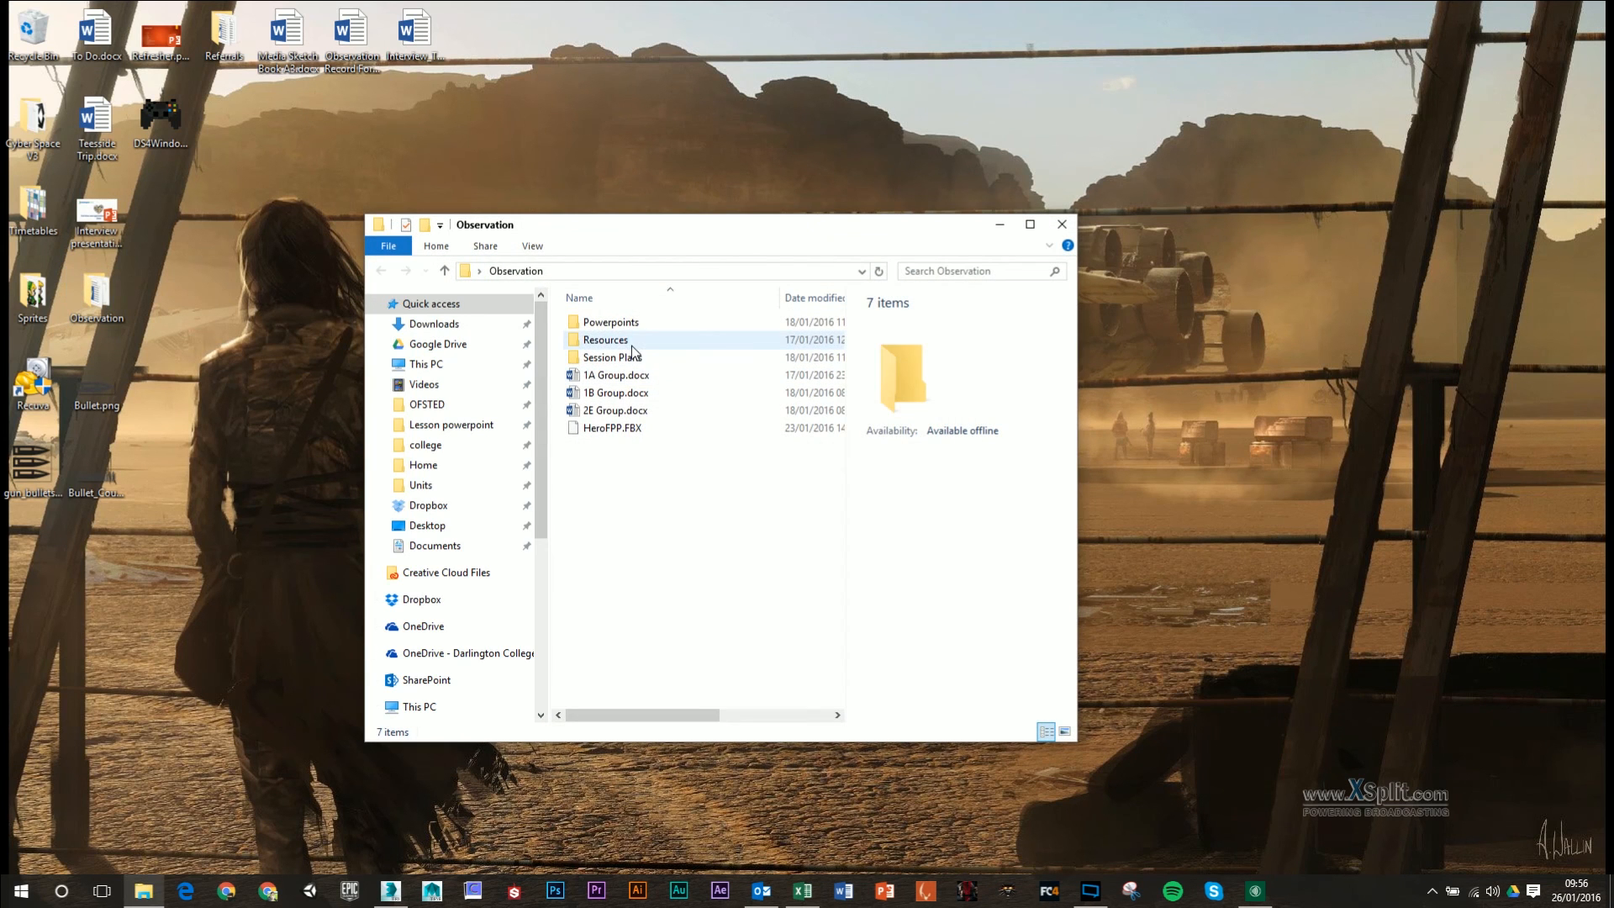
double_click(605, 340)
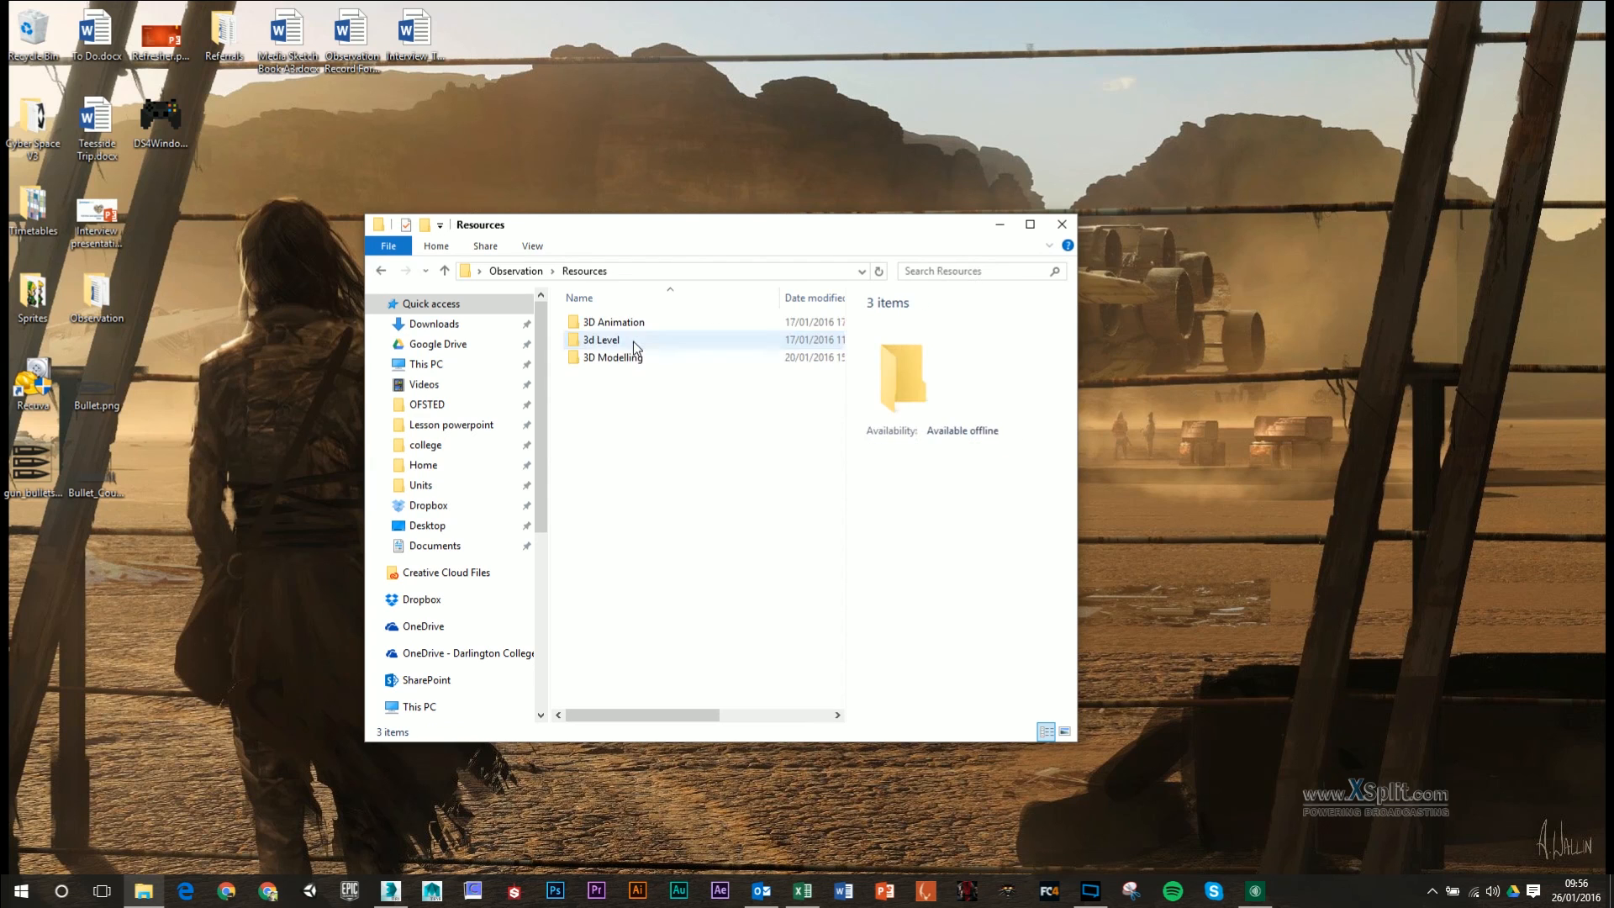
double_click(613, 358)
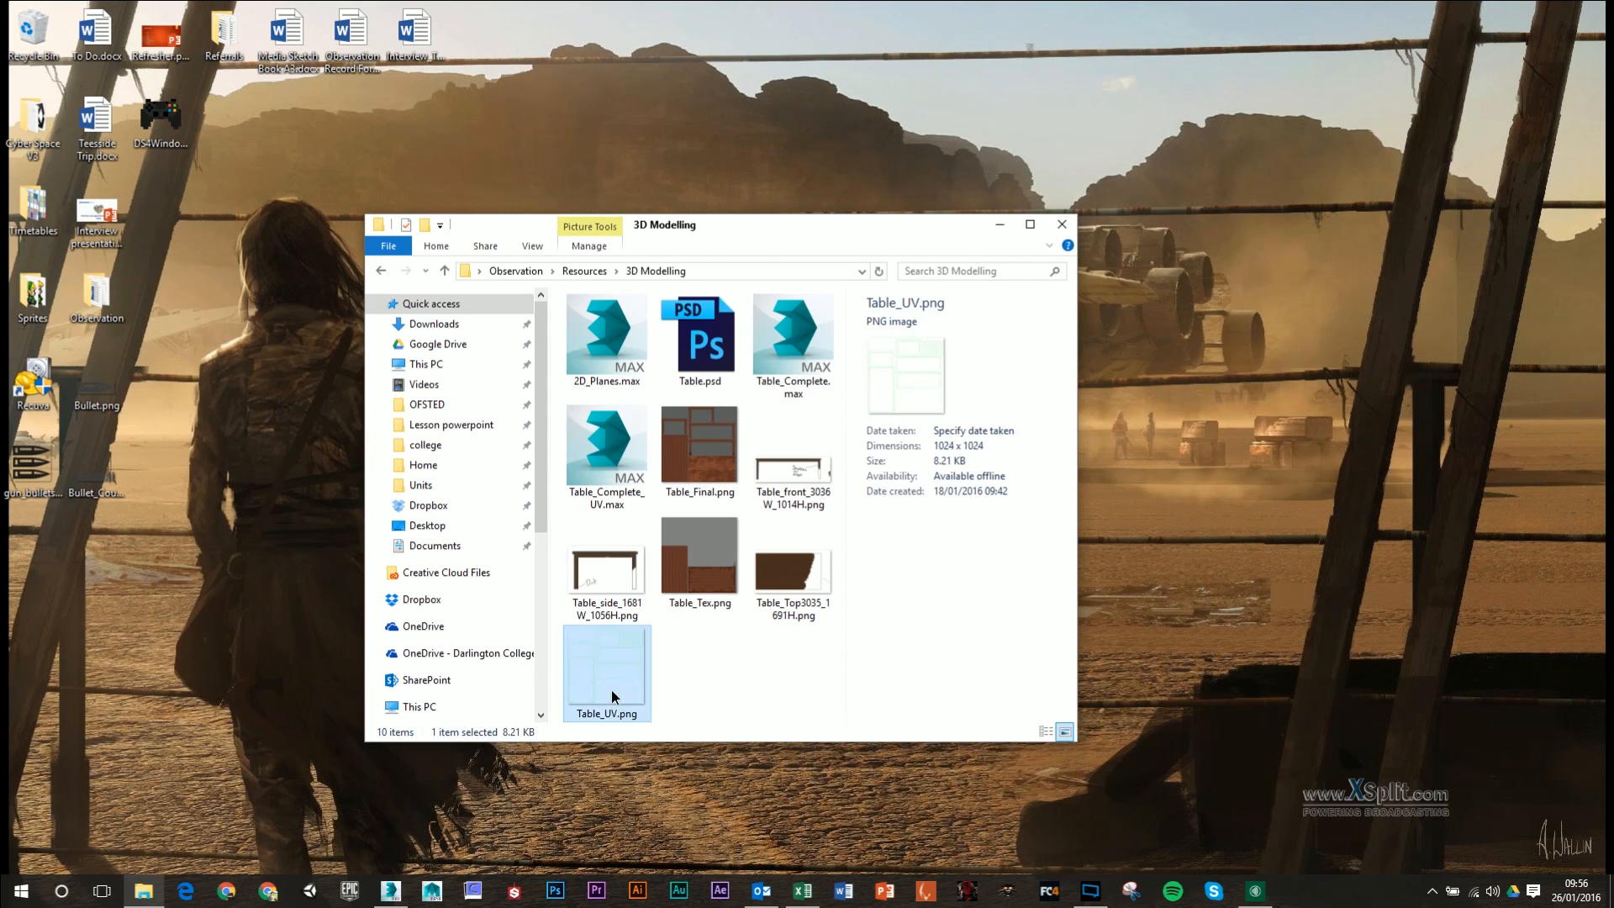
double_click(606, 669)
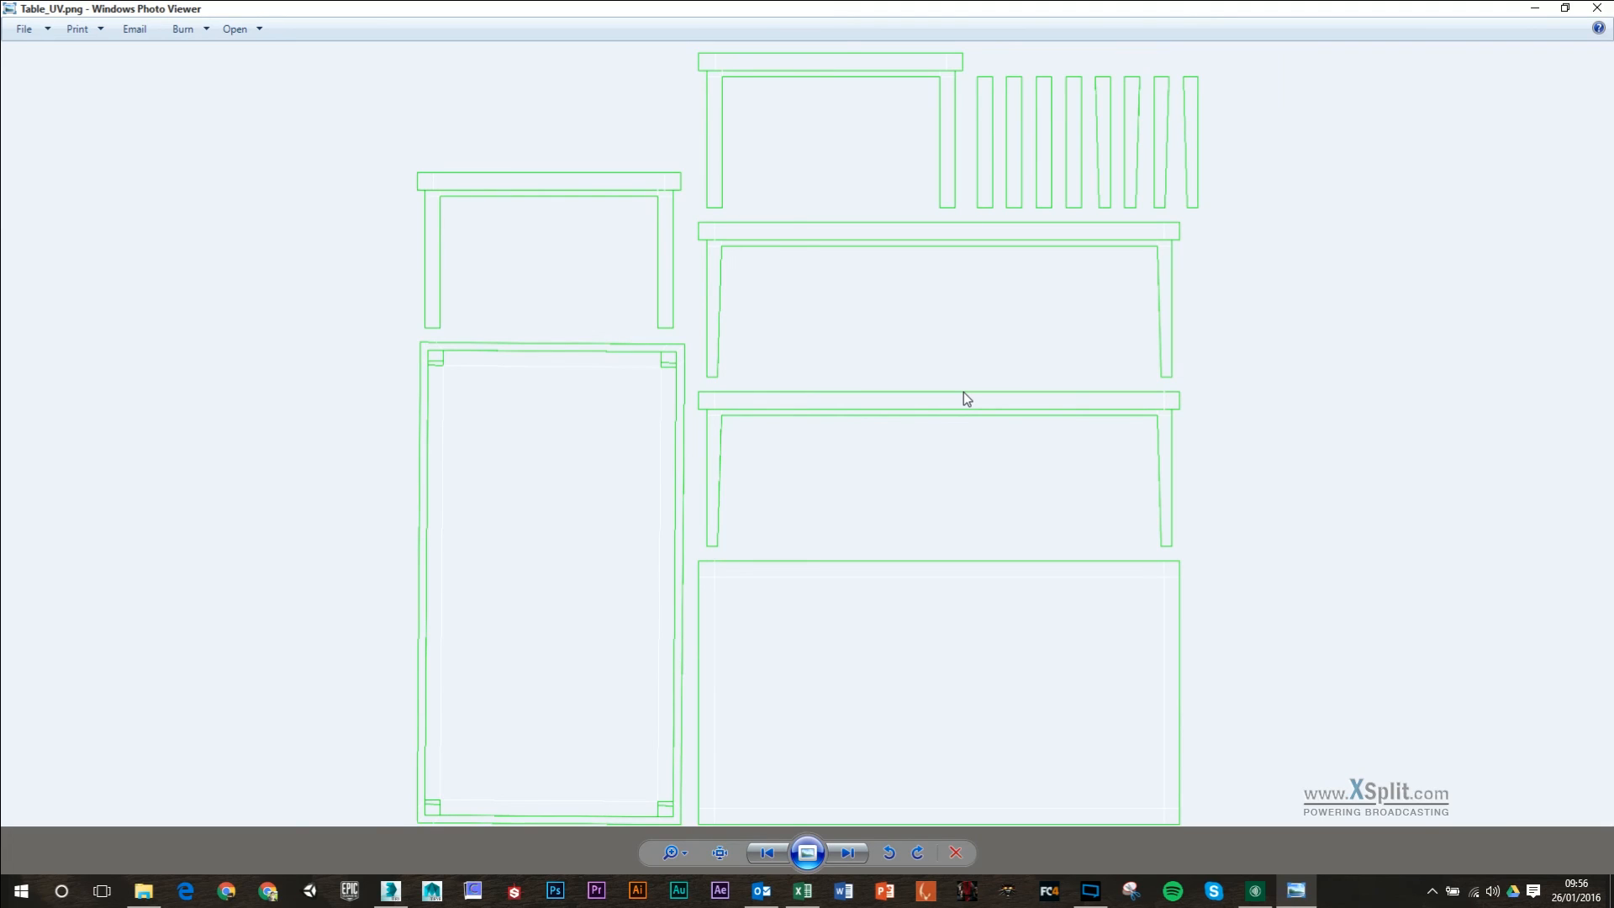
mouse_move(1055, 289)
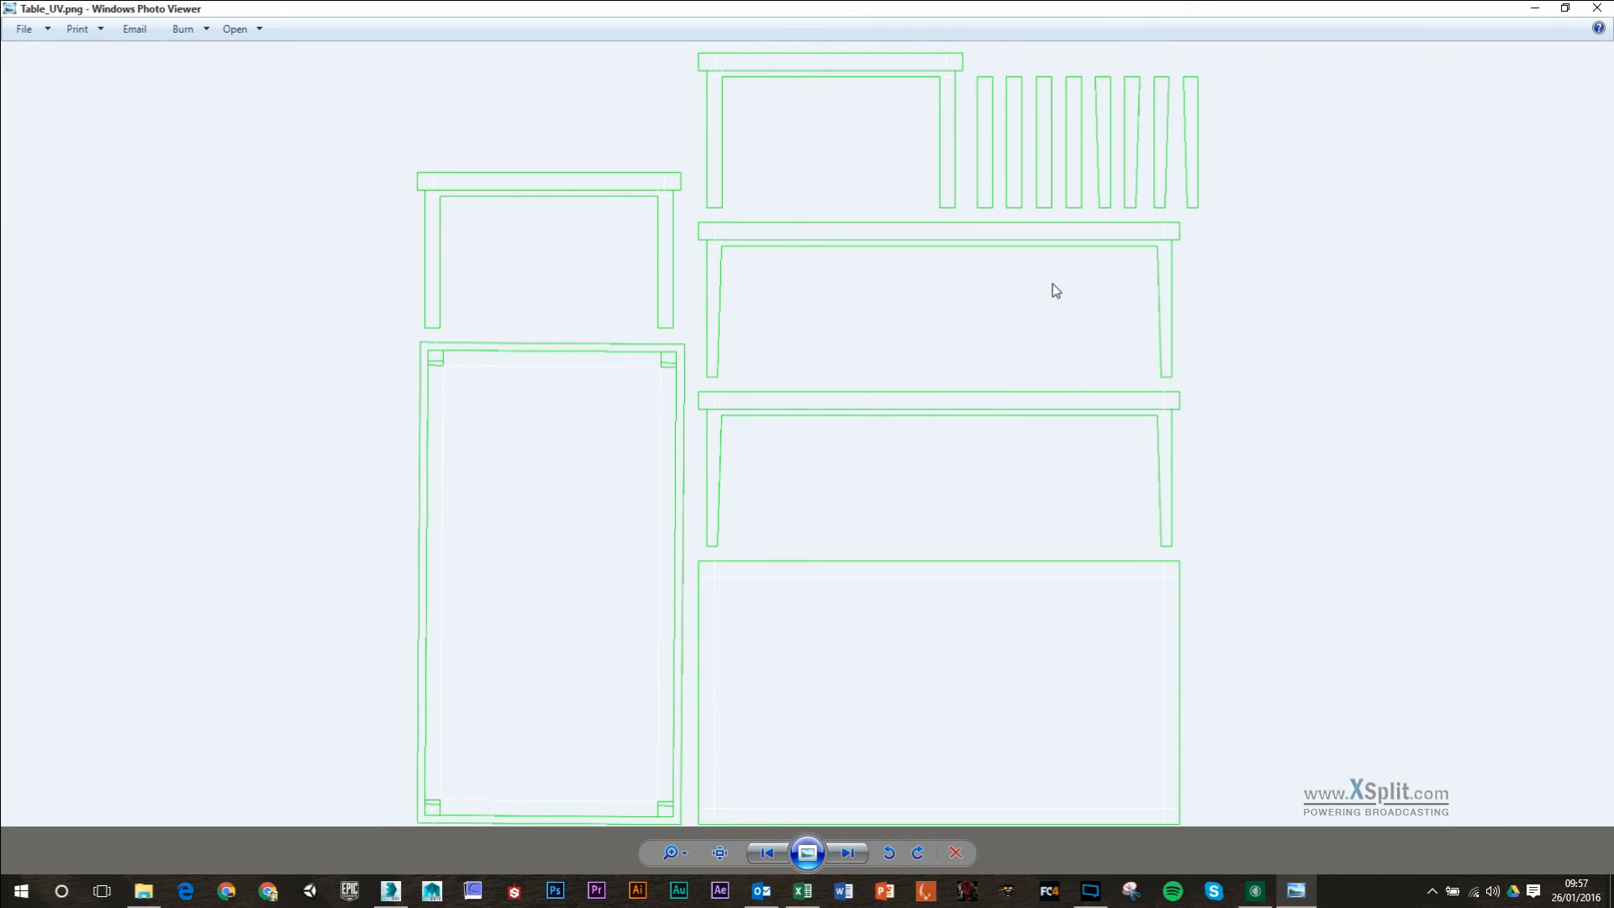